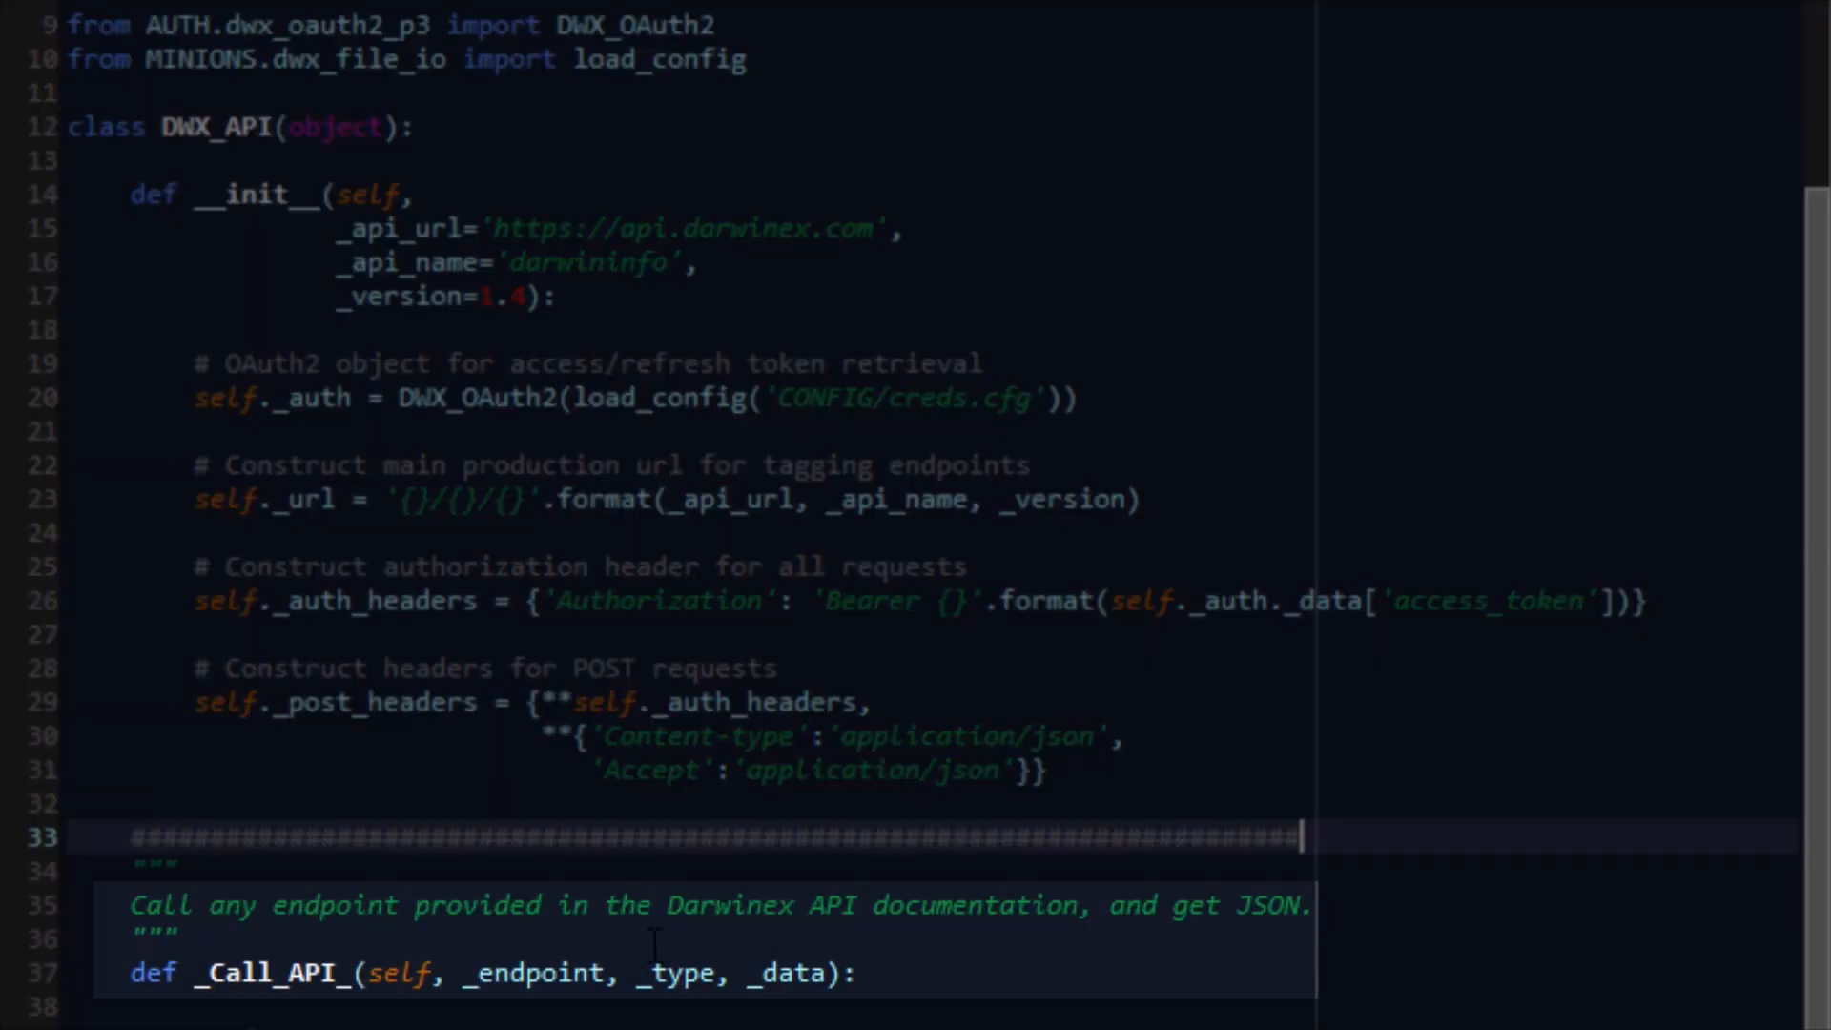
Step: Highlight _Call_API_'s _type and _data parameters, then the API _version setting at the top
click(563, 973)
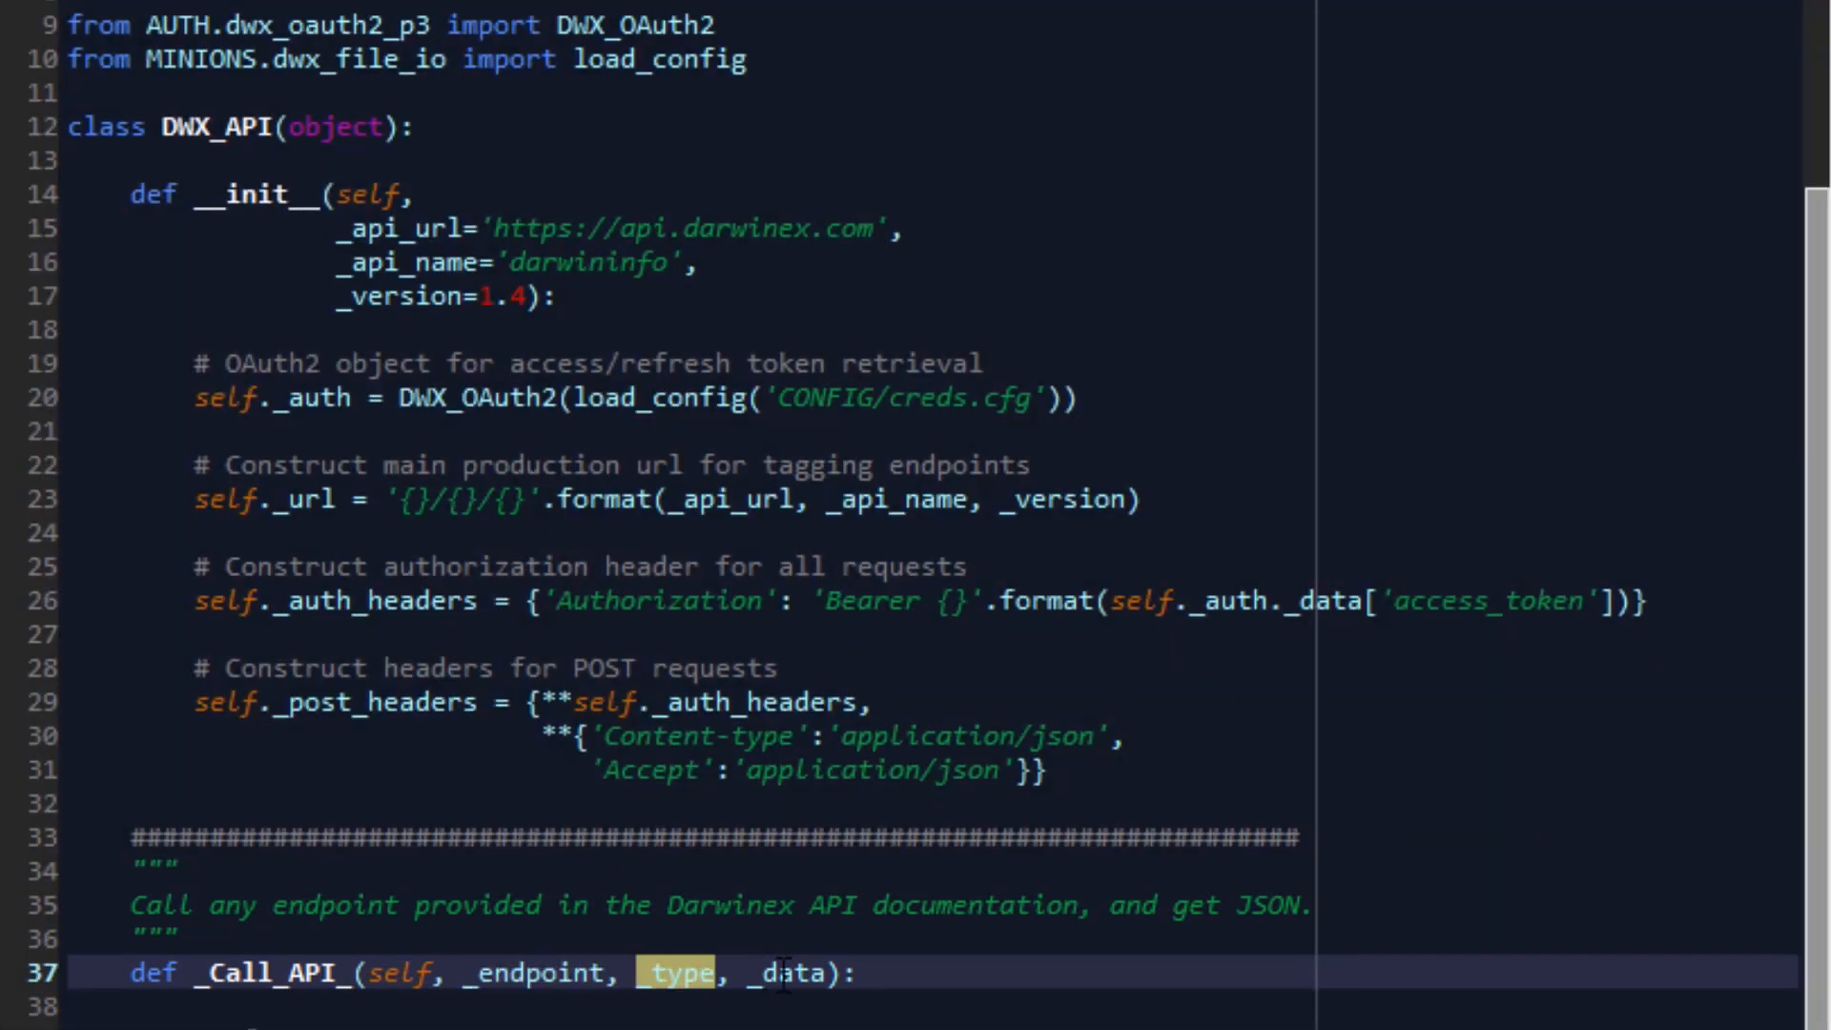
double_click(789, 973)
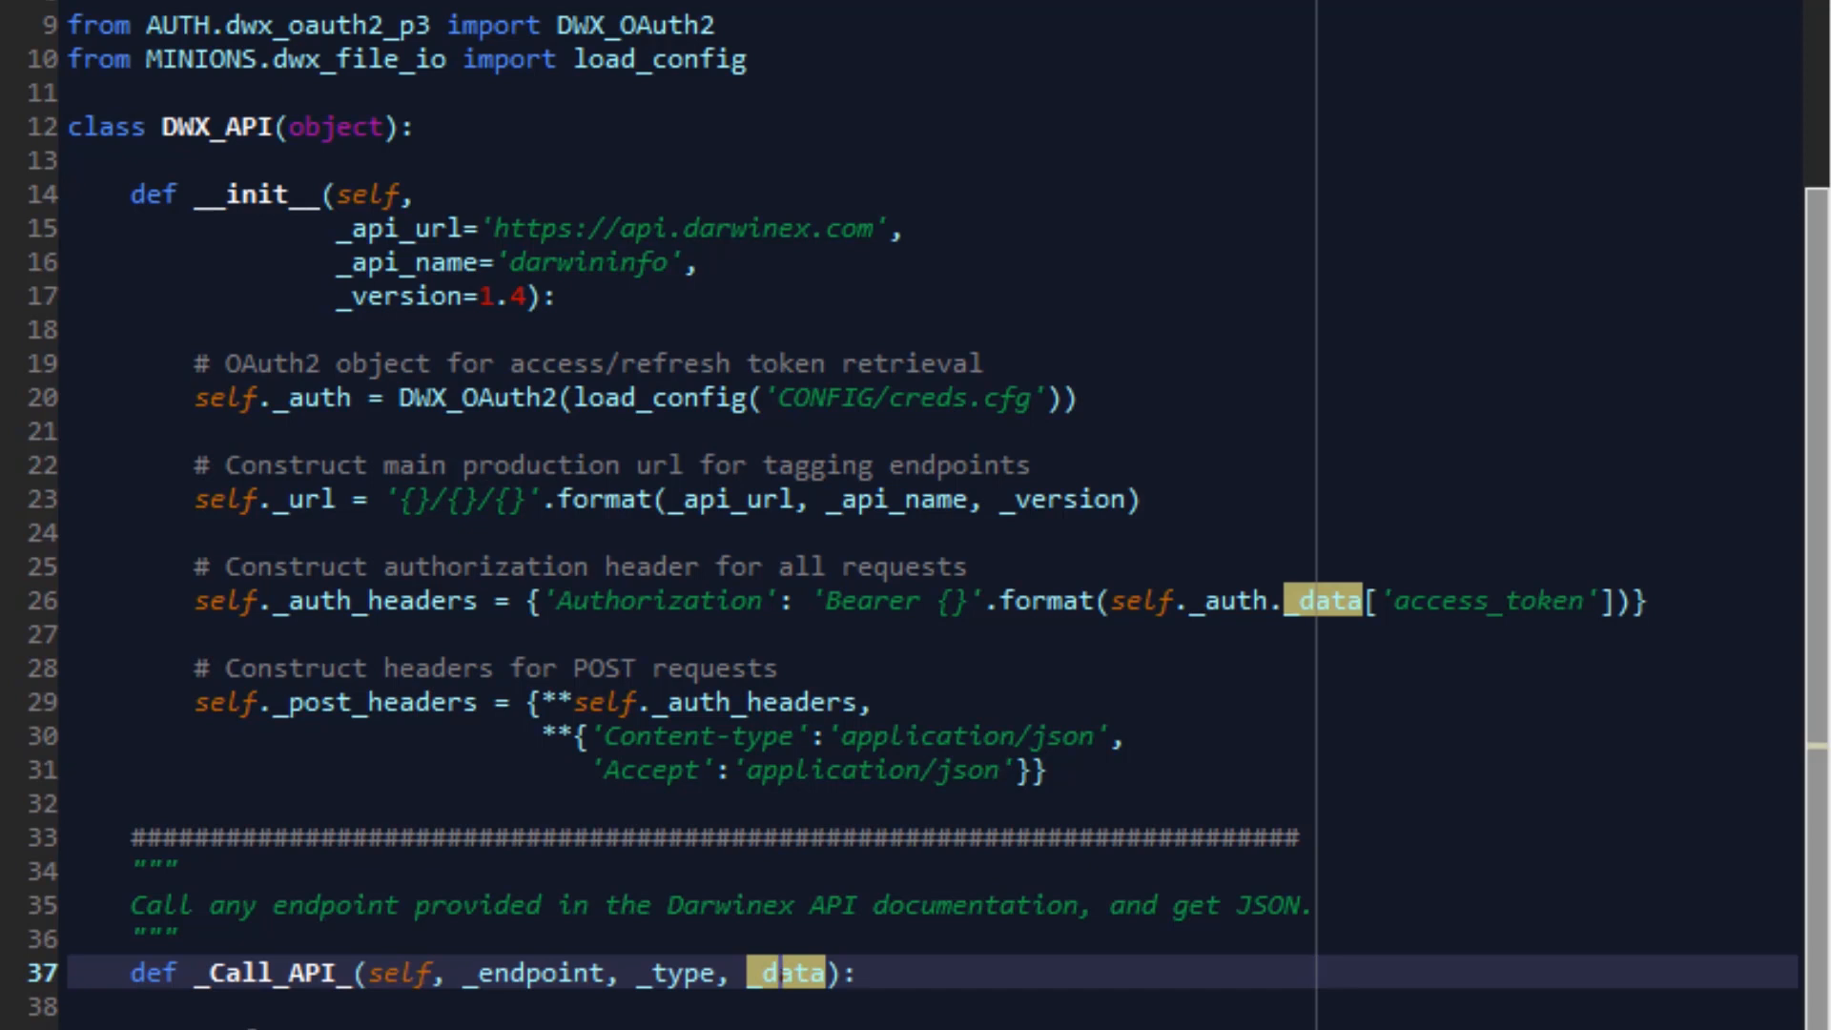
scroll(up, 3)
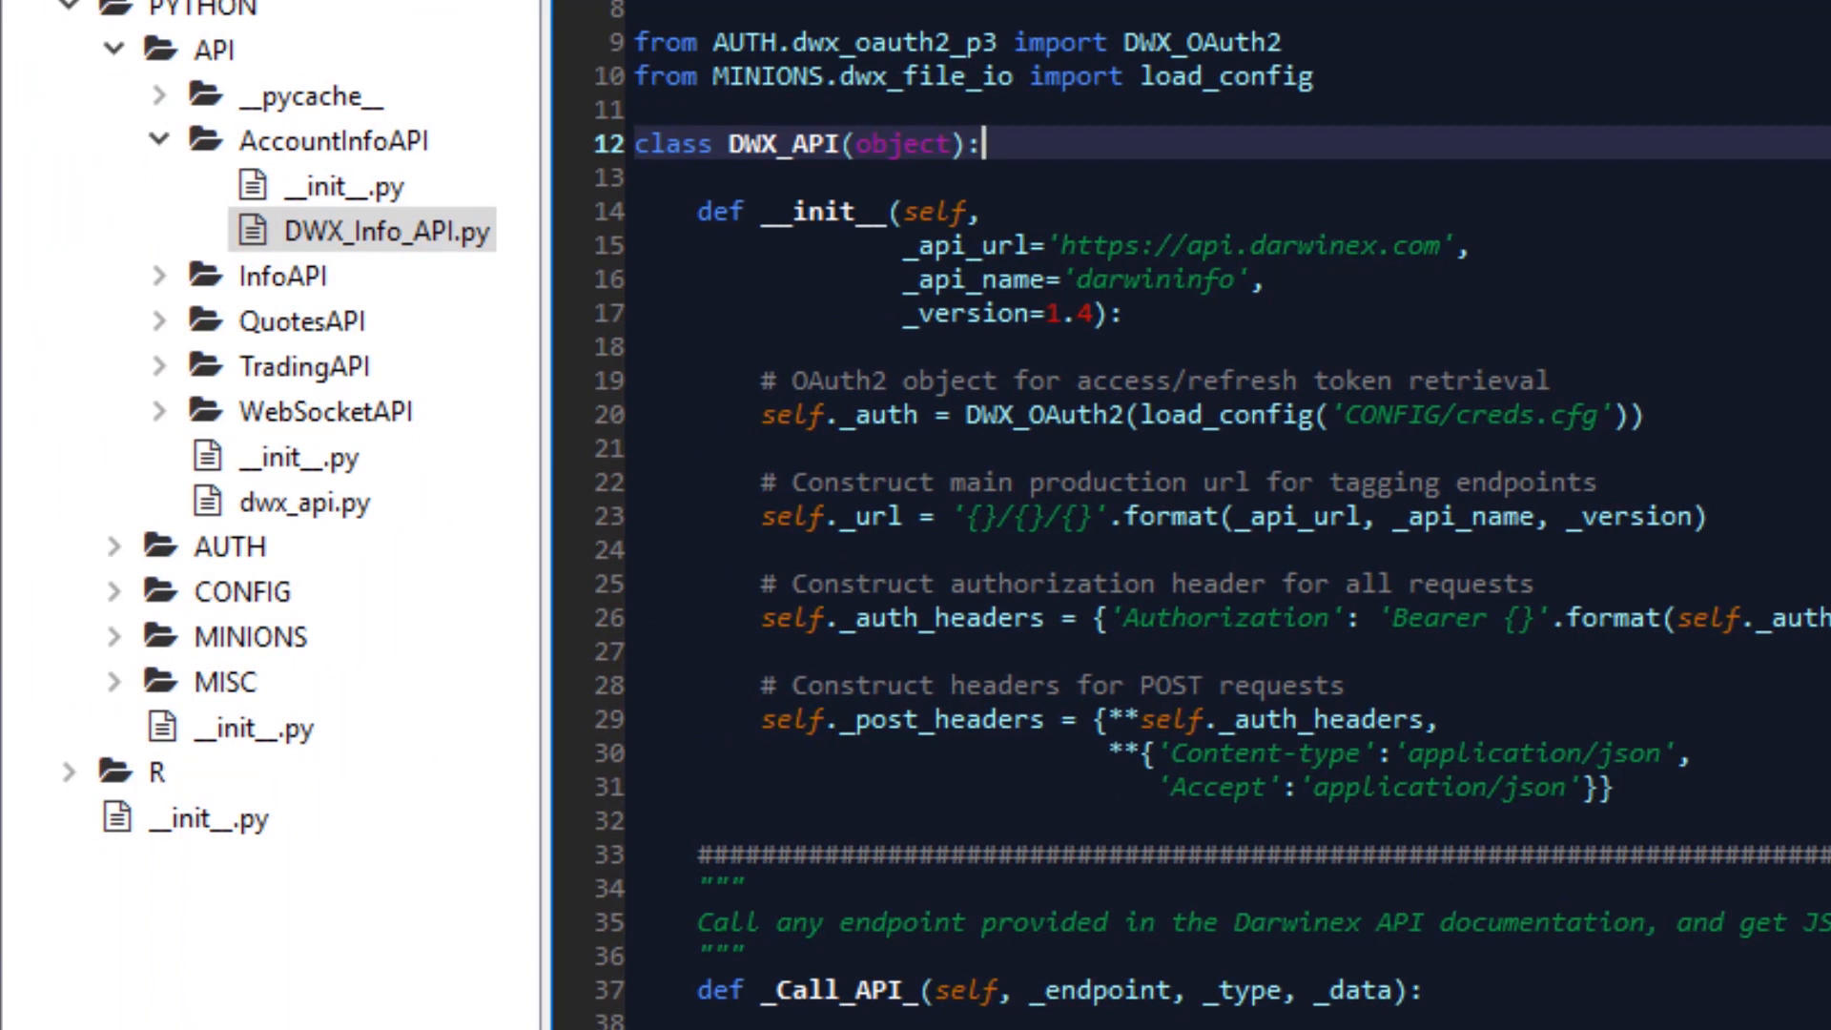
mouse_move(1453, 339)
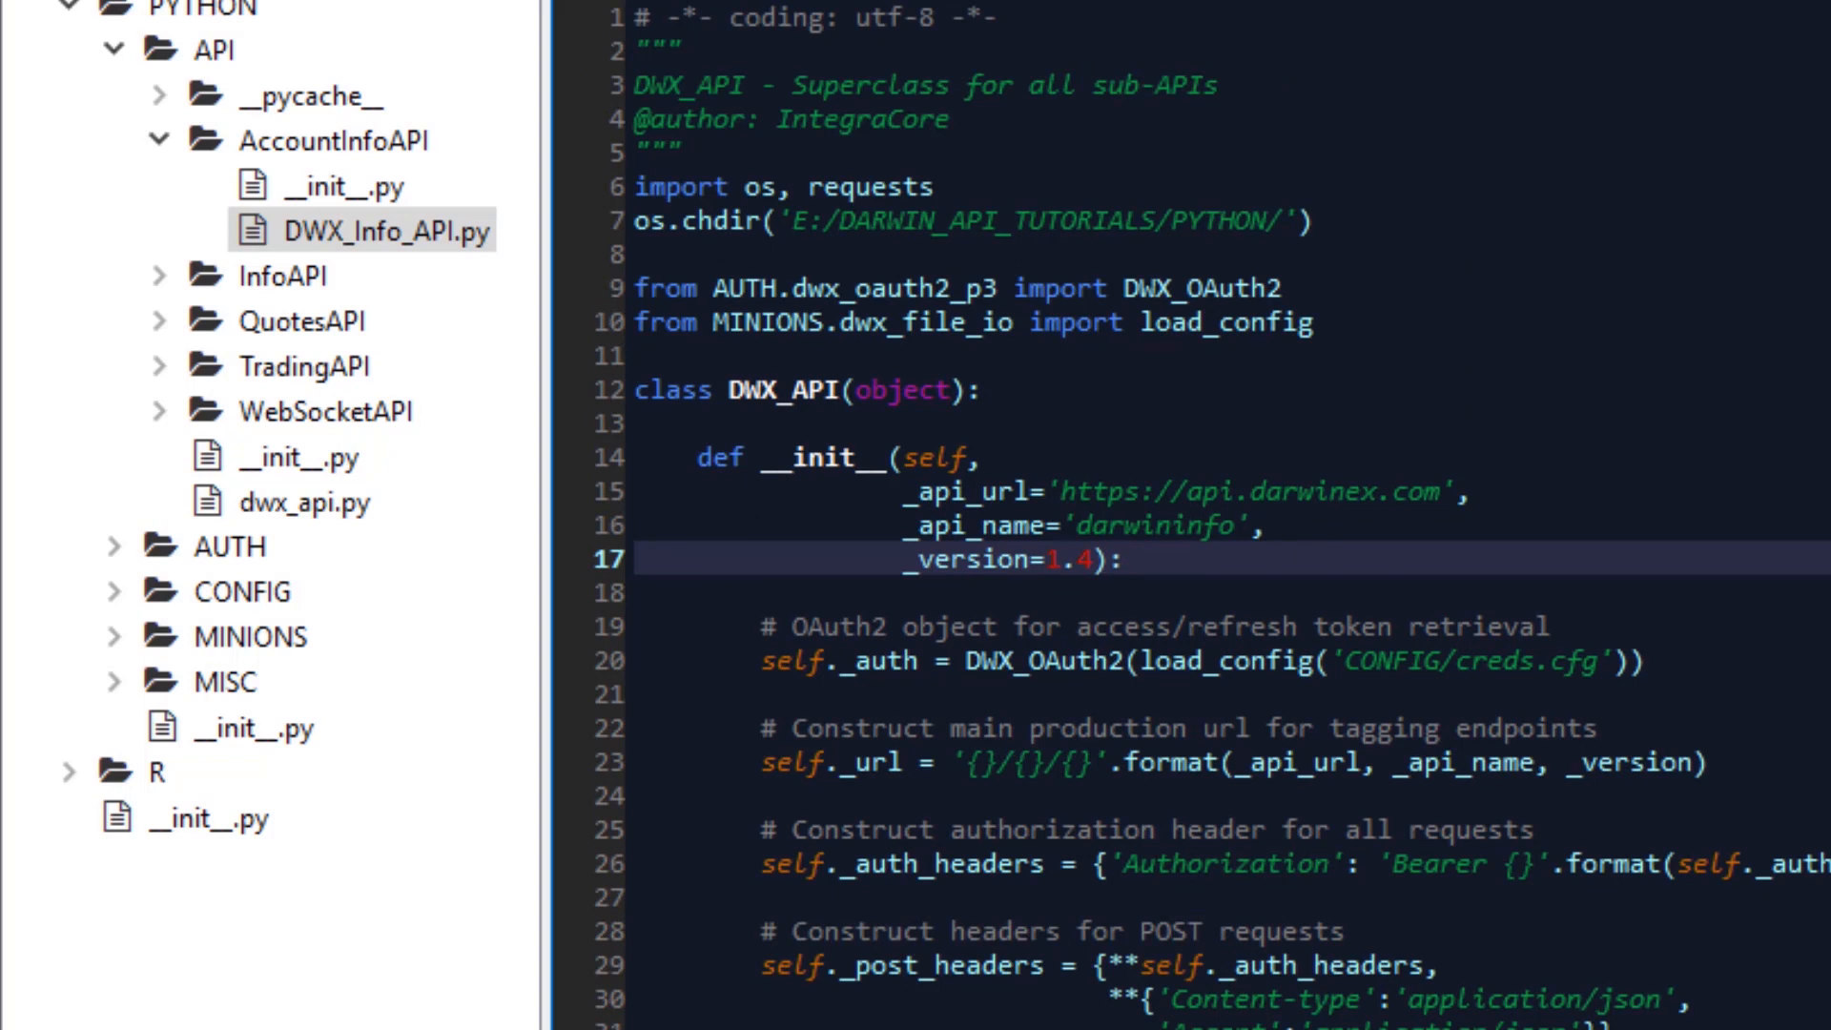
click(1124, 560)
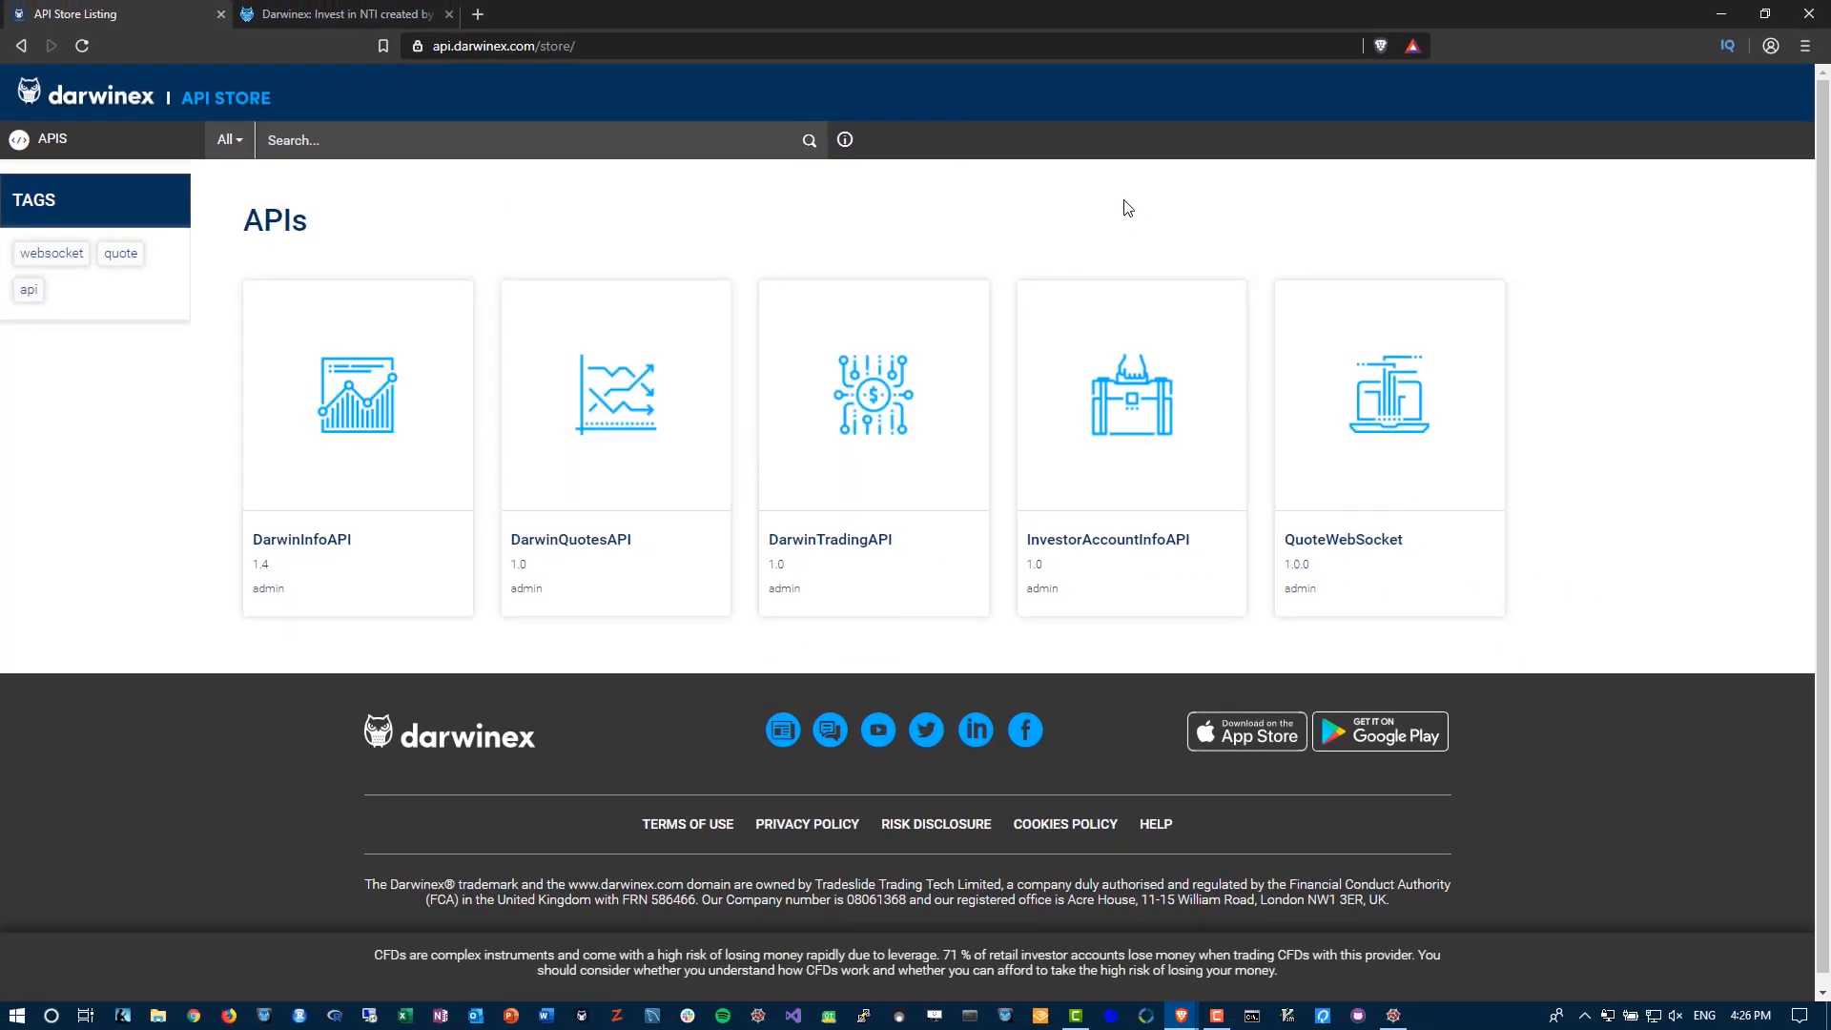
Step: Open DarwinInfoAPI's API Console and scroll its endpoint list toward /history/quotes
click(615, 395)
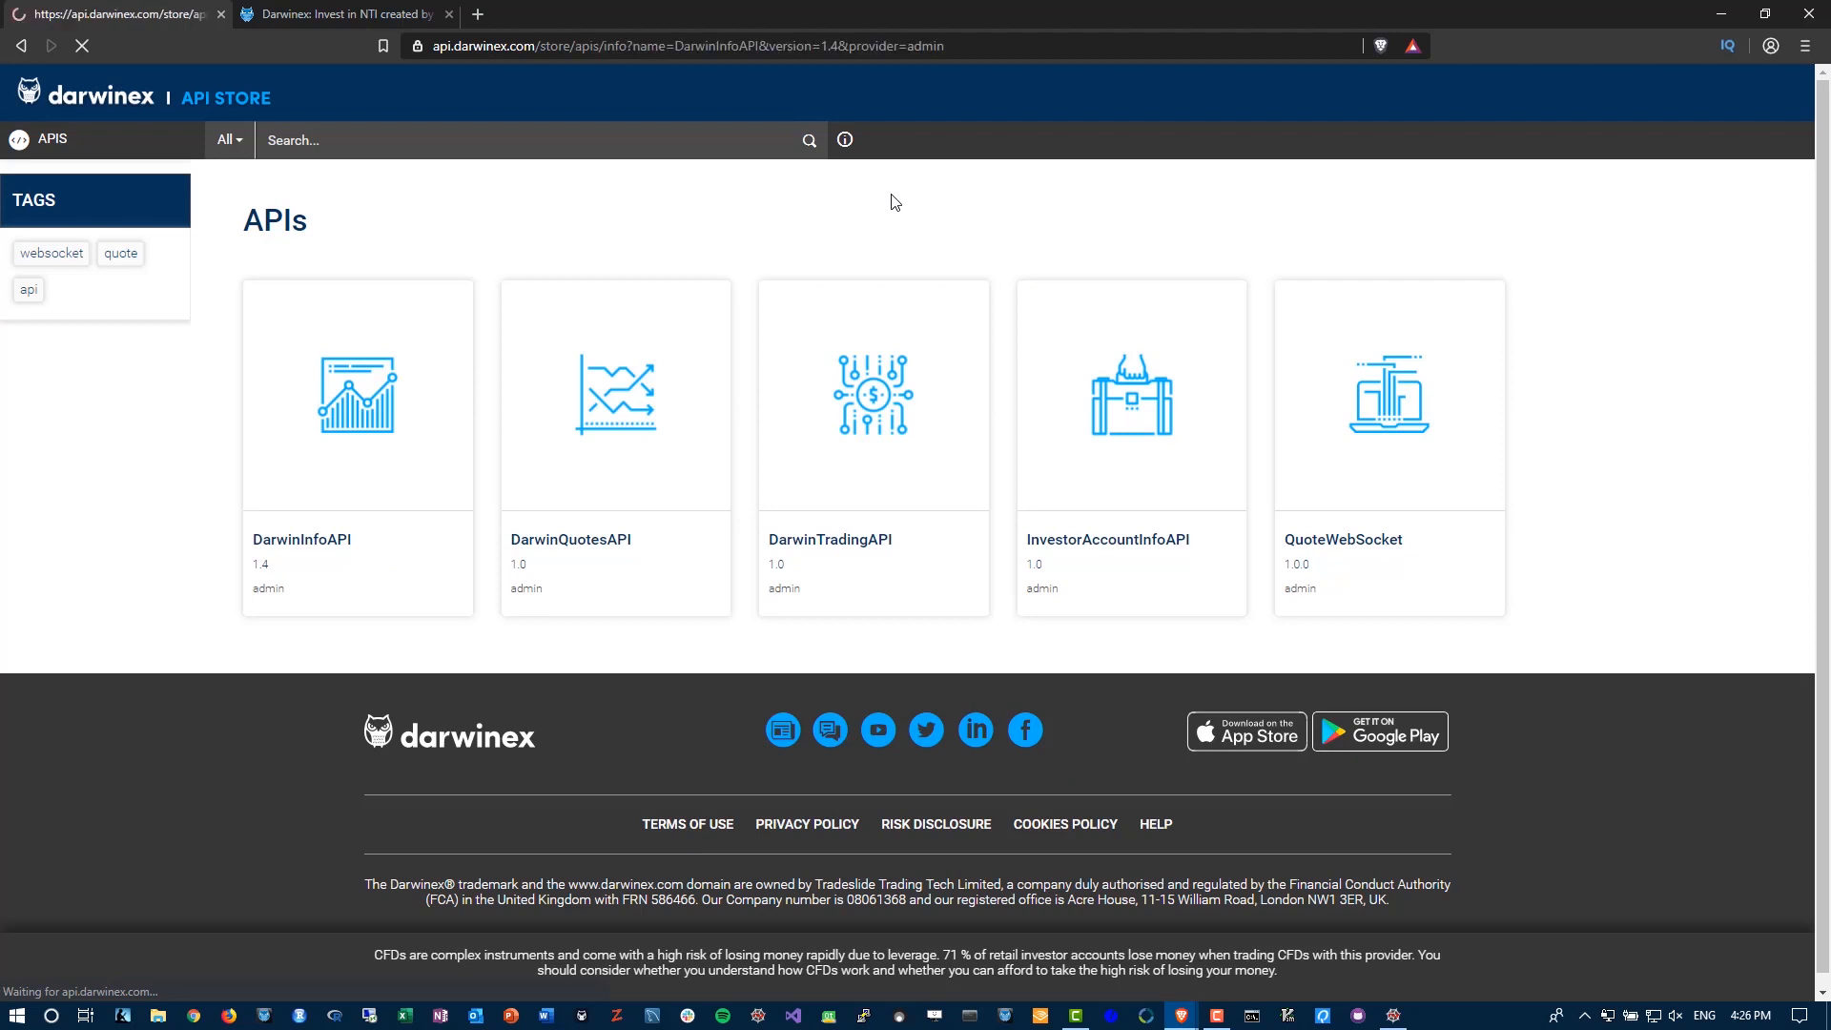
click(357, 394)
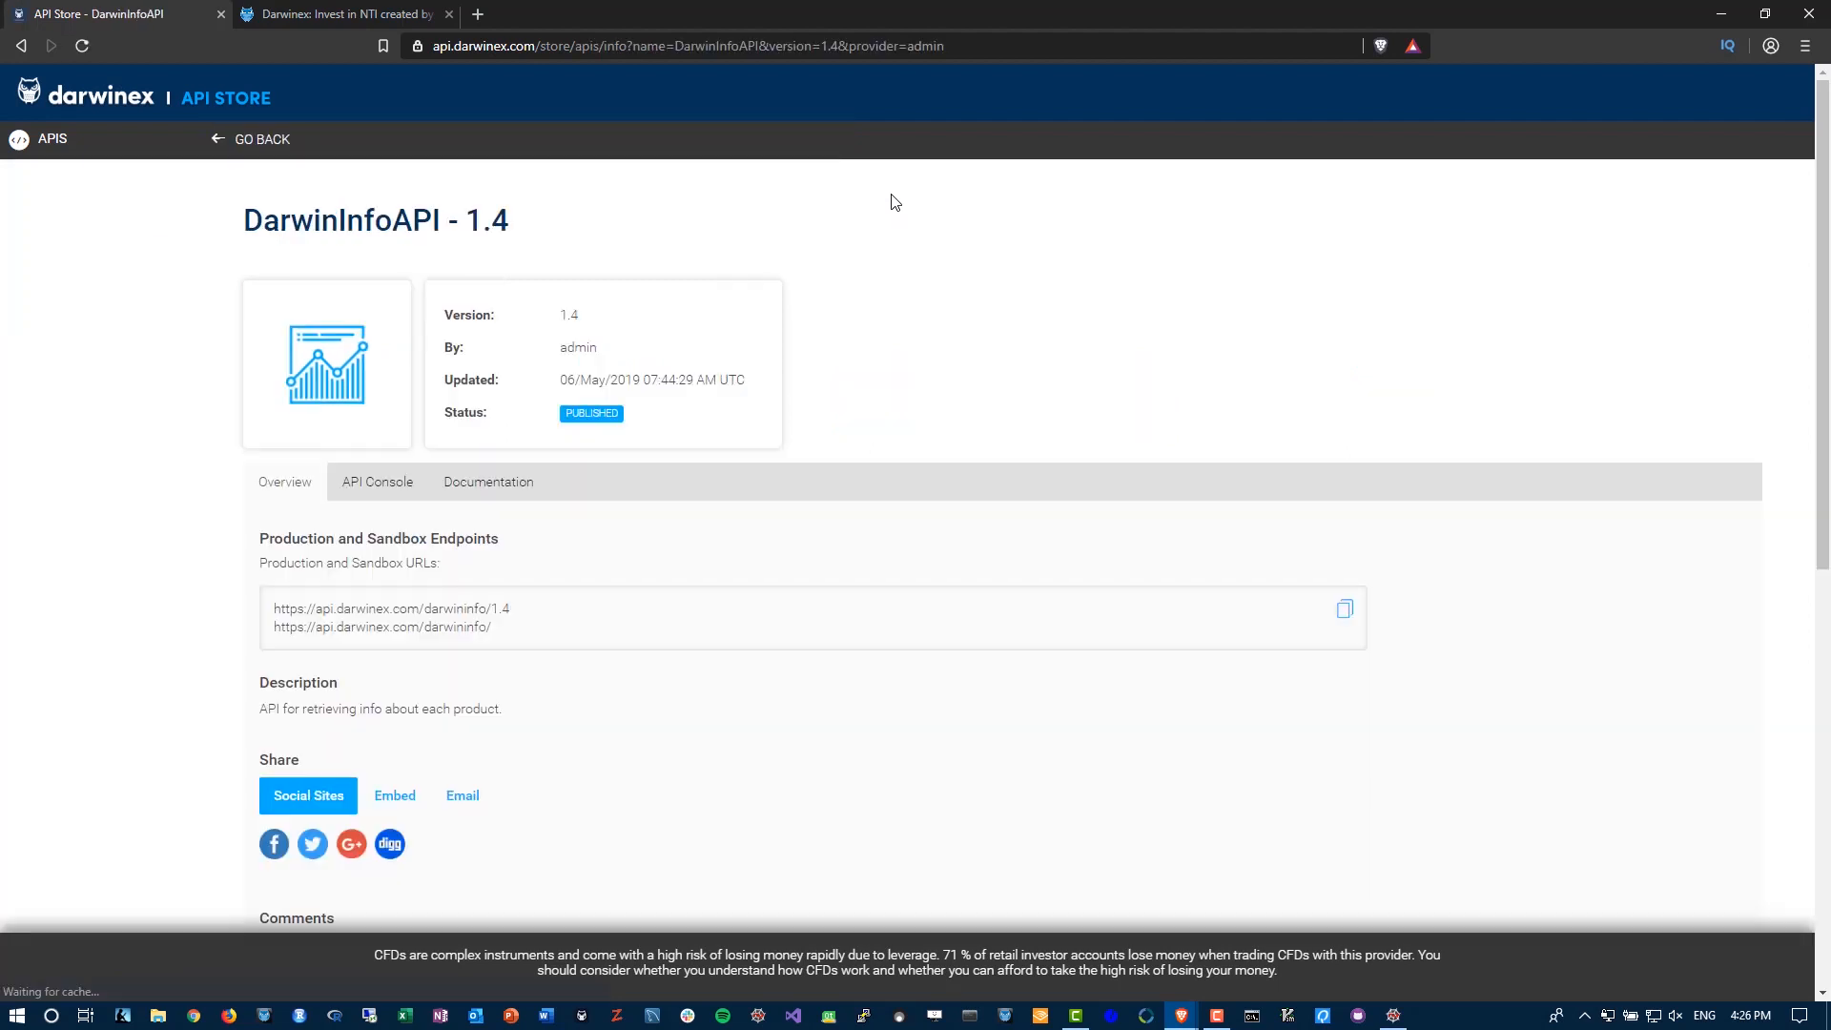
mouse_move(987, 261)
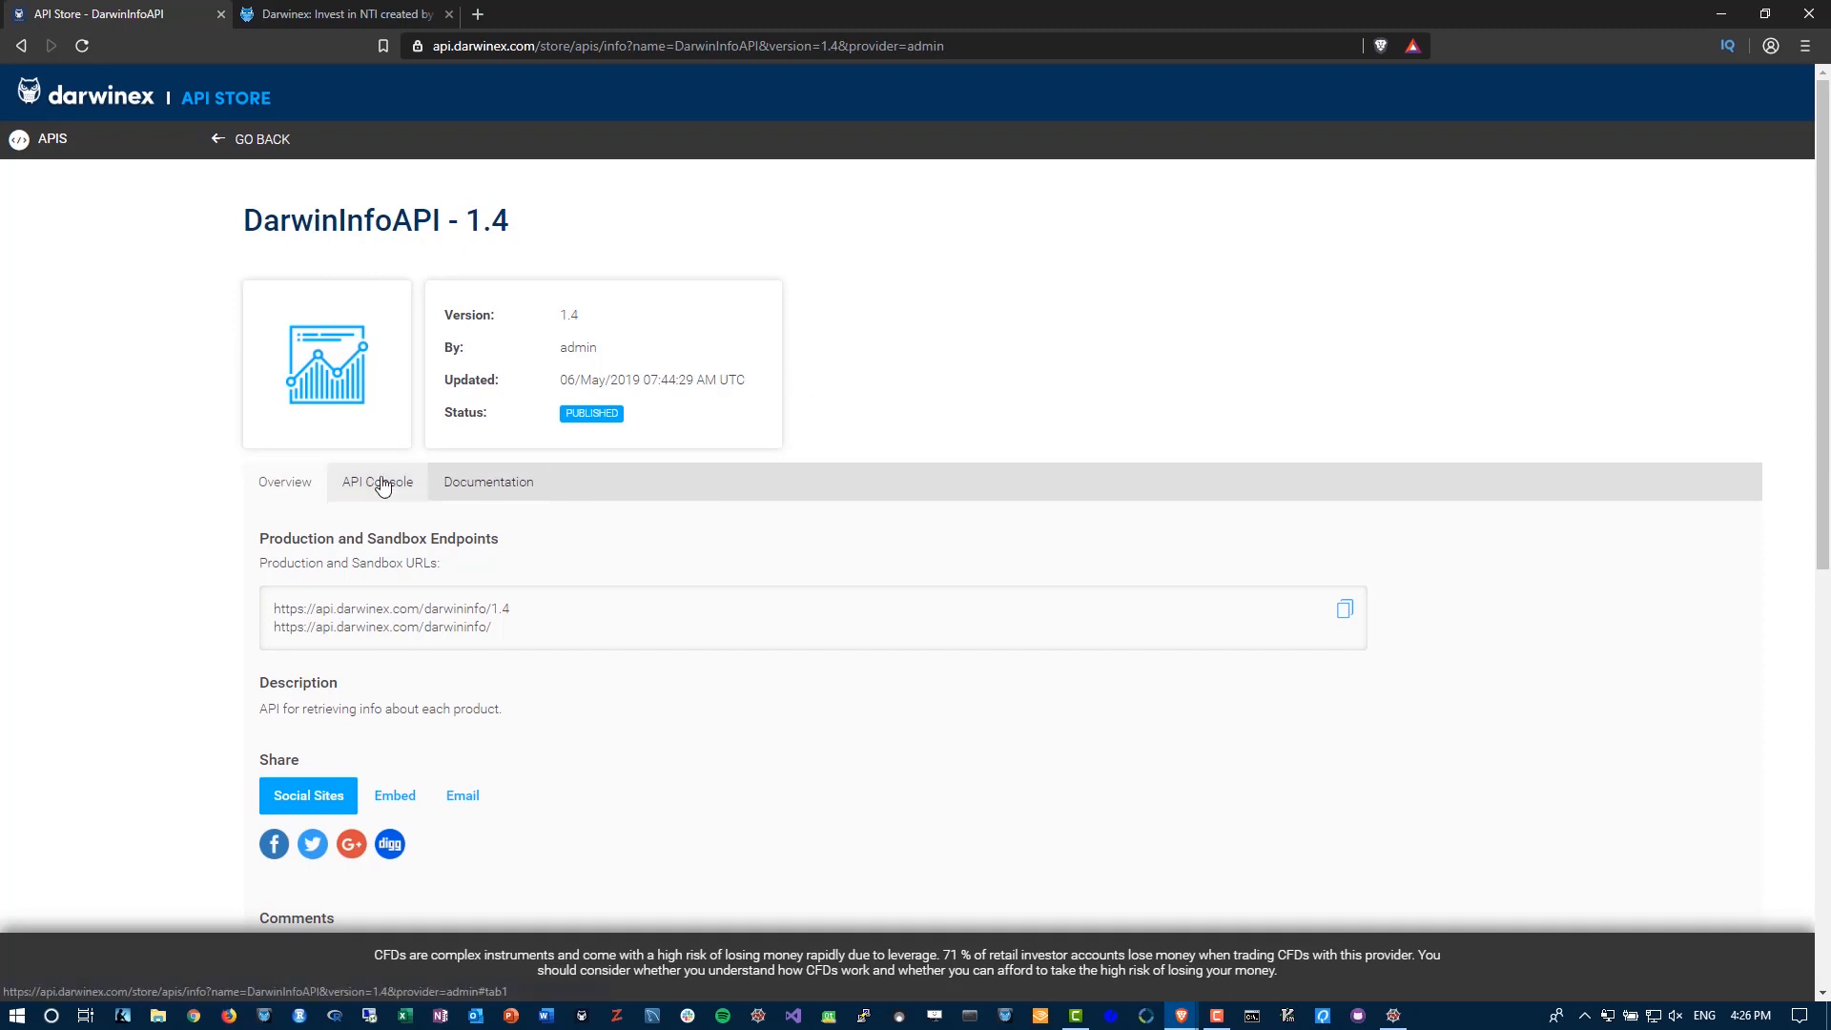
click(376, 481)
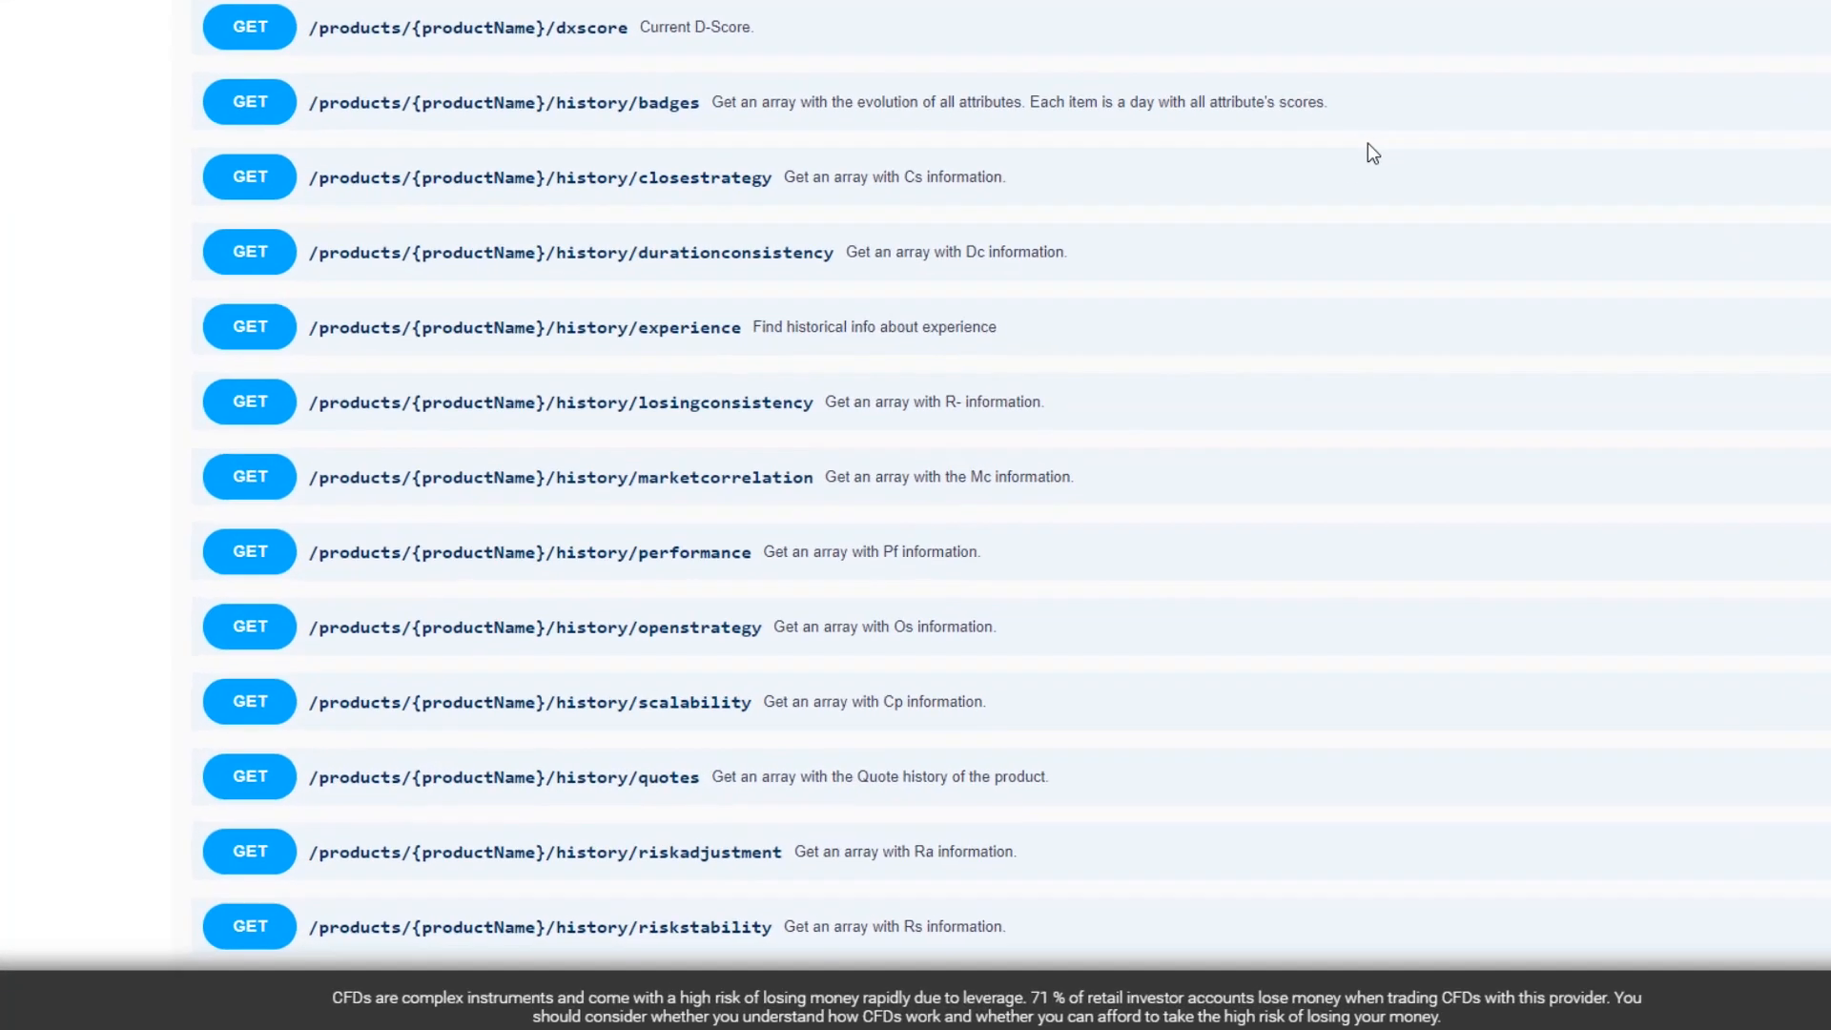
scroll(down, 3)
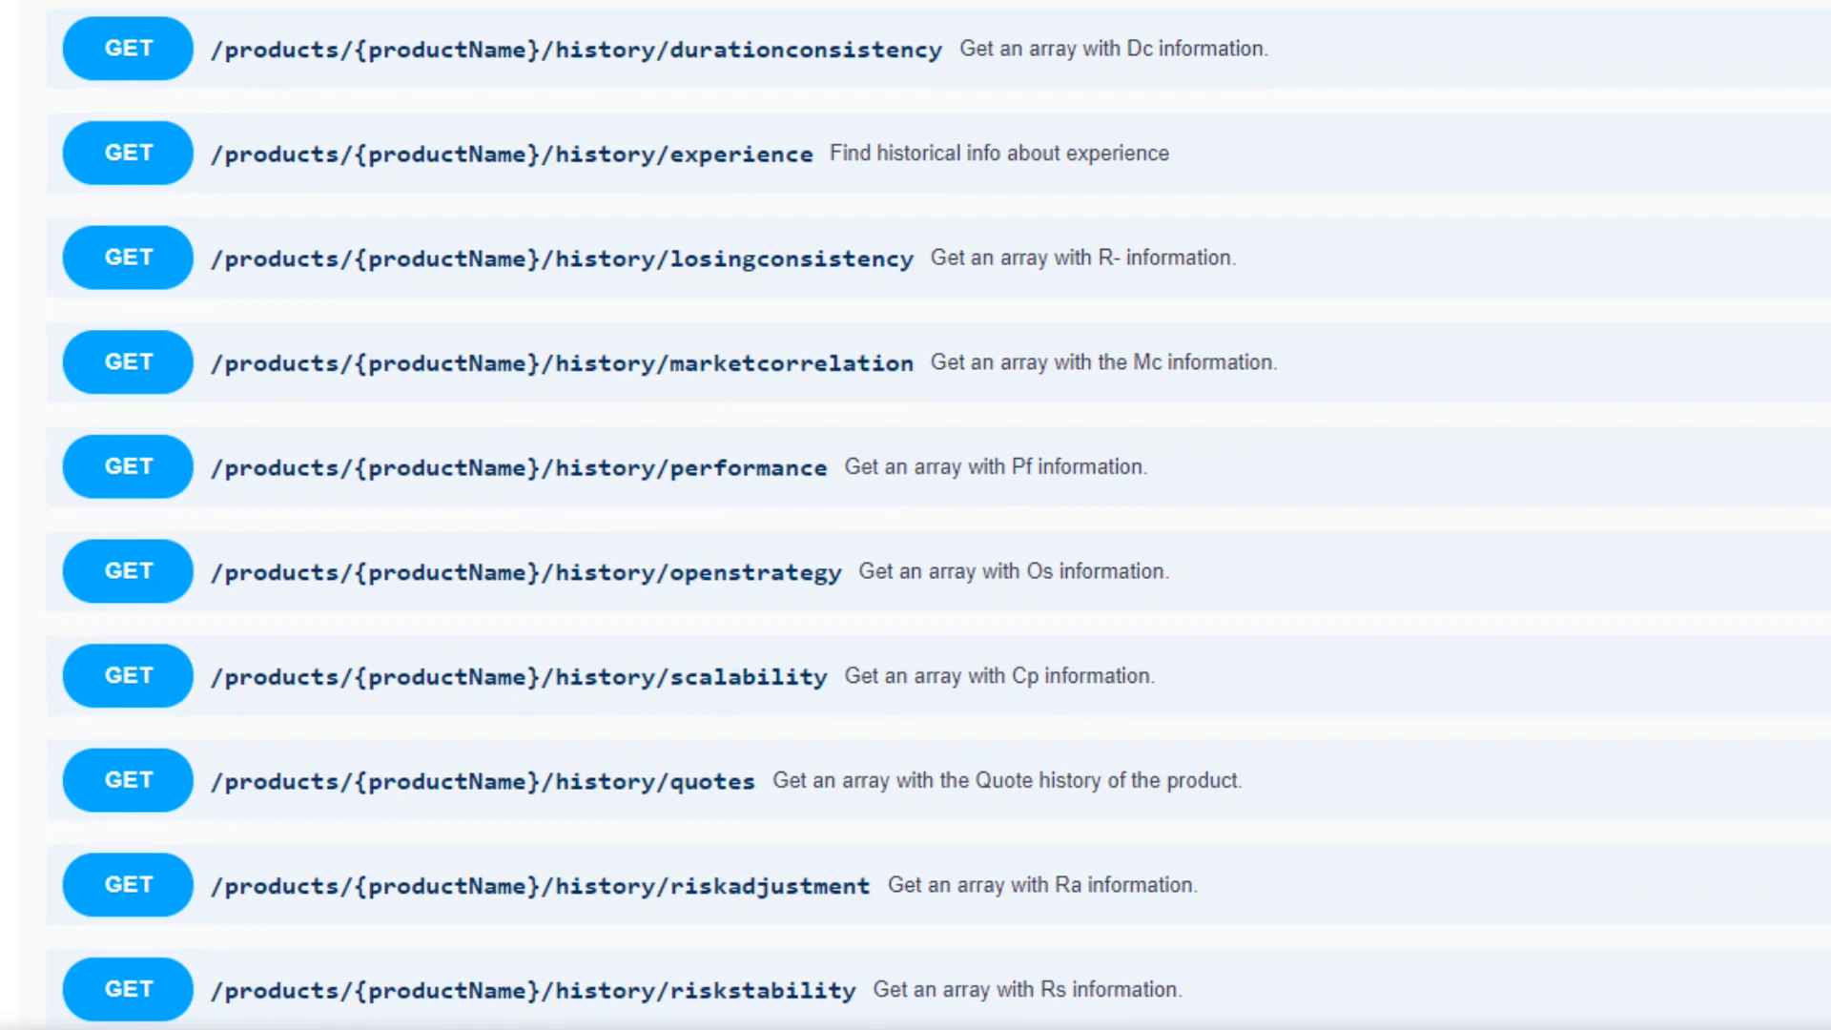
scroll(down, 3)
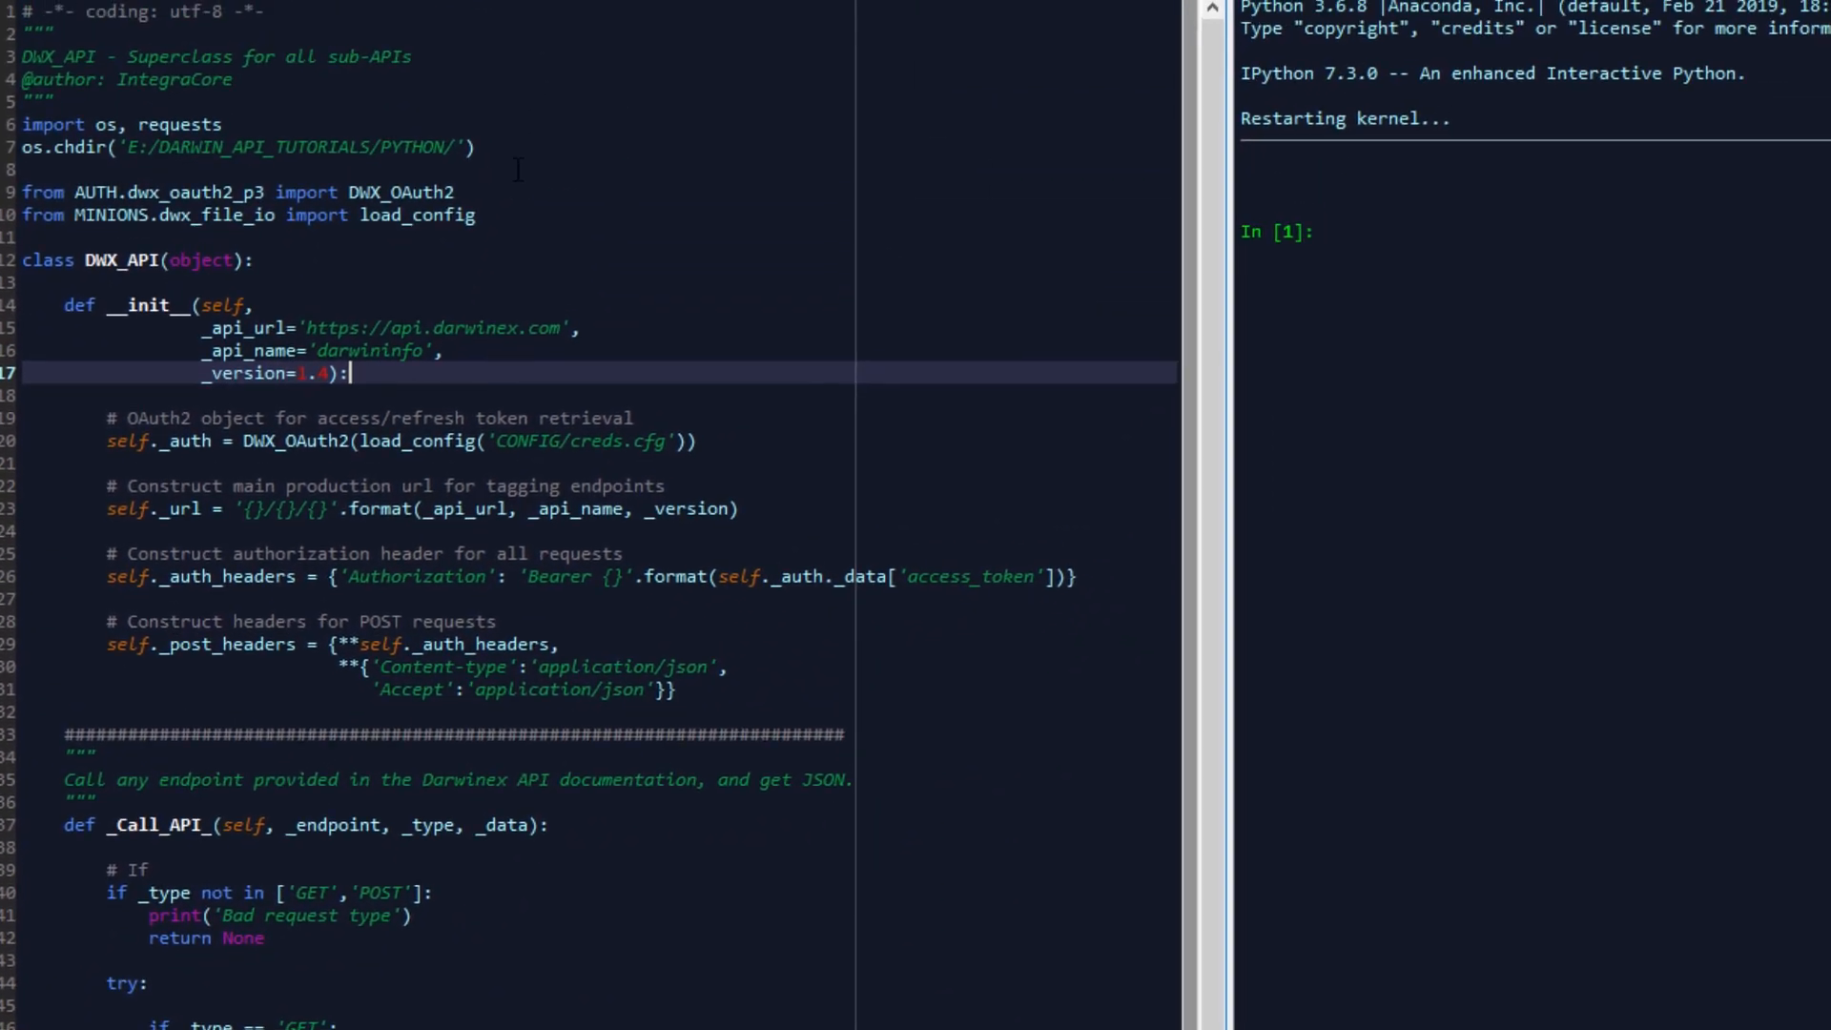
mouse_move(238, 110)
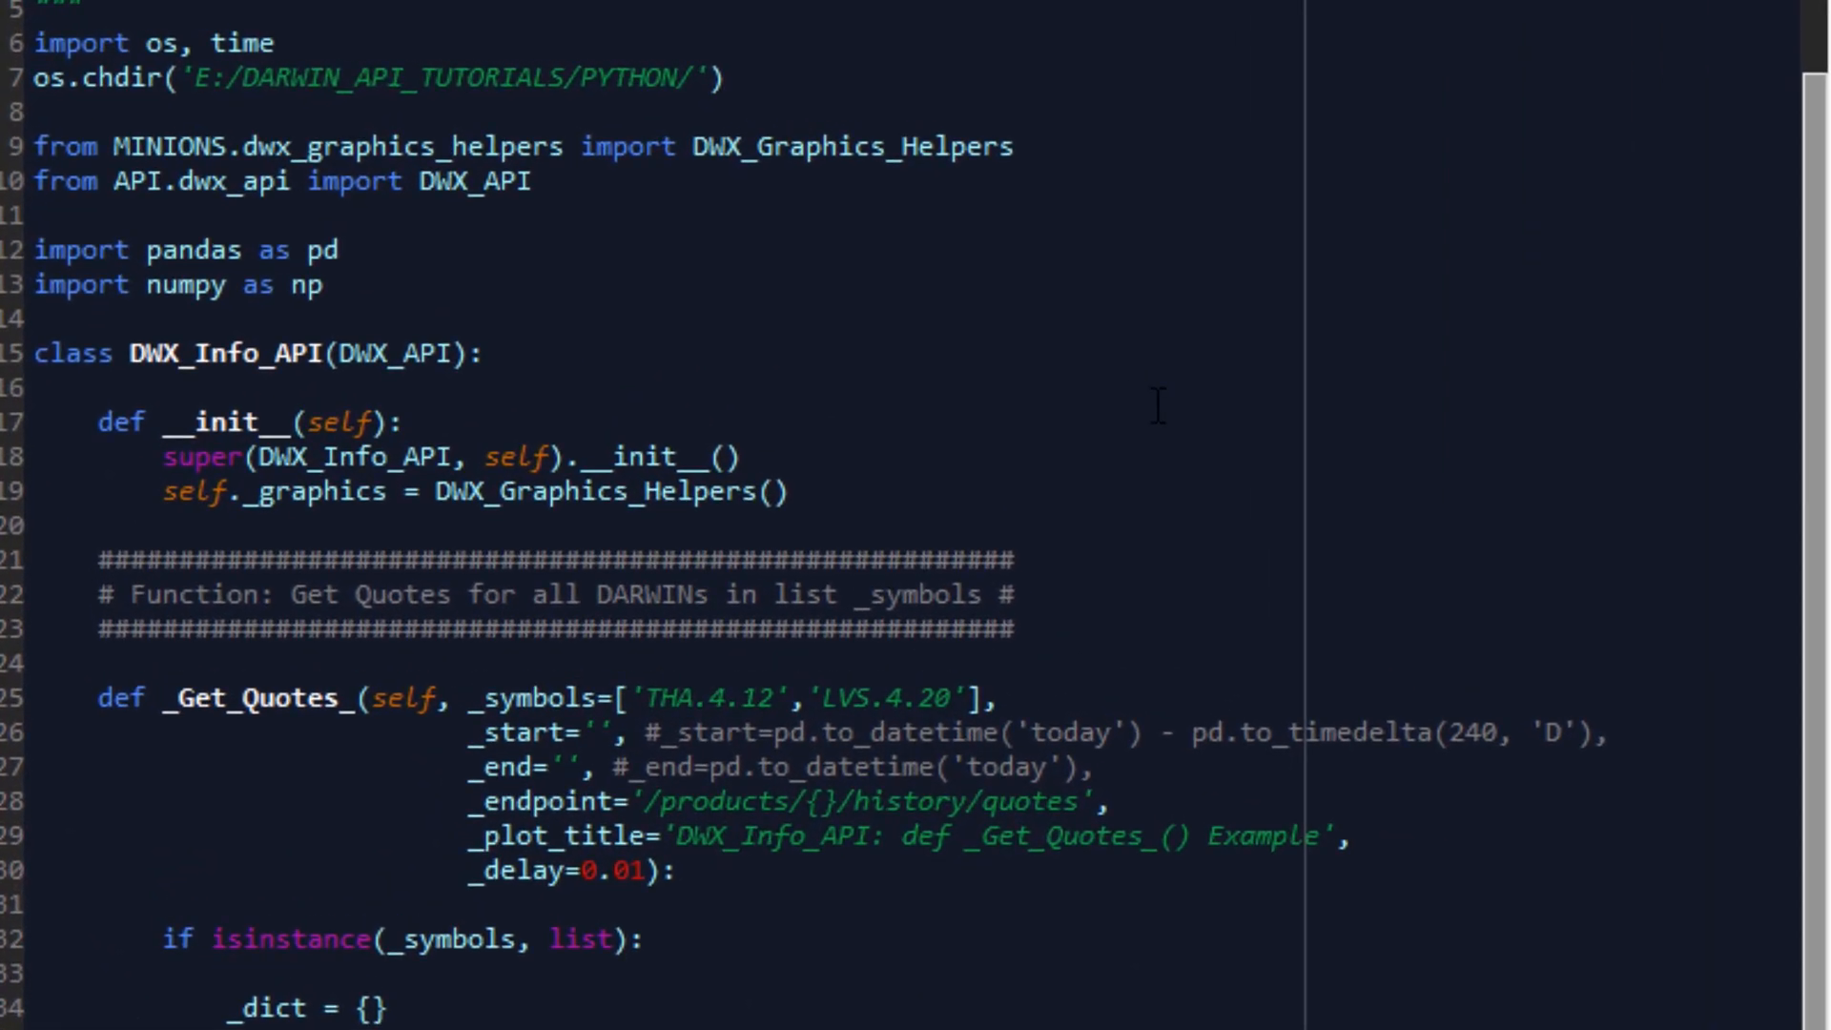
mouse_move(1177, 485)
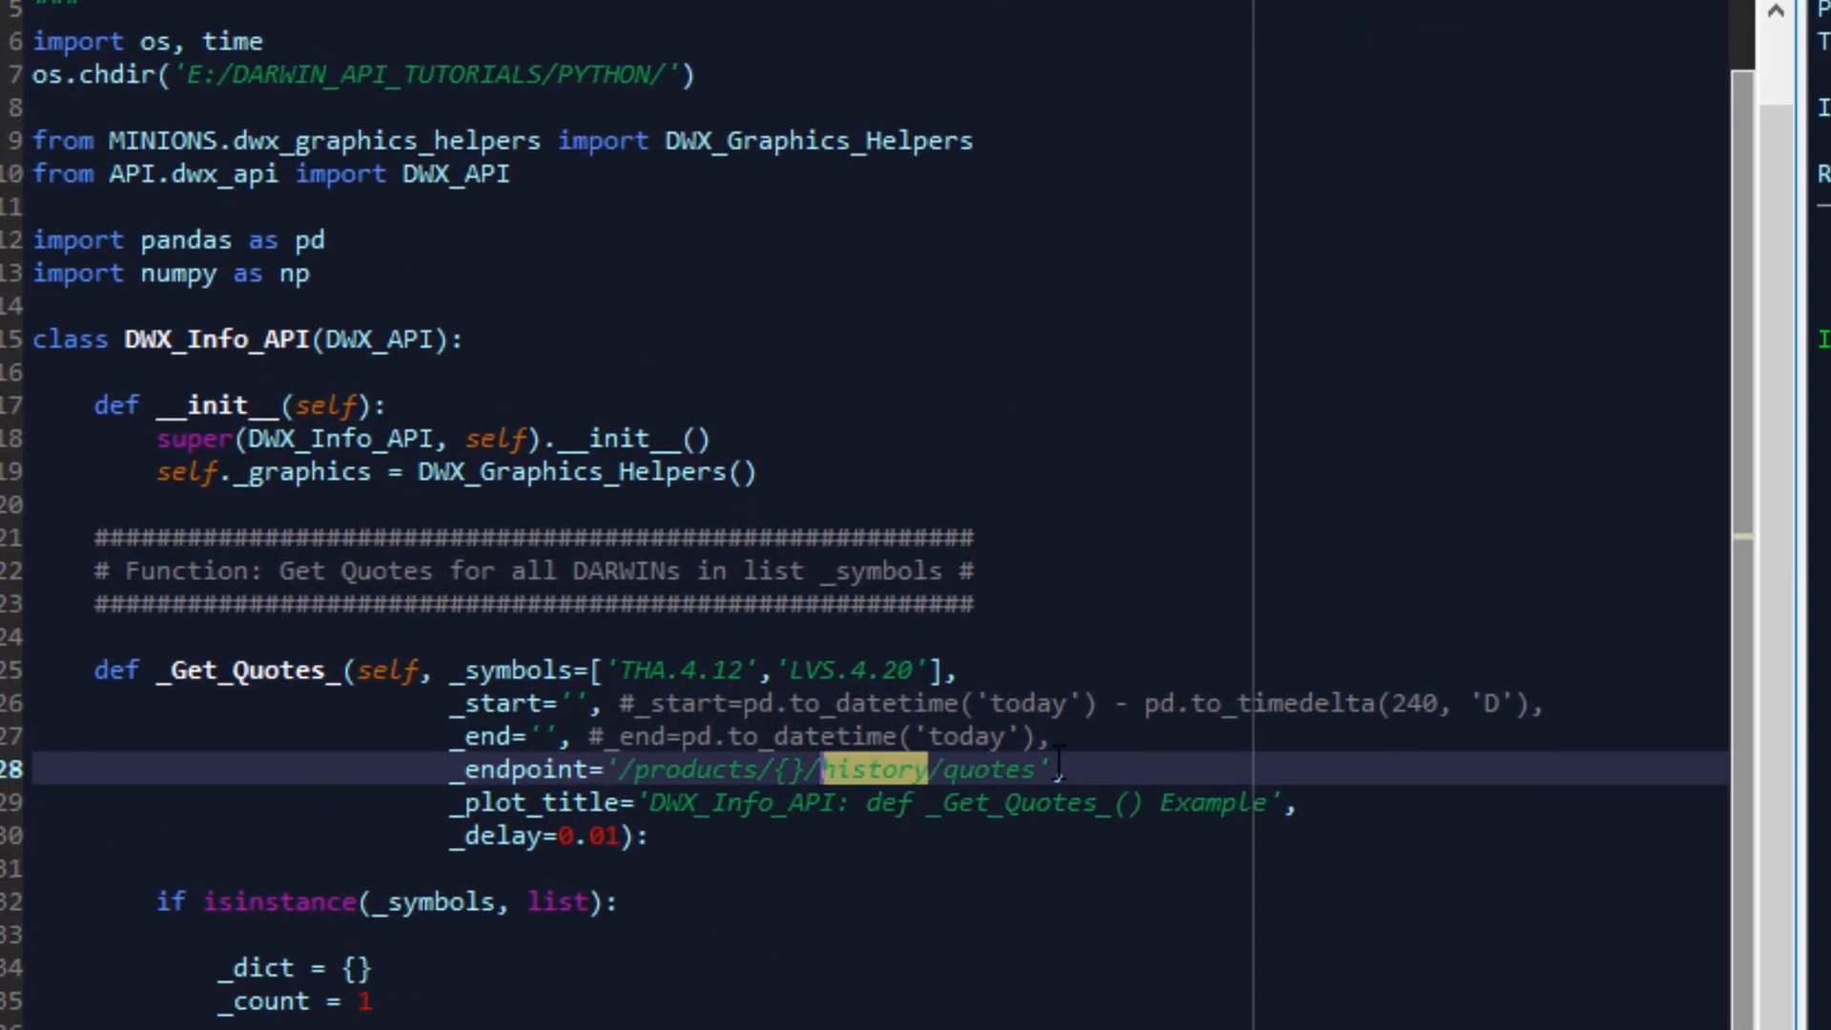
Step: Scroll DWX_Info_API.py down to the _Get_Quotes_ method using history/quotes
scroll(down, 3)
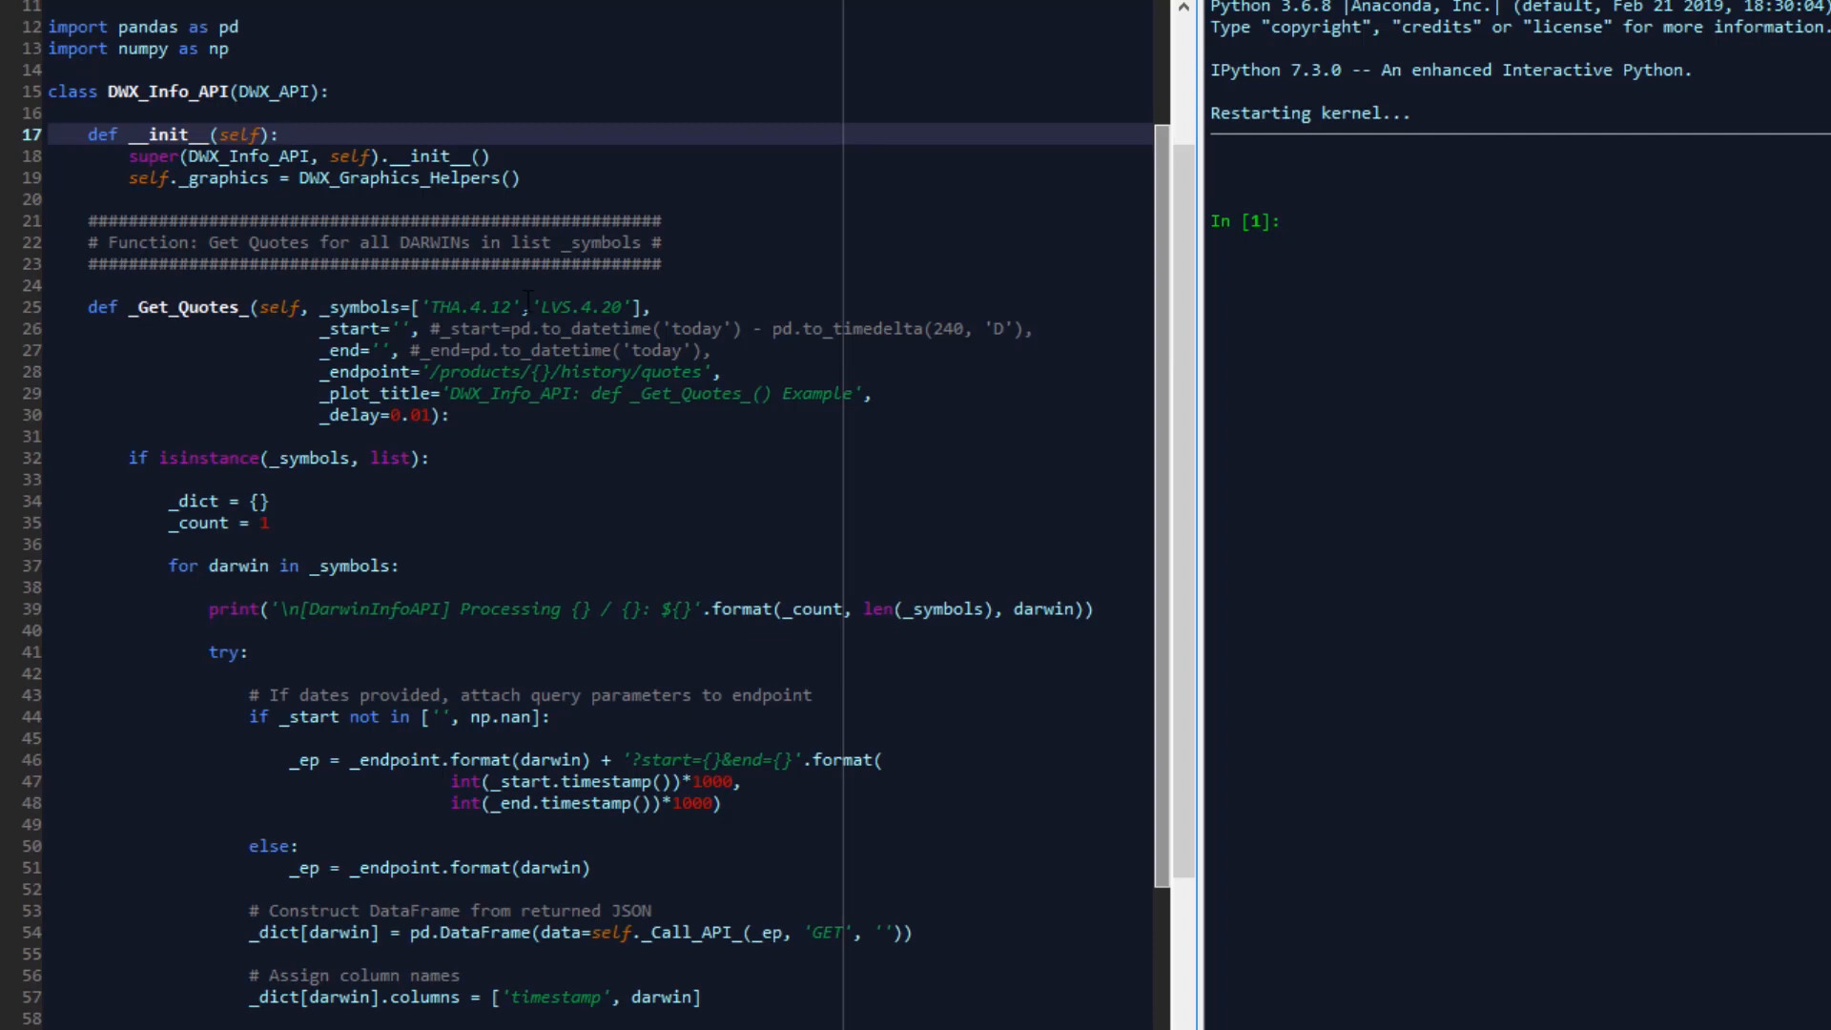
scroll(down, 3)
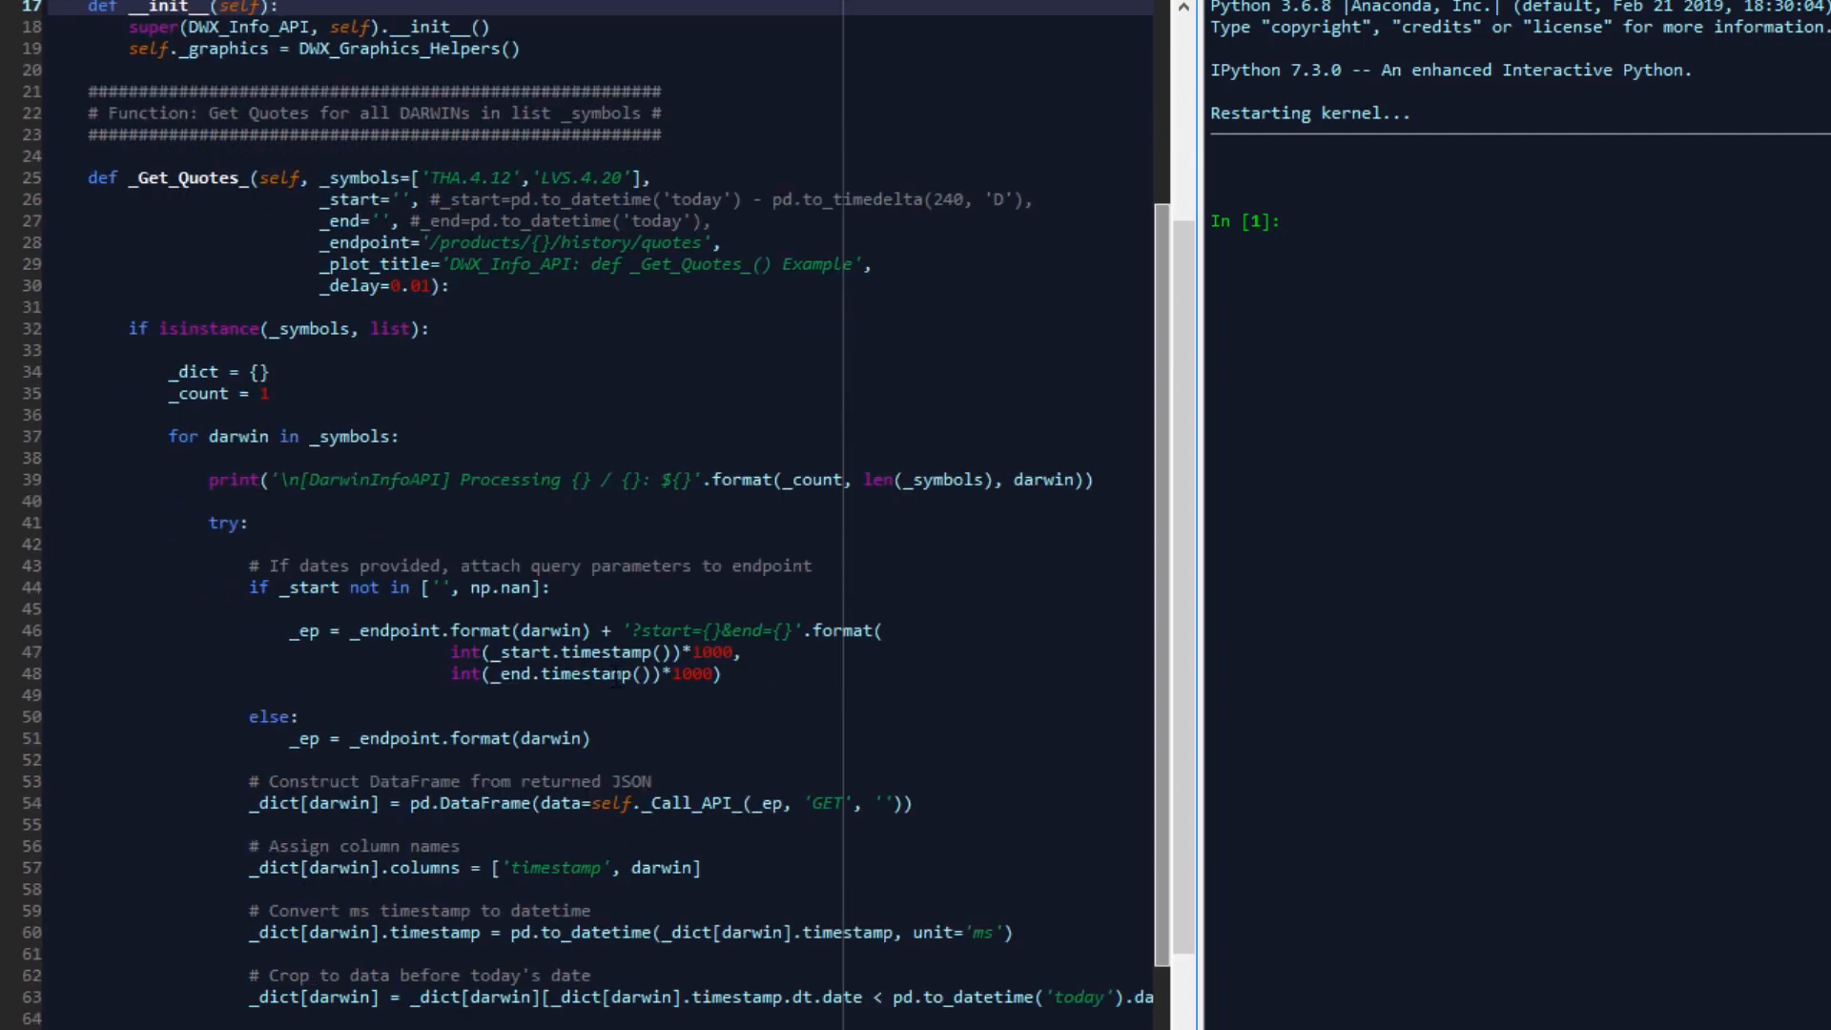
scroll(down, 3)
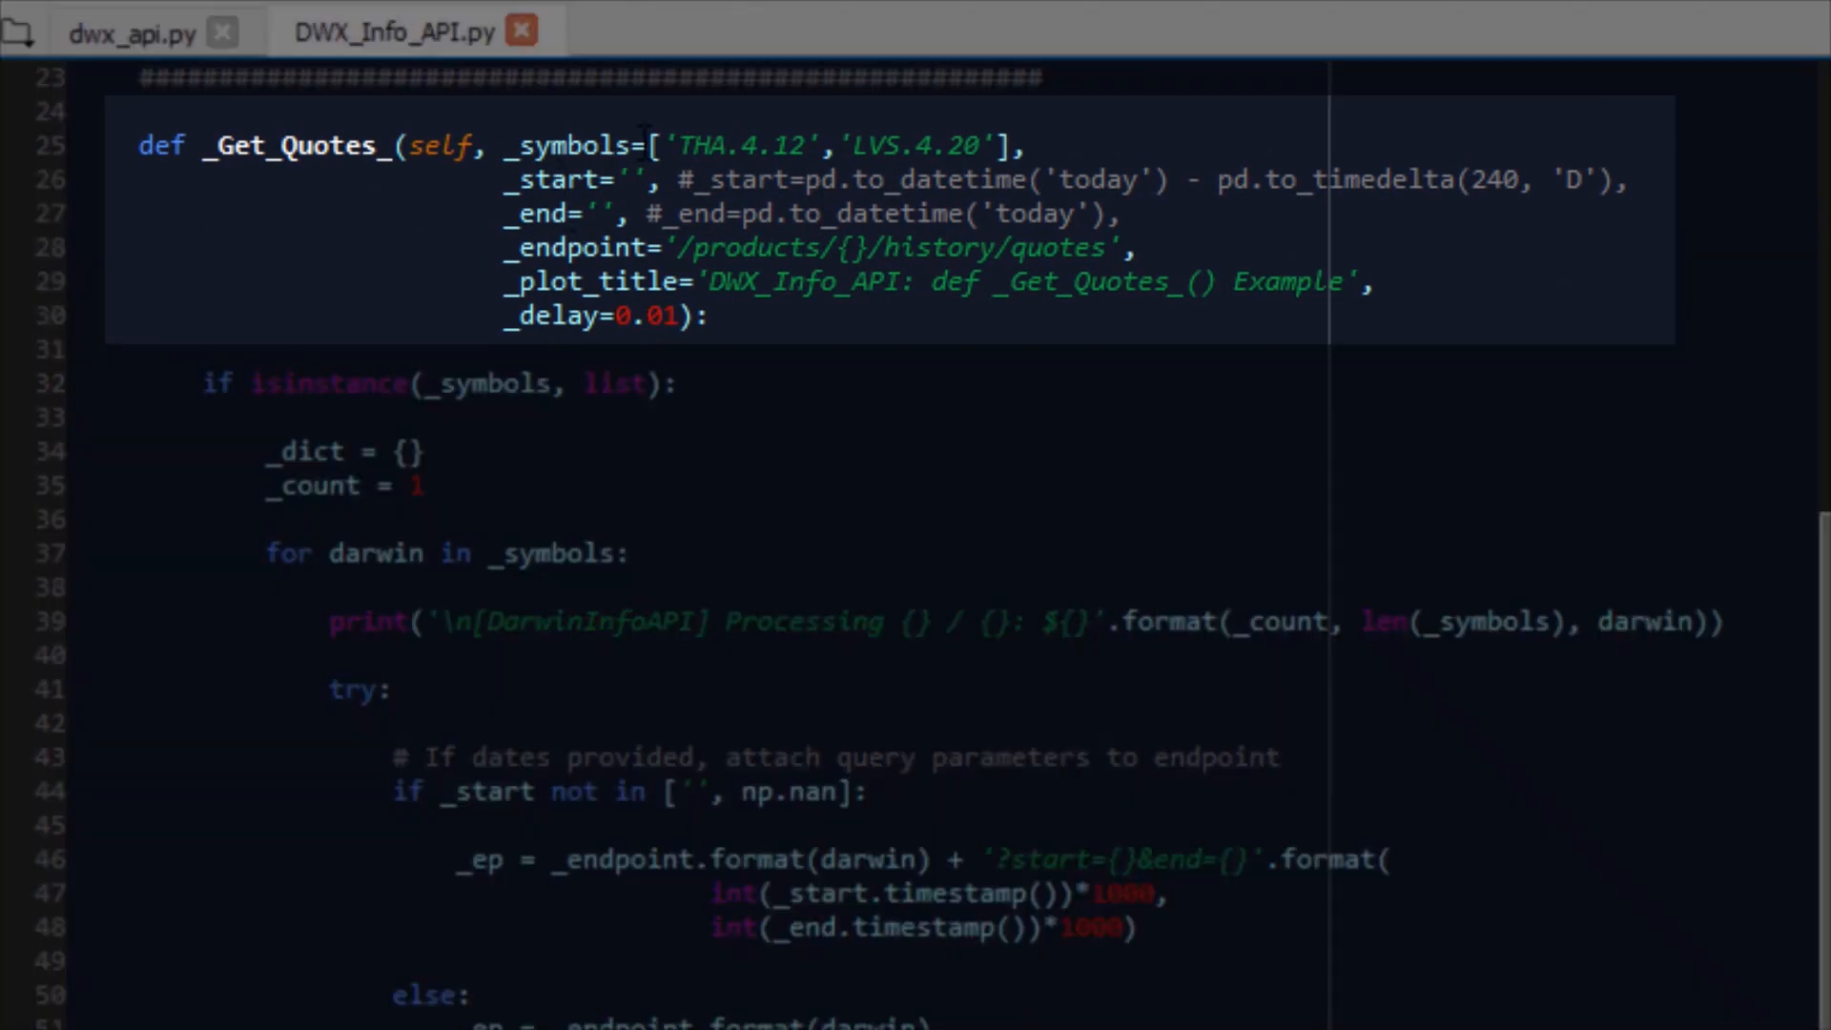
Step: Select the _Get_Quotes_ signature and highlight its _end argument
drag(666, 145, 985, 145)
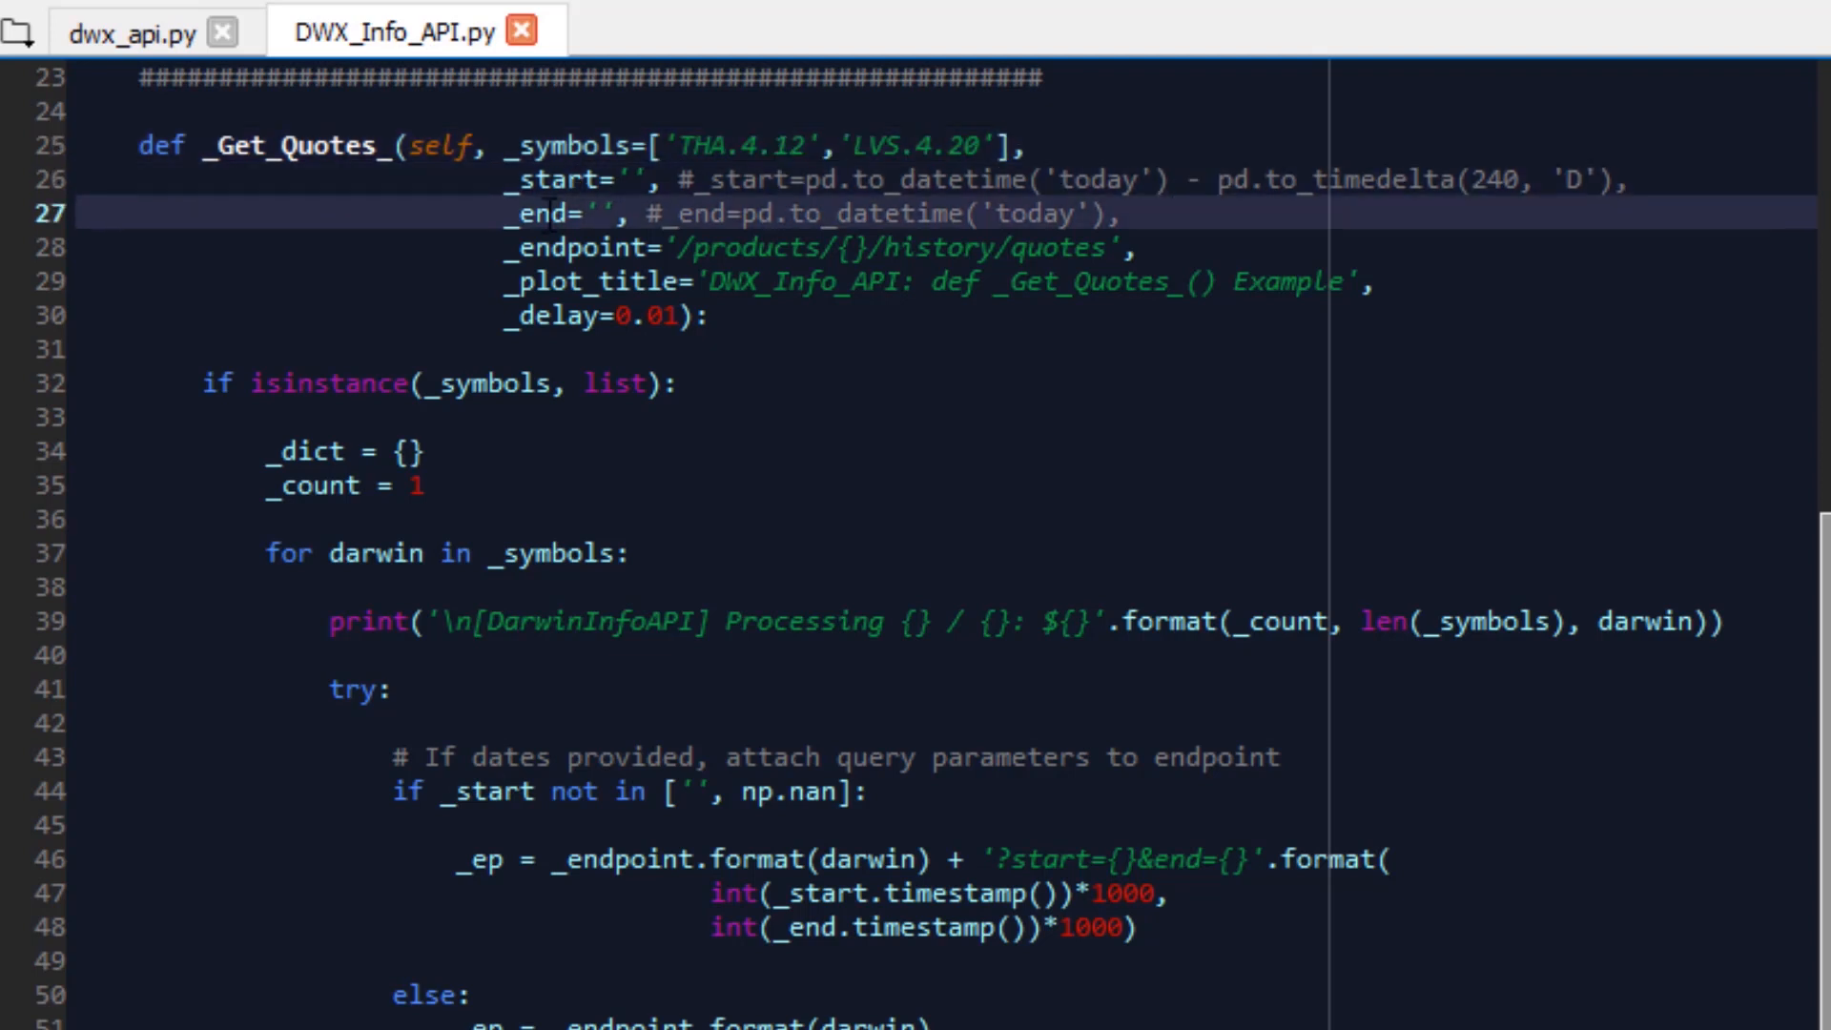
double_click(543, 214)
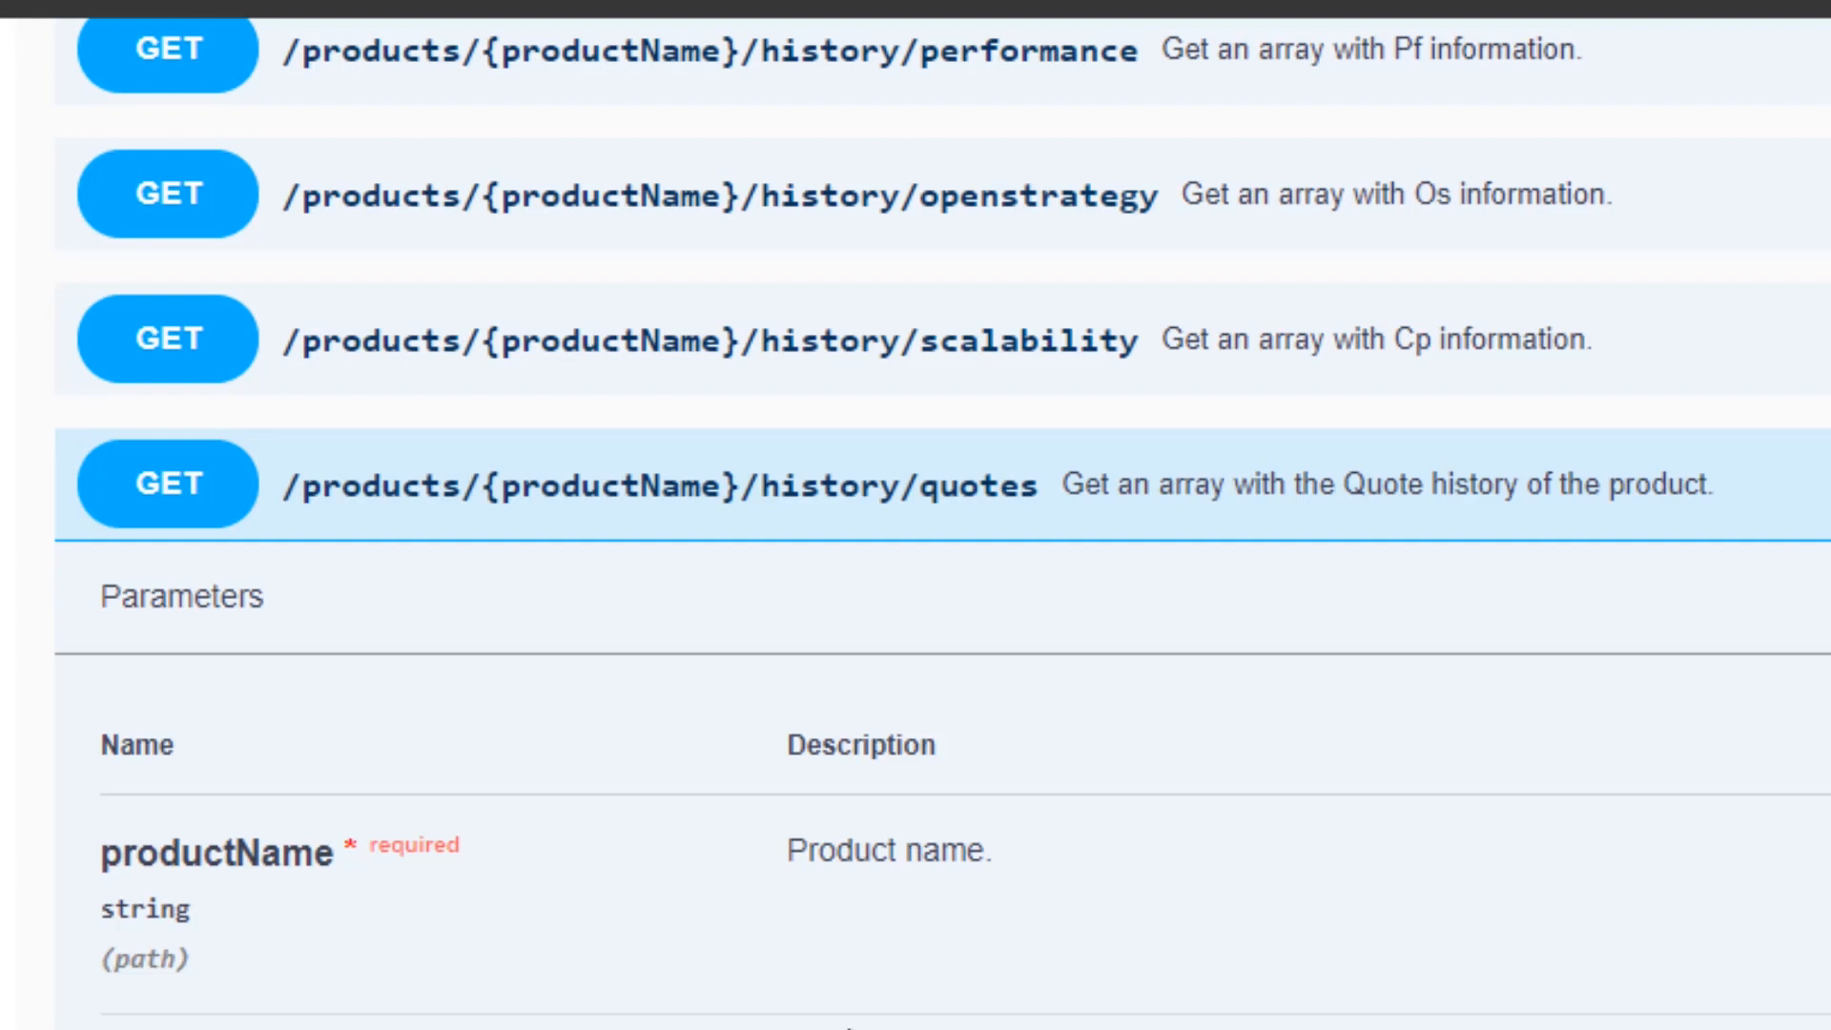
Step: Scroll through /history/quotes start and end EPOCH-millisecond parameters and response resolutions
scroll(down, 3)
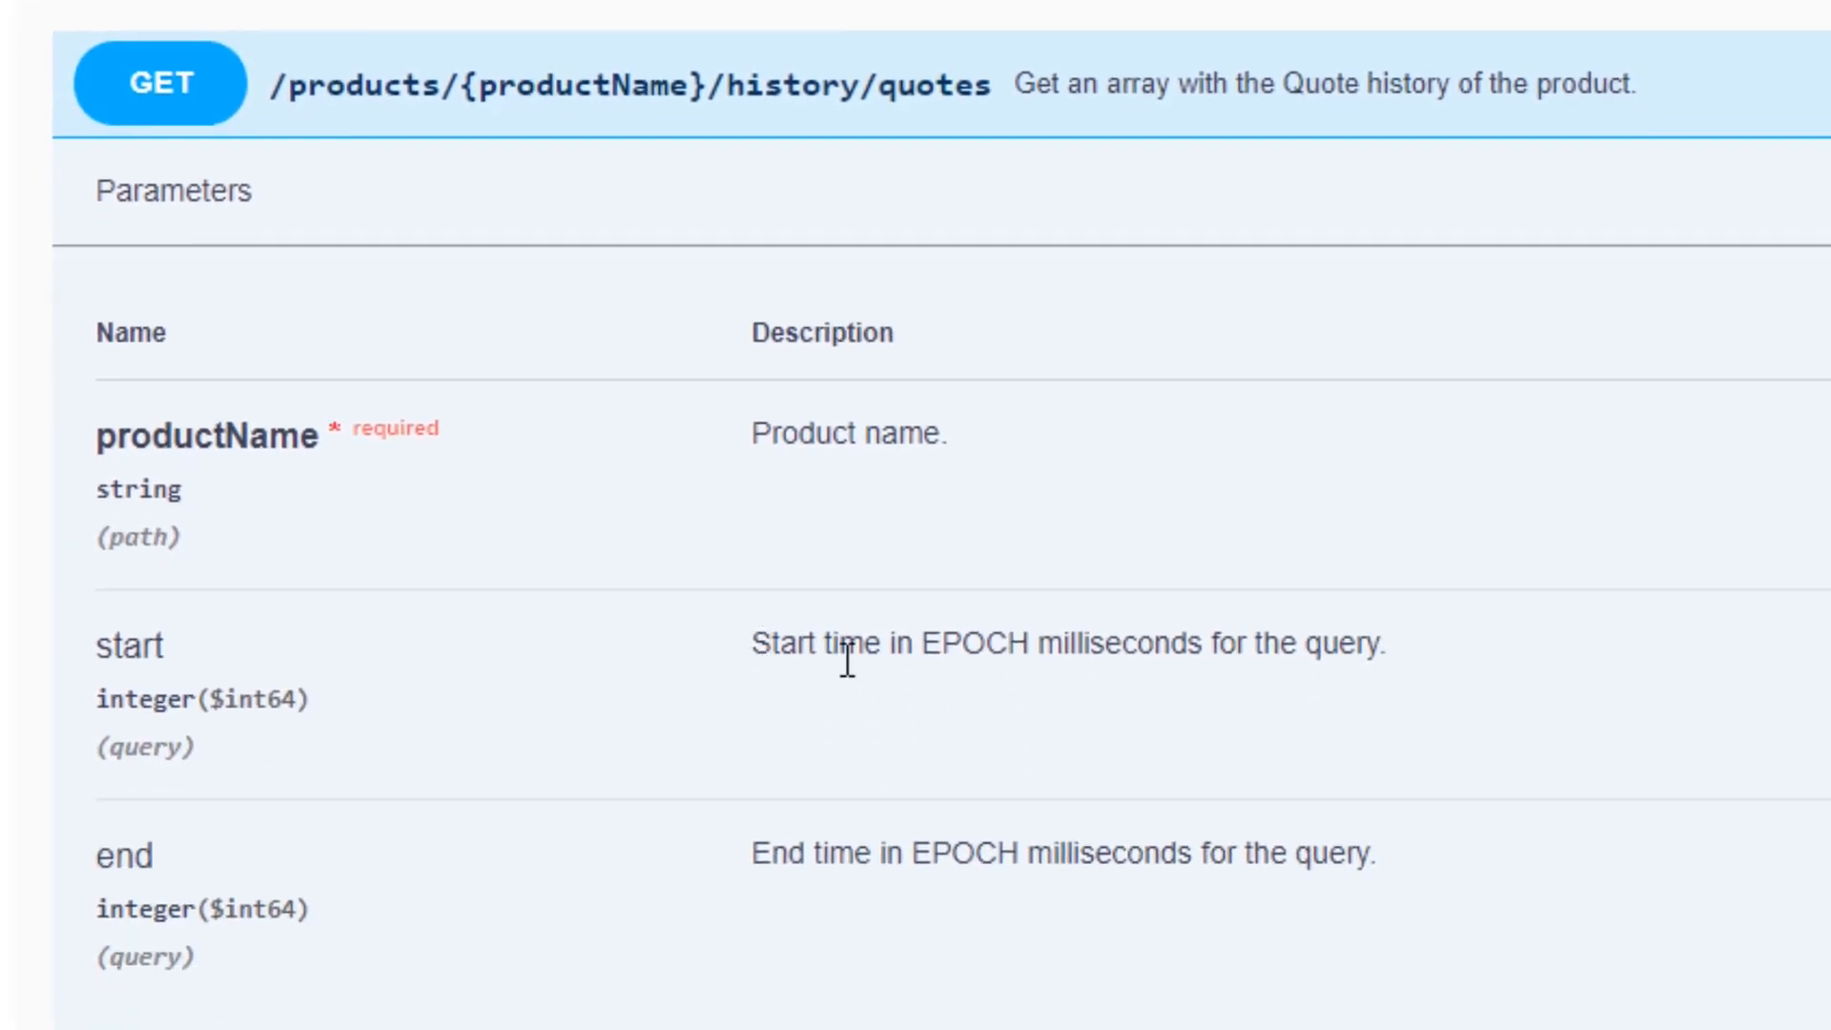
mouse_move(881, 850)
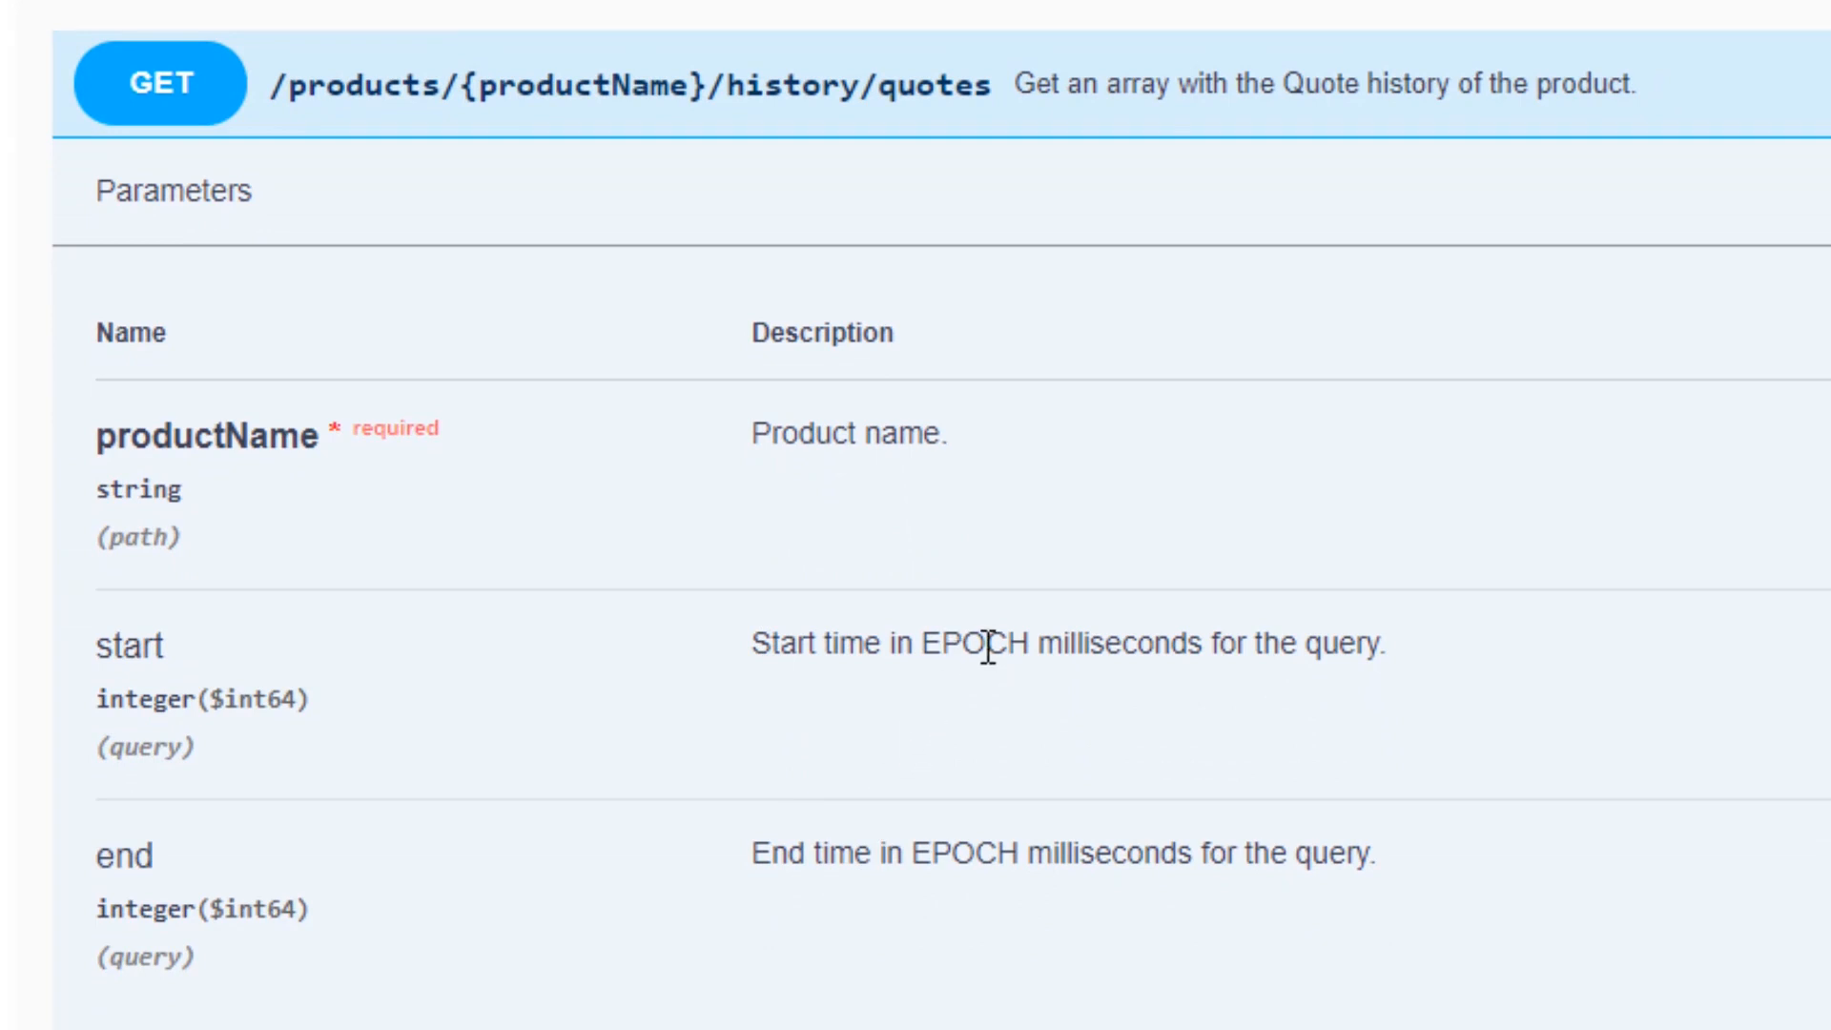
mouse_move(1177, 691)
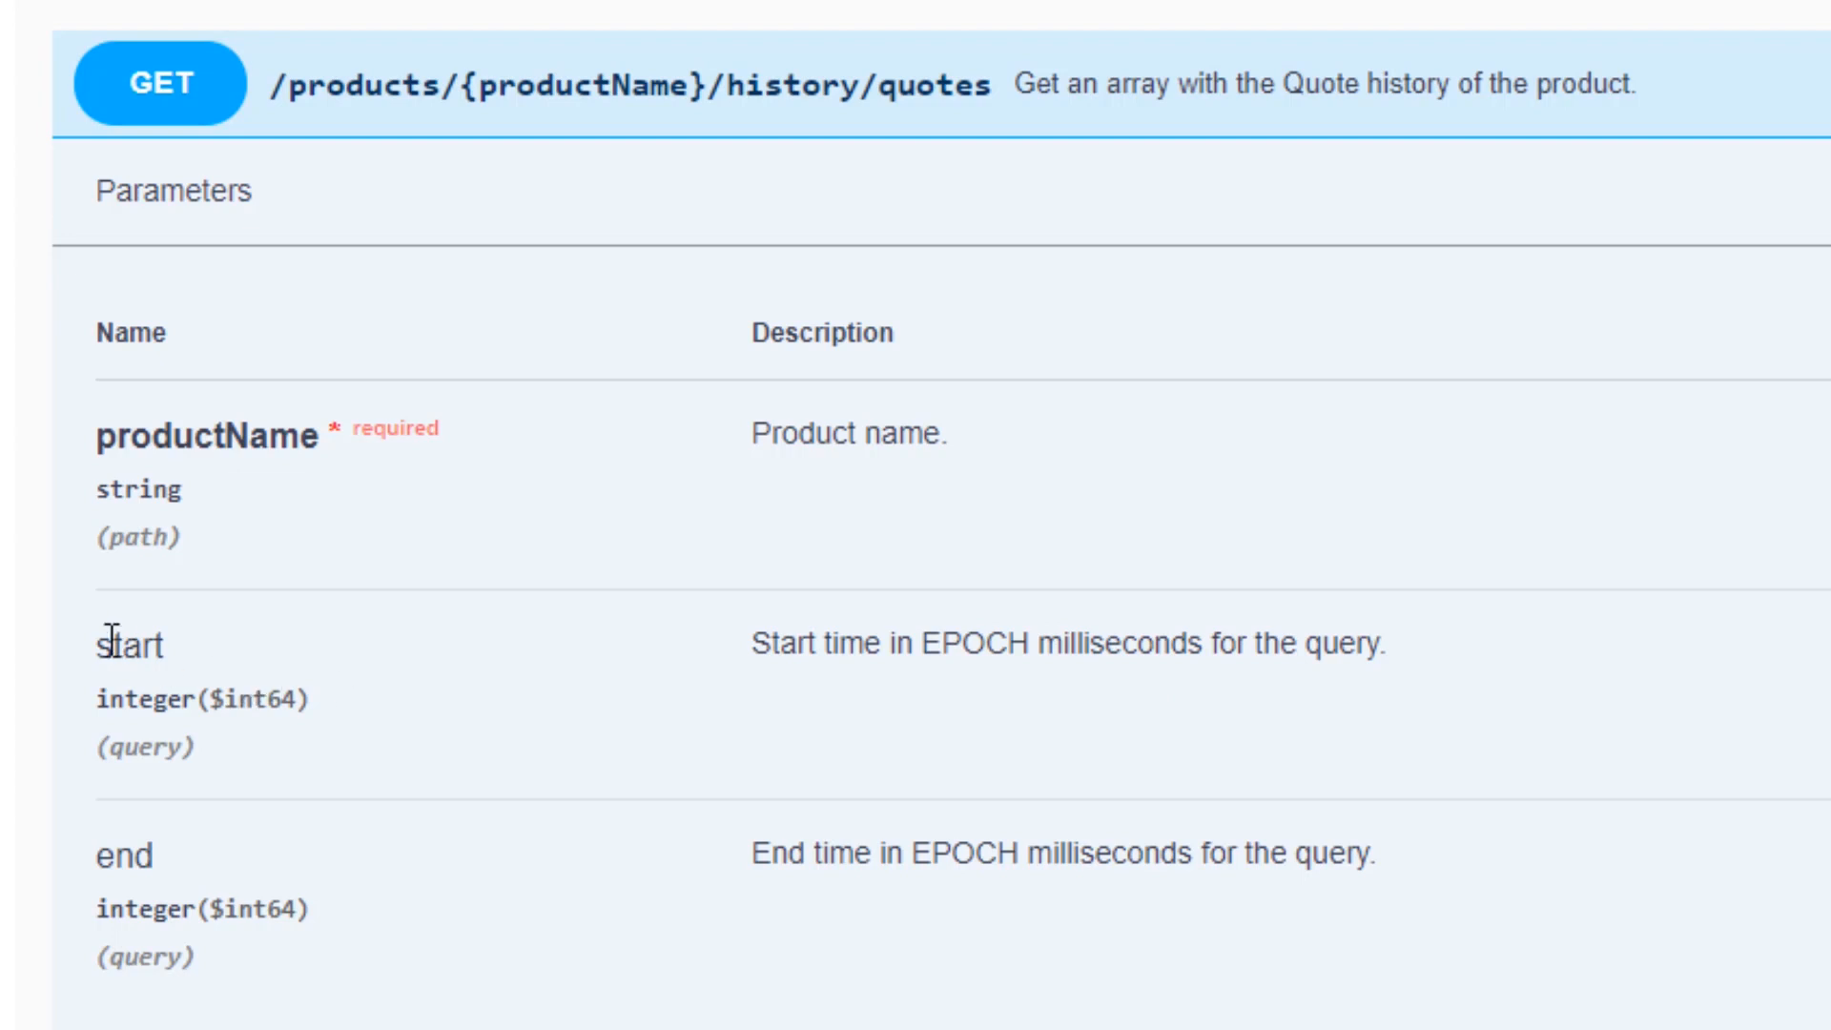
mouse_move(540, 935)
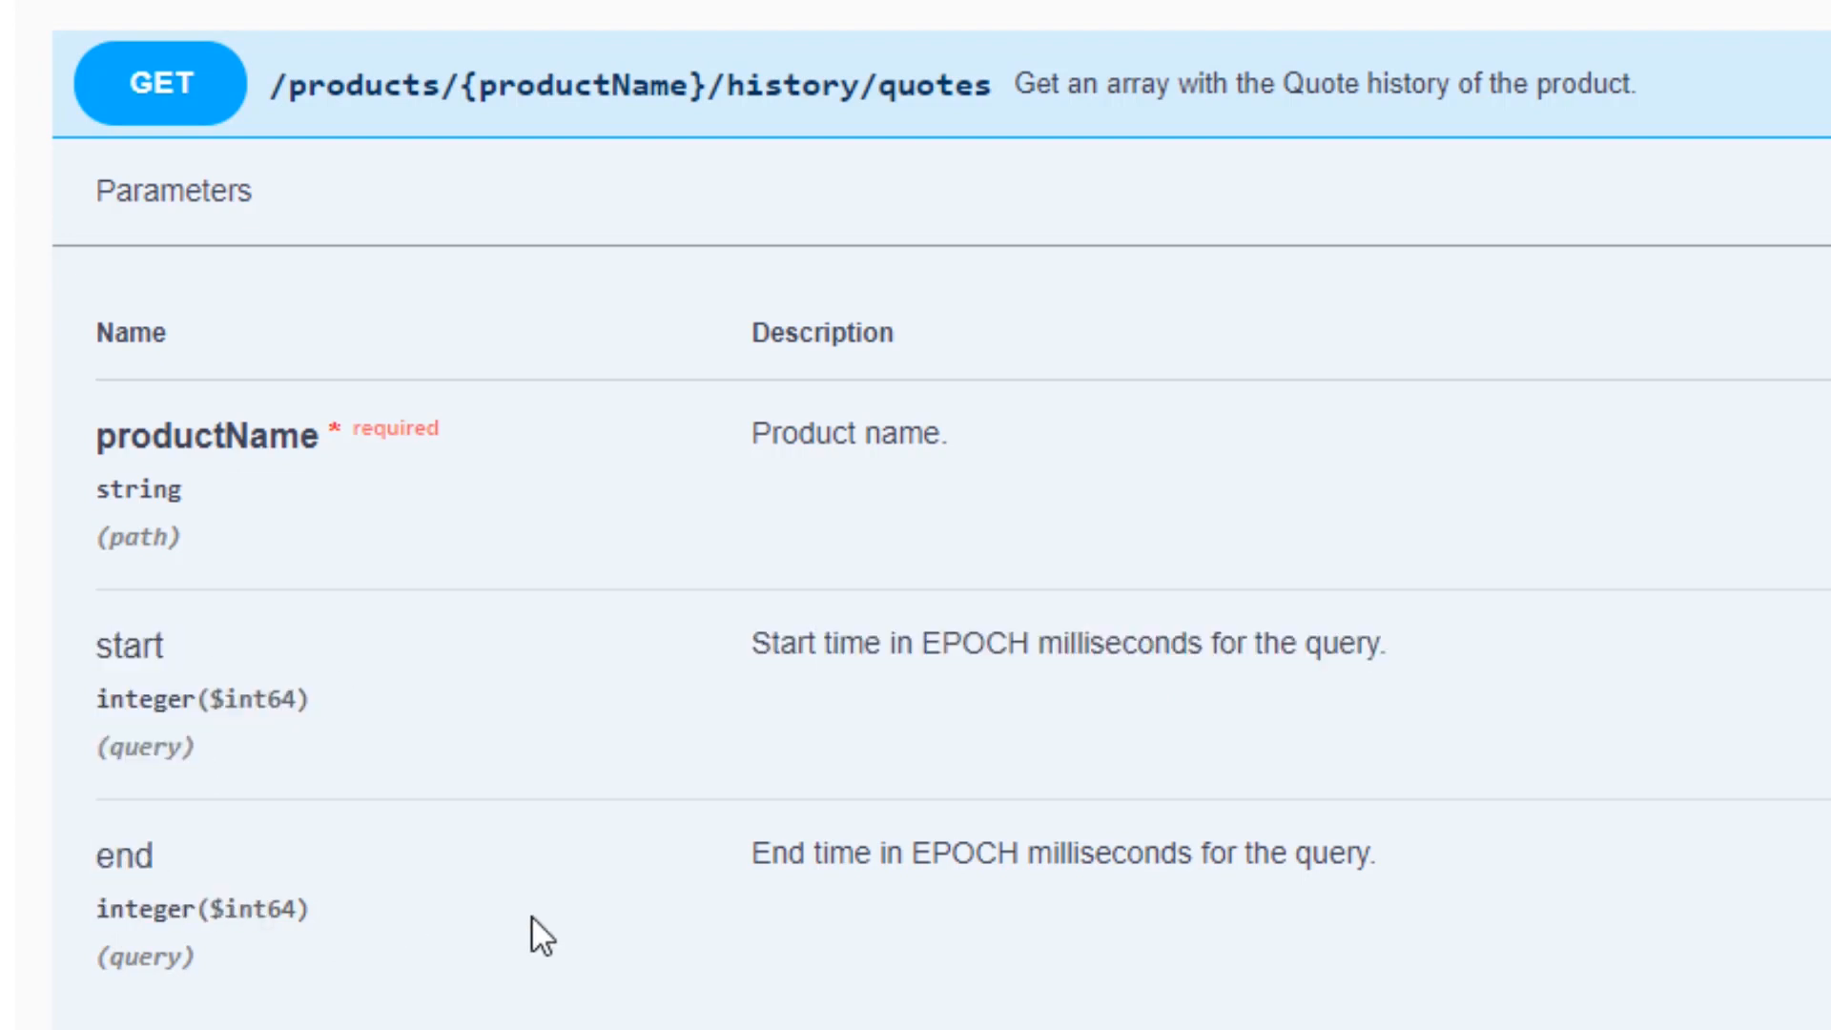
scroll(down, 3)
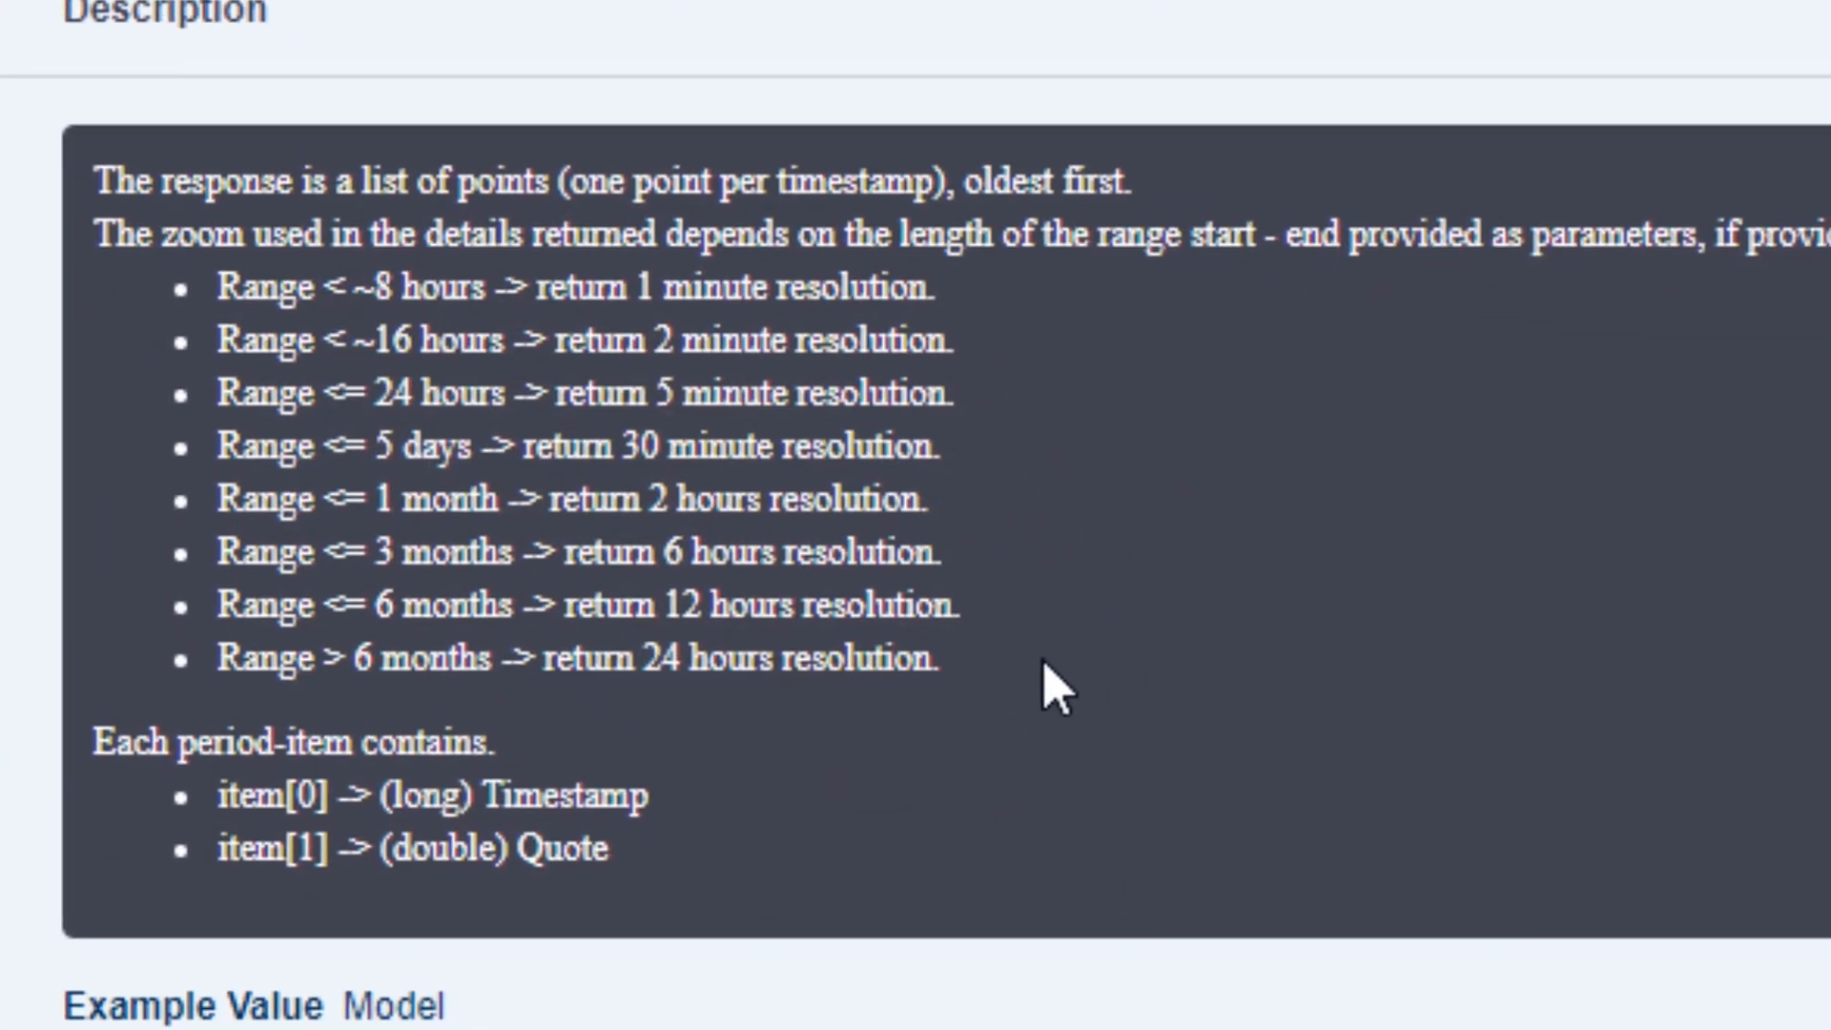
mouse_move(1022, 601)
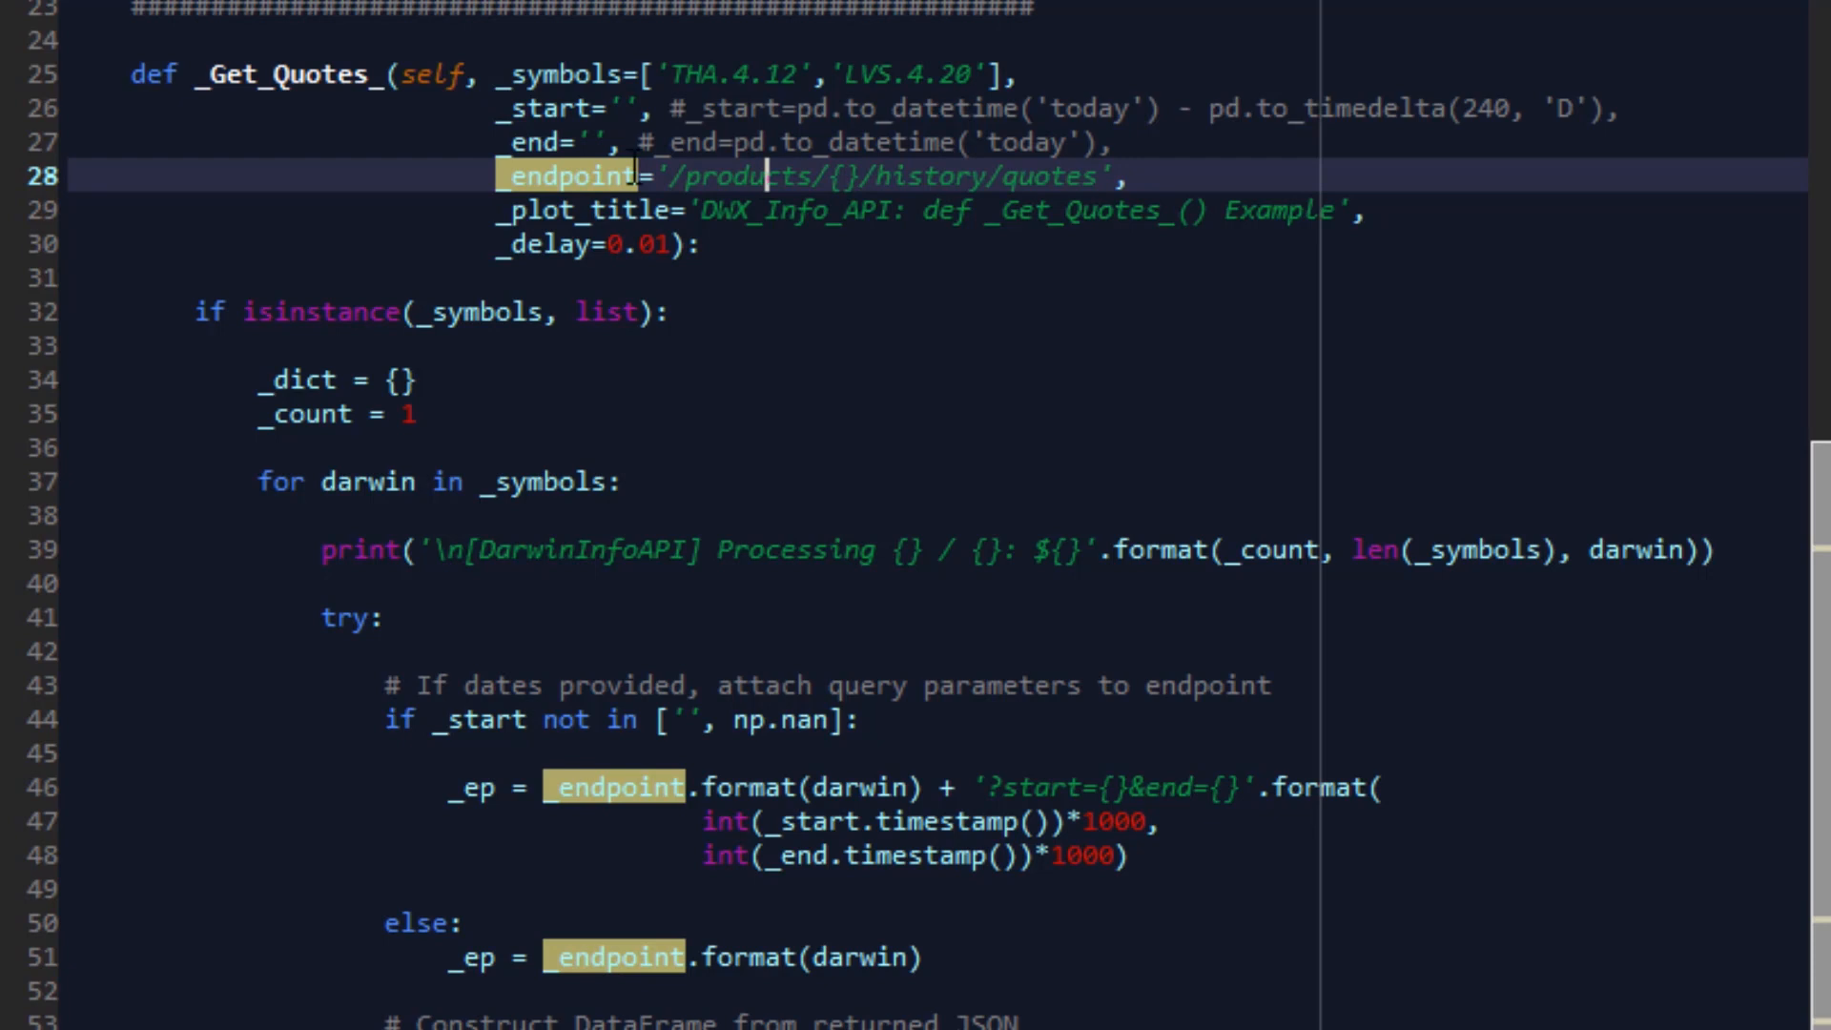
Step: Highlight _endpoint and scroll _Get_Quotes_ to the millisecond start/end query-string code
double_click(280, 73)
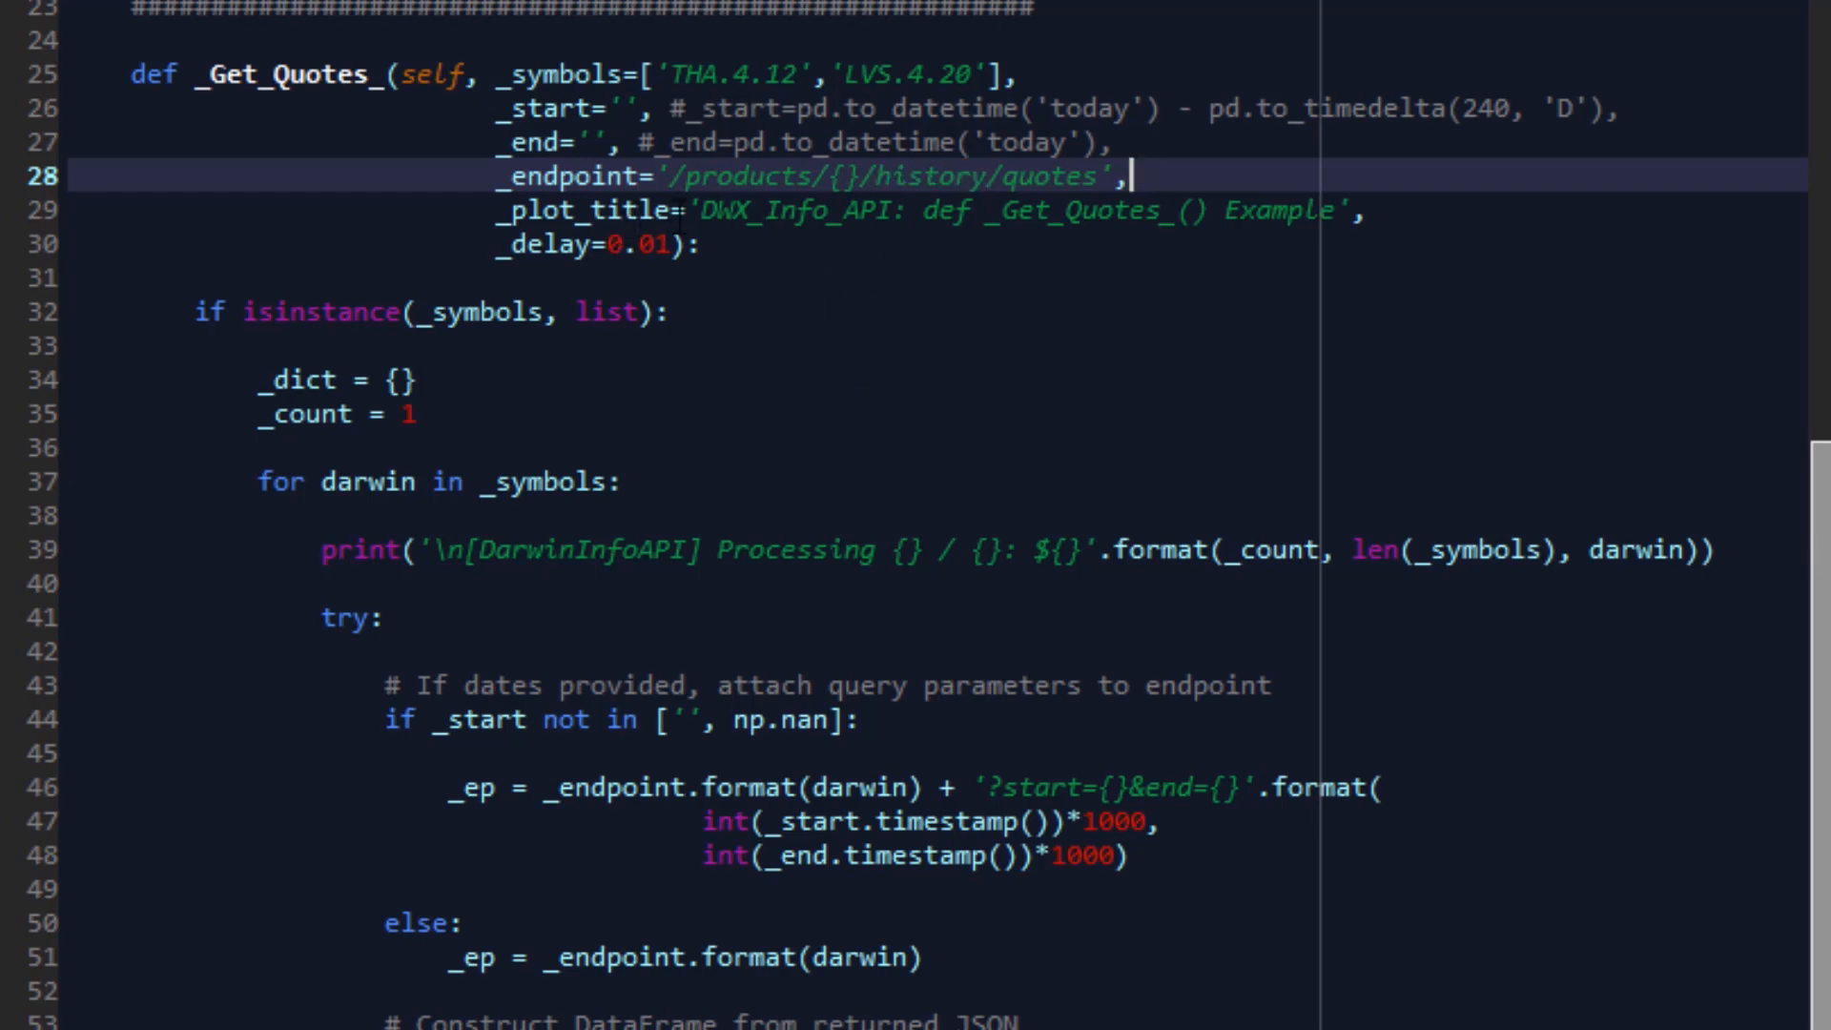
mouse_move(818, 210)
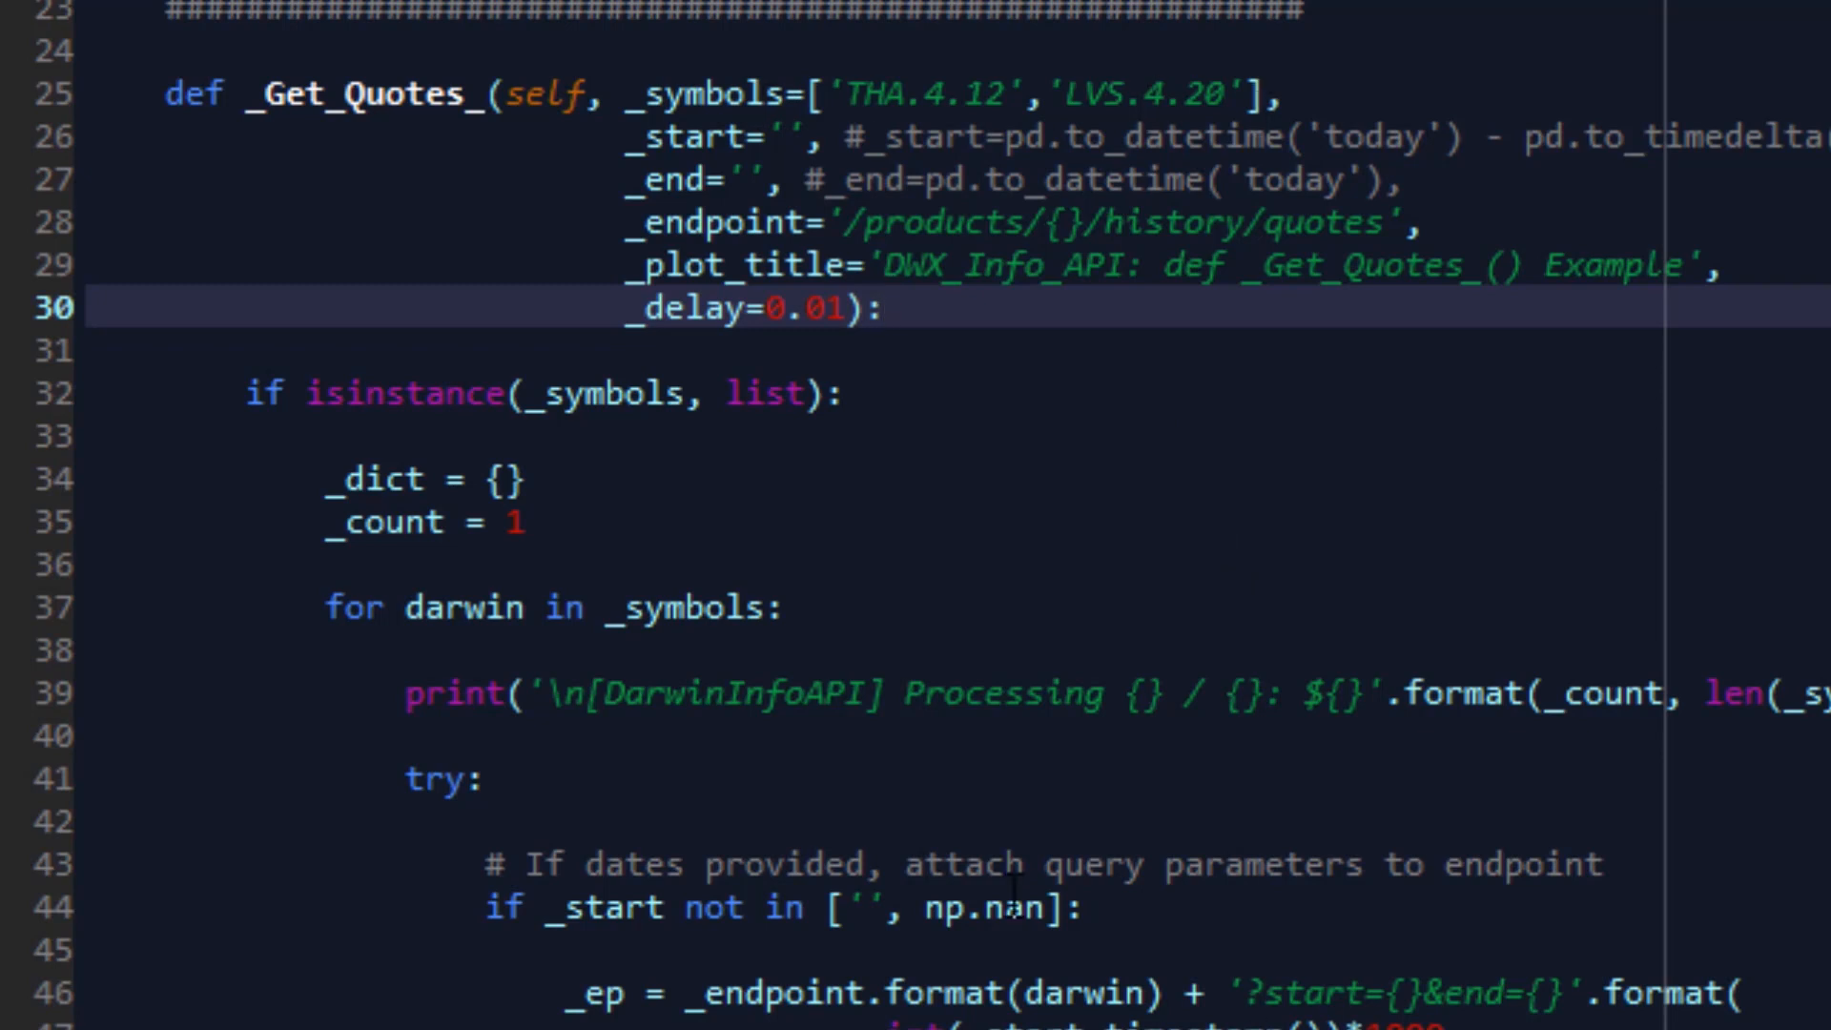
mouse_move(636, 415)
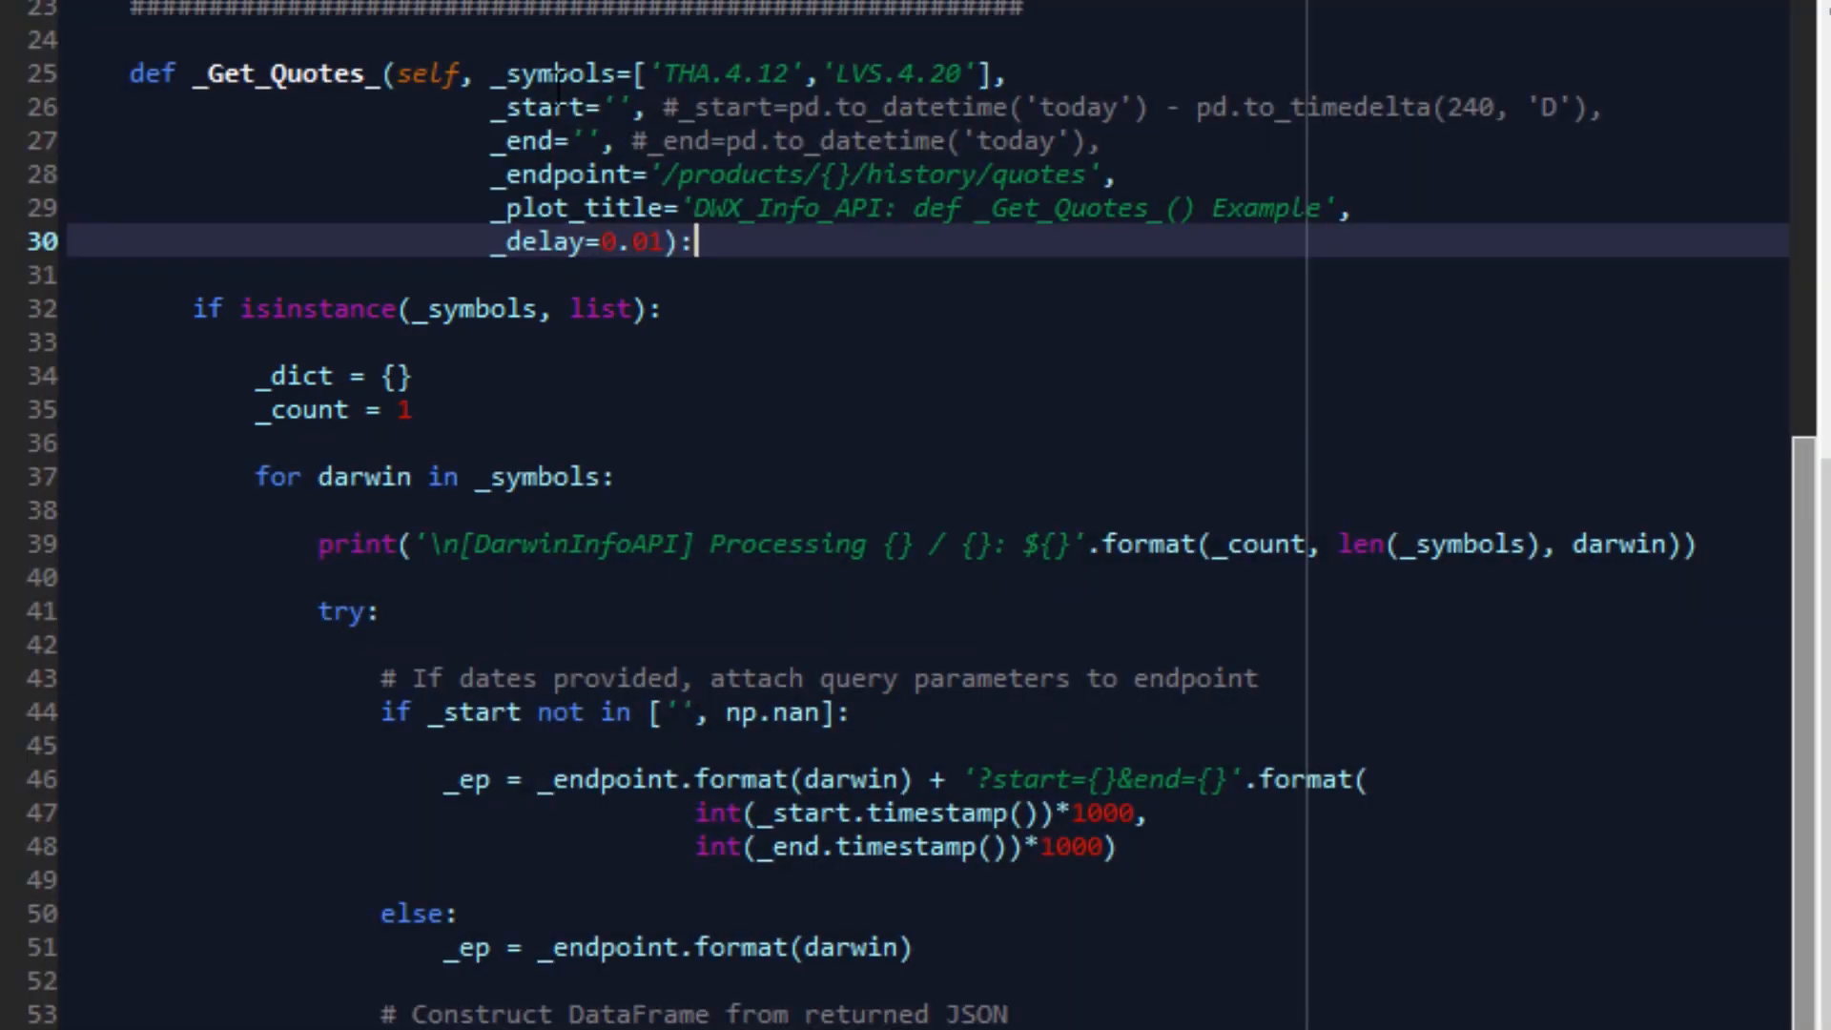
scroll(down, 3)
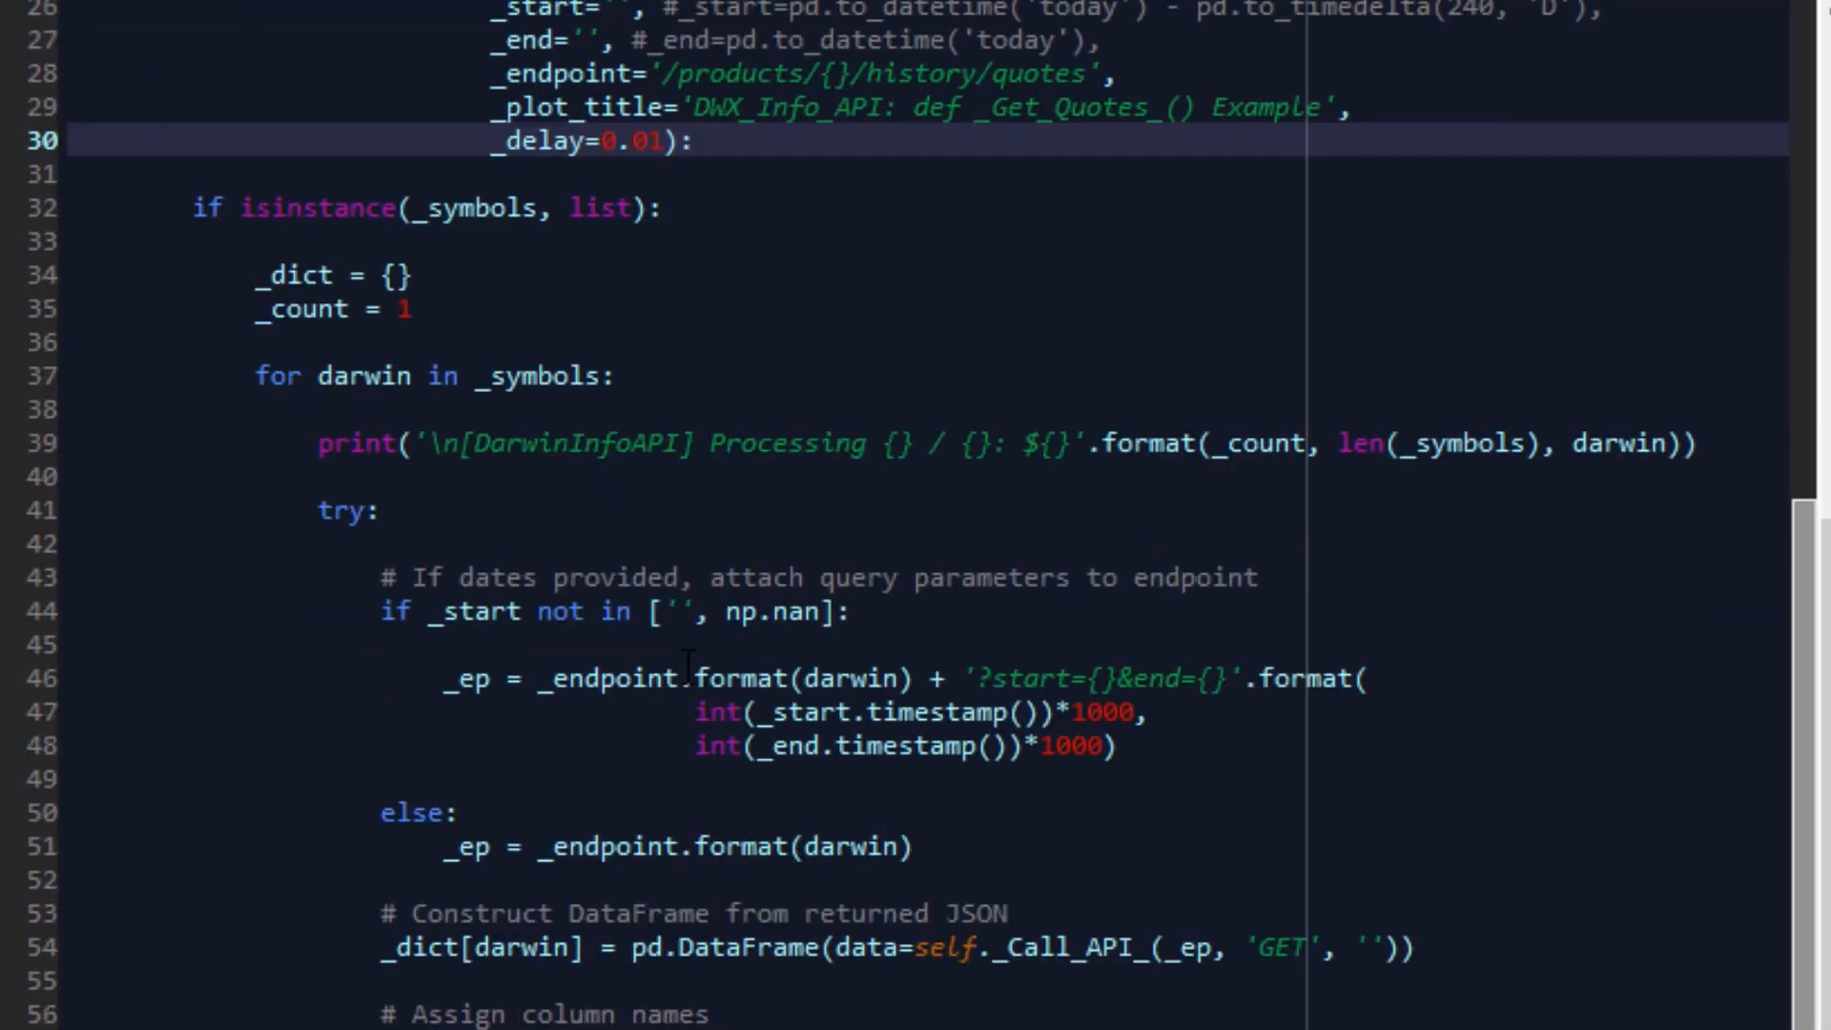
scroll(down, 3)
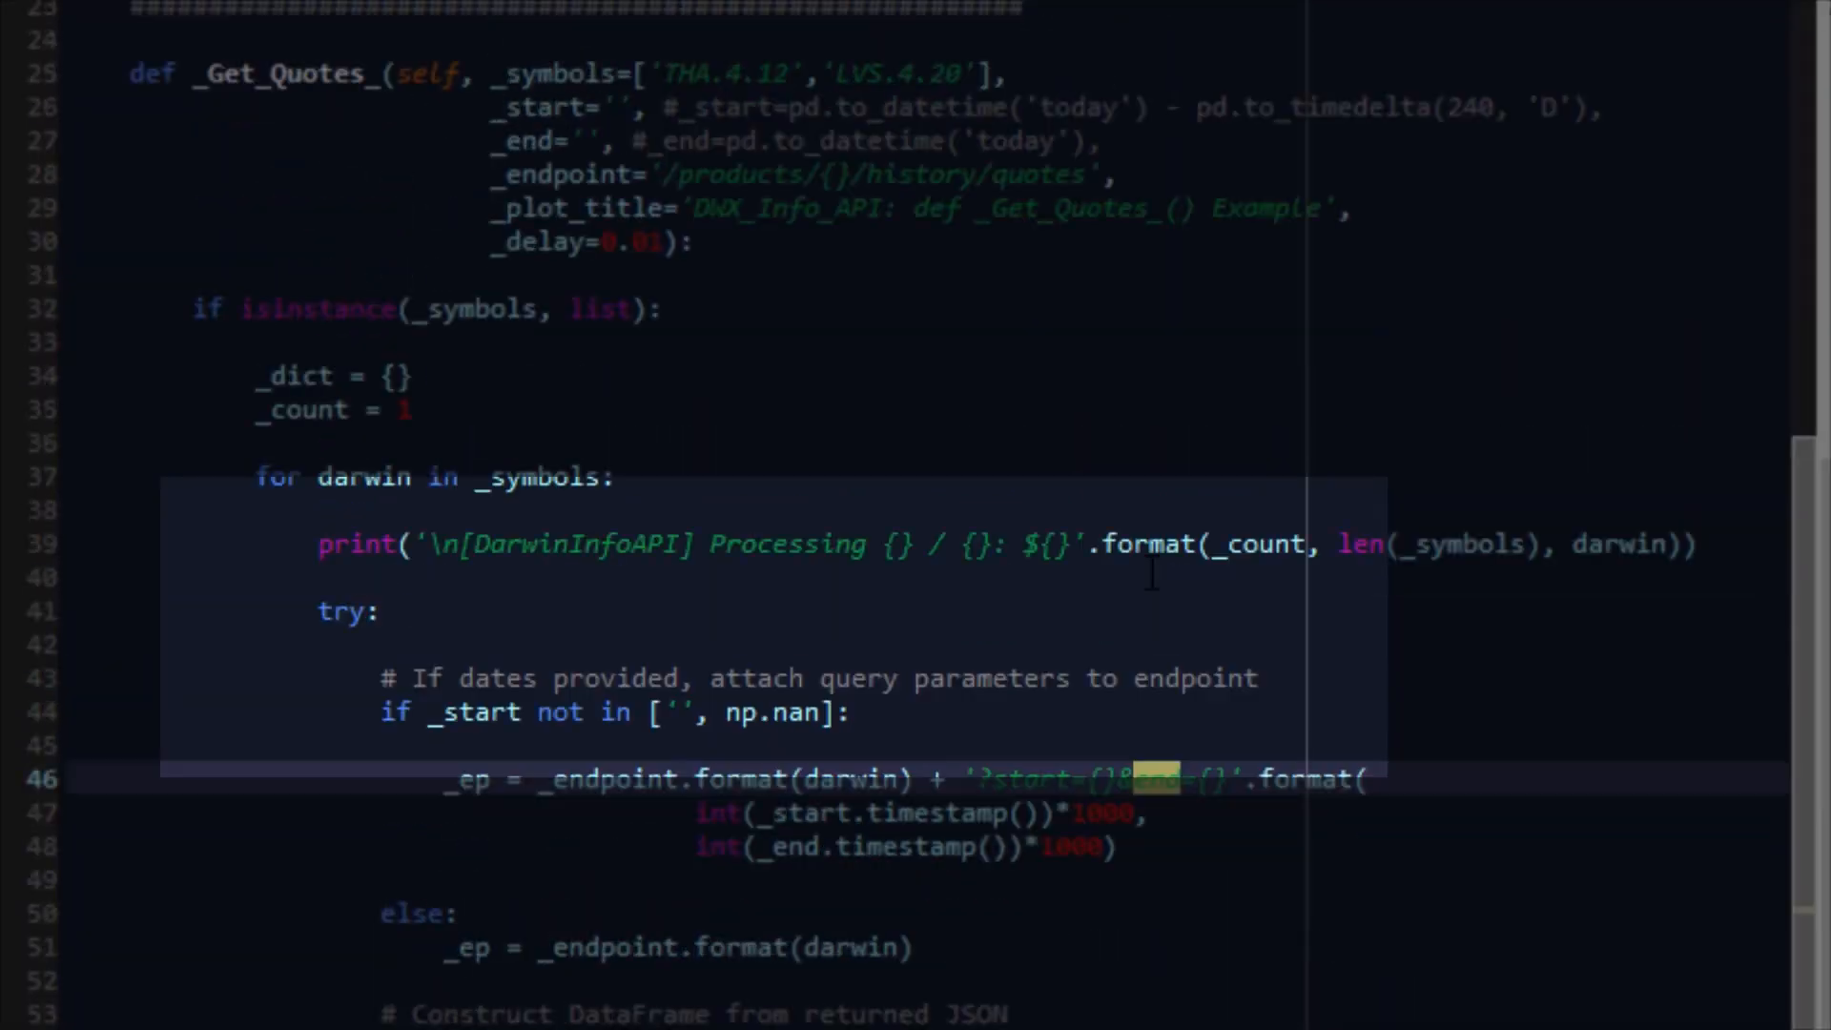
scroll(up, 3)
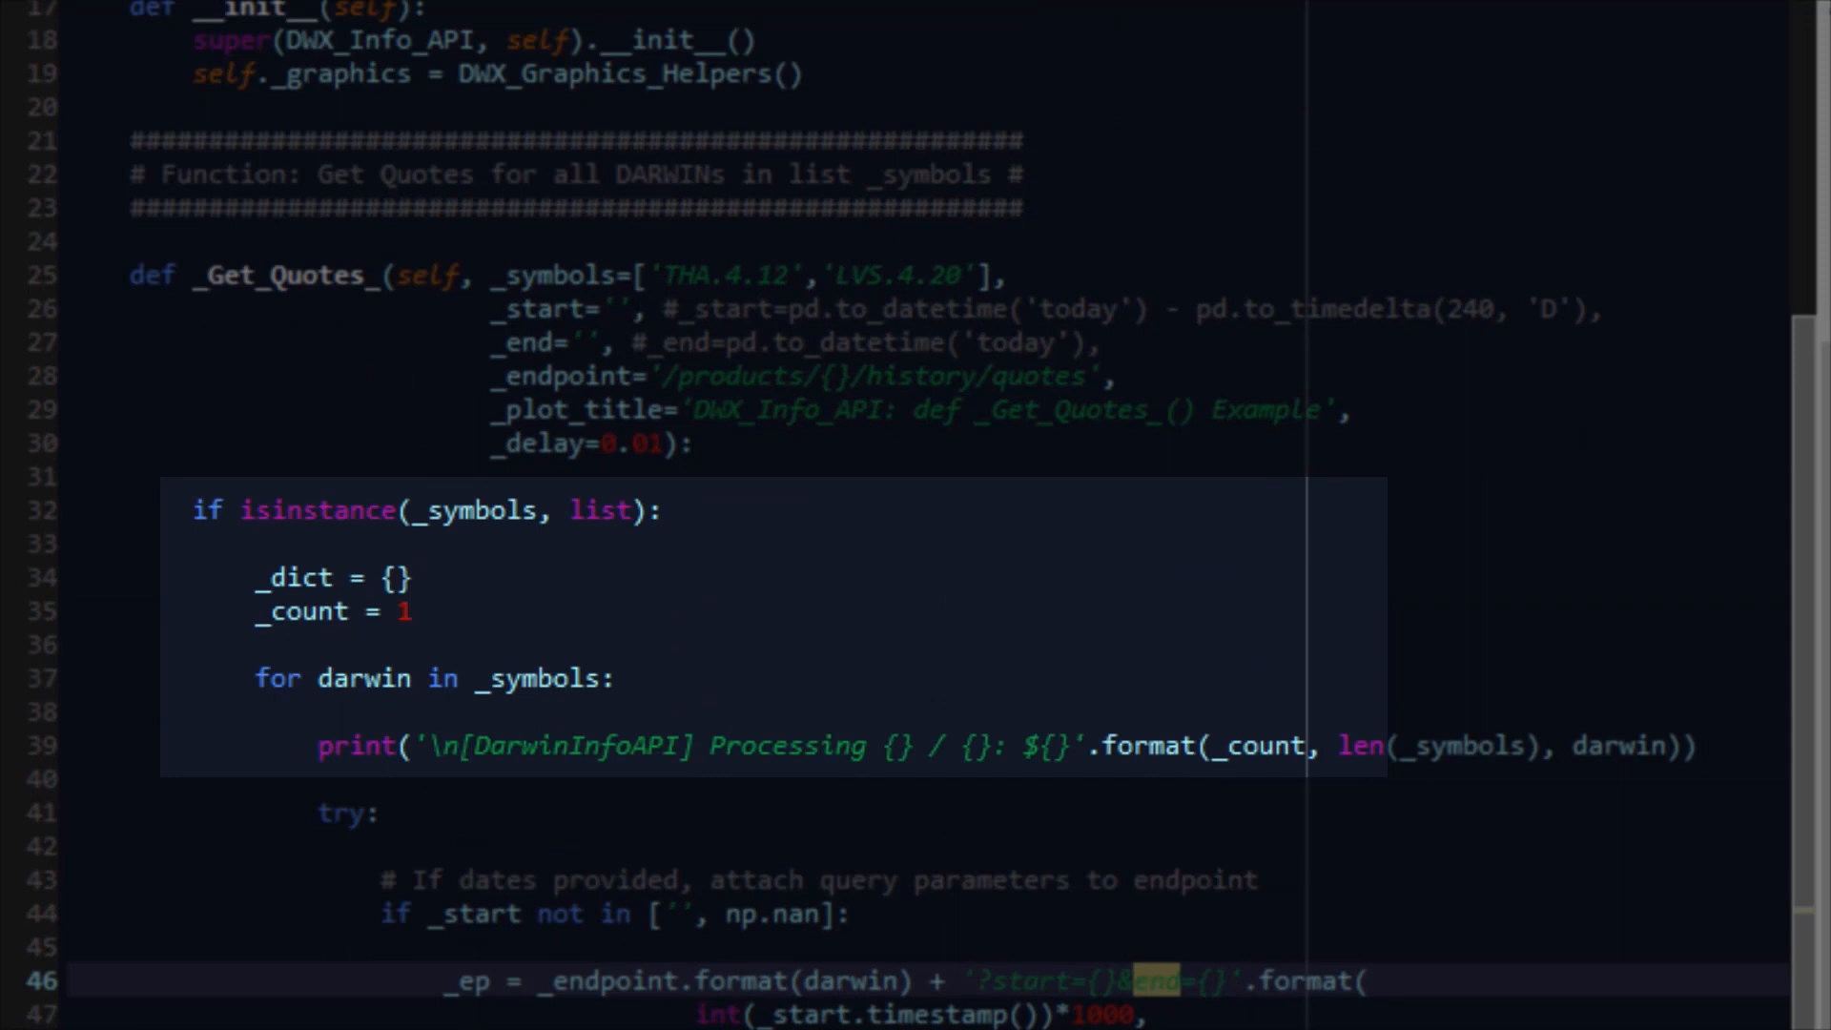
scroll(down, 3)
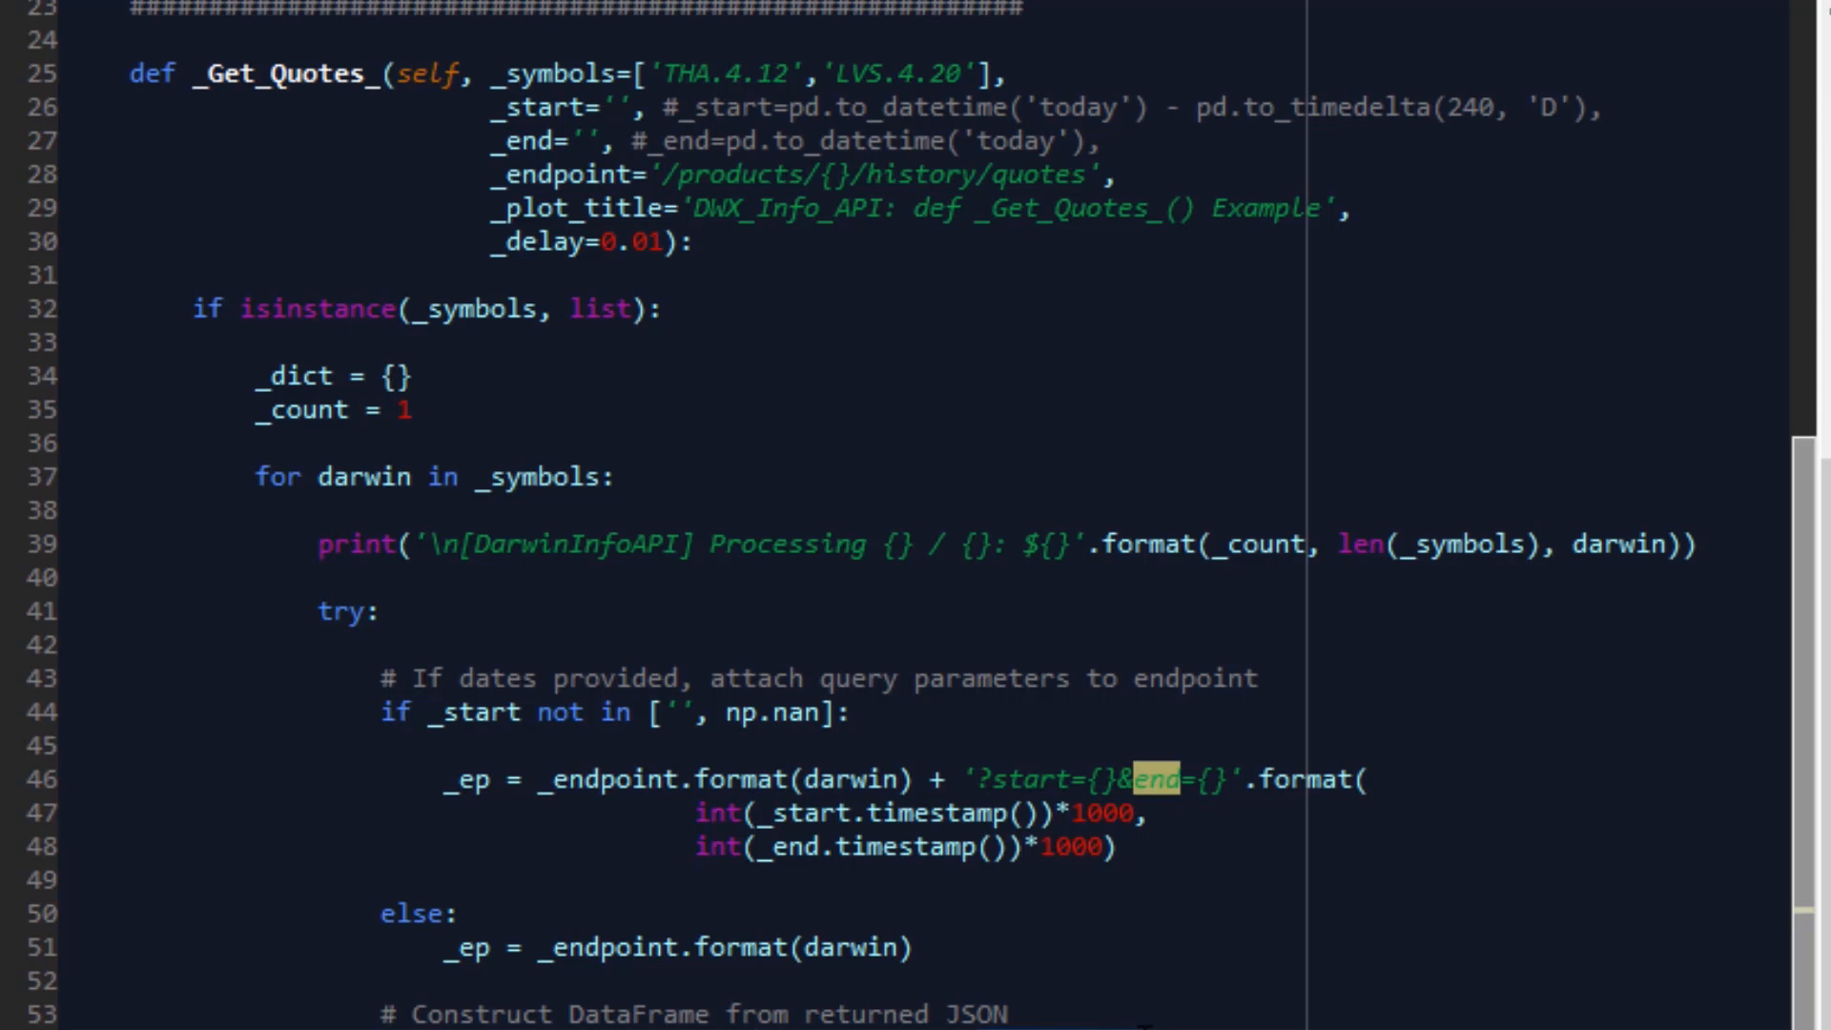
scroll(down, 3)
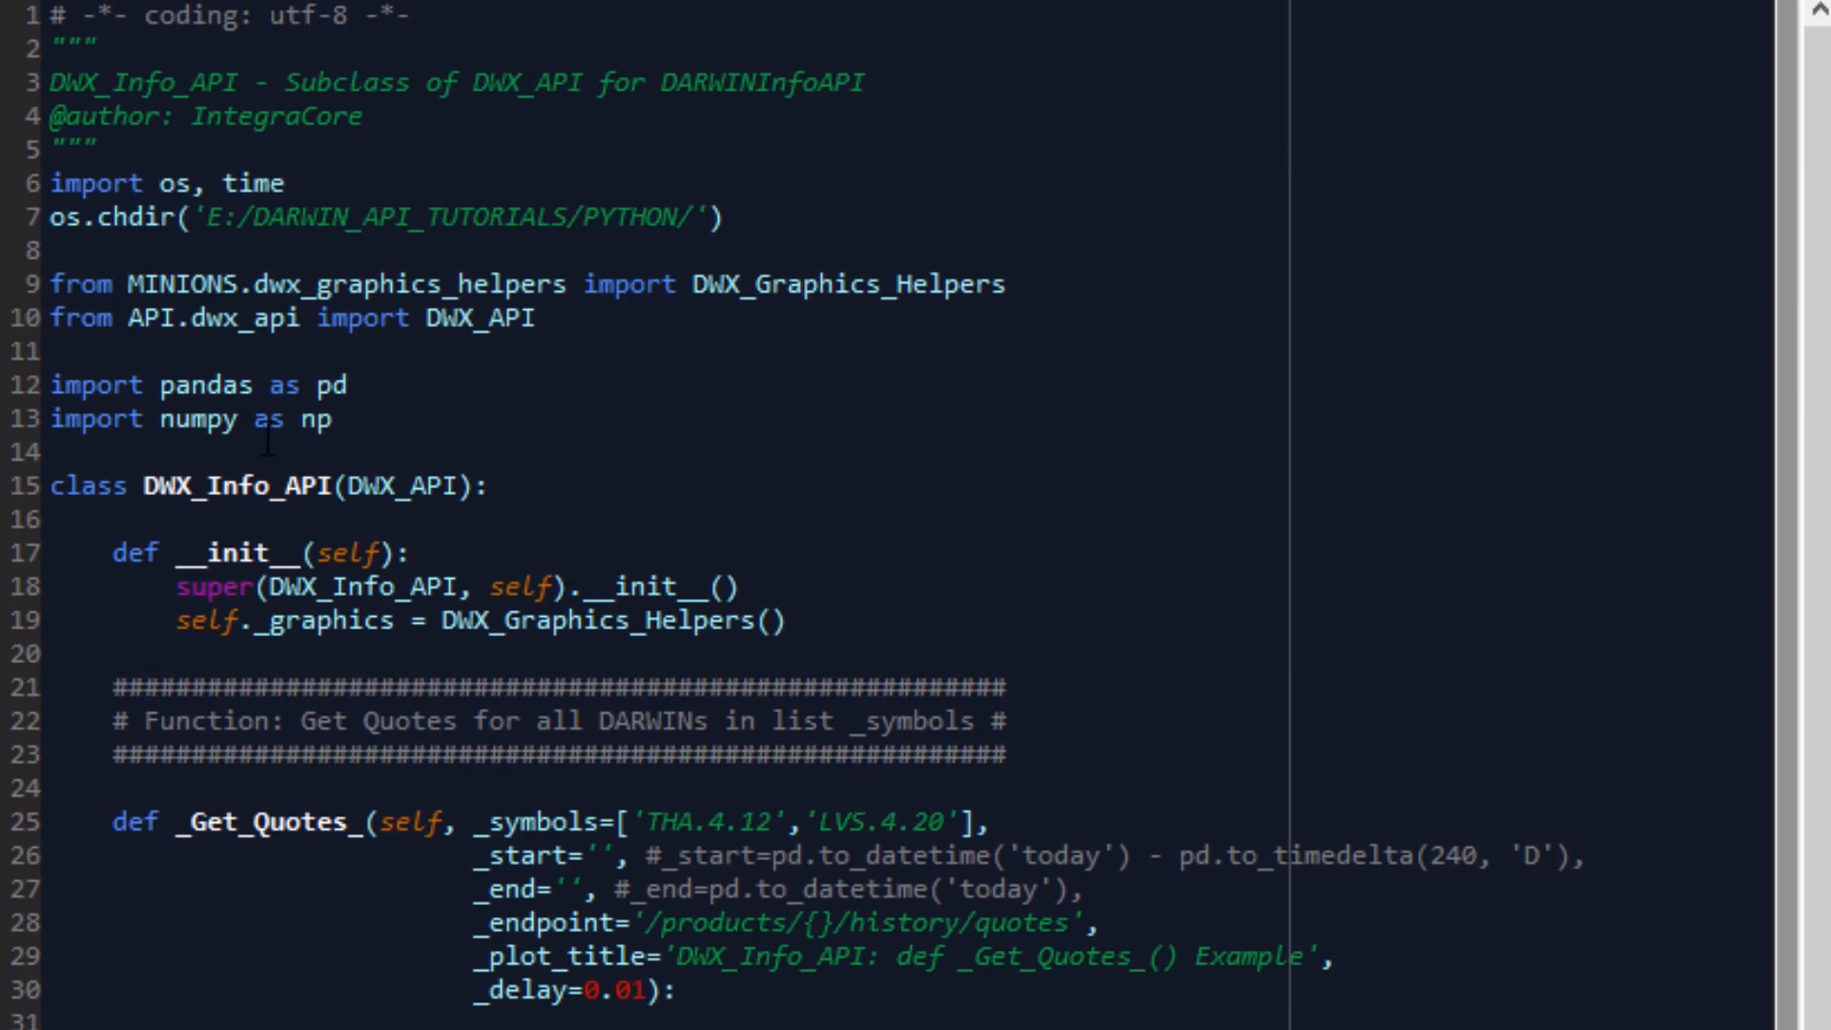
scroll(down, 3)
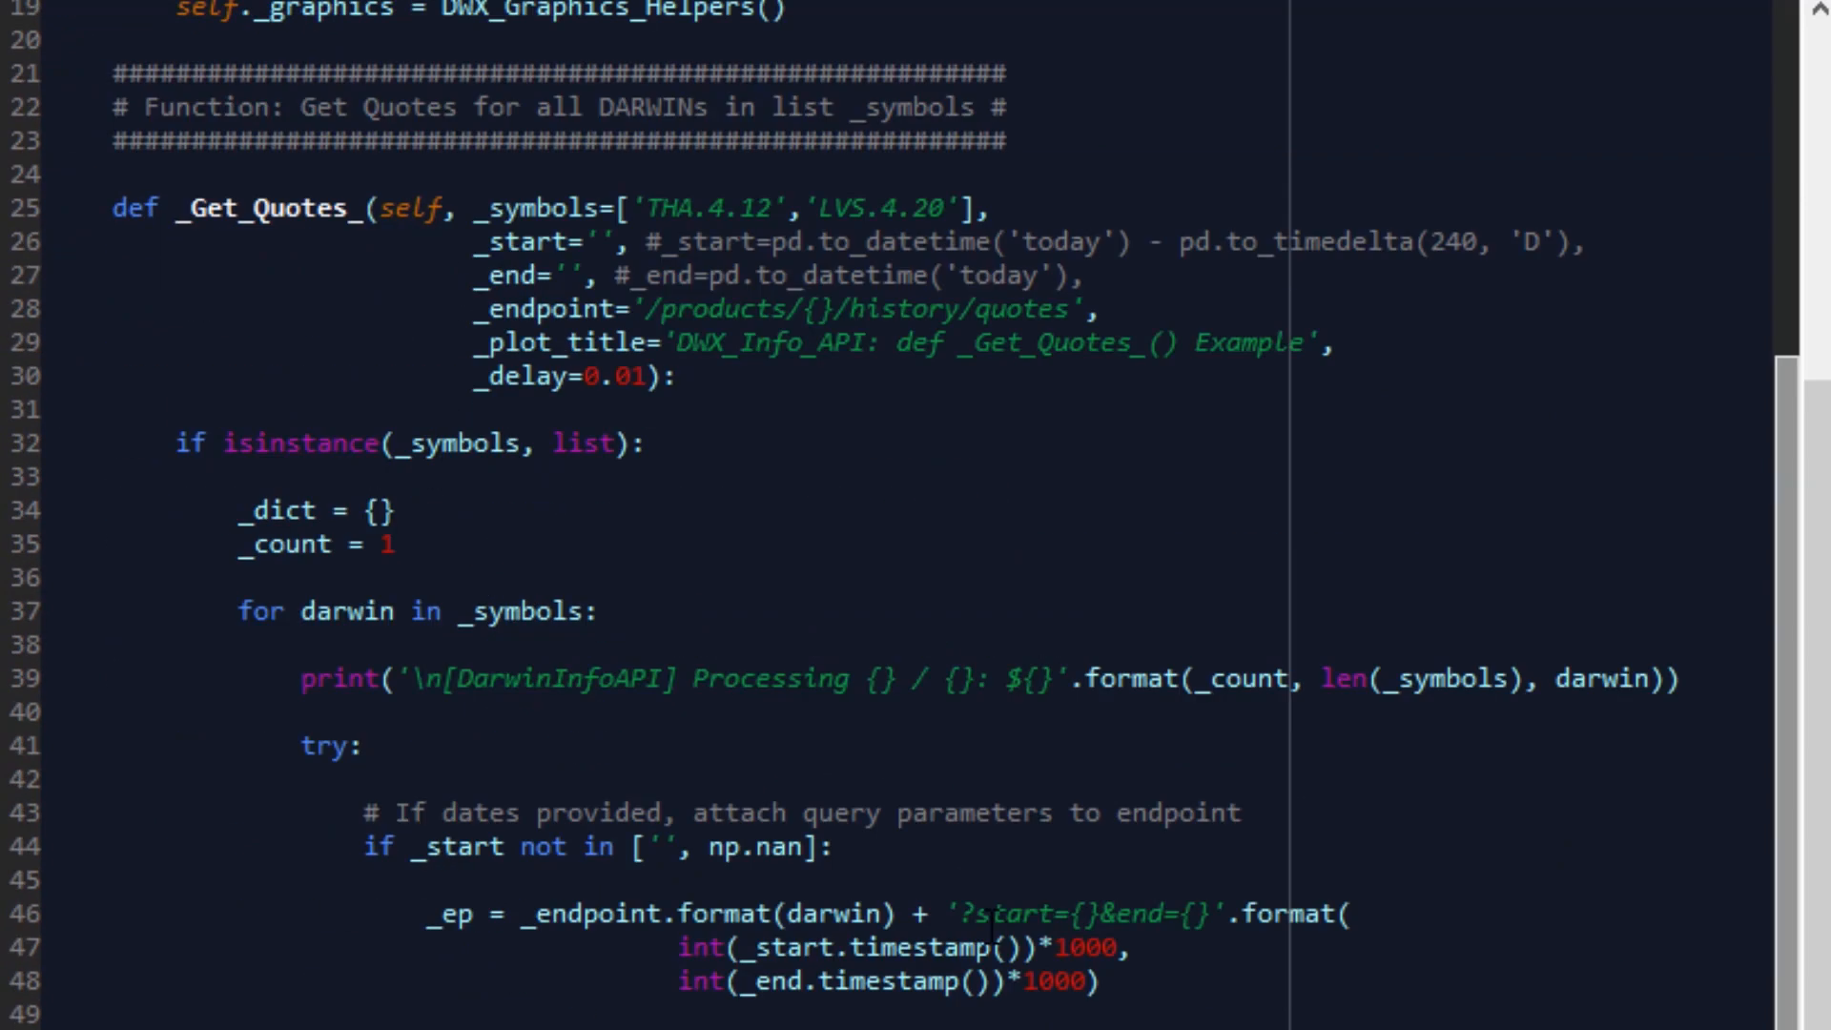
scroll(down, 3)
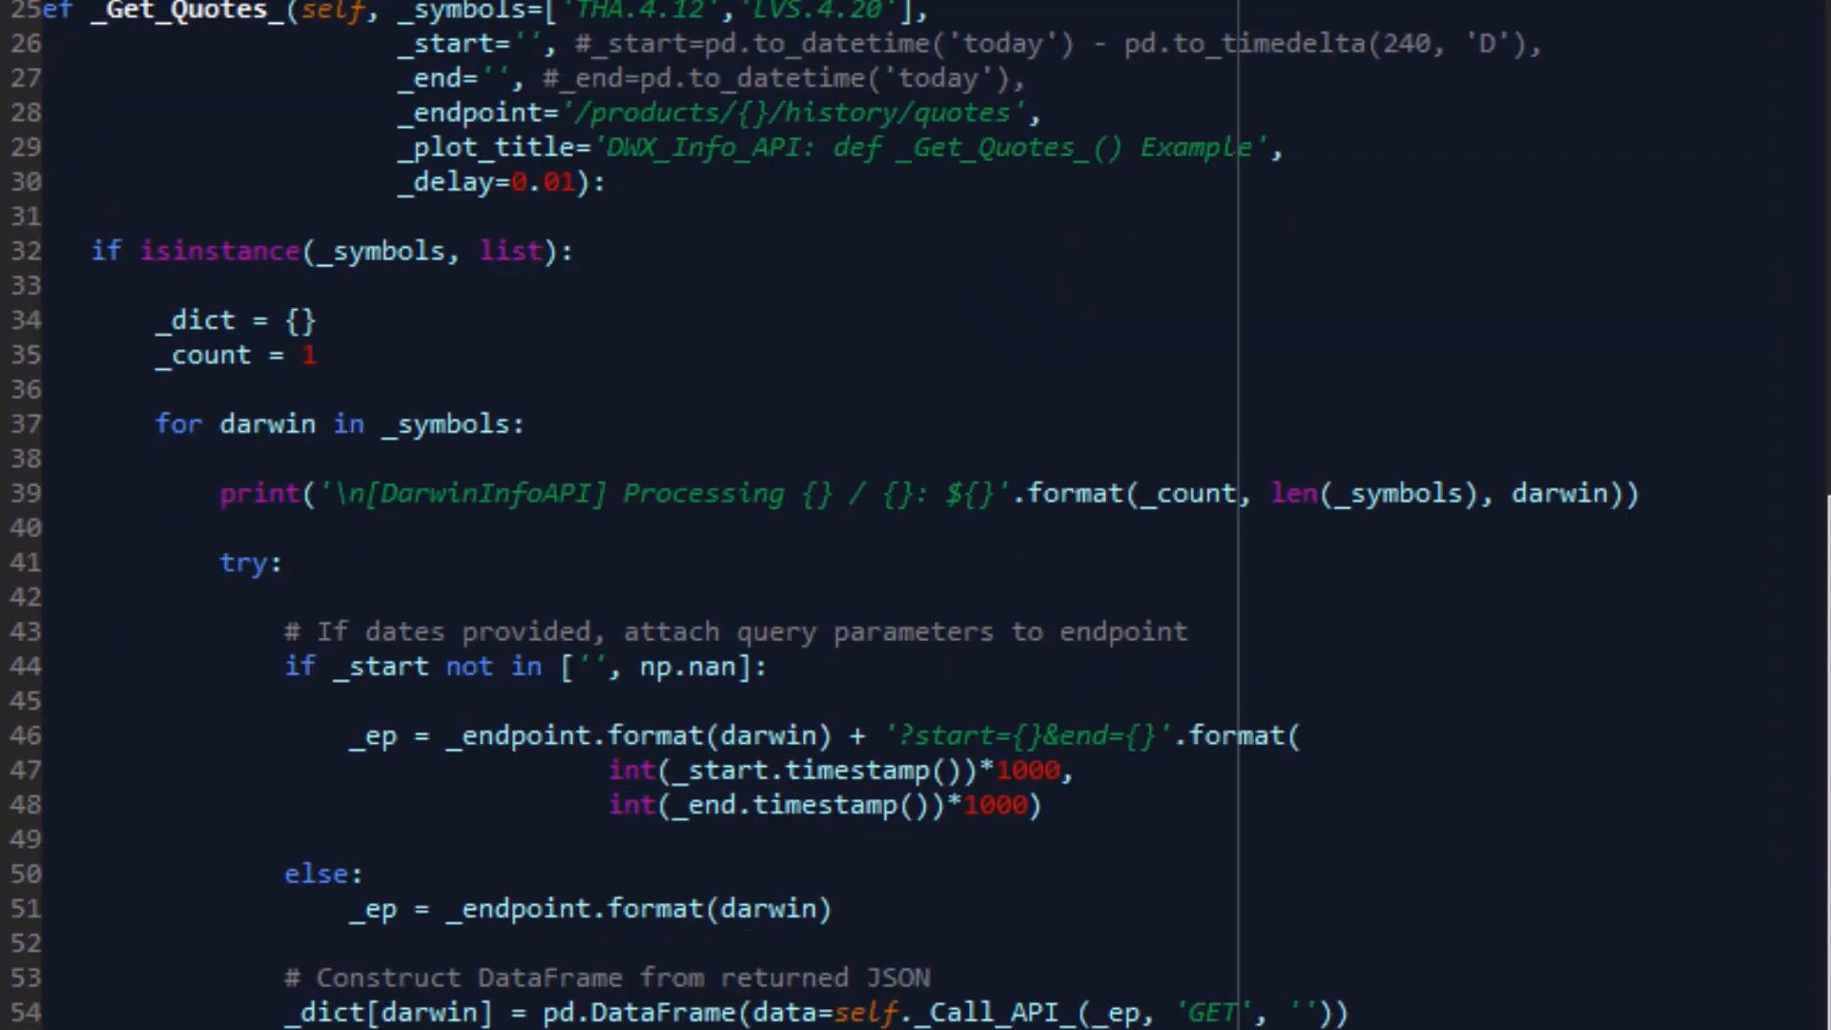
scroll(down, 3)
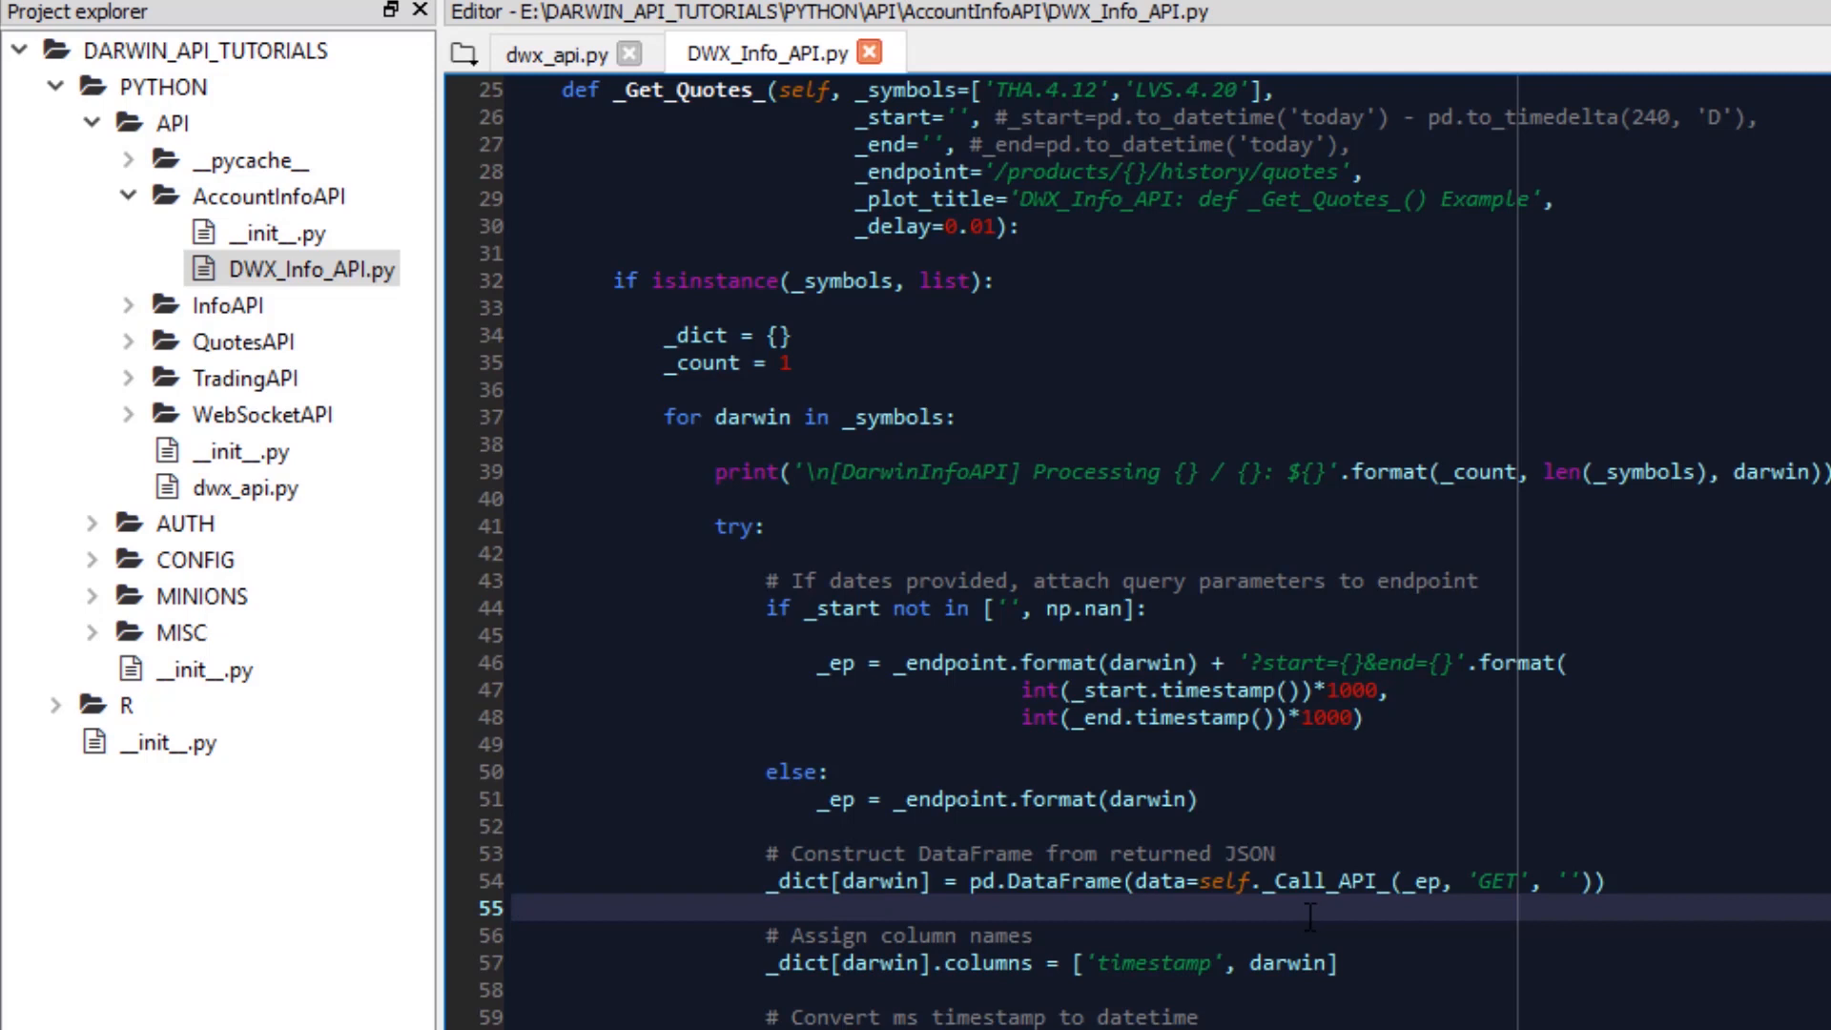
mouse_move(1383, 749)
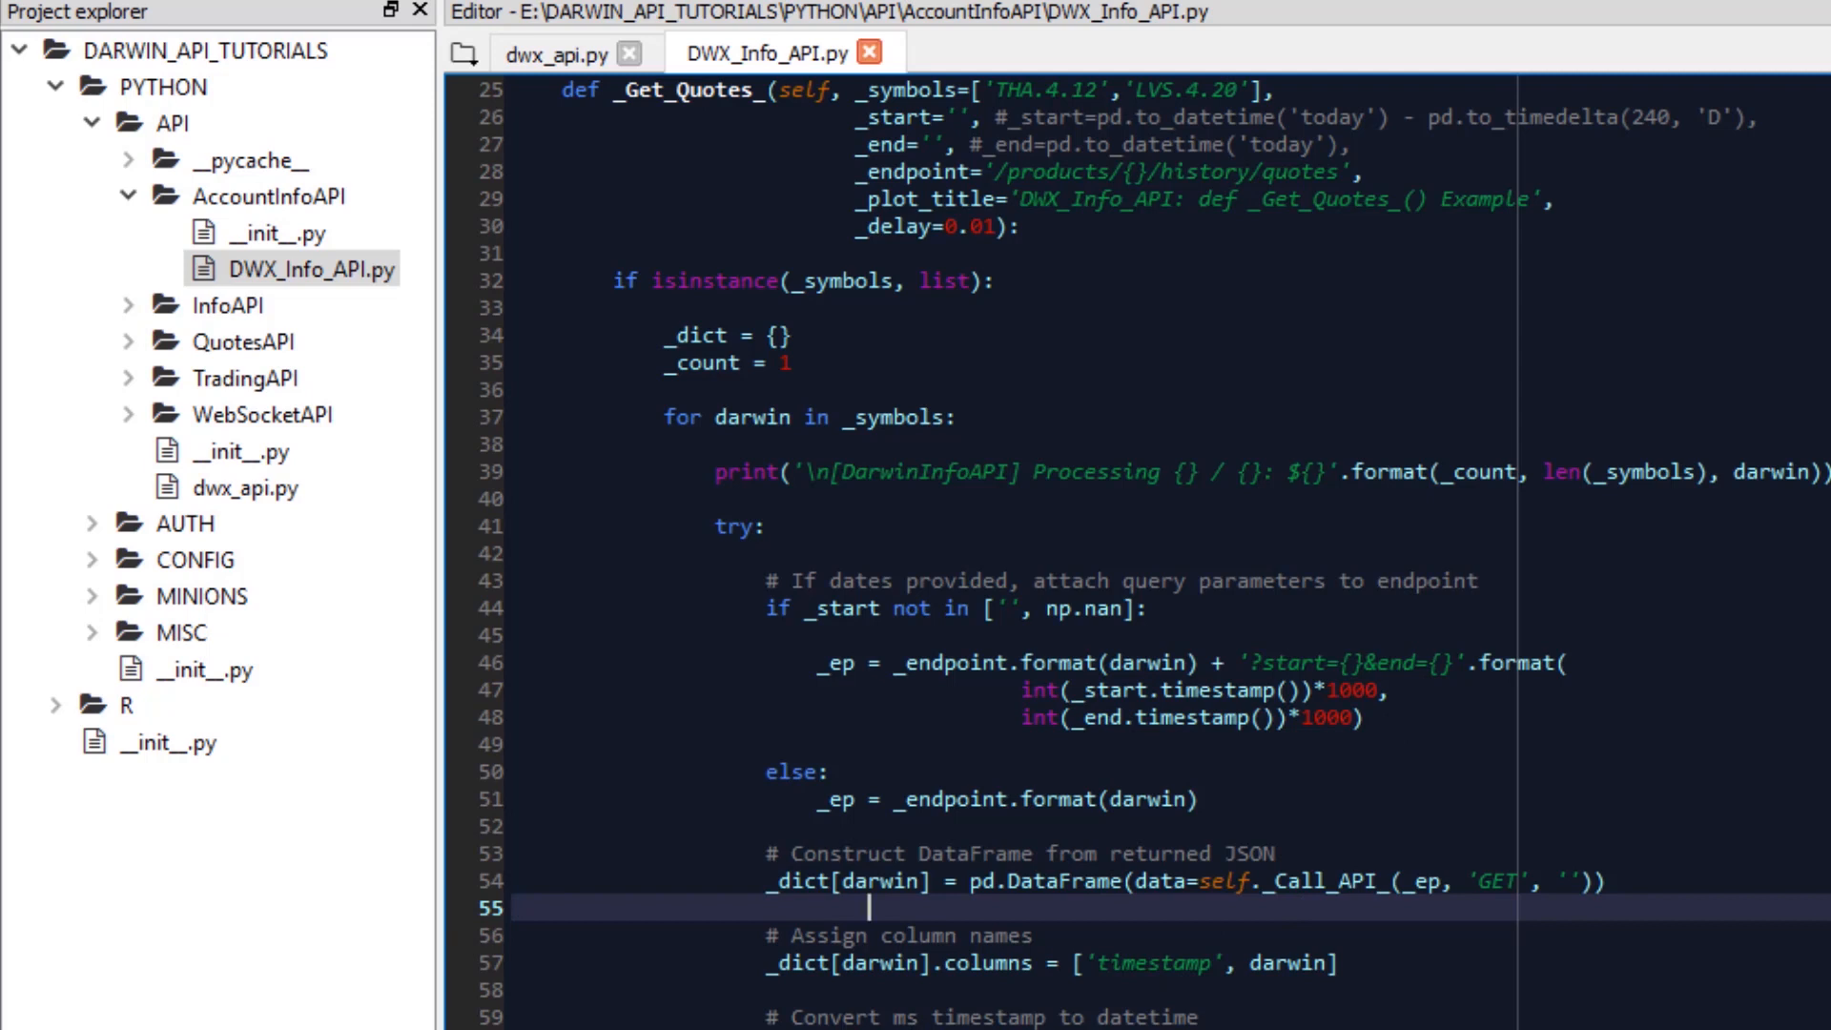
scroll(down, 3)
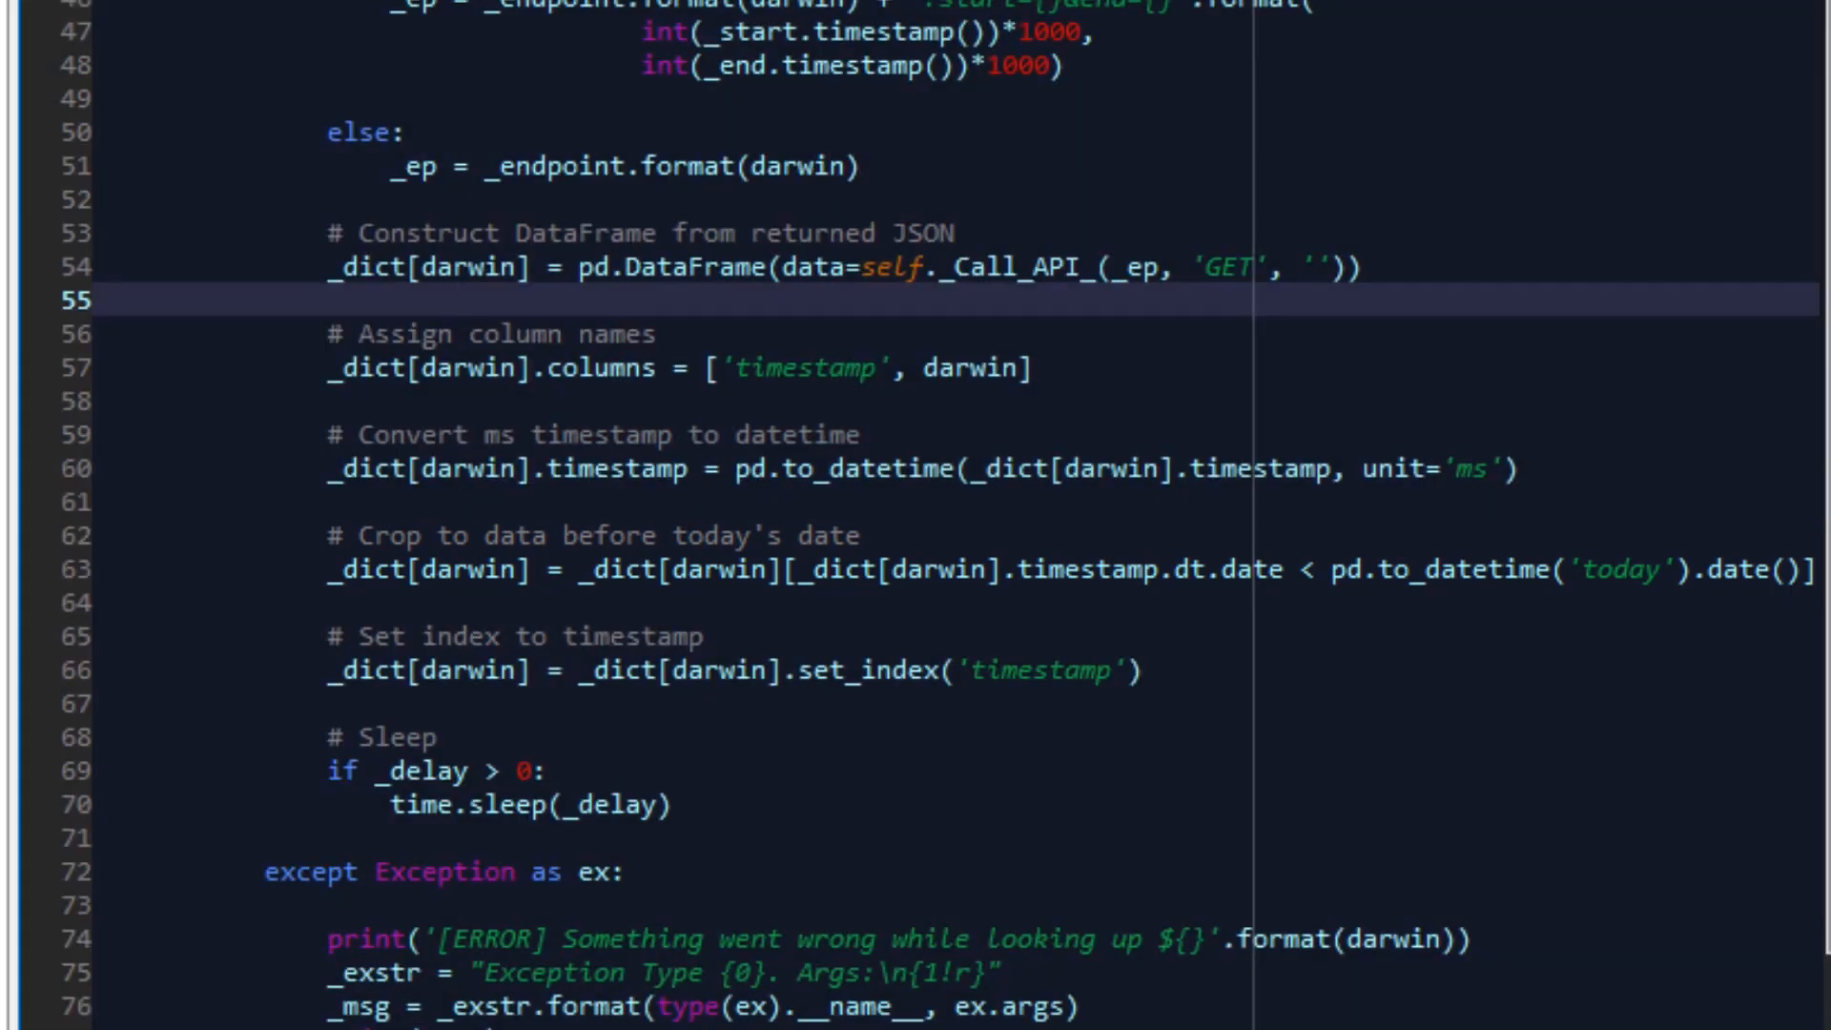
click(456, 298)
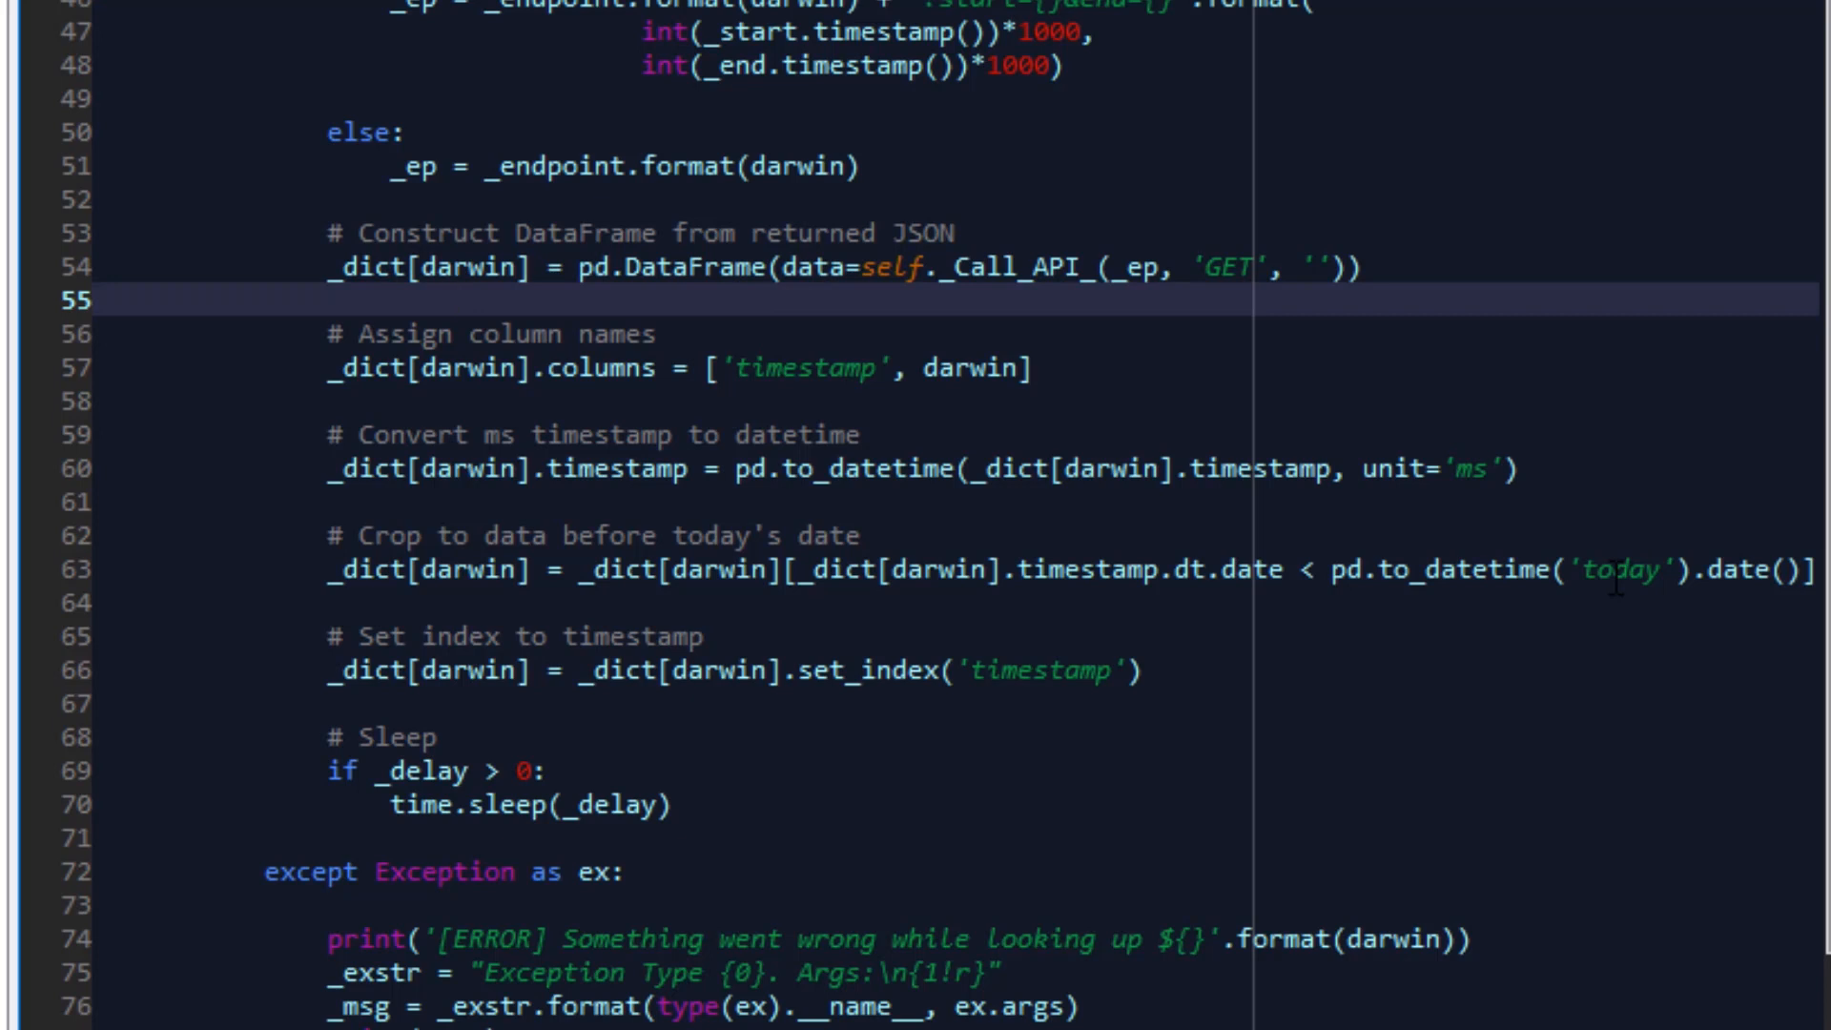
click(455, 298)
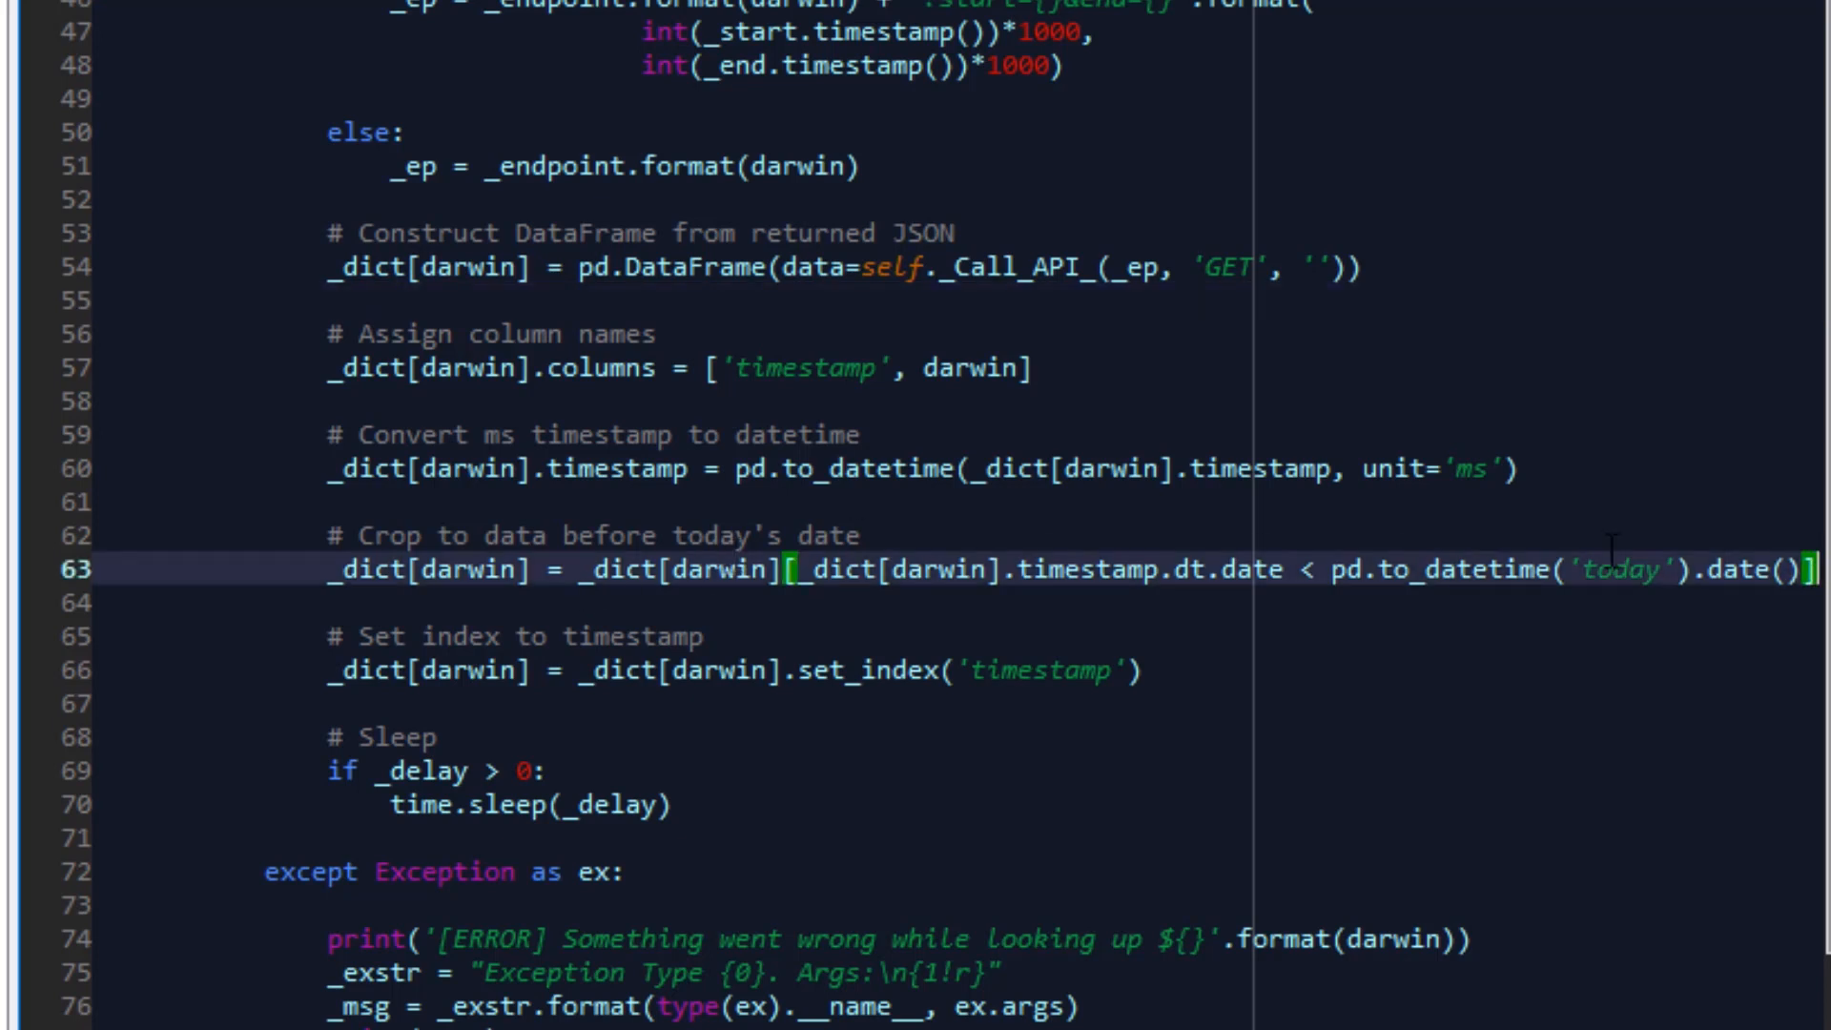
mouse_move(1179, 827)
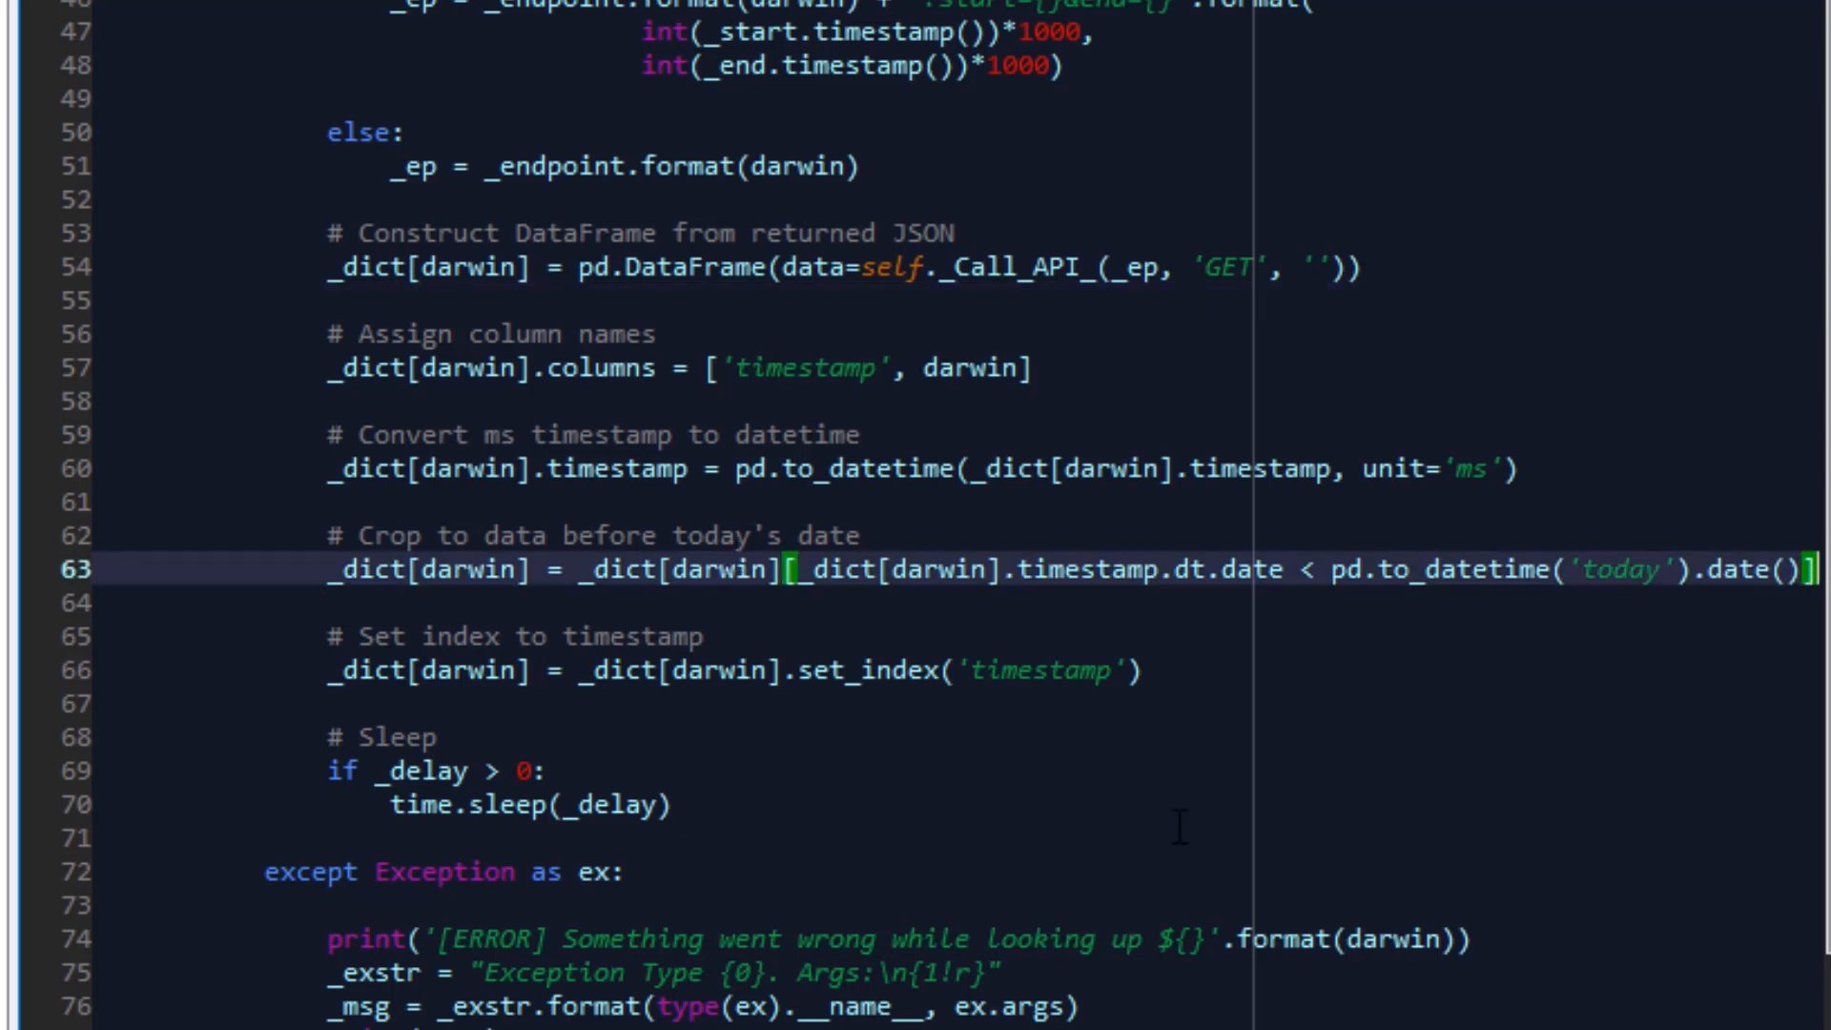
scroll(down, 3)
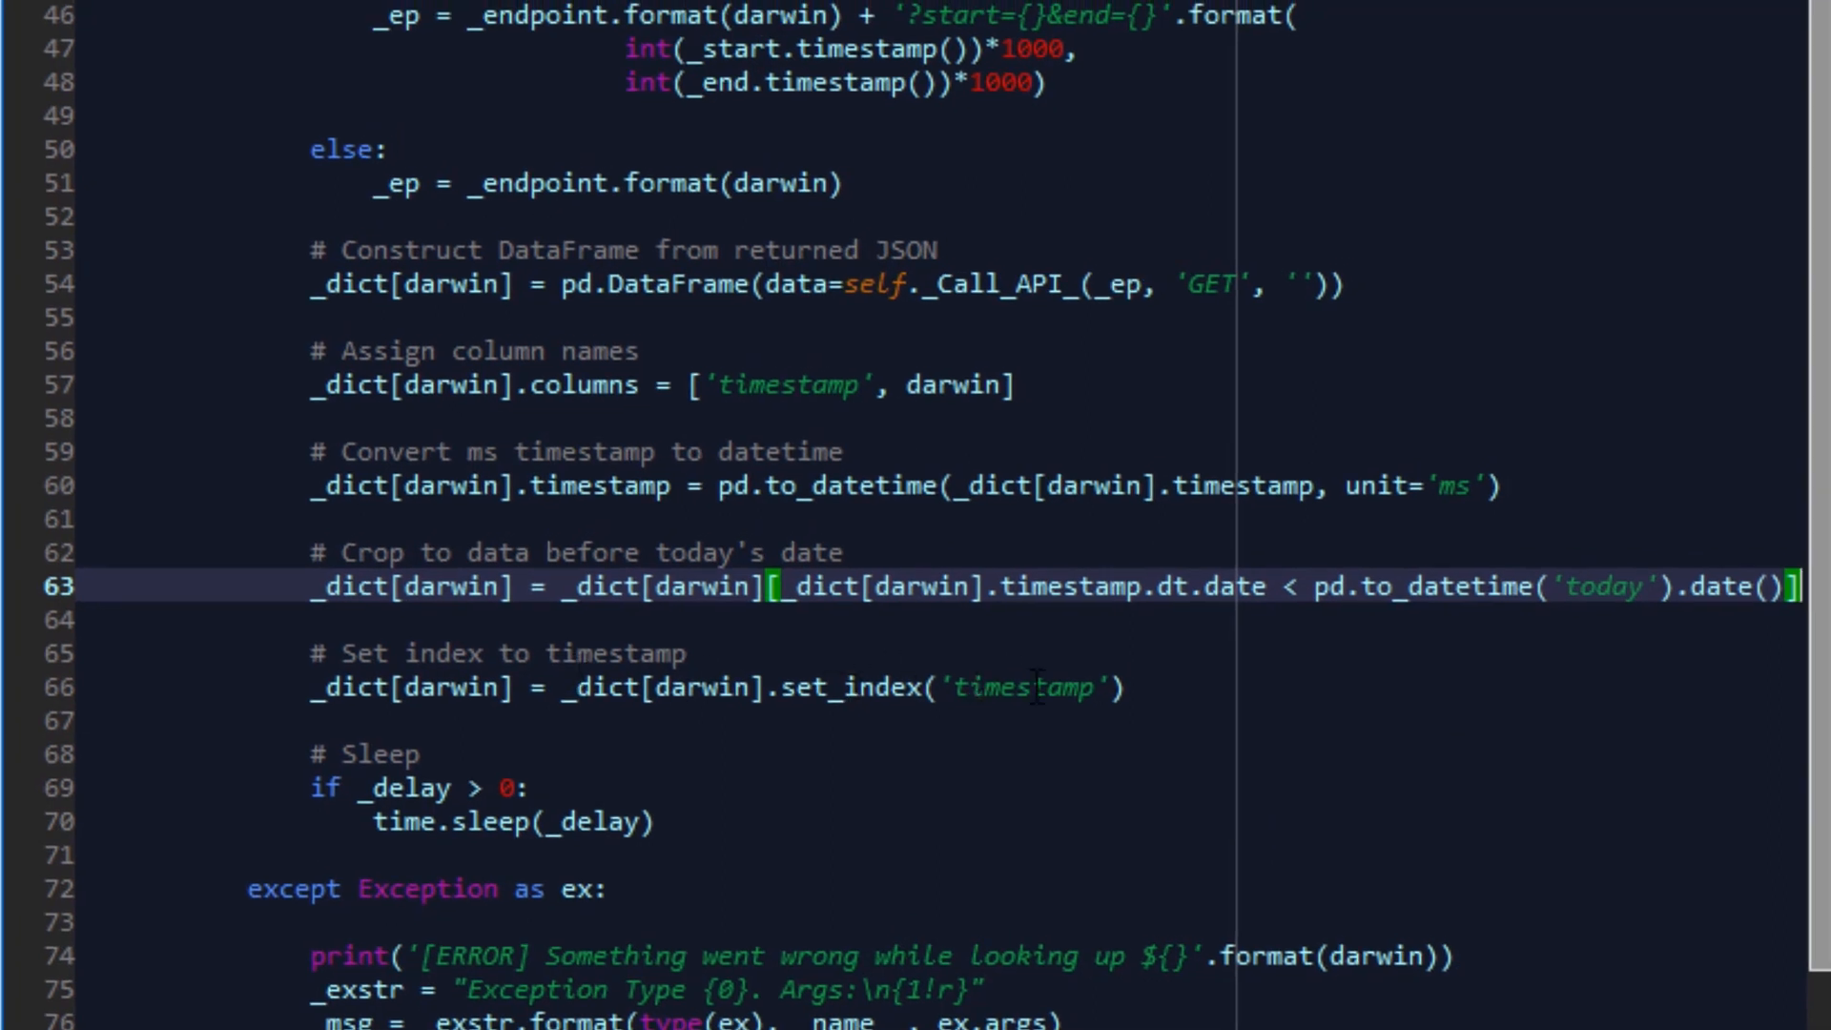
scroll(down, 3)
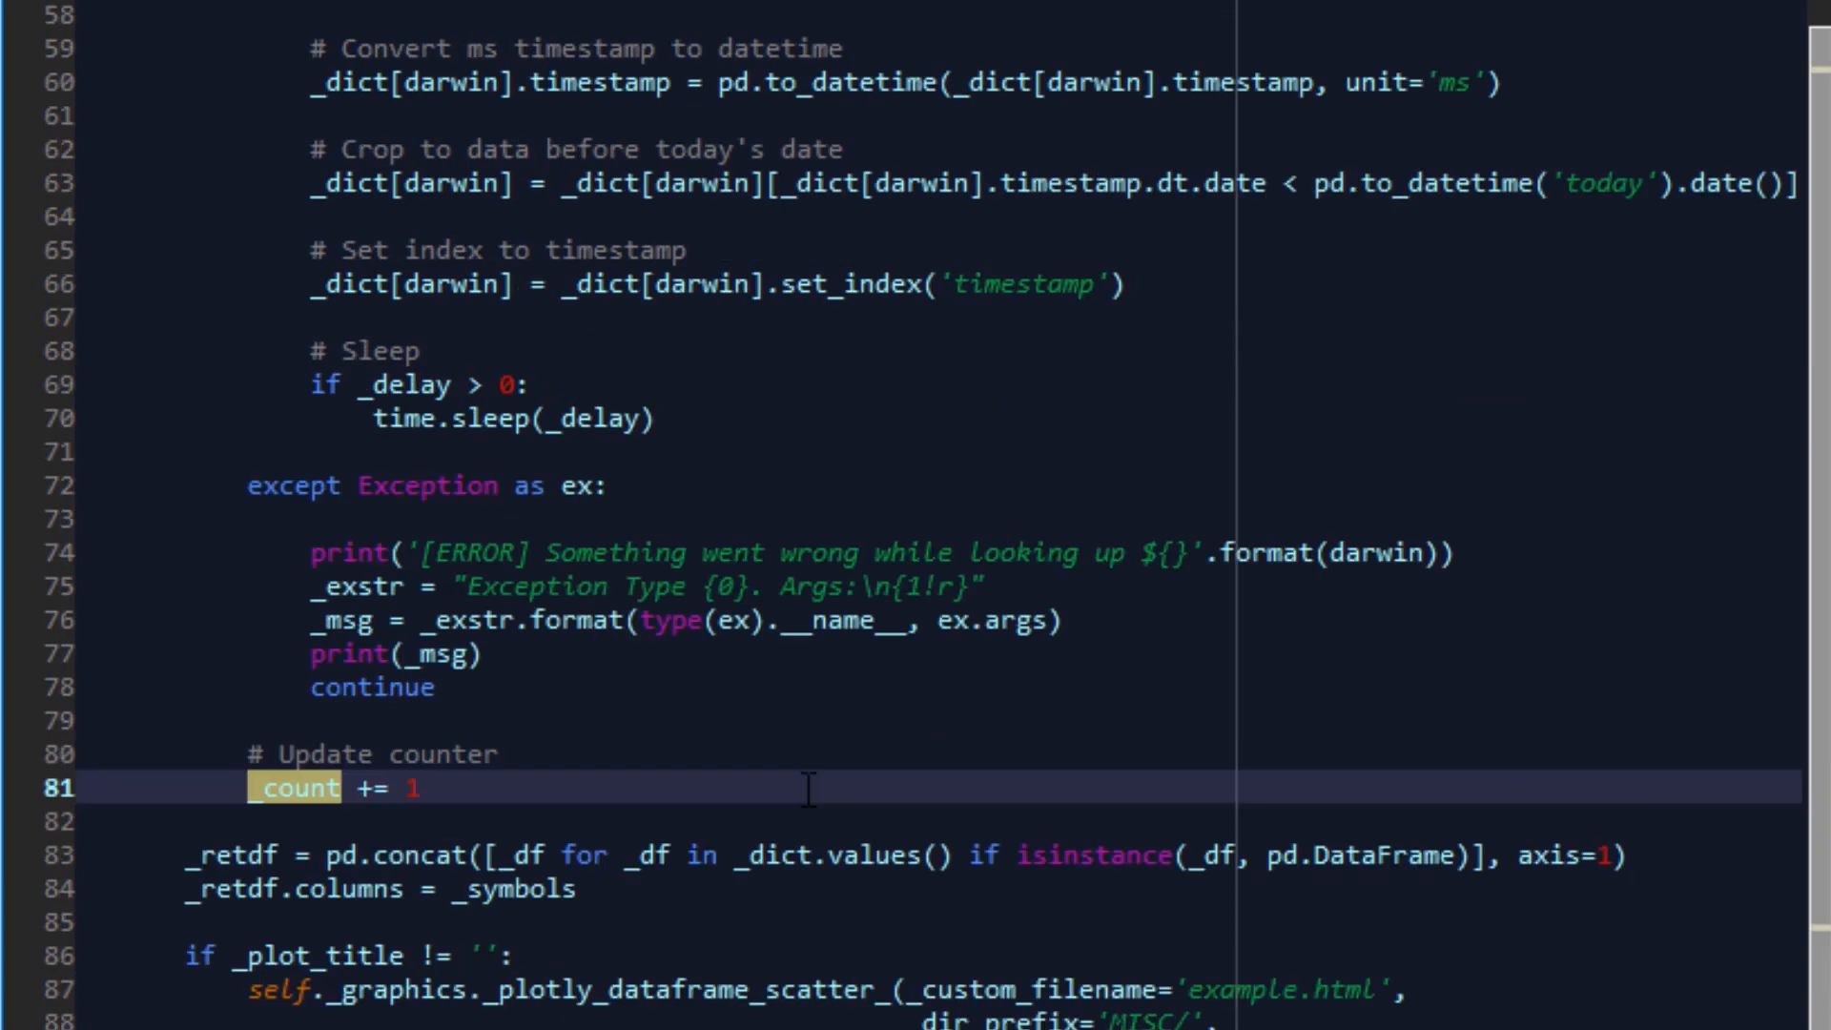
scroll(up, 3)
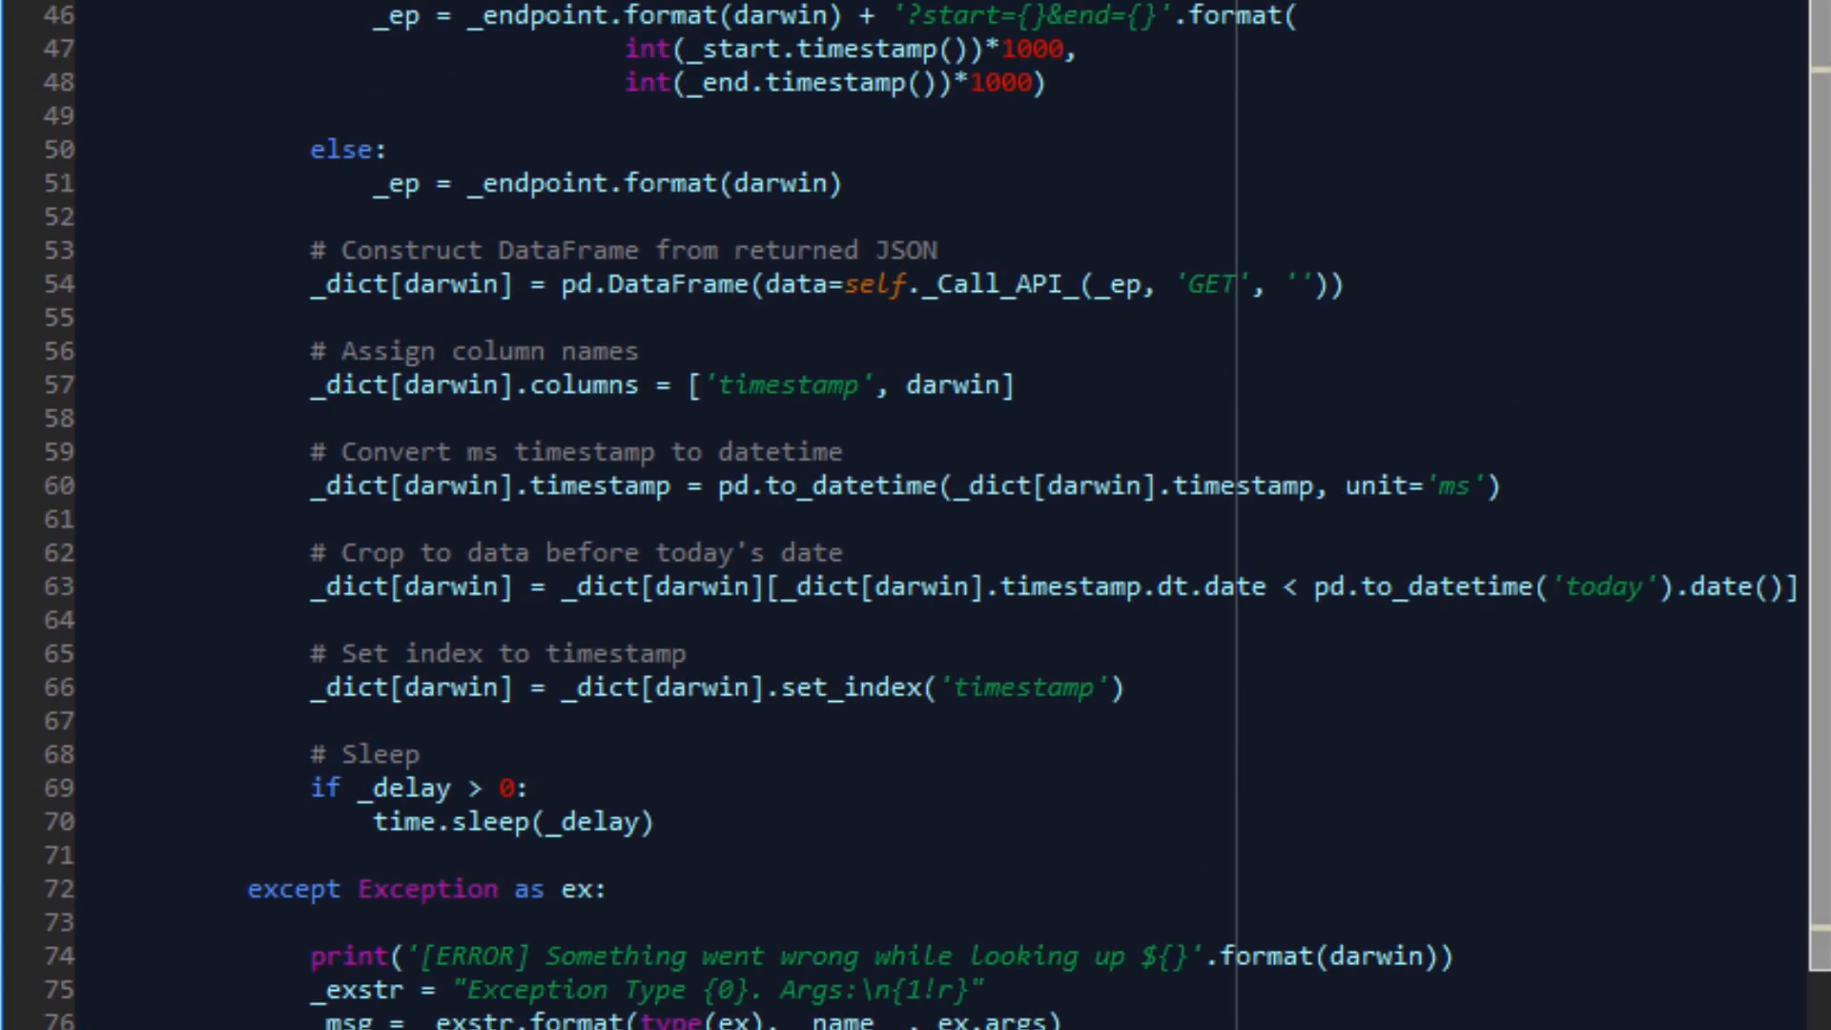
scroll(down, 3)
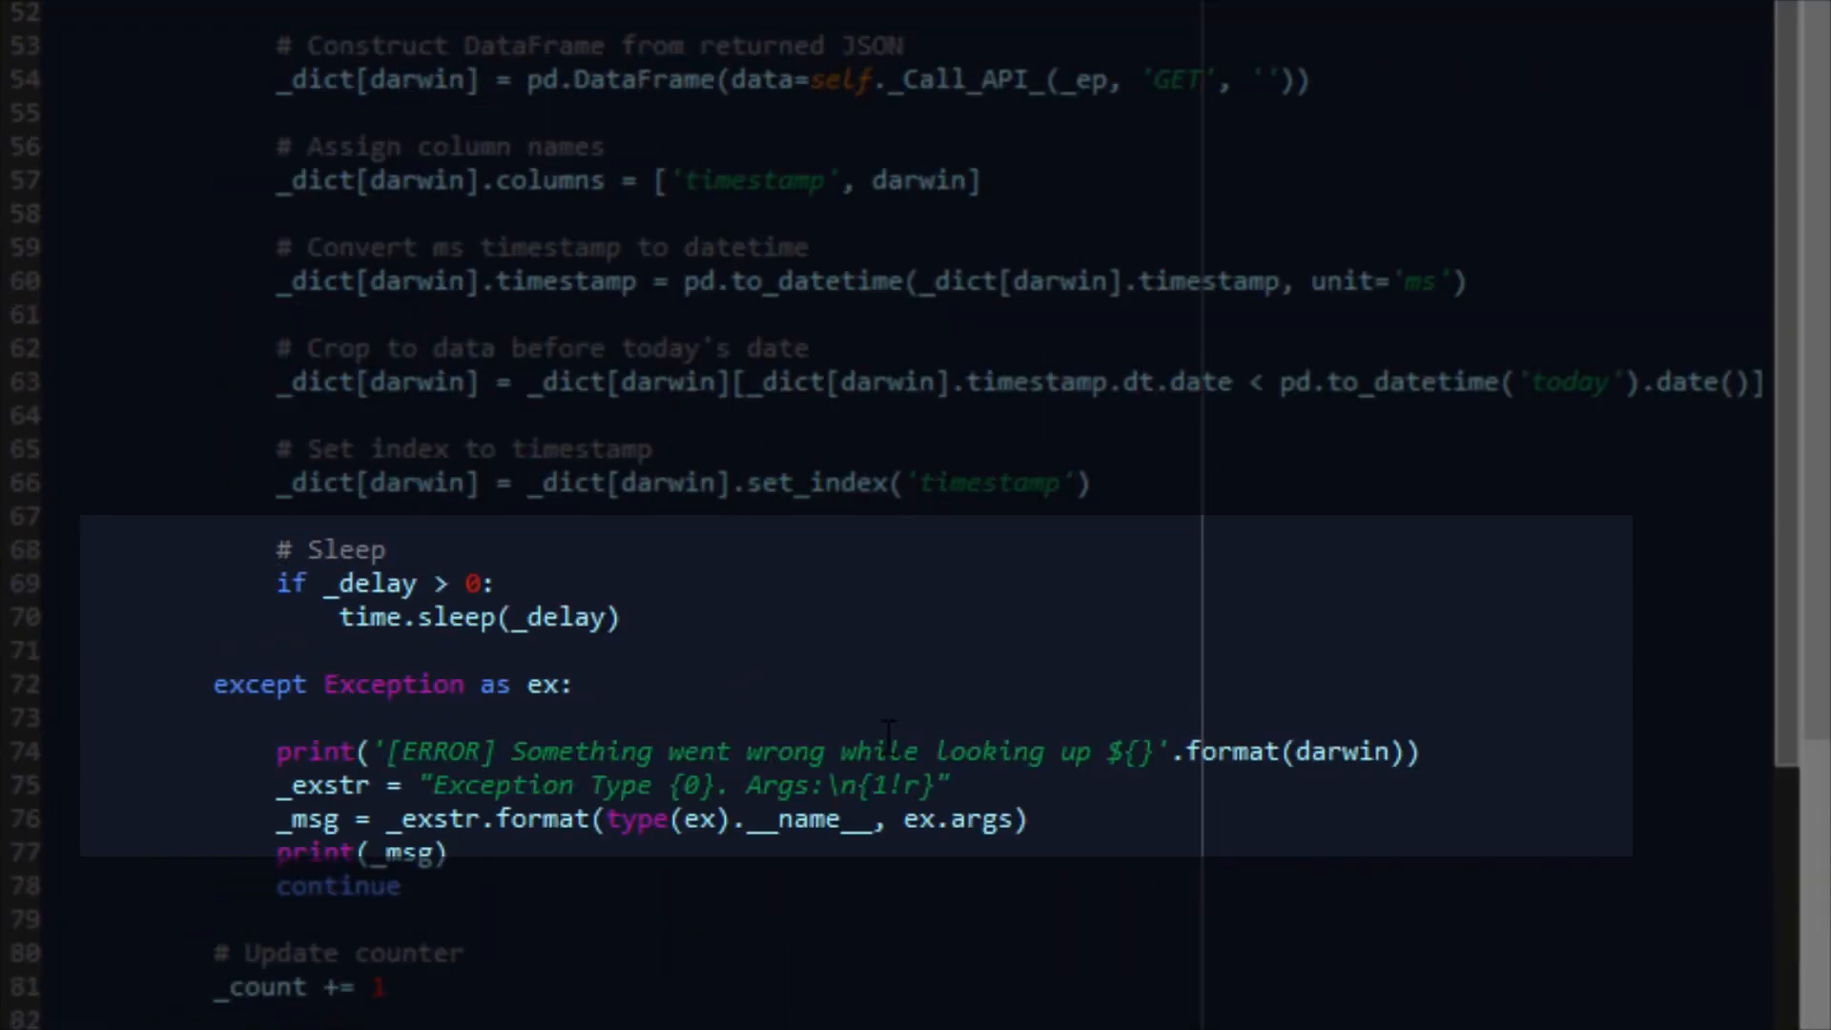
scroll(down, 3)
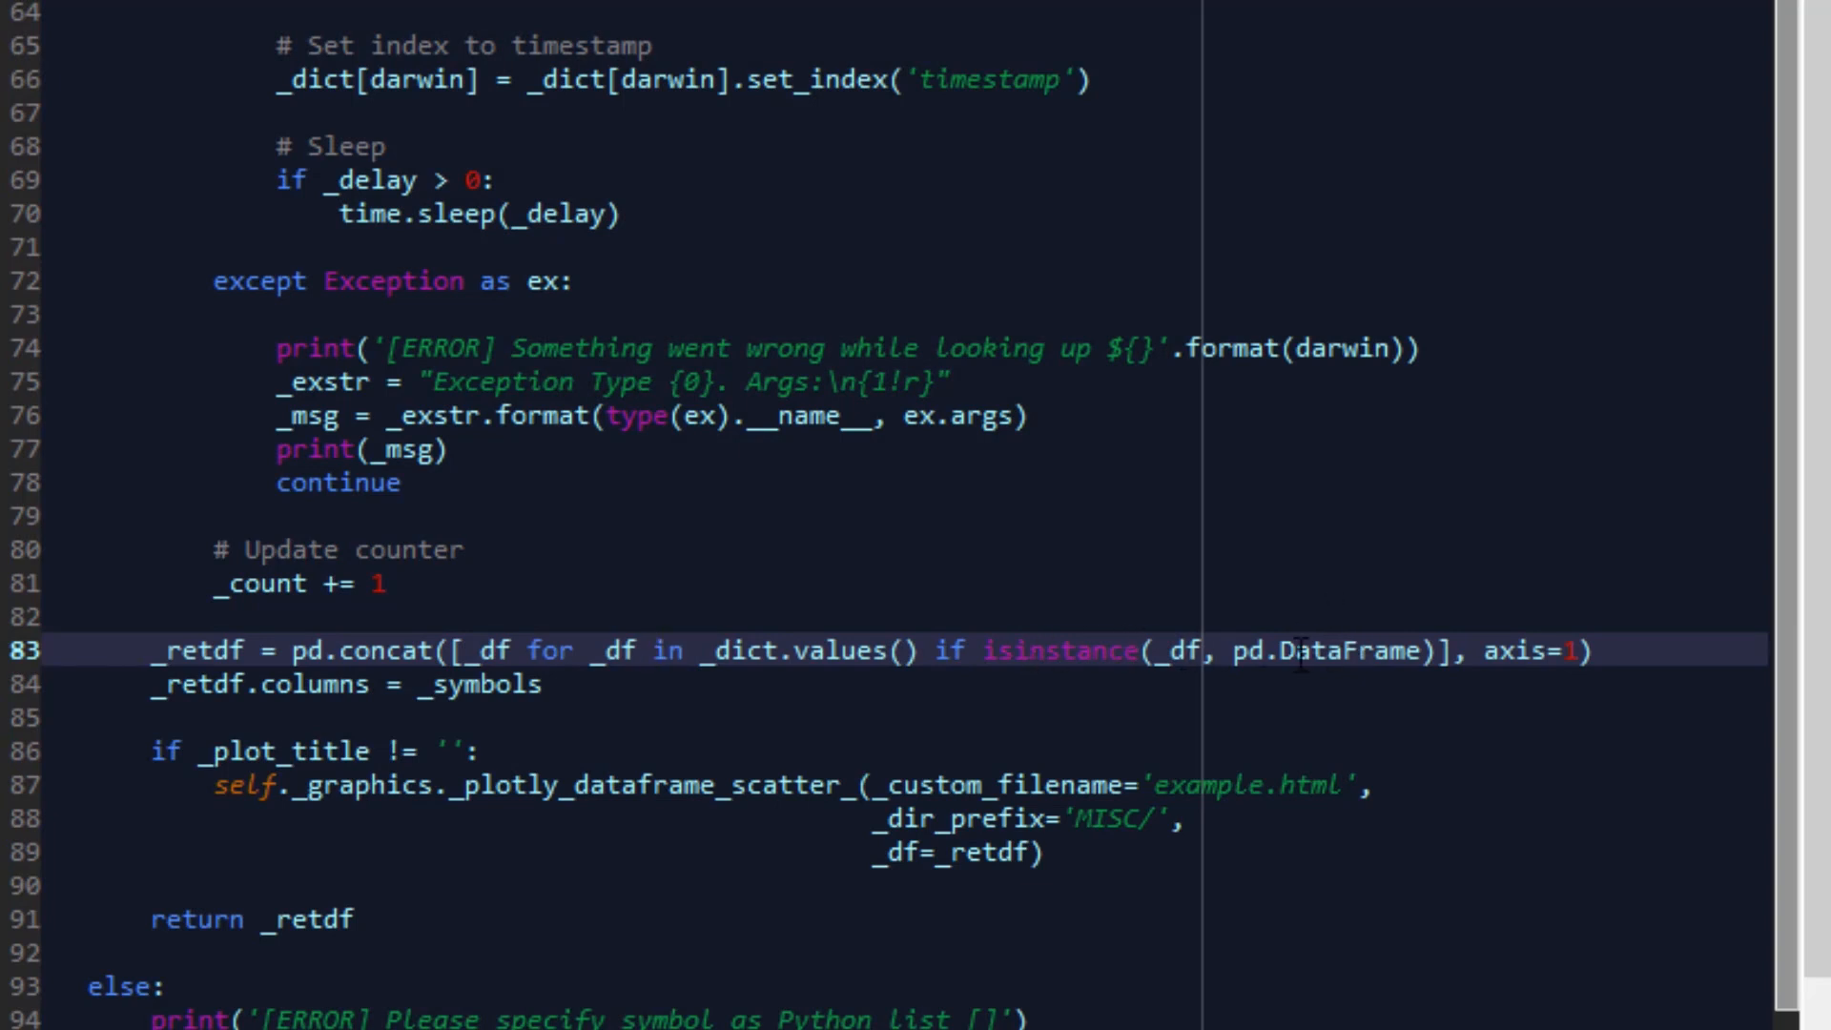
double_click(1058, 650)
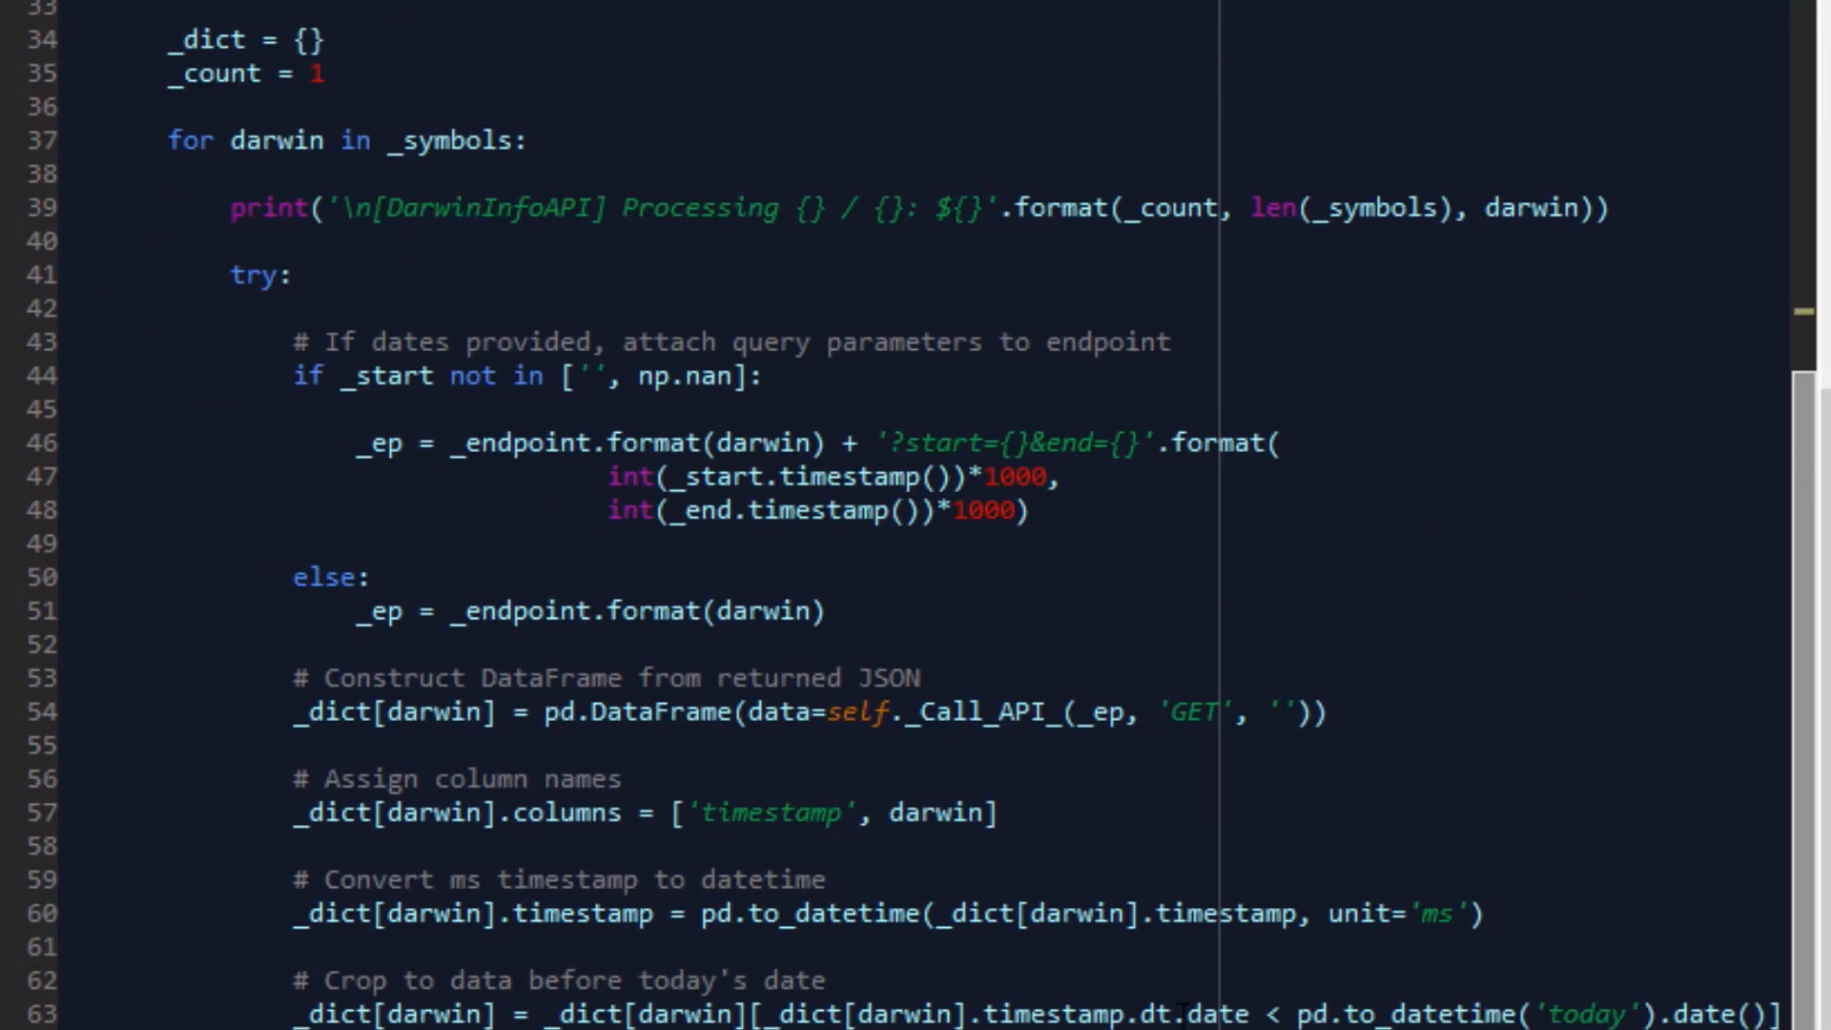
scroll(down, 3)
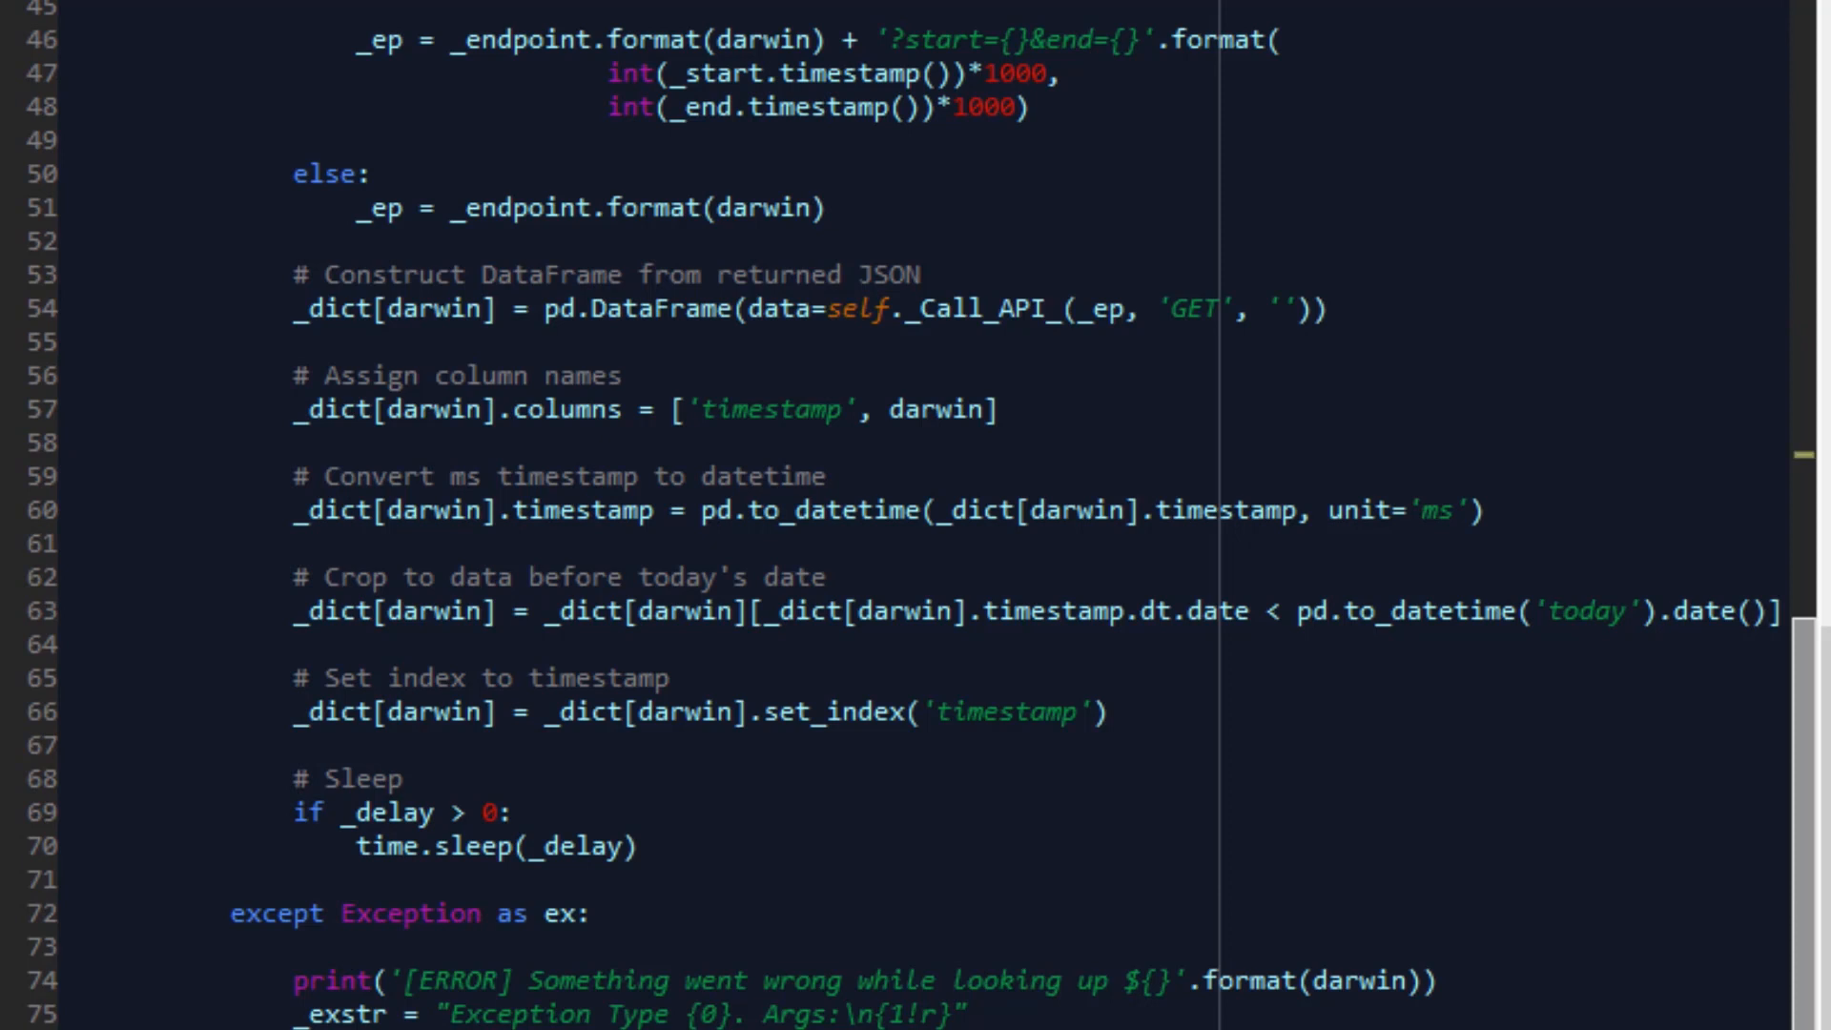
double_click(660, 310)
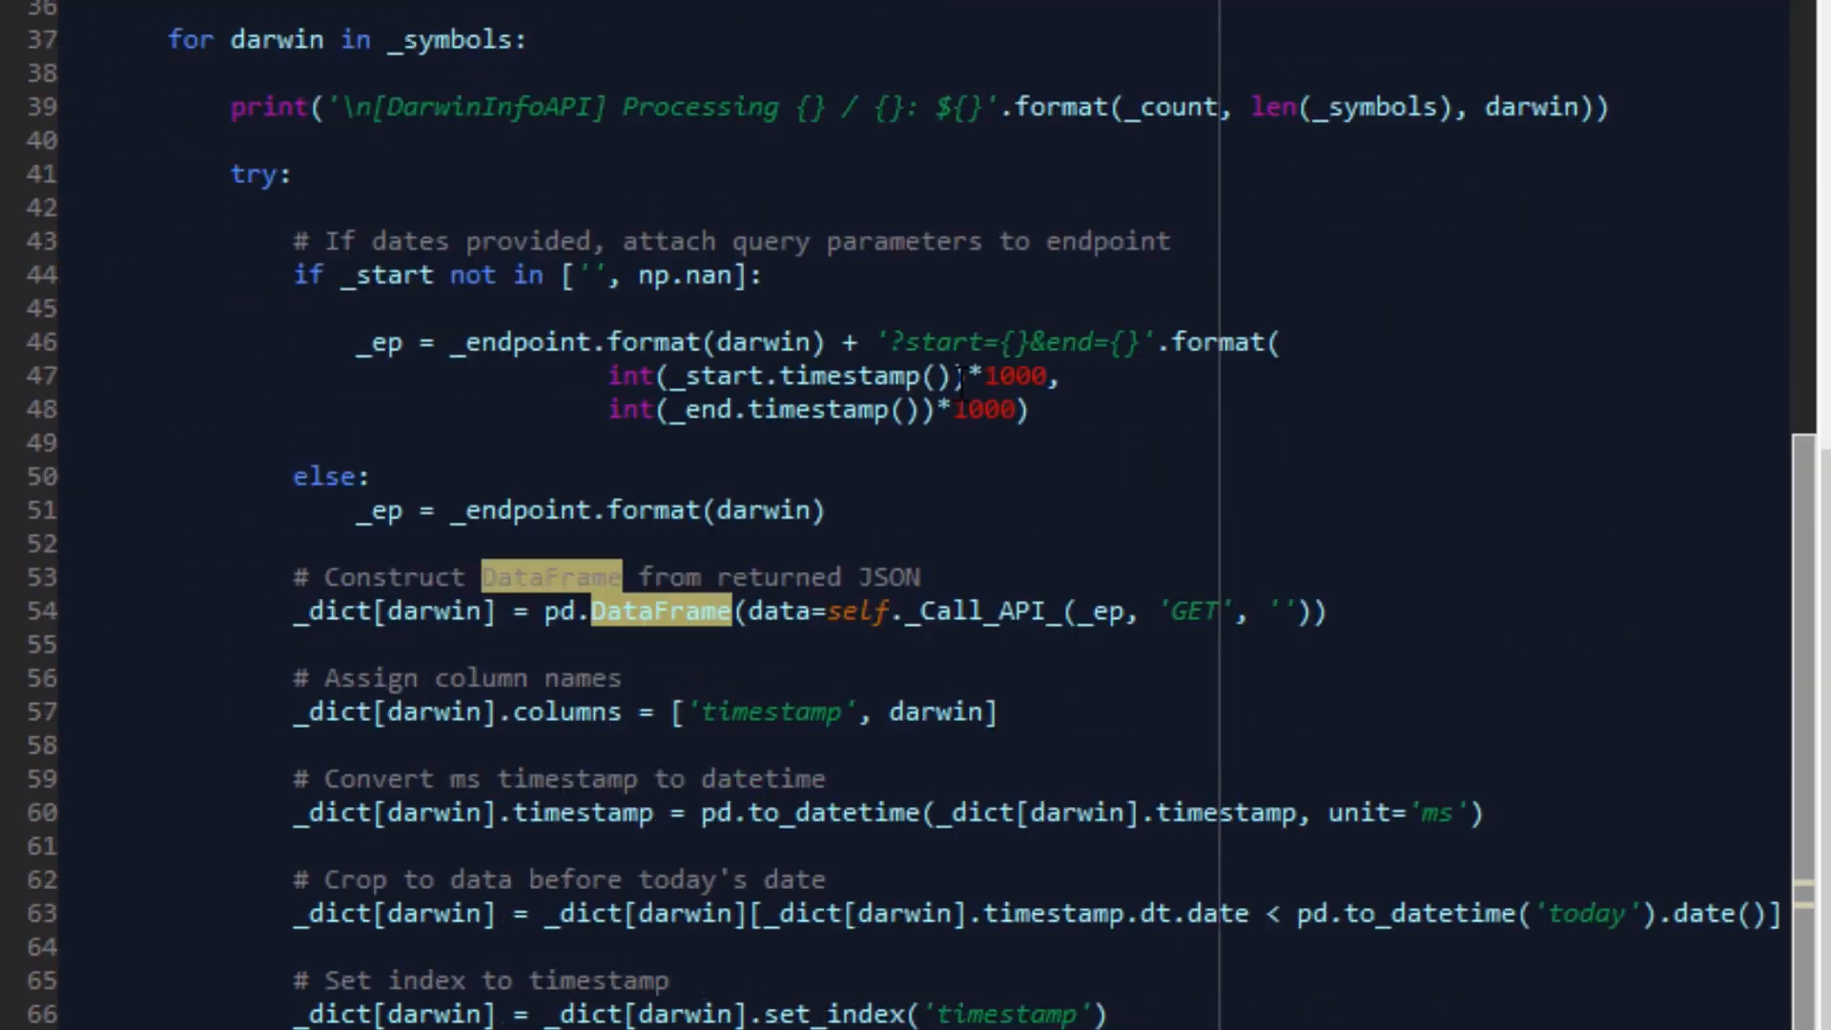
scroll(down, 3)
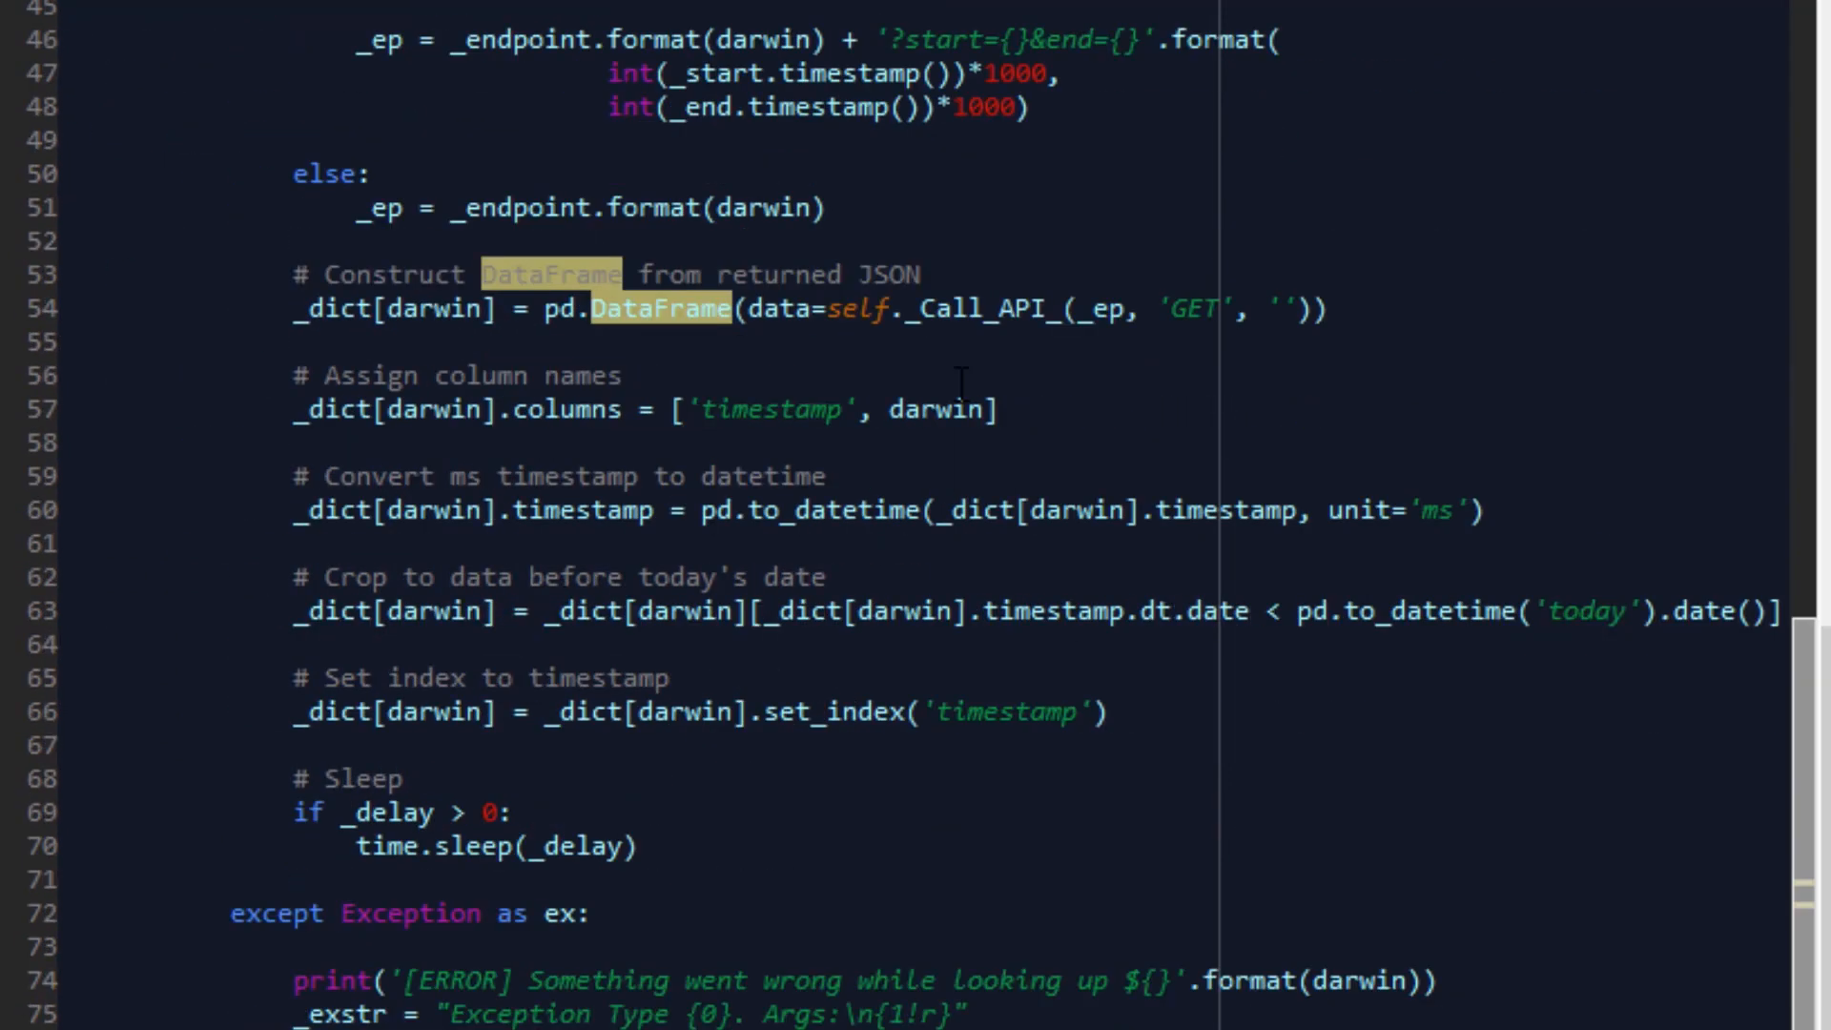
mouse_move(1051, 735)
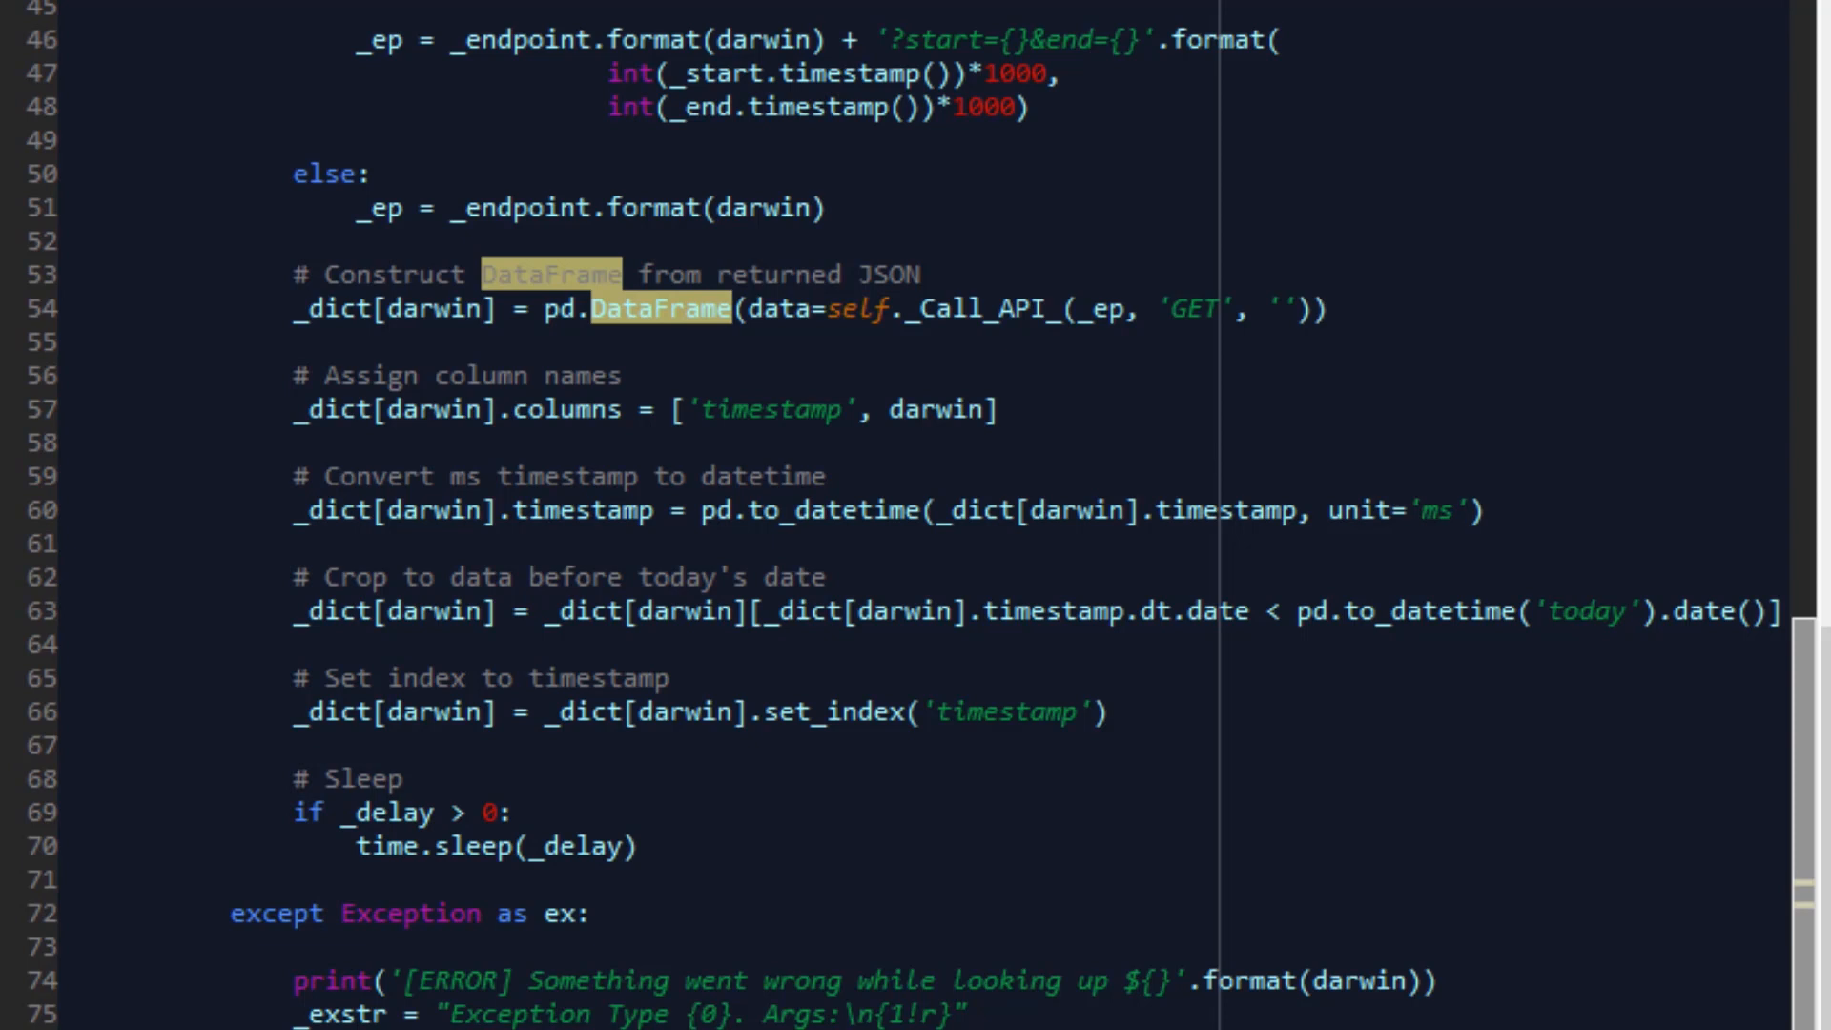
scroll(up, 3)
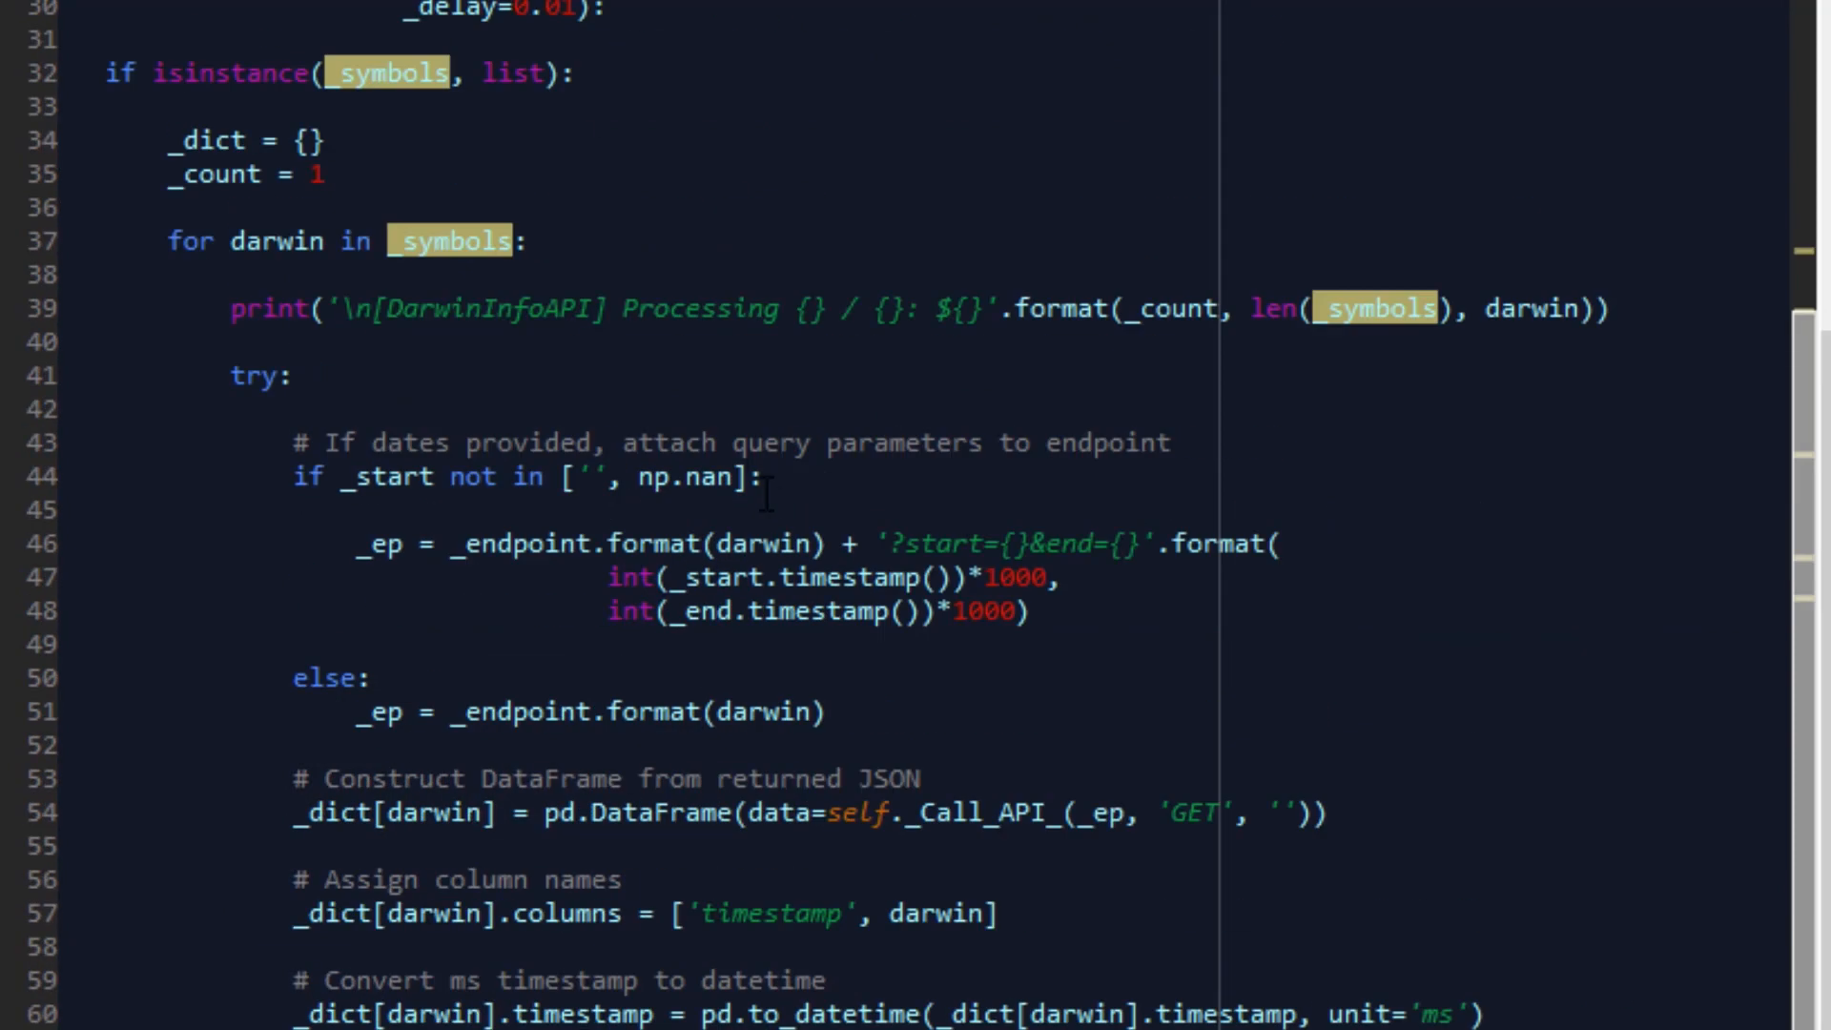
scroll(down, 3)
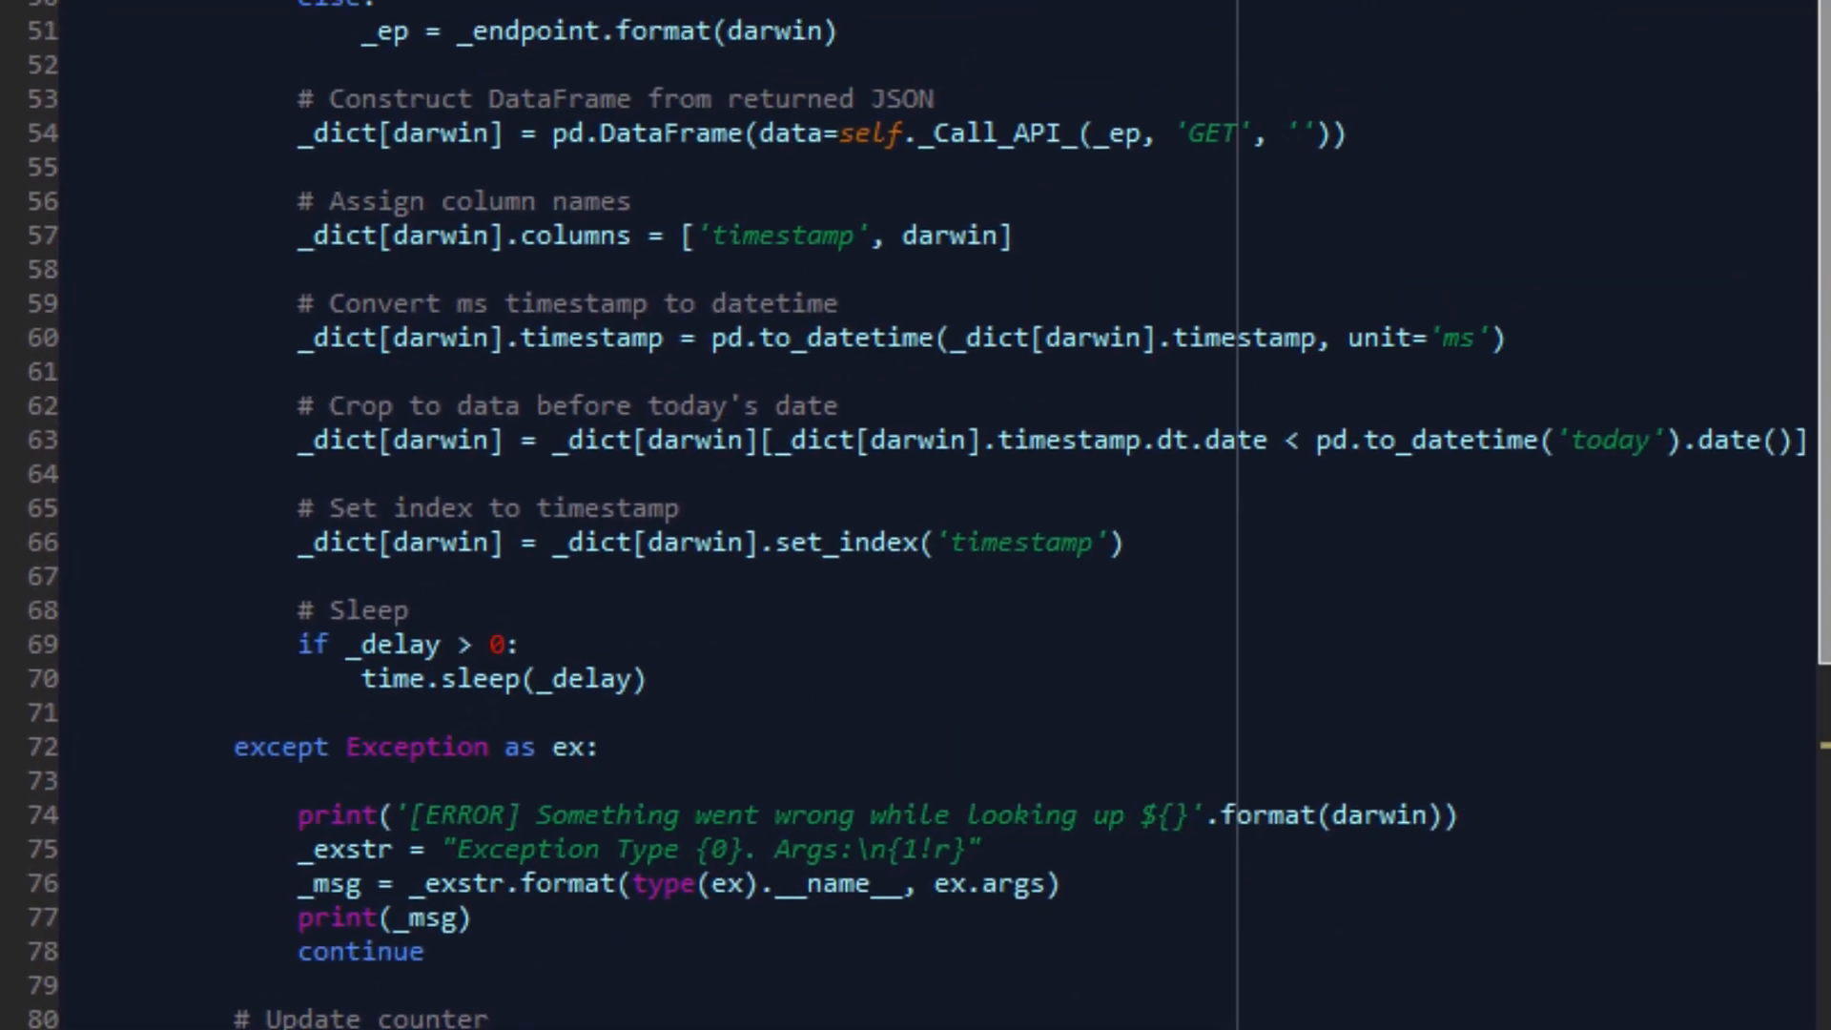
scroll(down, 3)
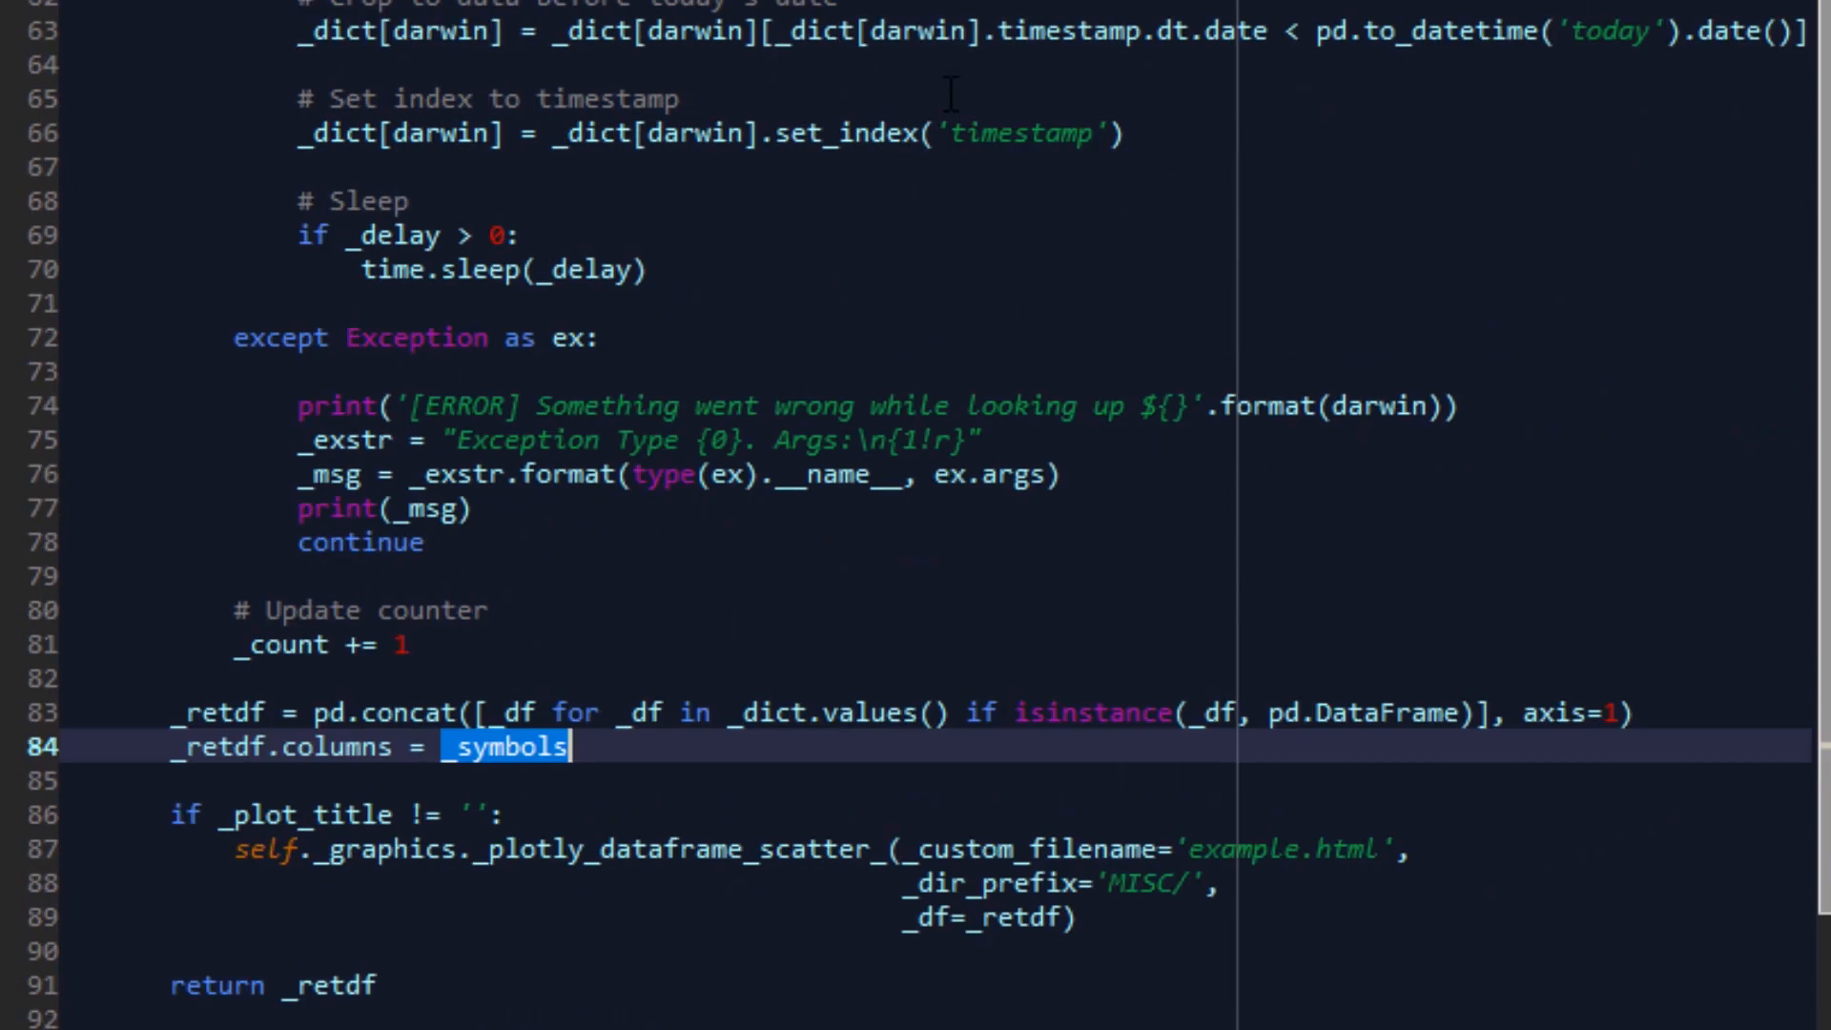
scroll(down, 3)
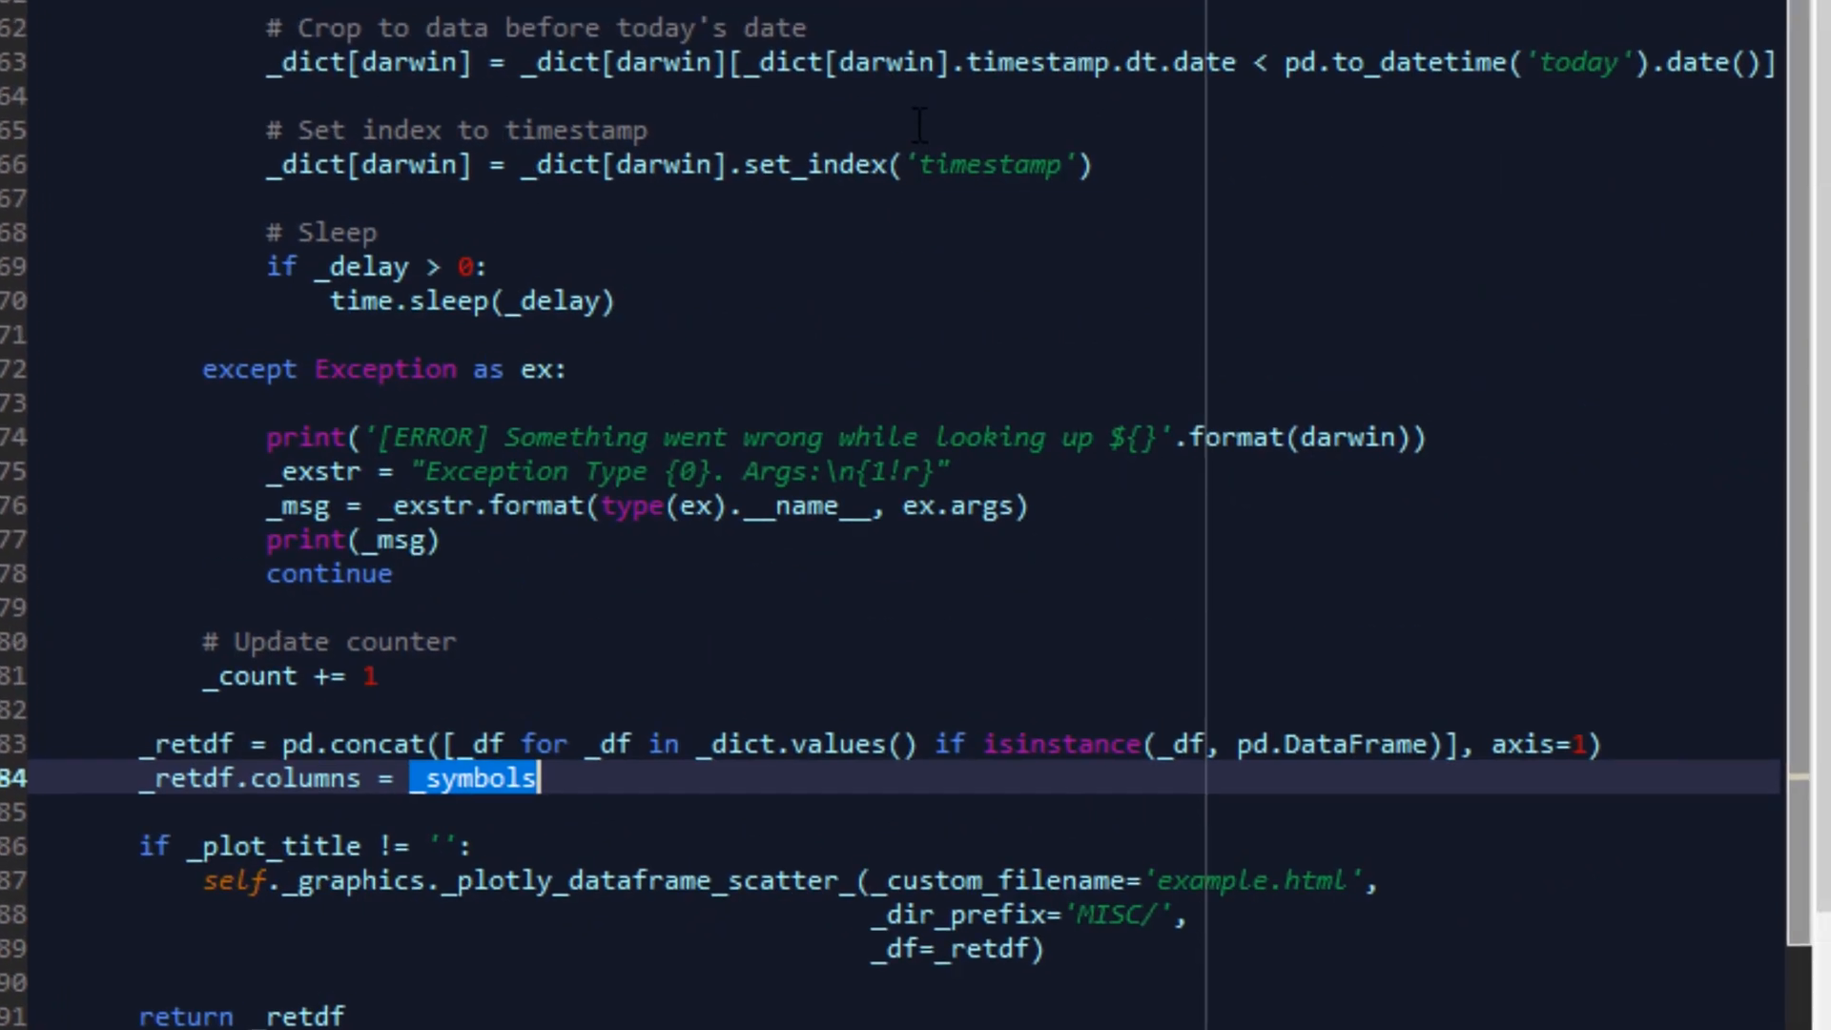
scroll(down, 3)
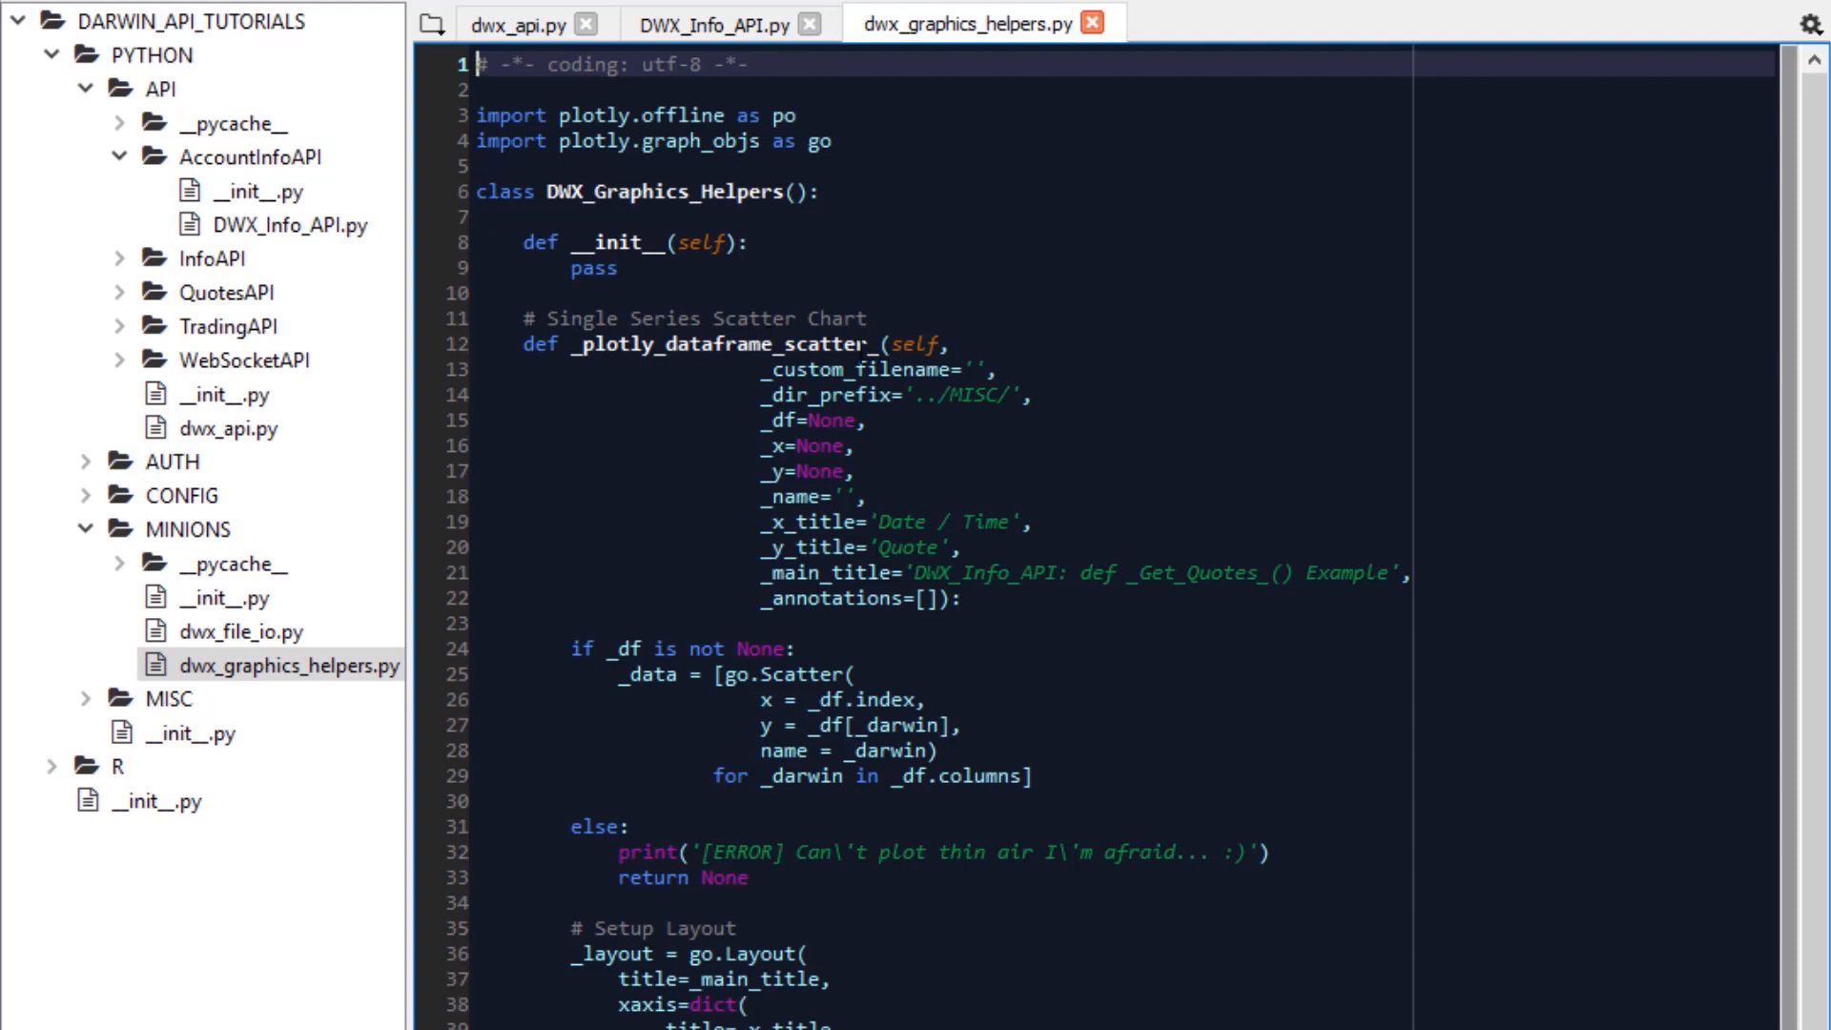
Step: Scroll _plotly_dataframe_scatter_ to its go.Scatter traces and axis title font layout
scroll(down, 3)
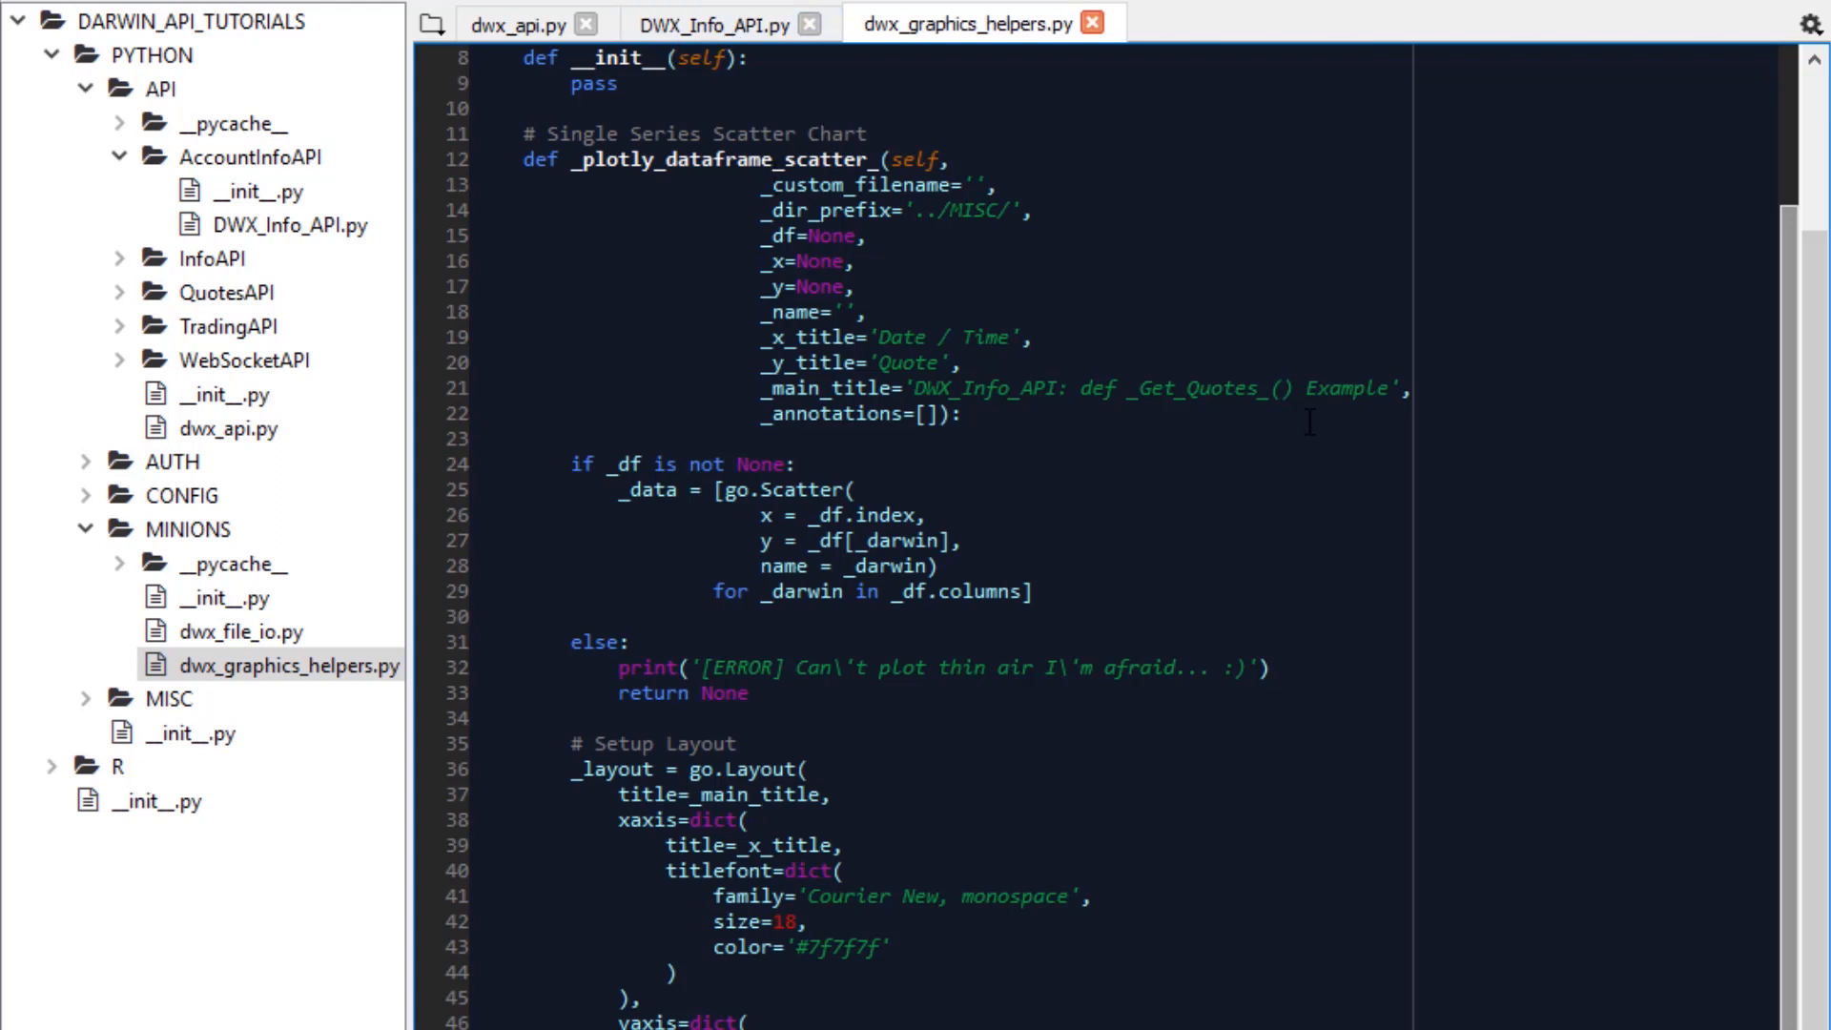
mouse_move(728, 25)
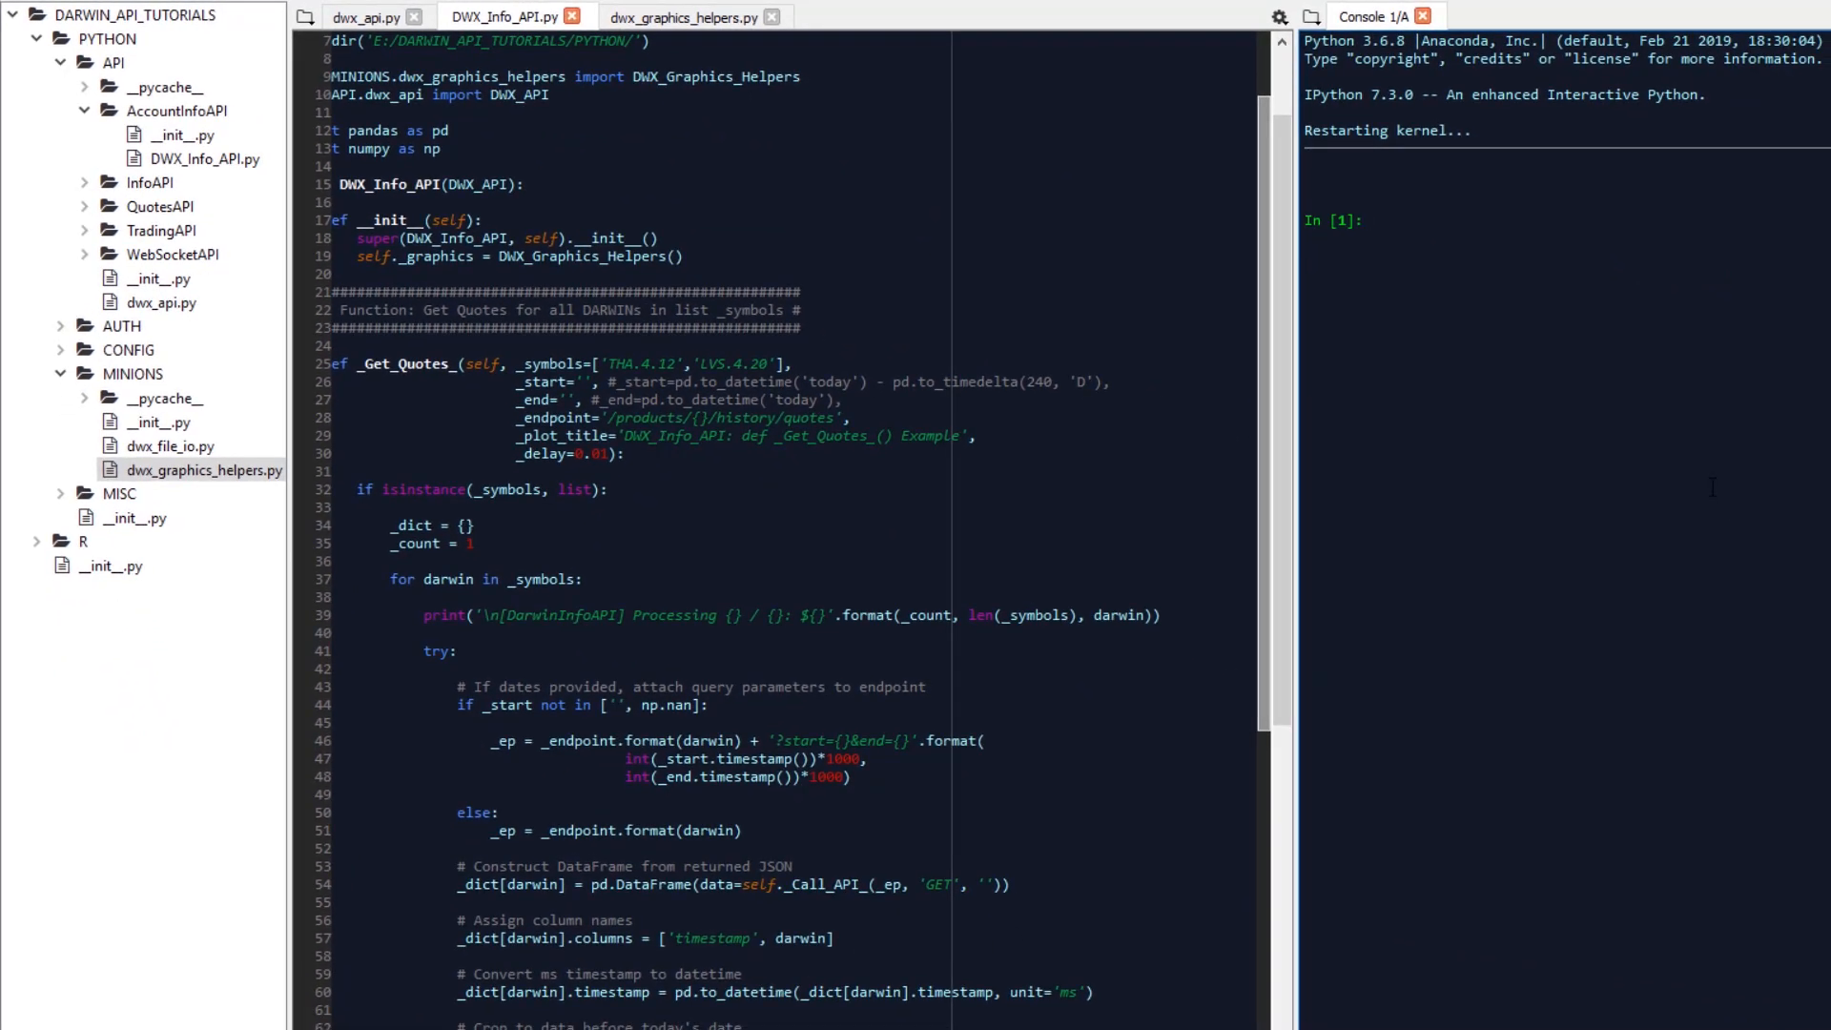
Step: Run _info = DWX_Info_API() in the IPython console using autocomplete
scroll(down, 3)
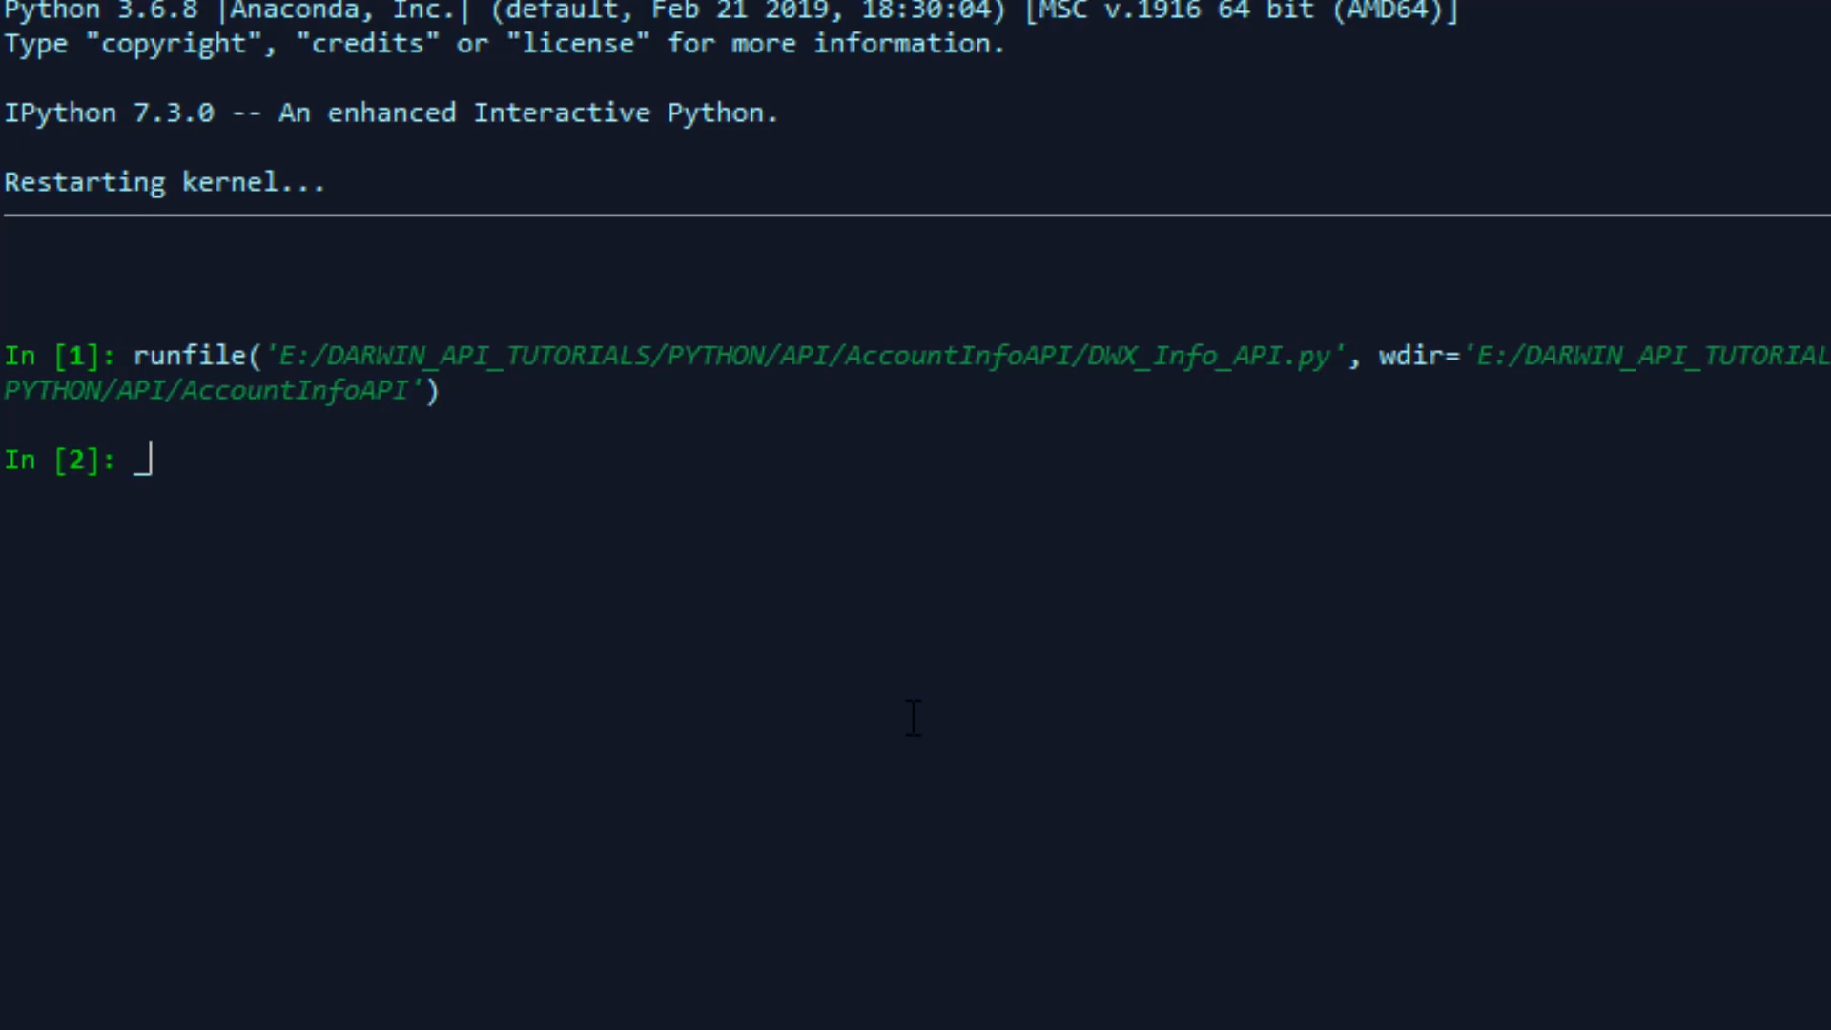
text(_info = DWX)
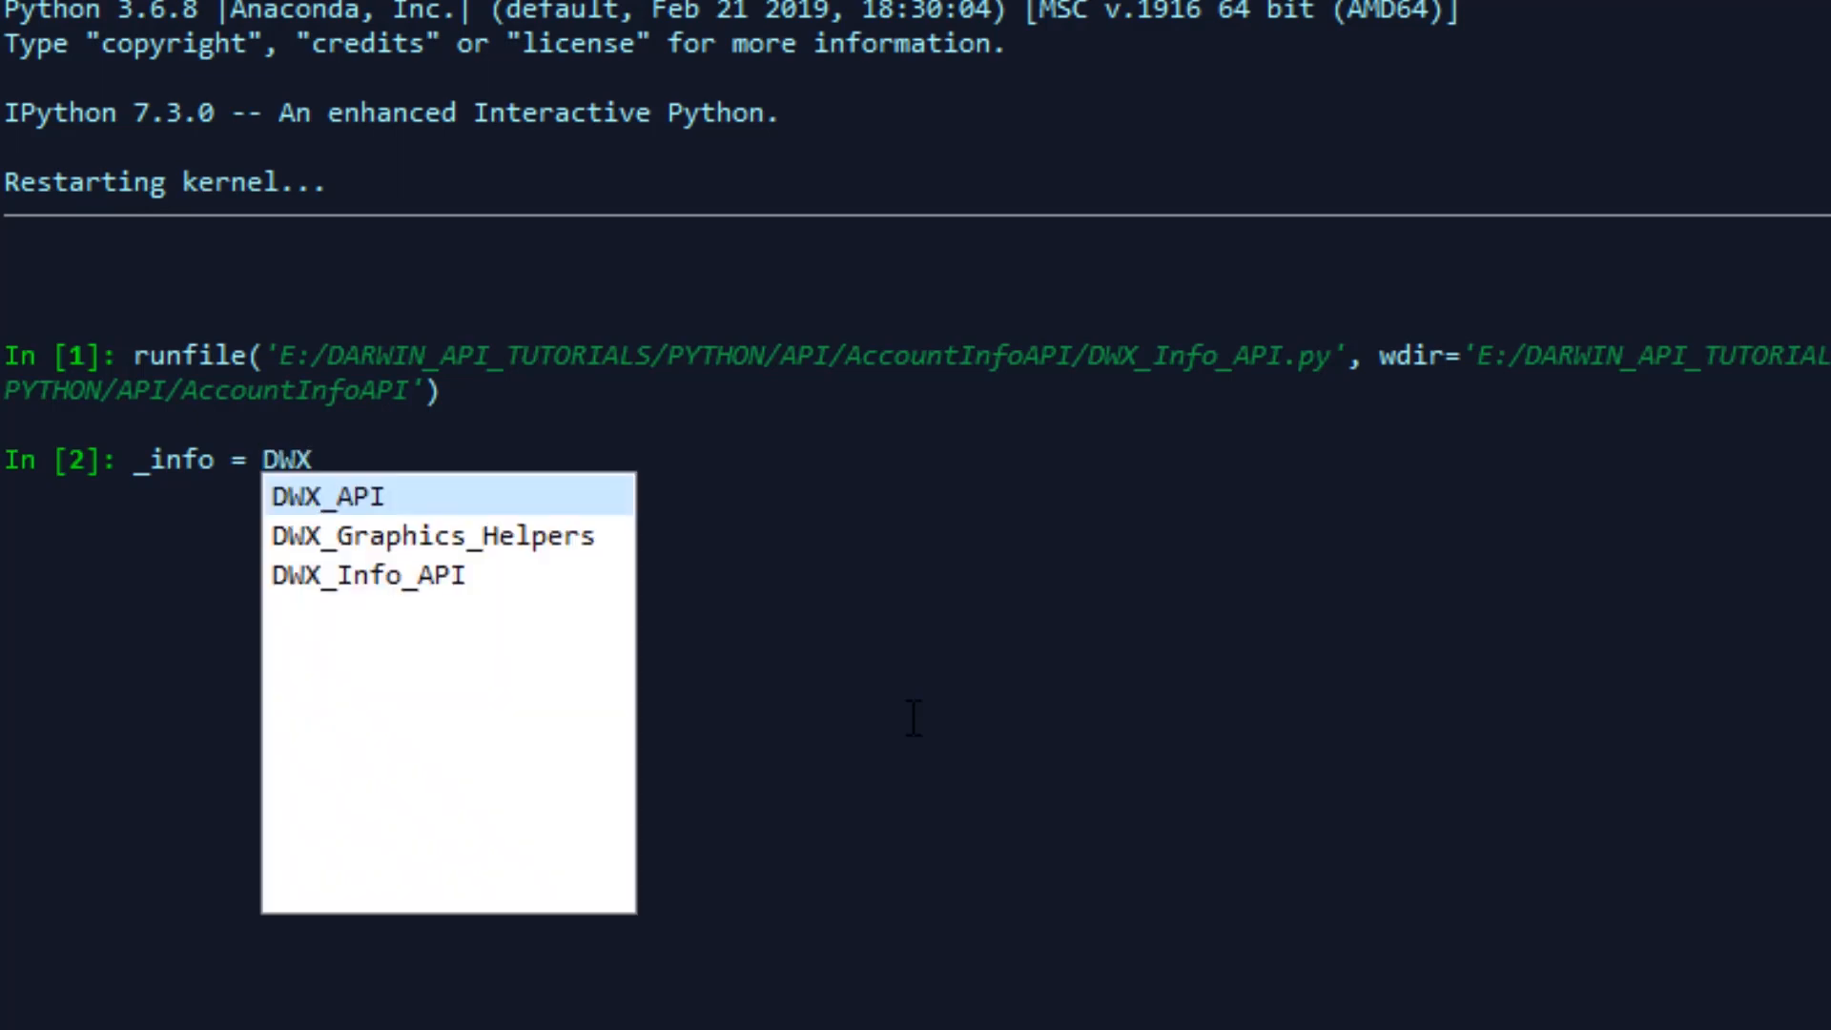
double_click(365, 576)
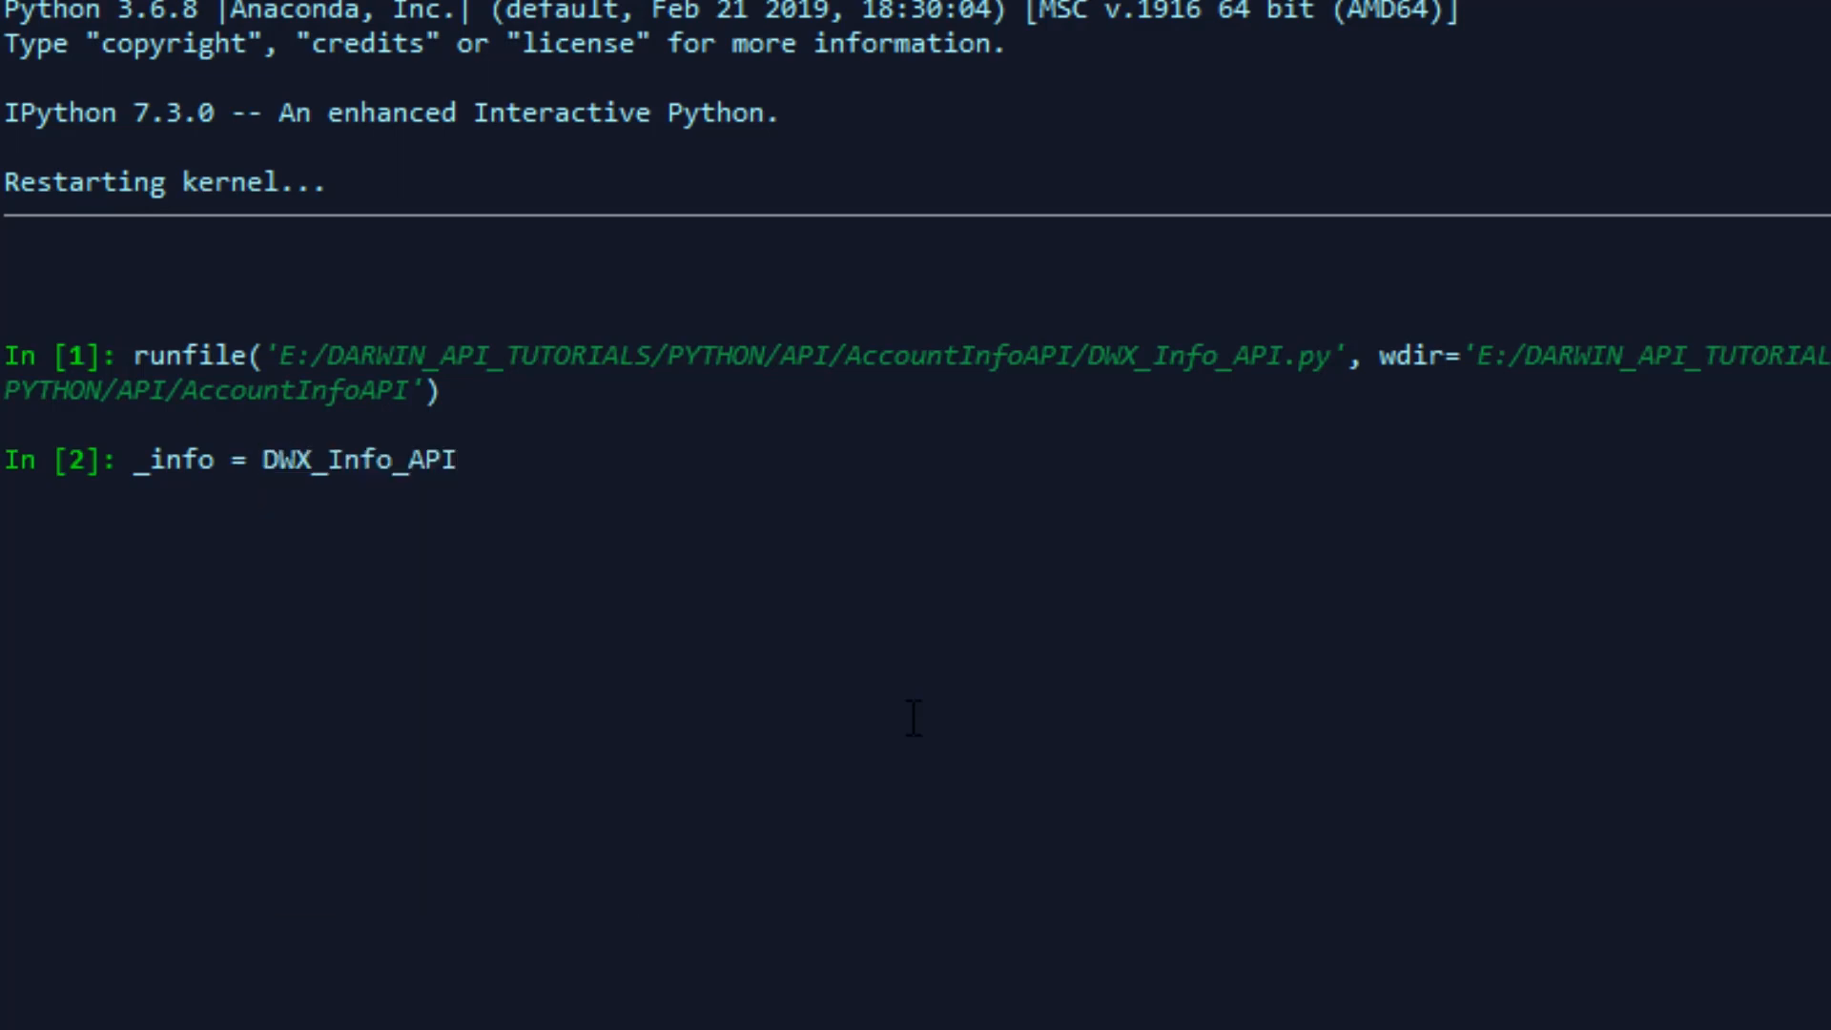
text(())
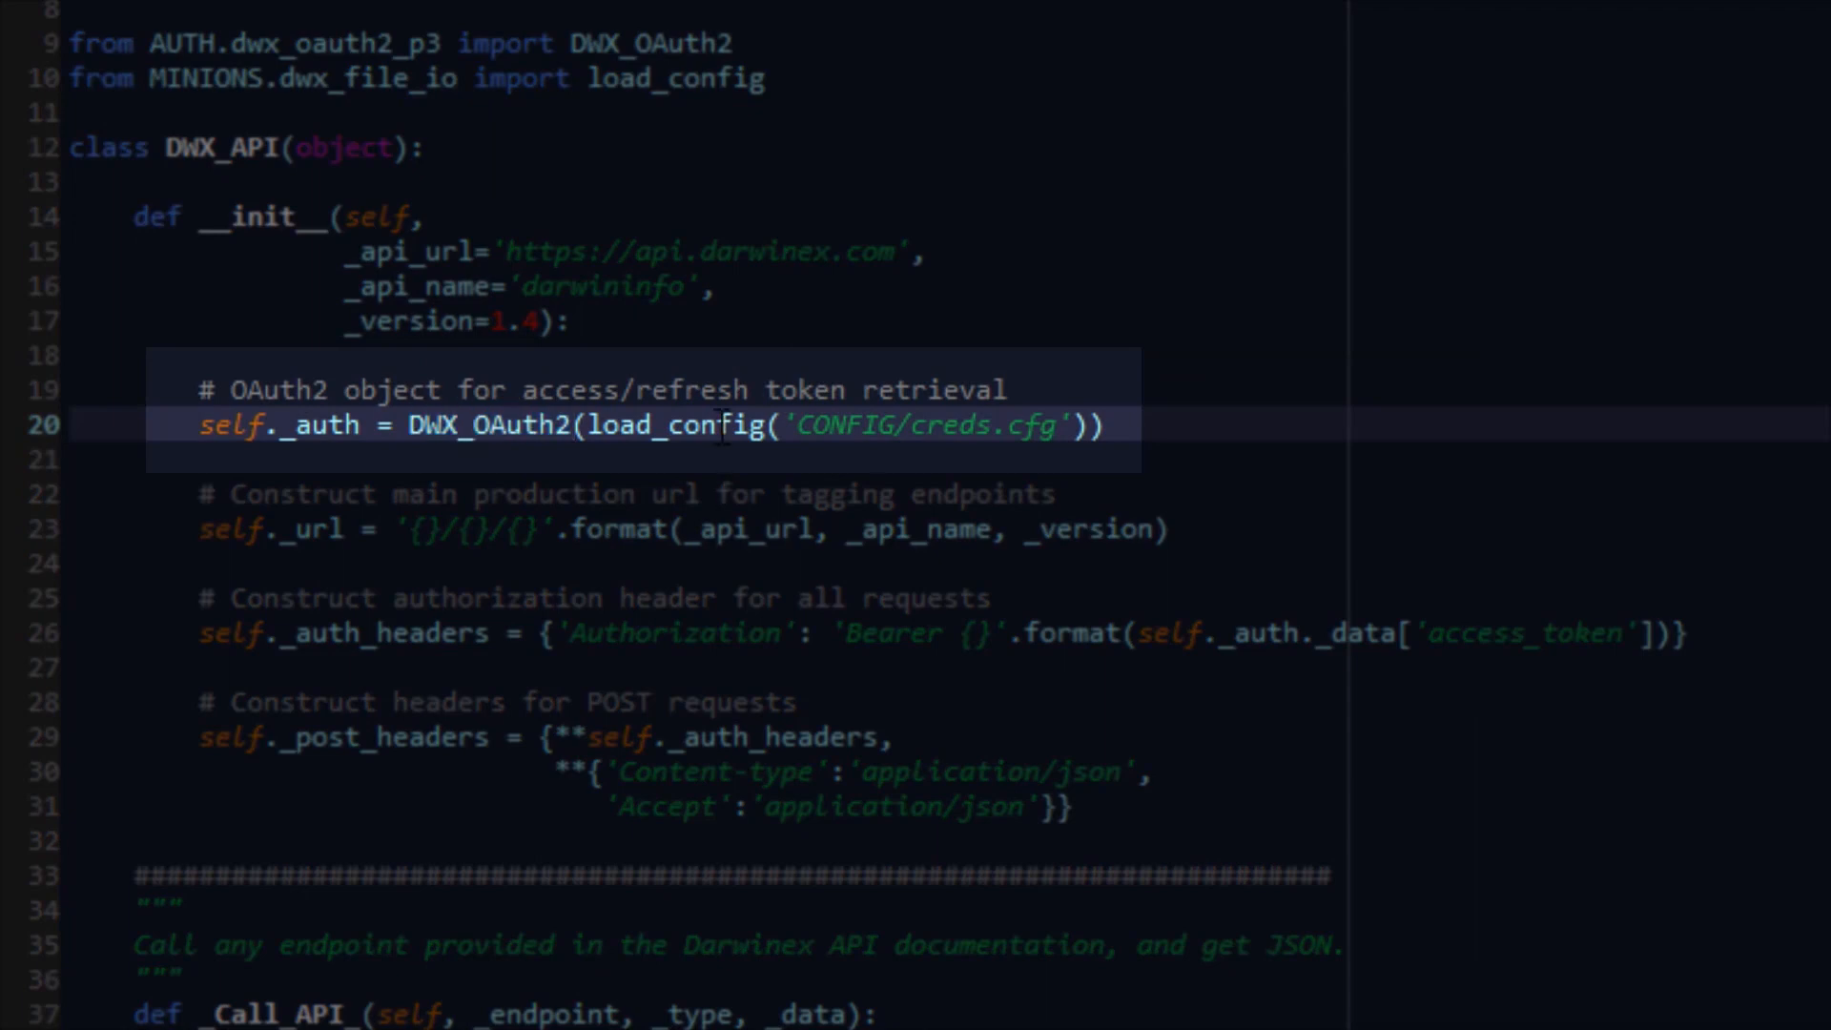
Step: Highlight load_config and scroll through the credentials-loading API class code
double_click(488, 423)
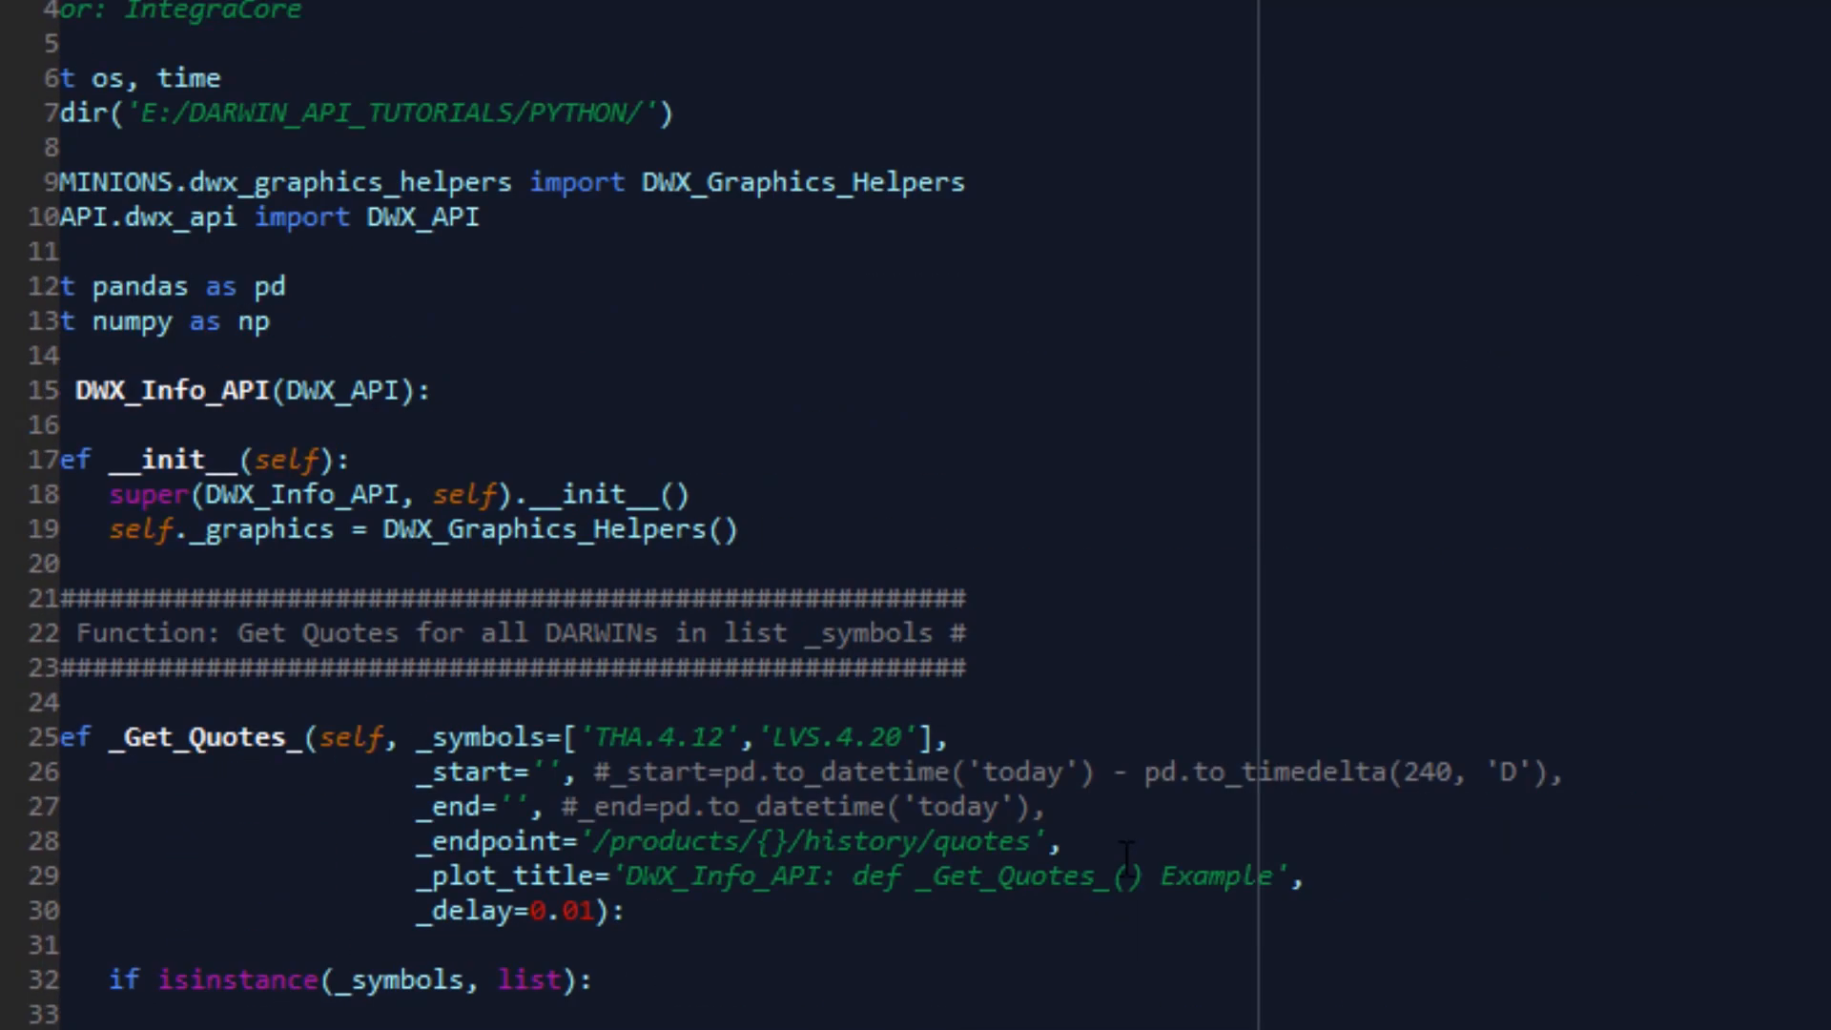
scroll(down, 3)
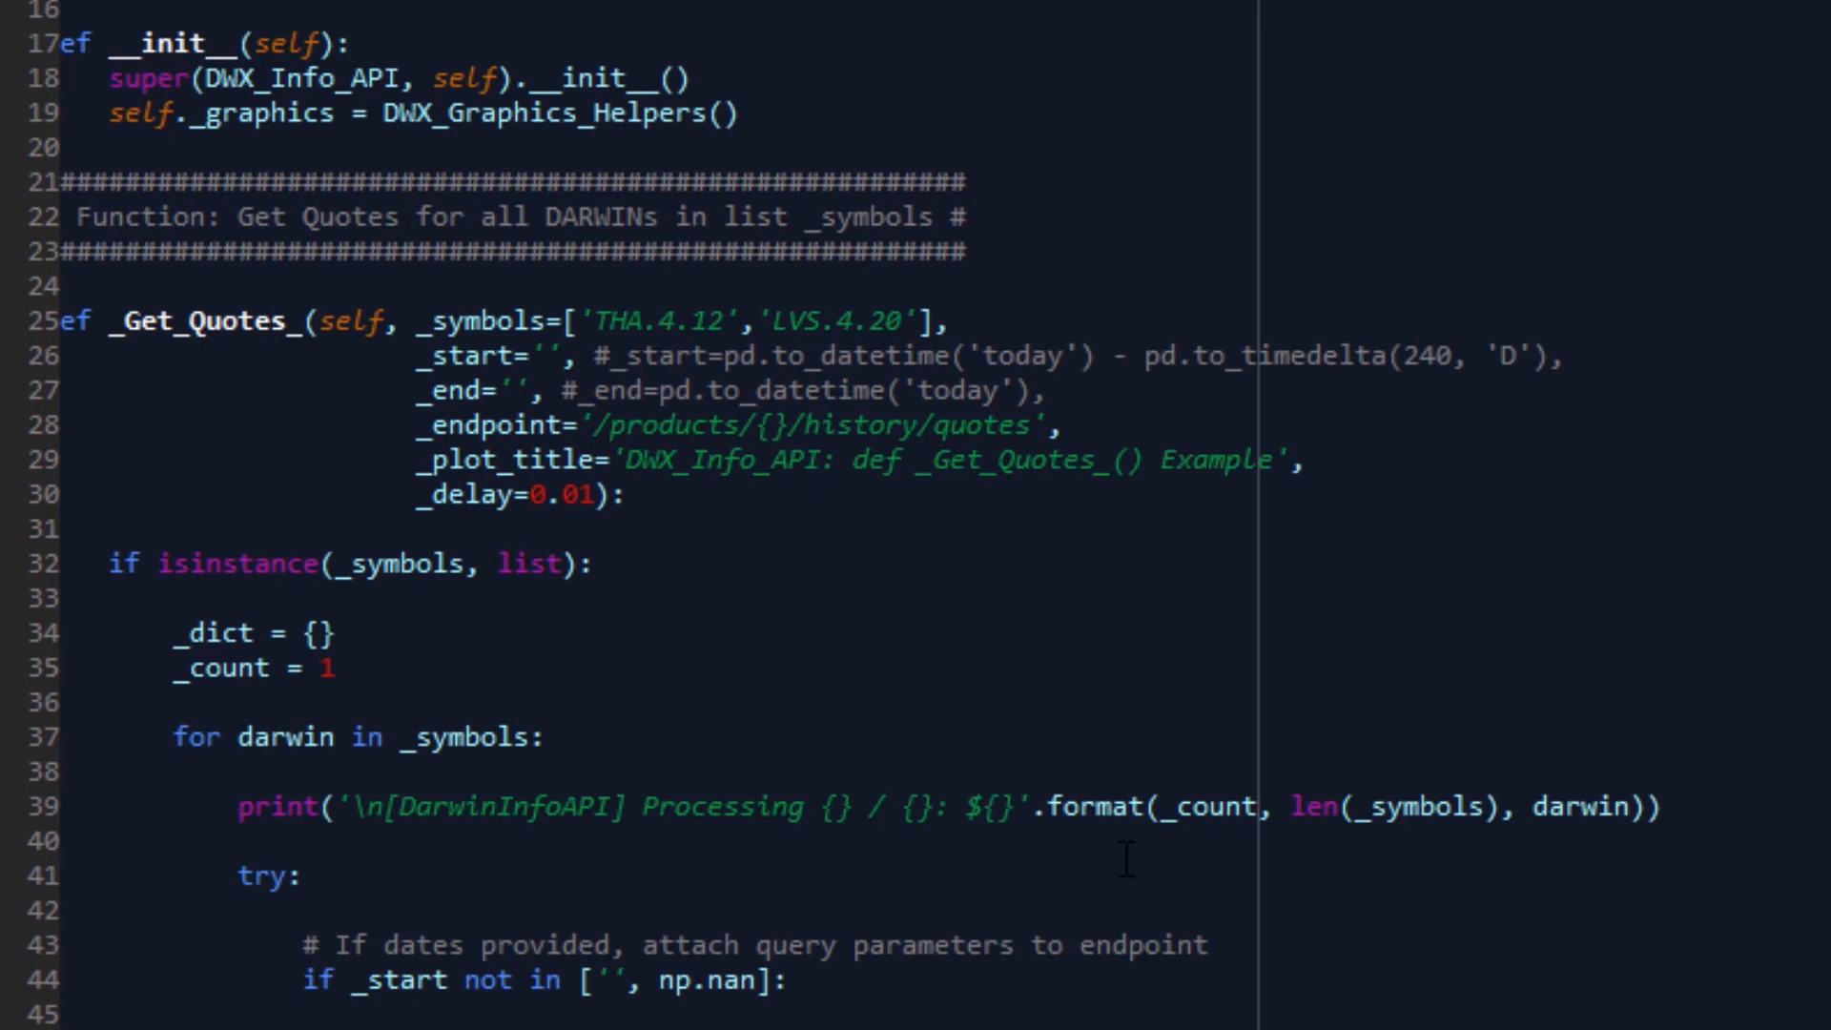
mouse_move(1180, 909)
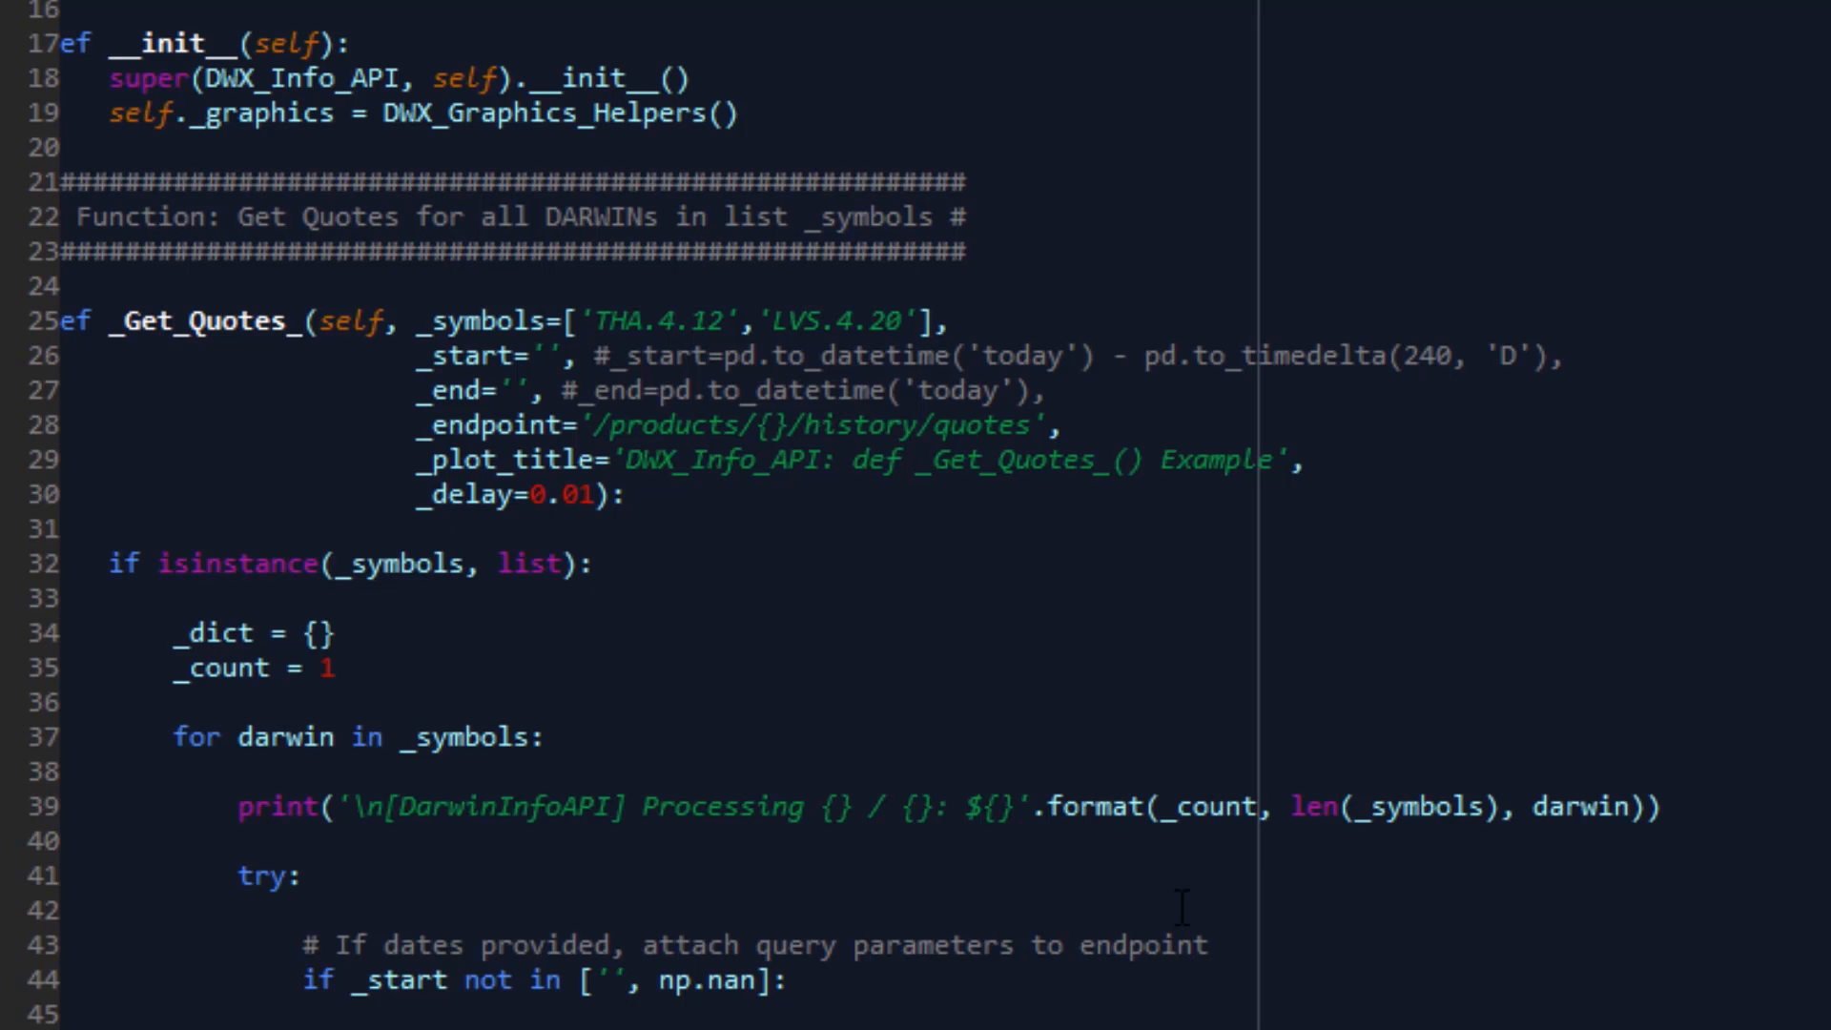
scroll(down, 3)
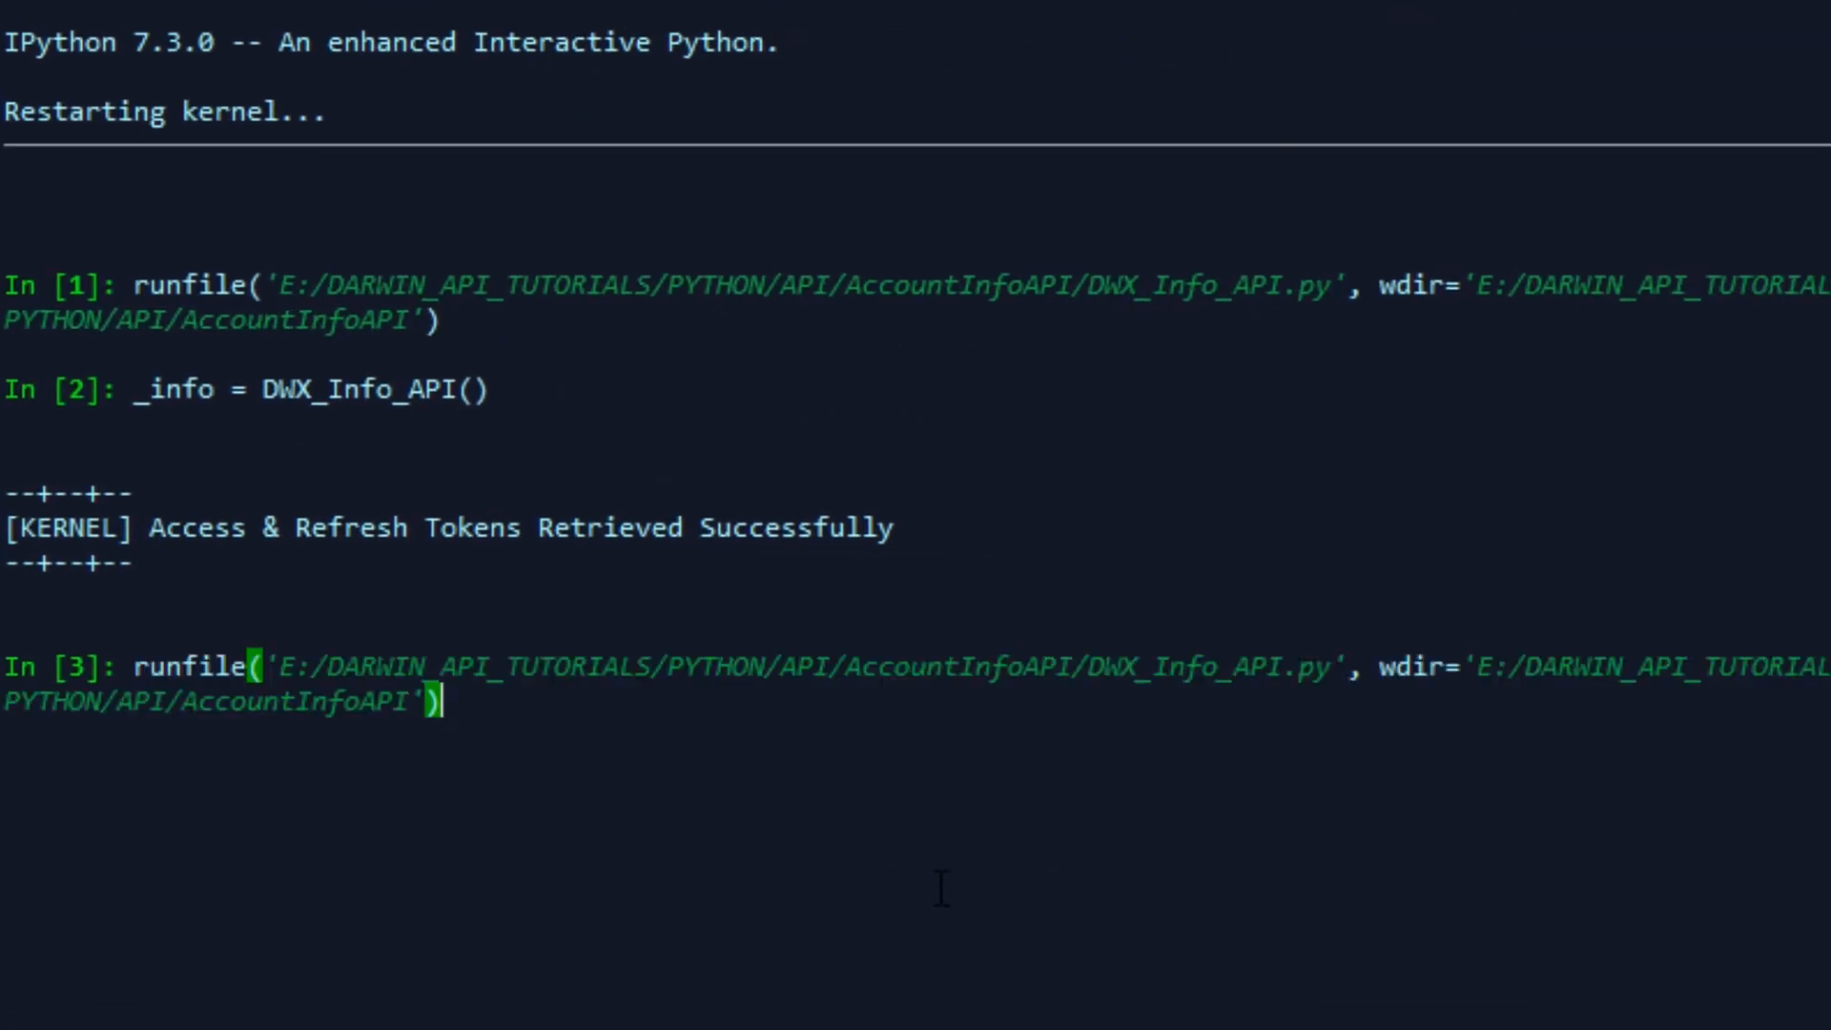
Step: Type _p = _info._Get_Quotes_ for symbols PLF, THA, LVS, NTI, ULI, SYO
text(_p = _info._Get_Quotes_(_symbols=['PLF','THA','LVS','NTI','ULI','SYO']))
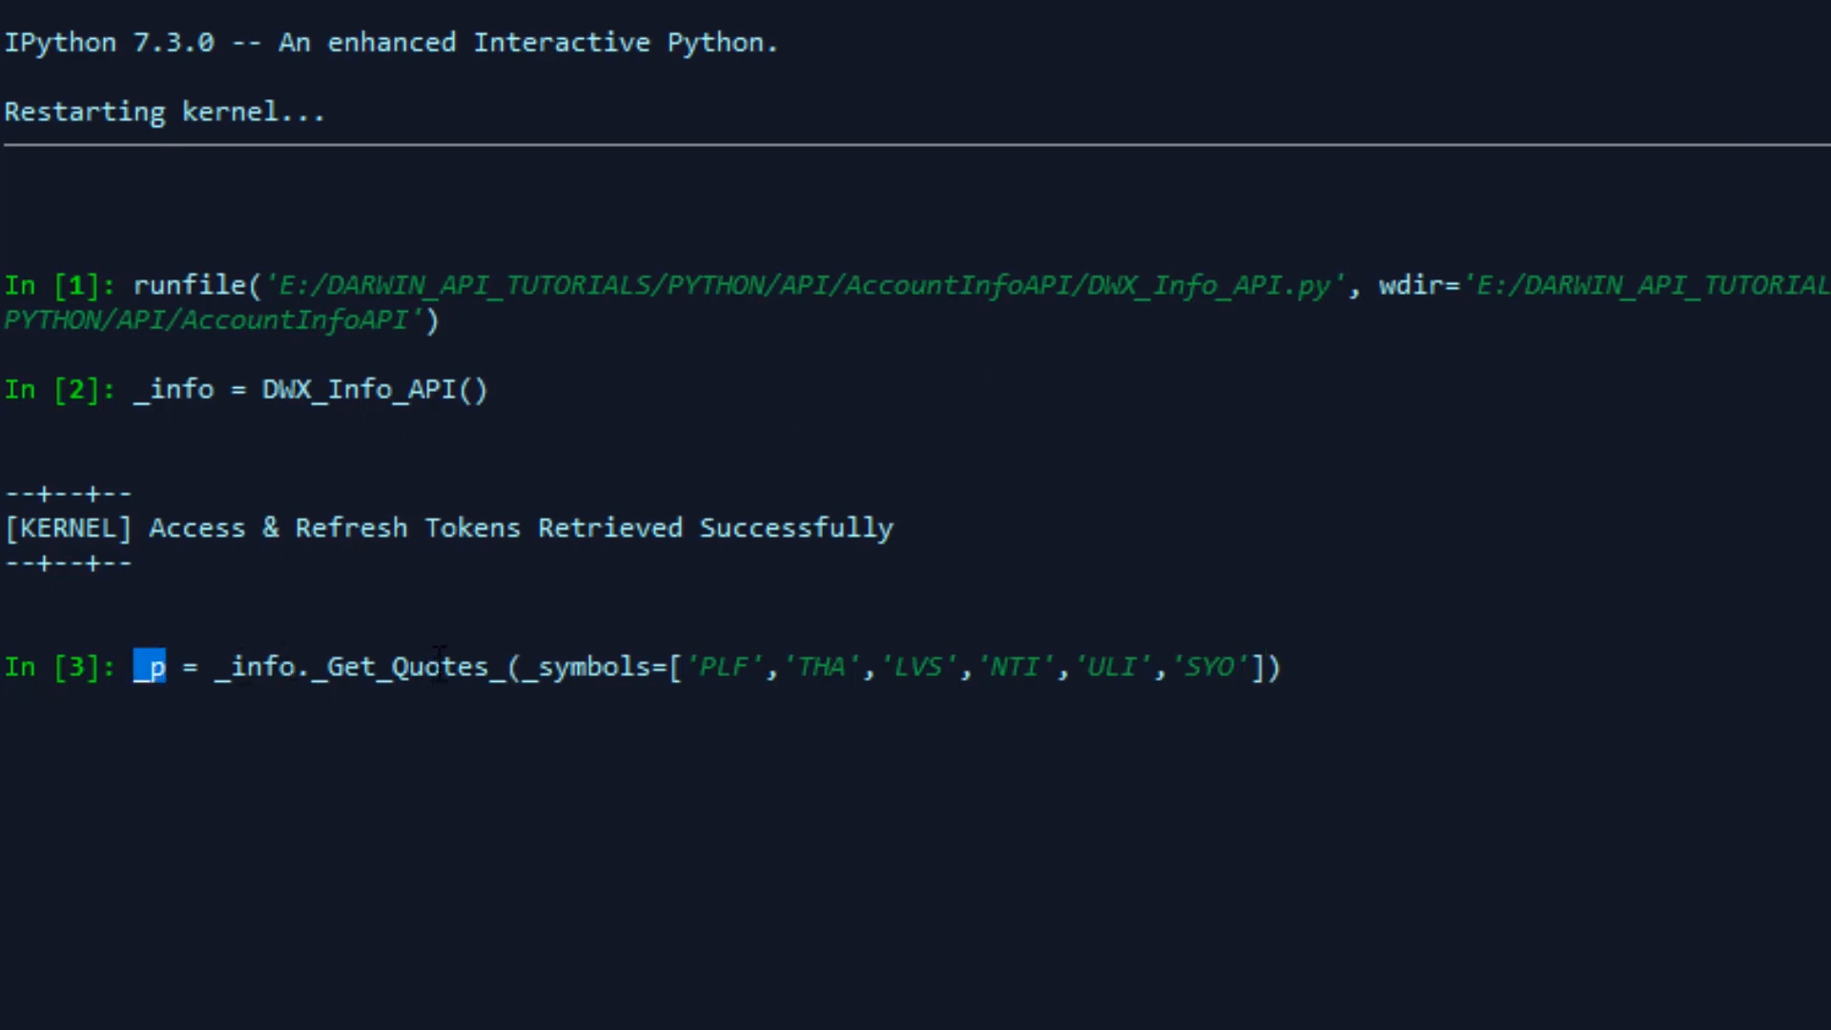
click(790, 667)
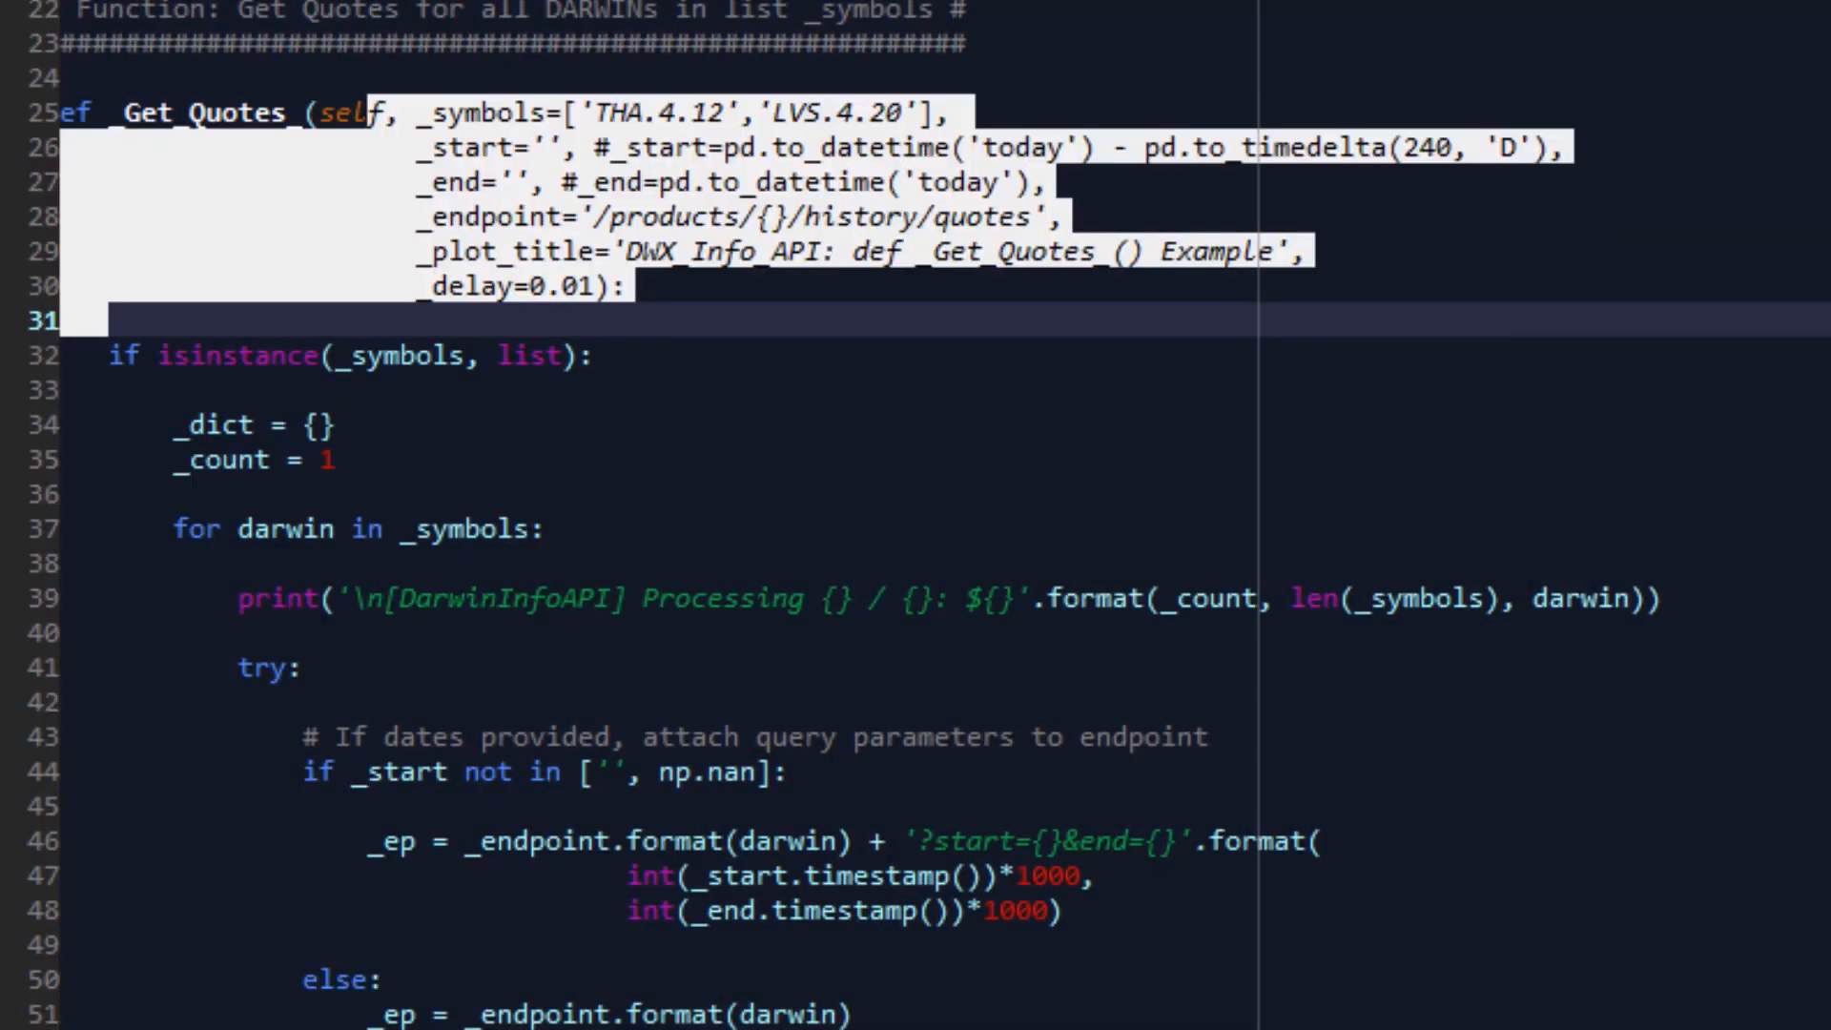
click(800, 354)
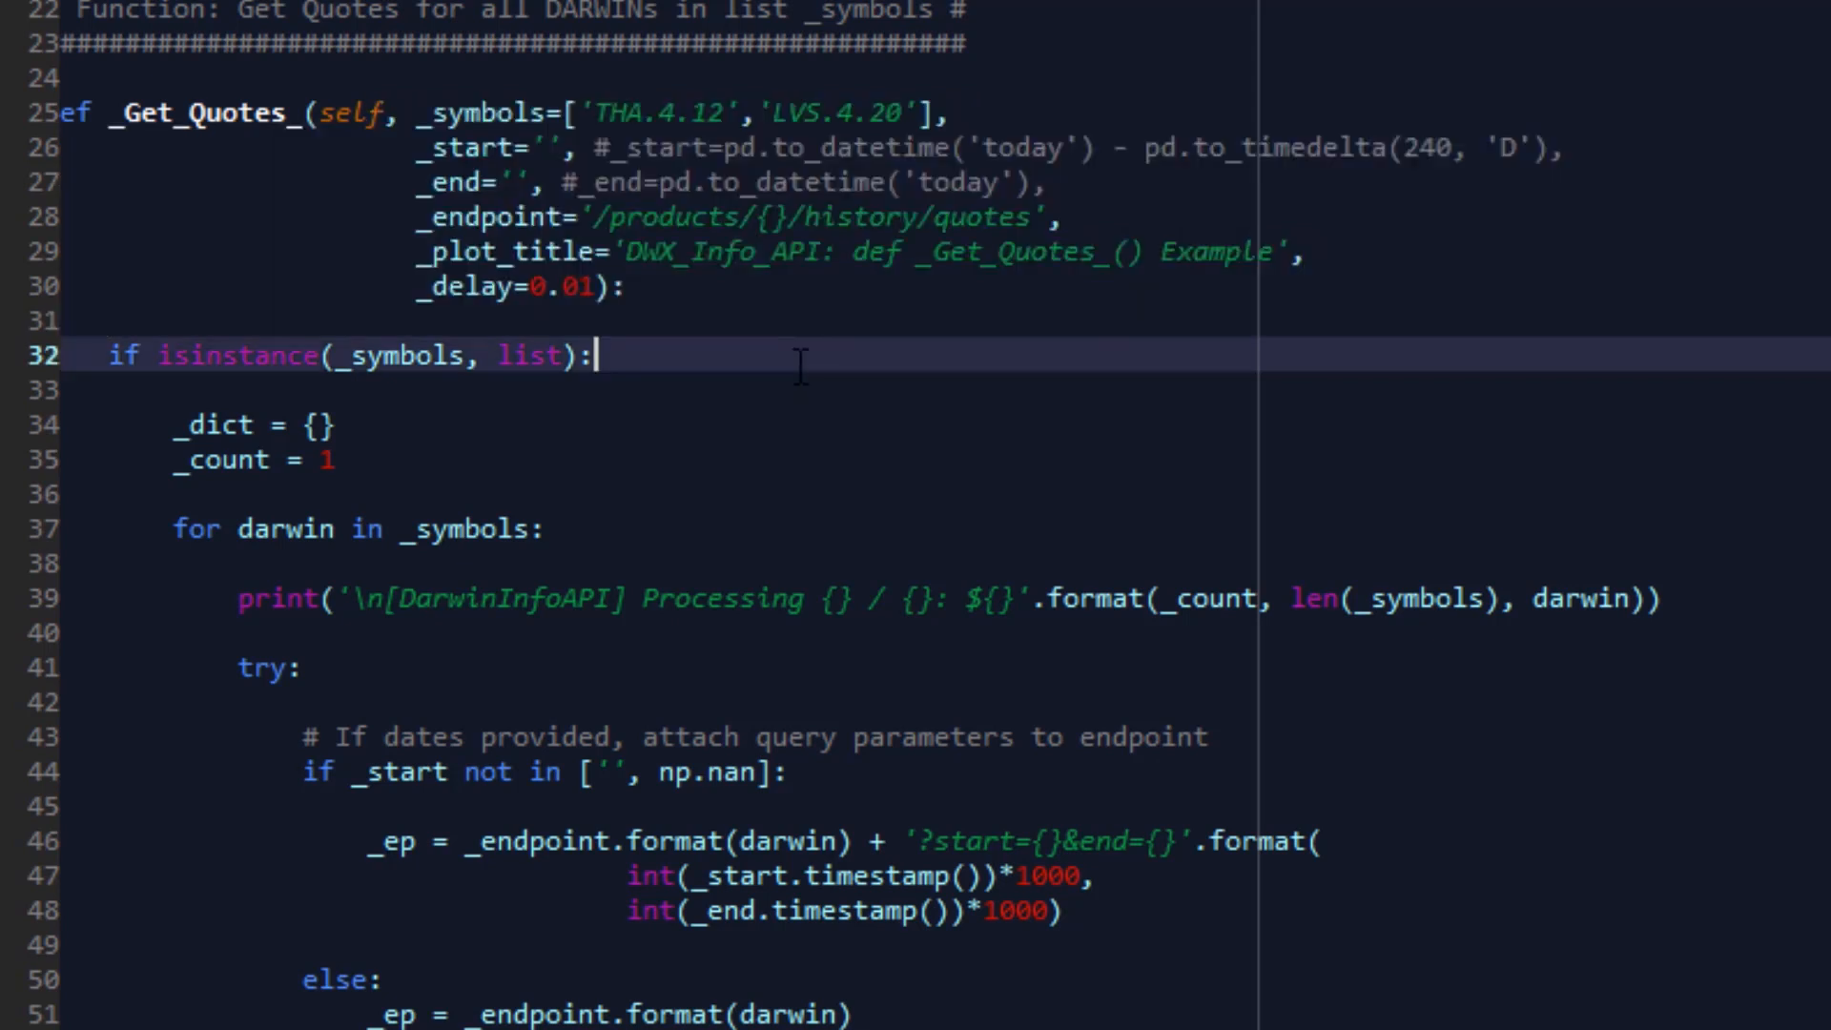
mouse_move(801, 366)
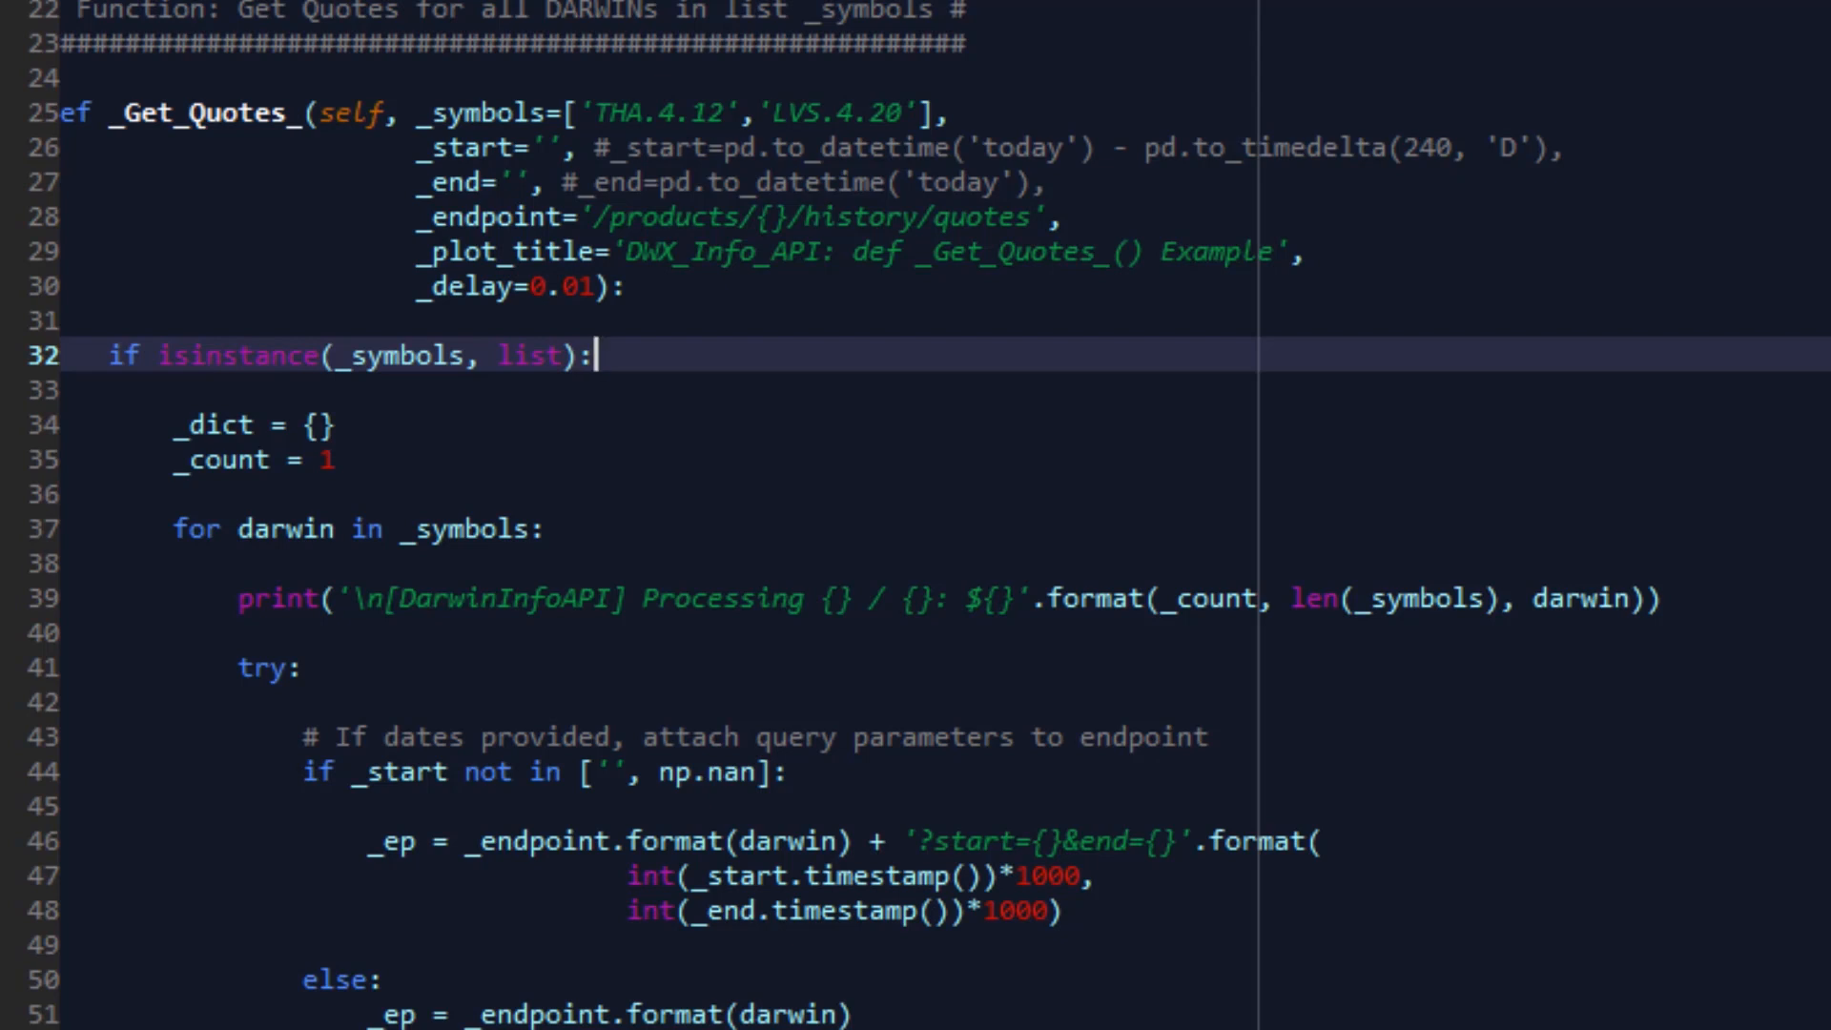
mouse_move(697, 348)
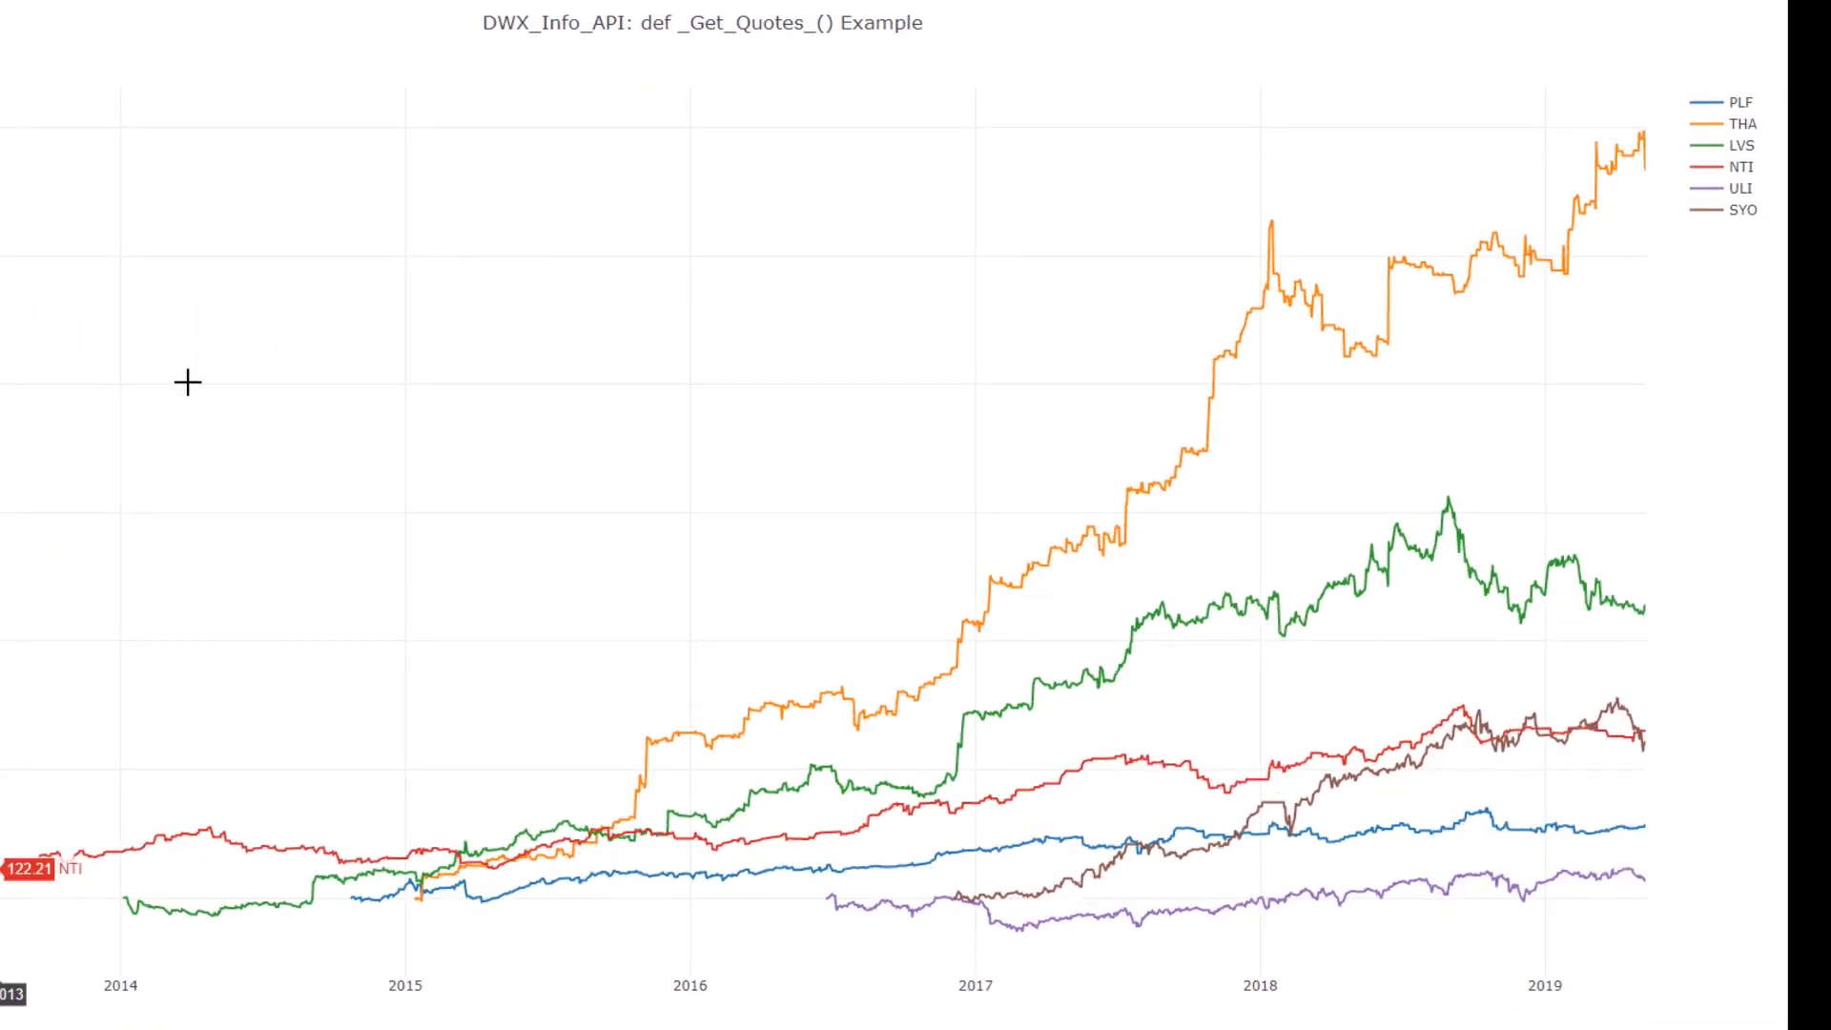
mouse_move(1604, 113)
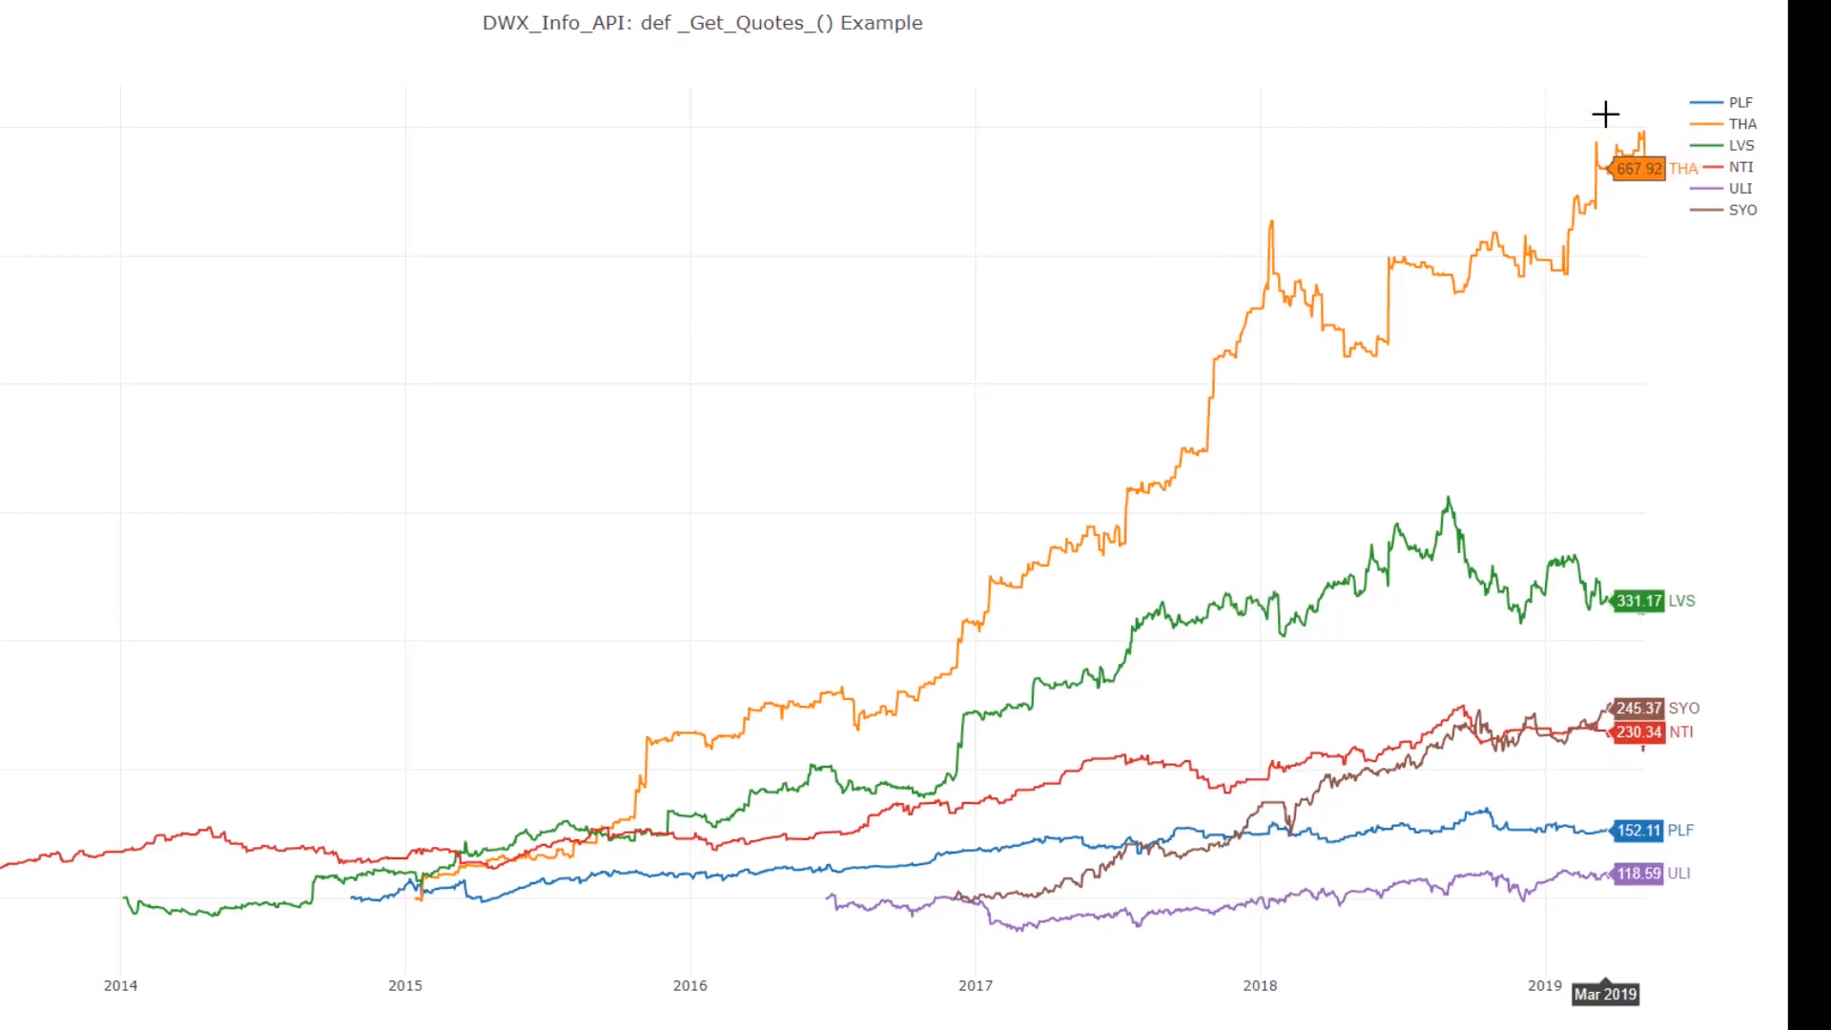
mouse_move(1102, 355)
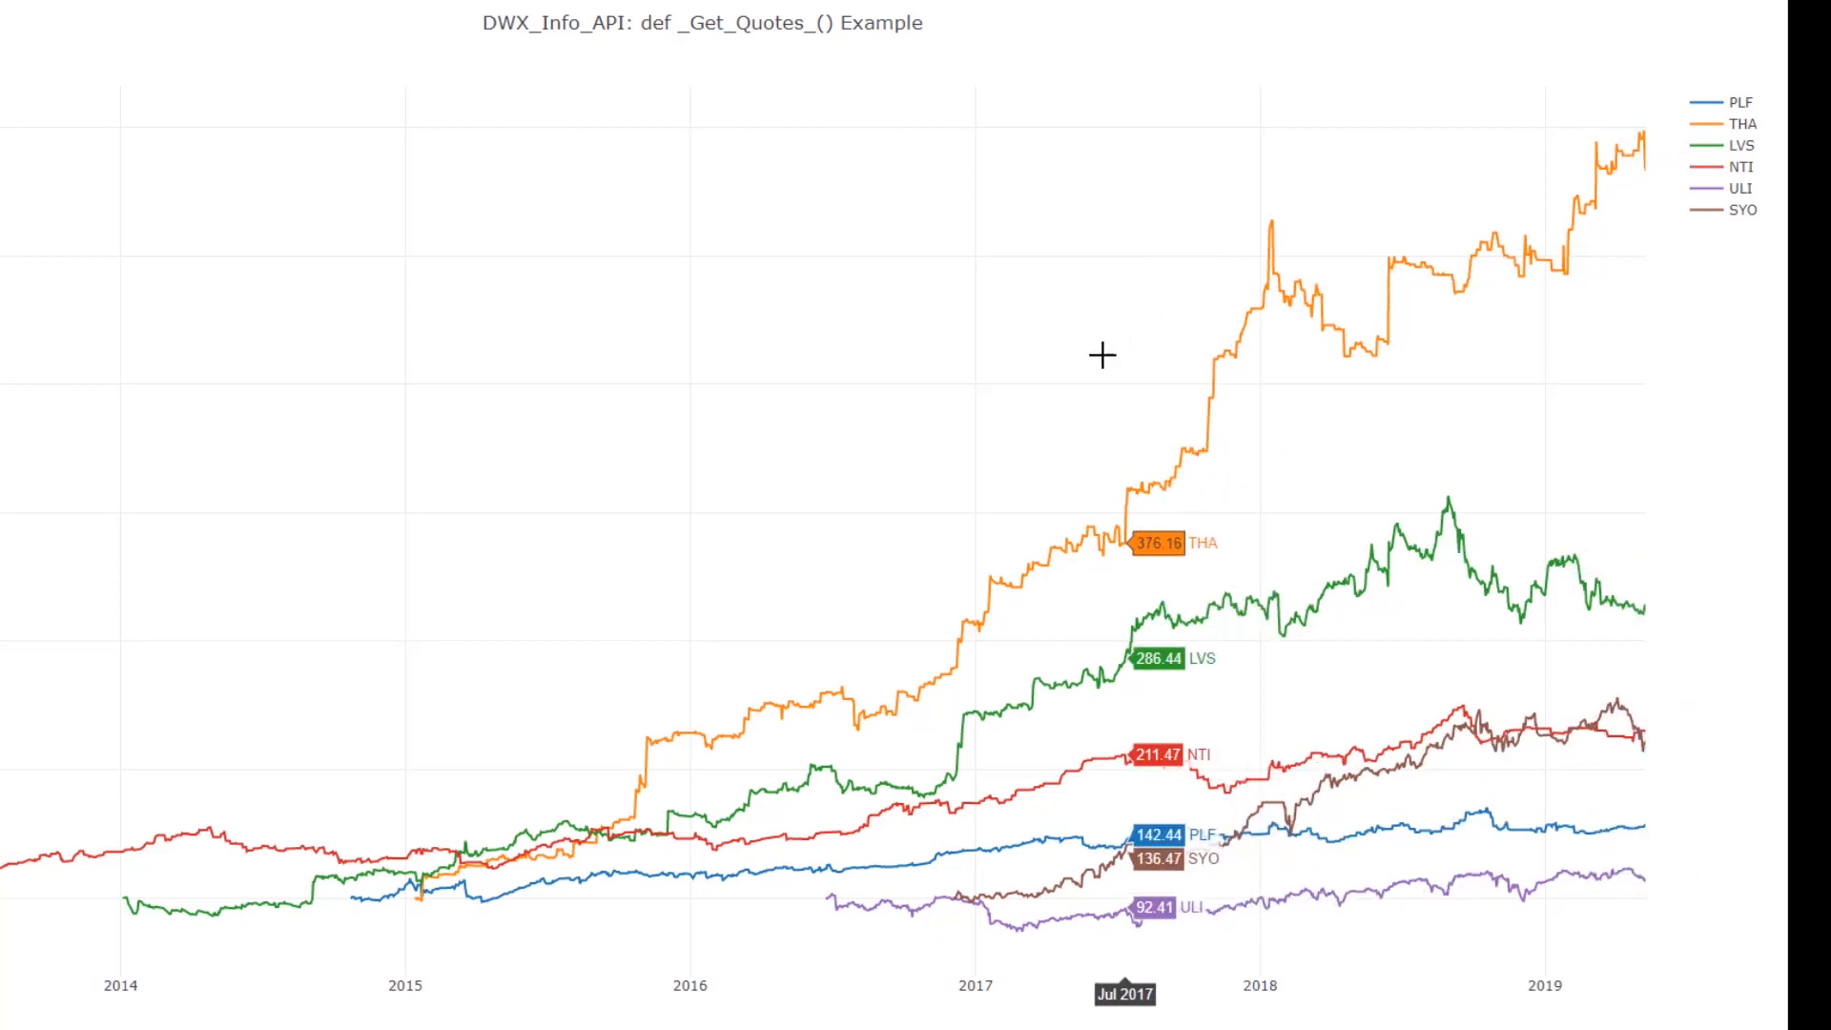
mouse_move(1069, 365)
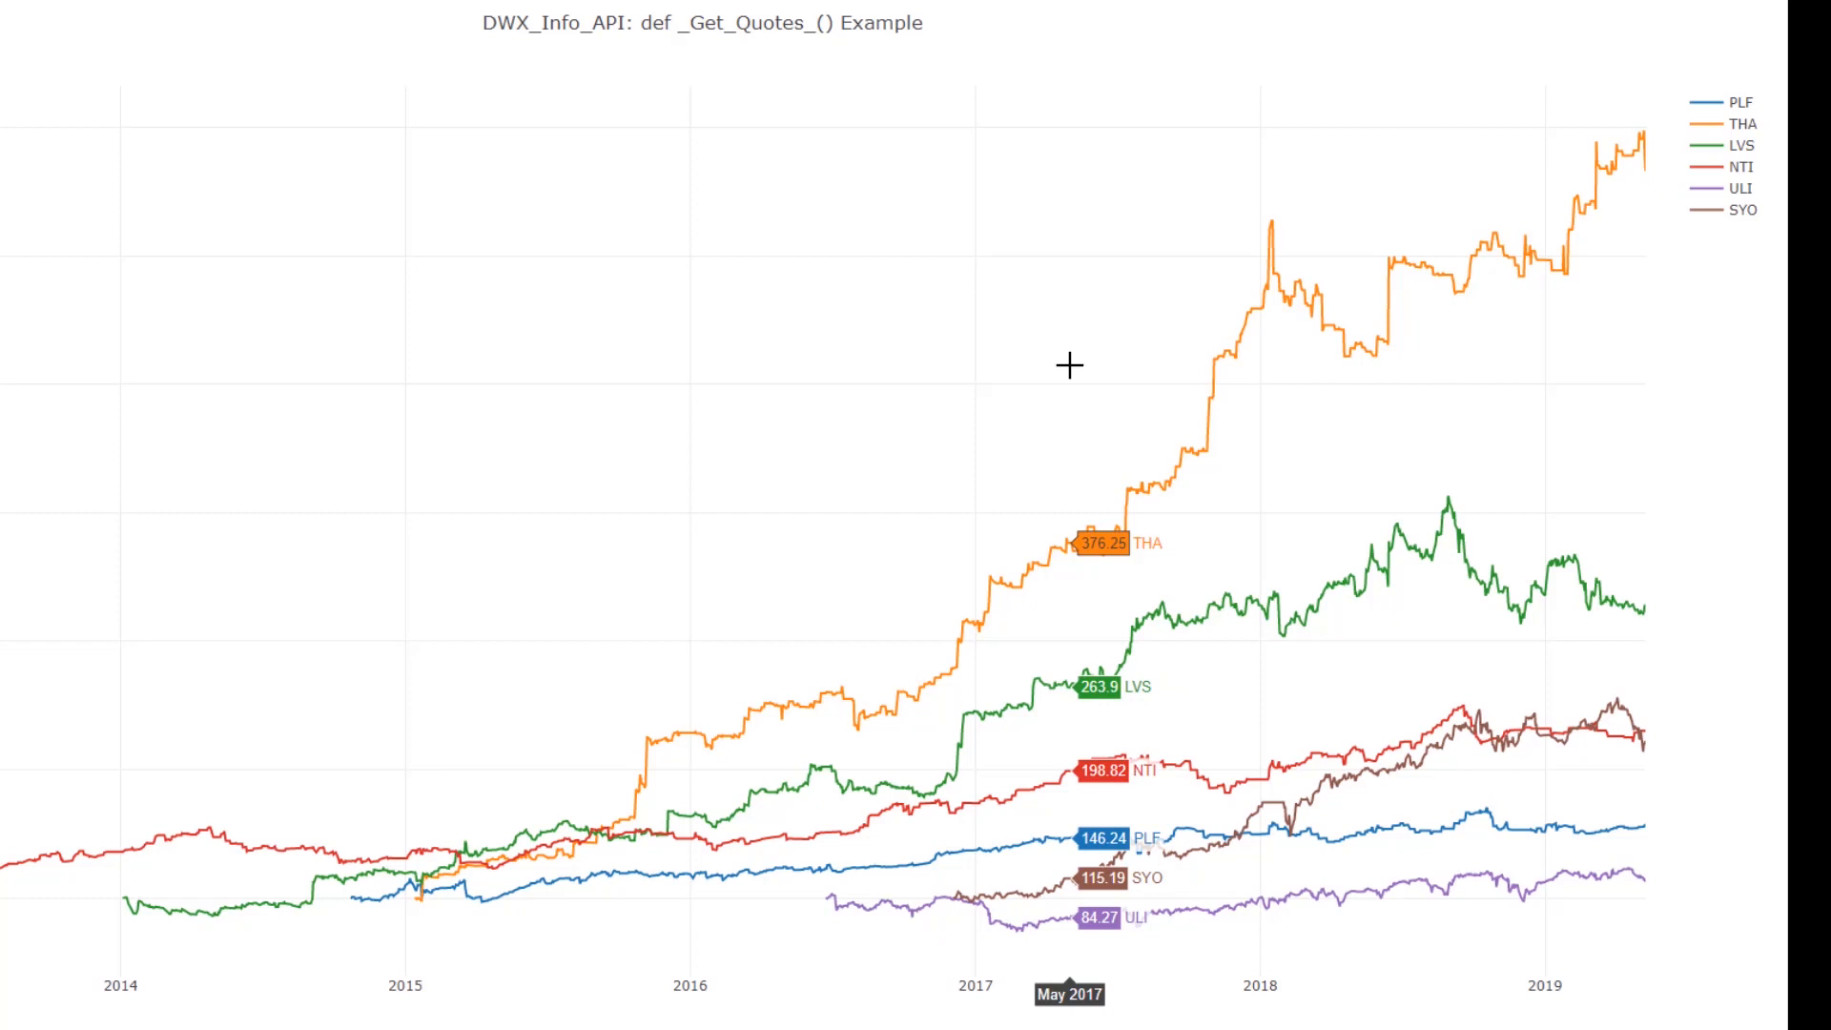
mouse_move(1106, 328)
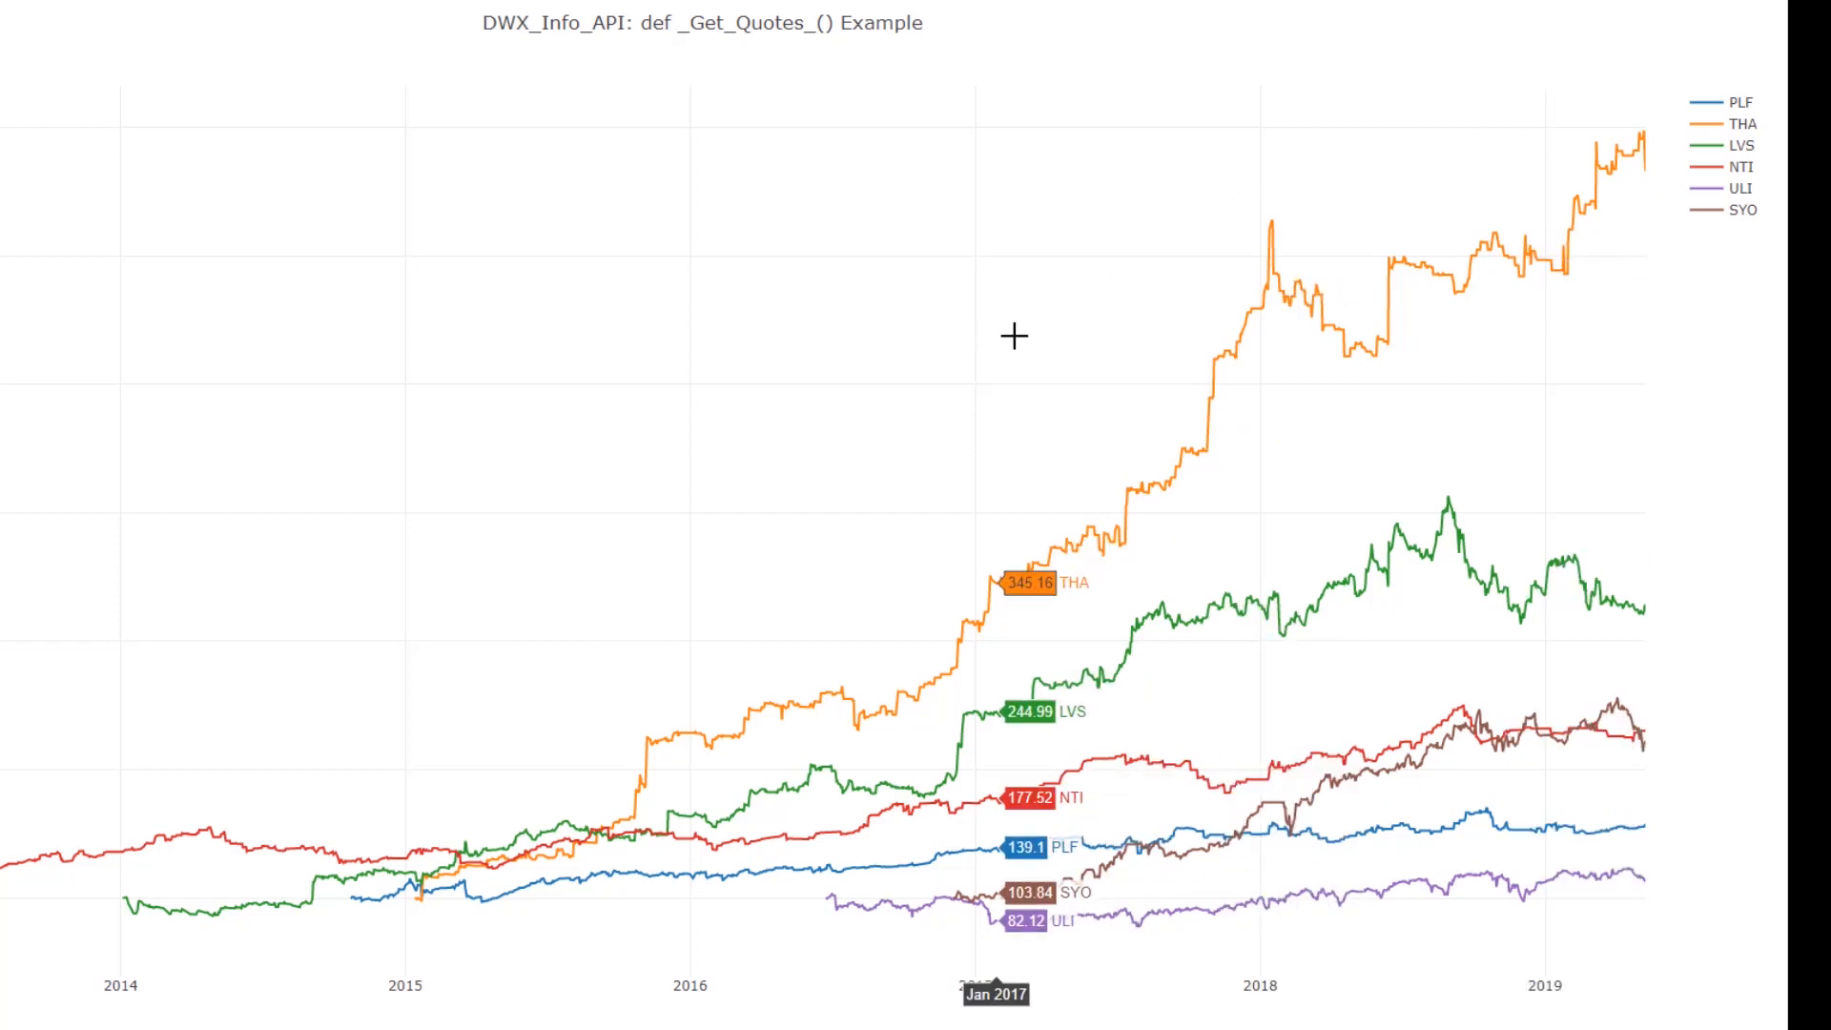
mouse_move(1198, 281)
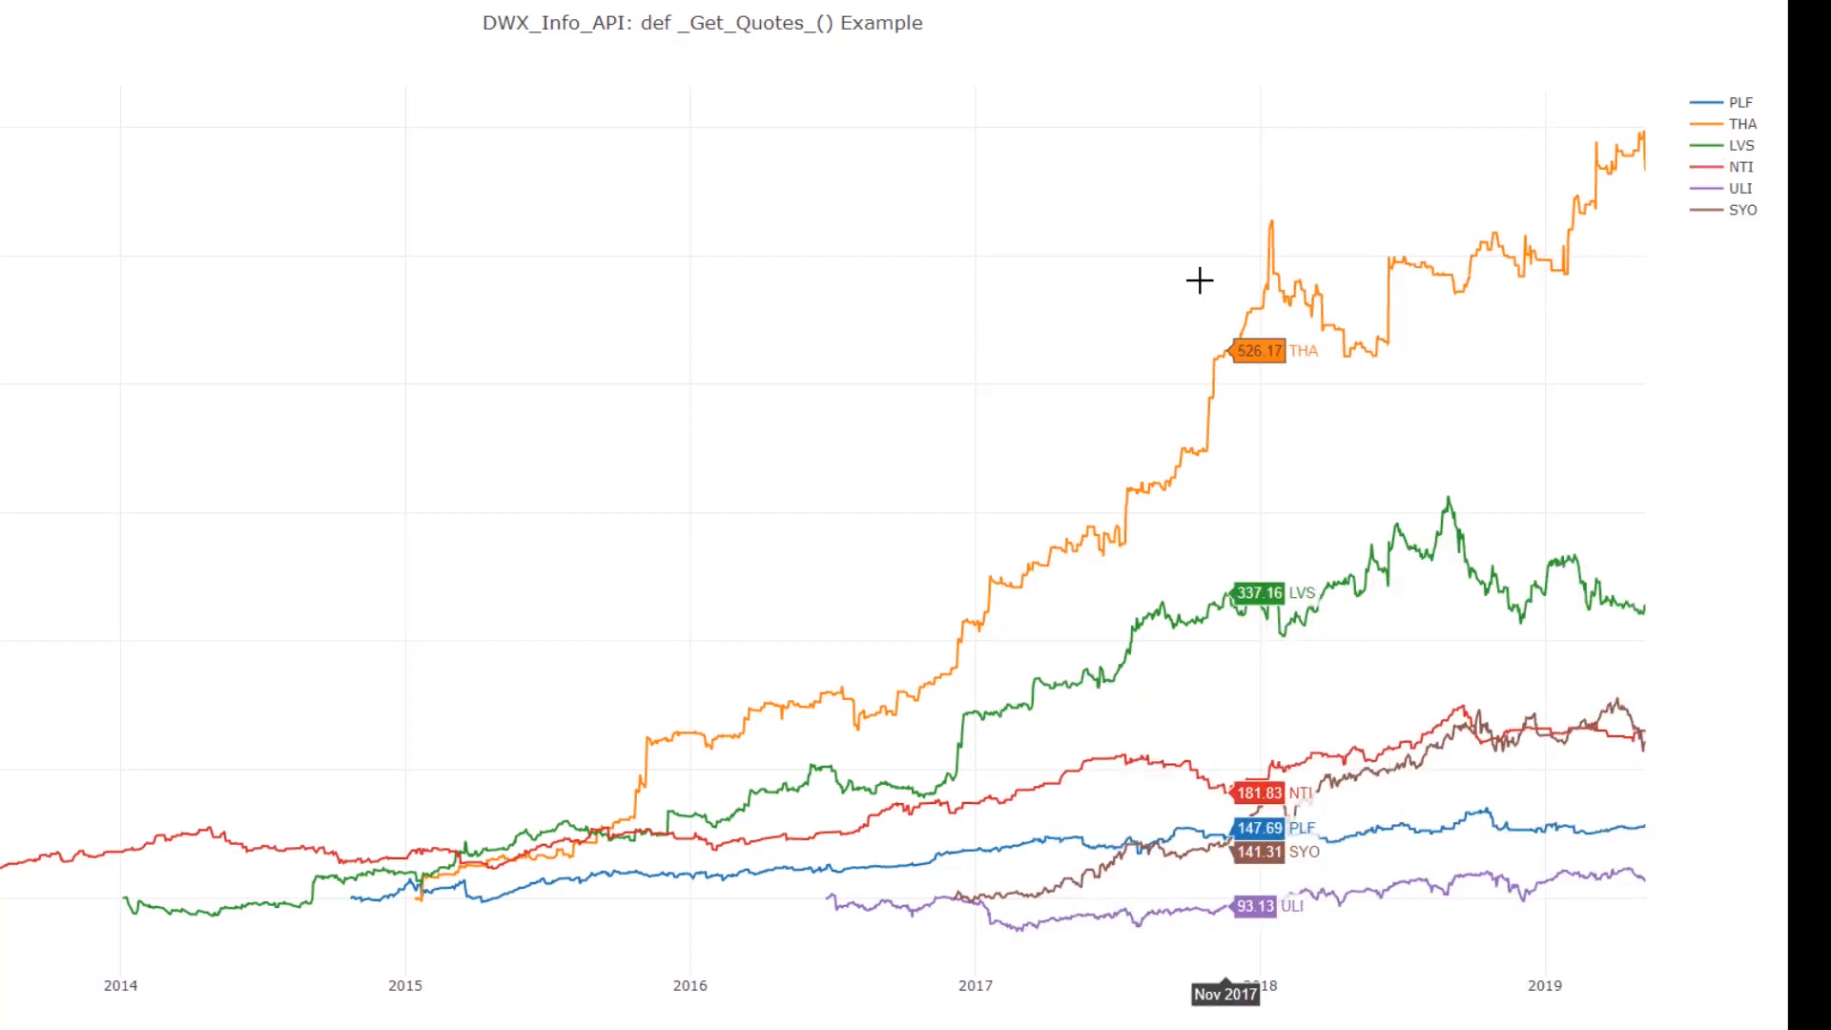
mouse_move(1107, 277)
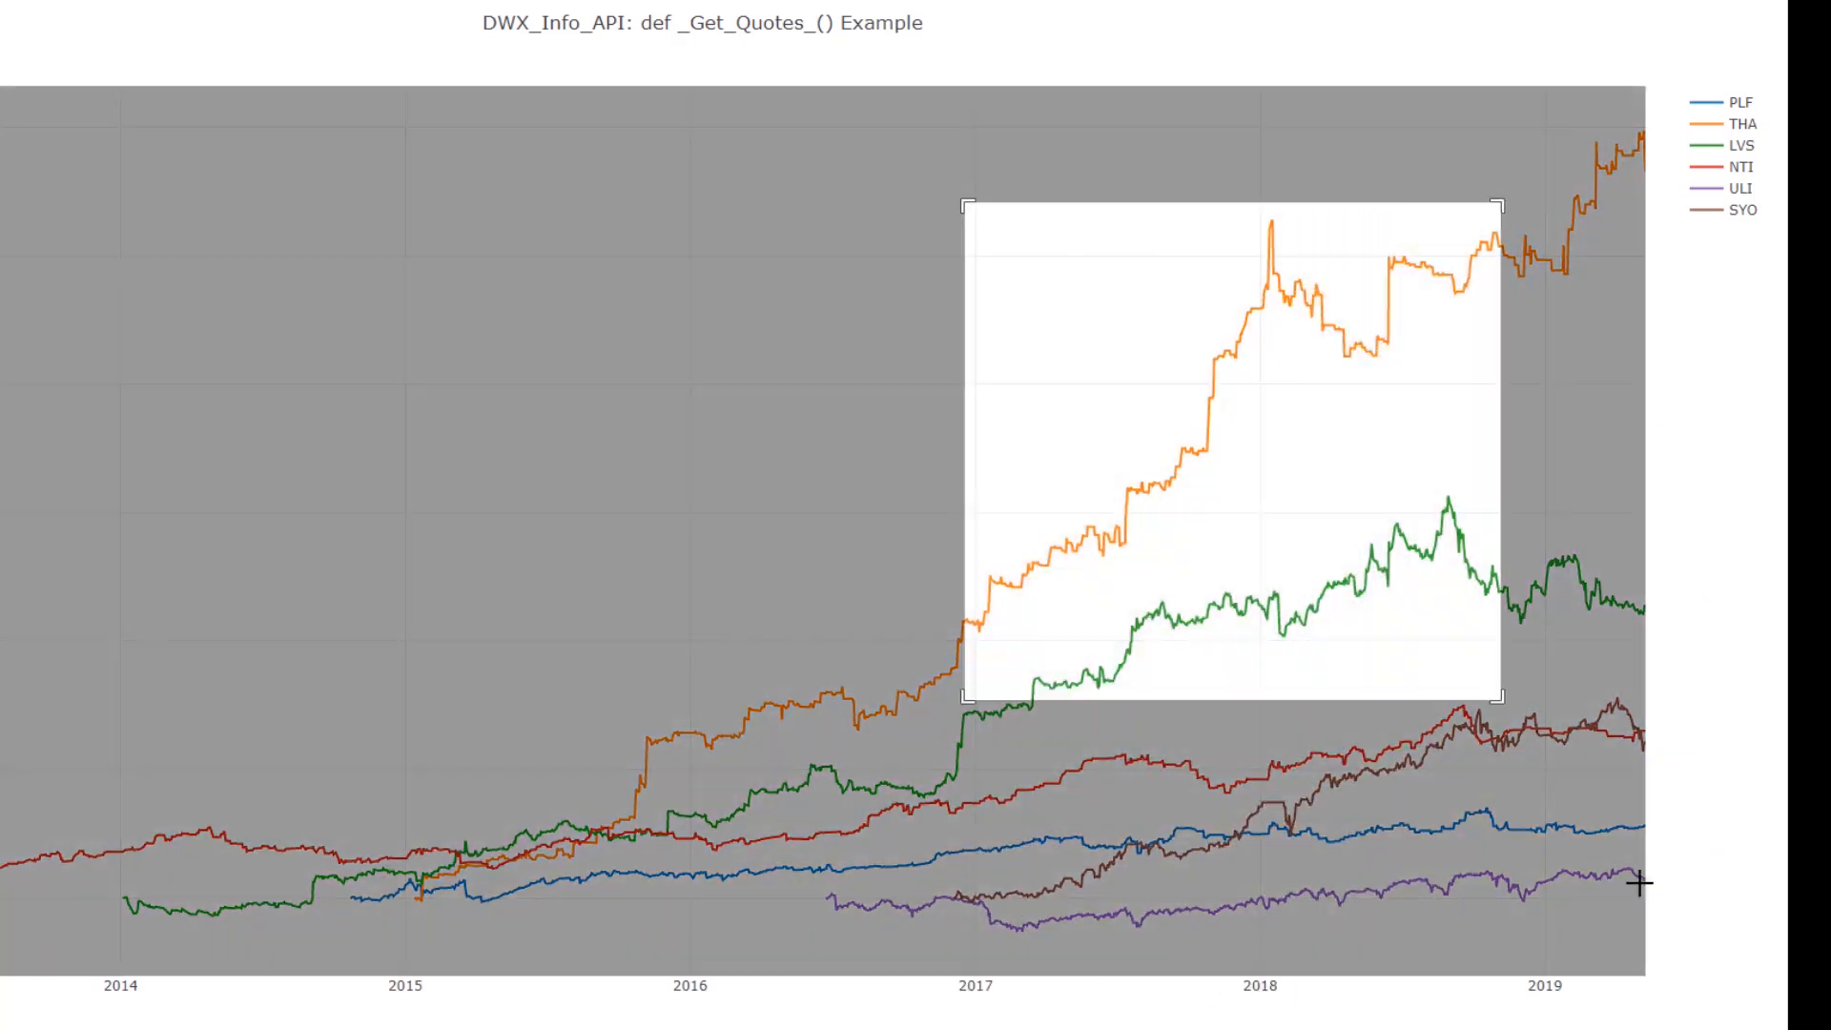
drag(964, 205, 1501, 695)
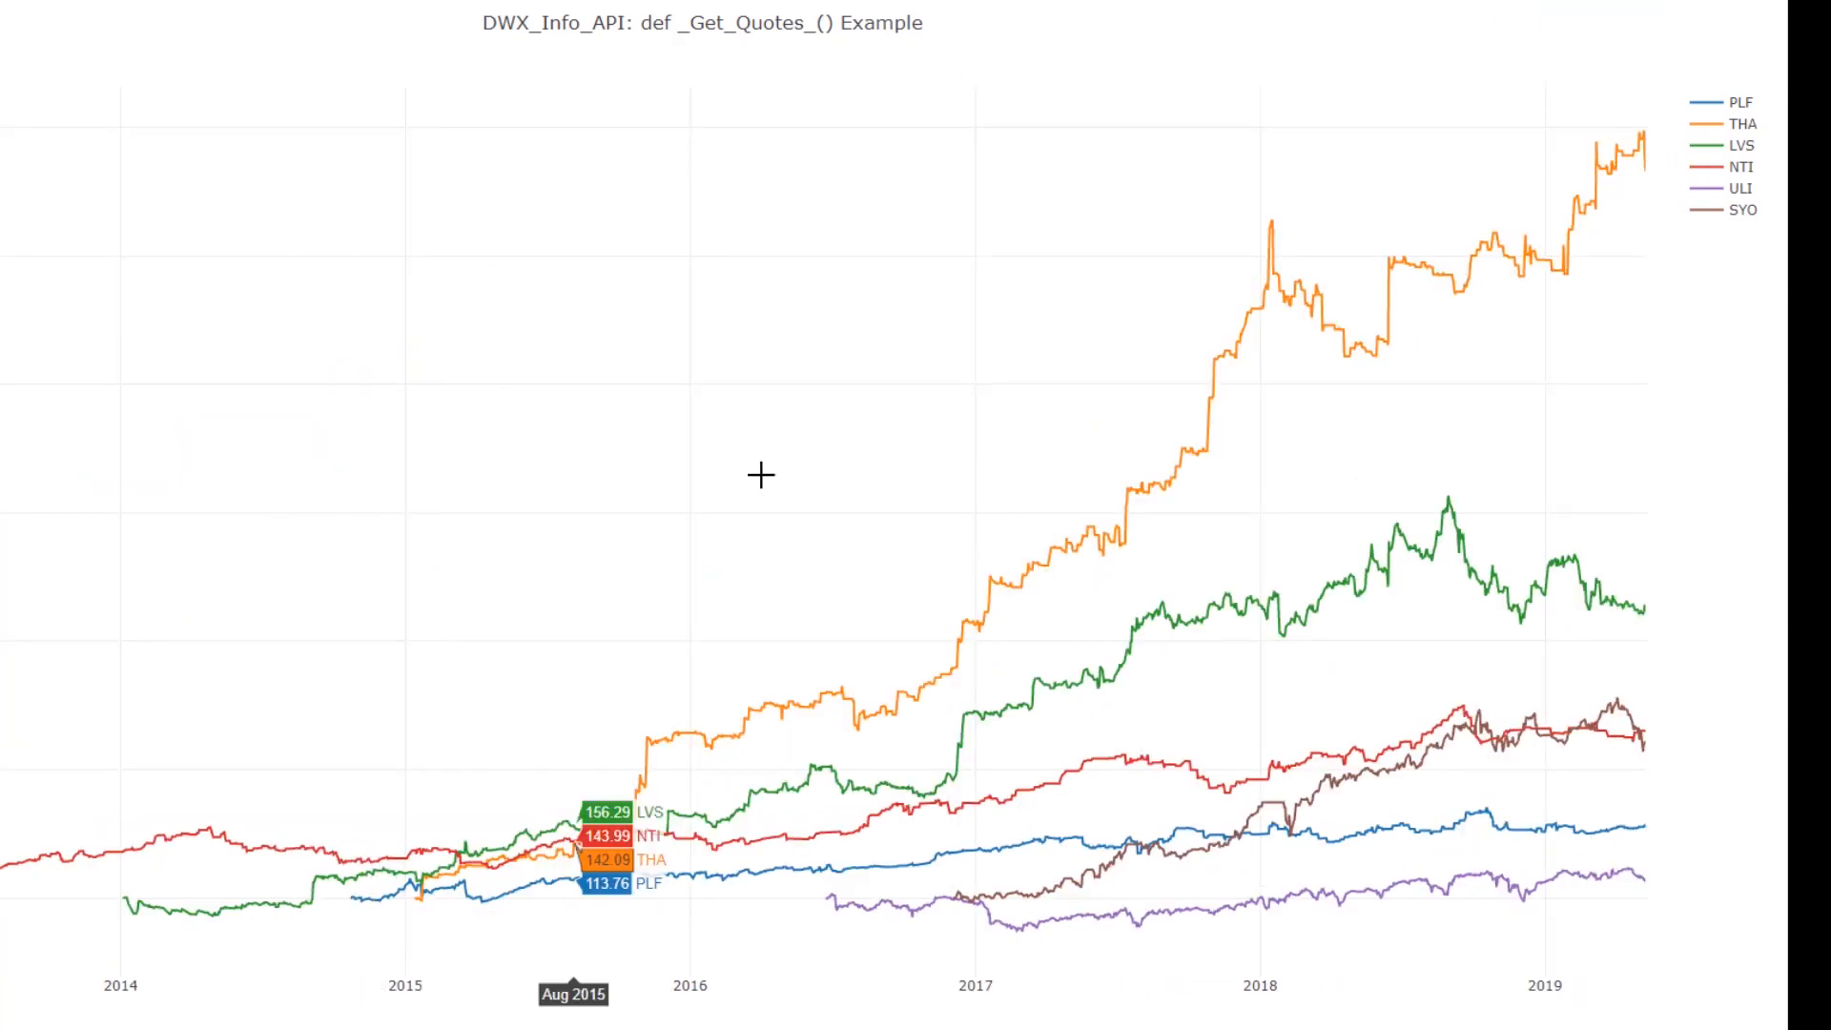
mouse_move(1545, 112)
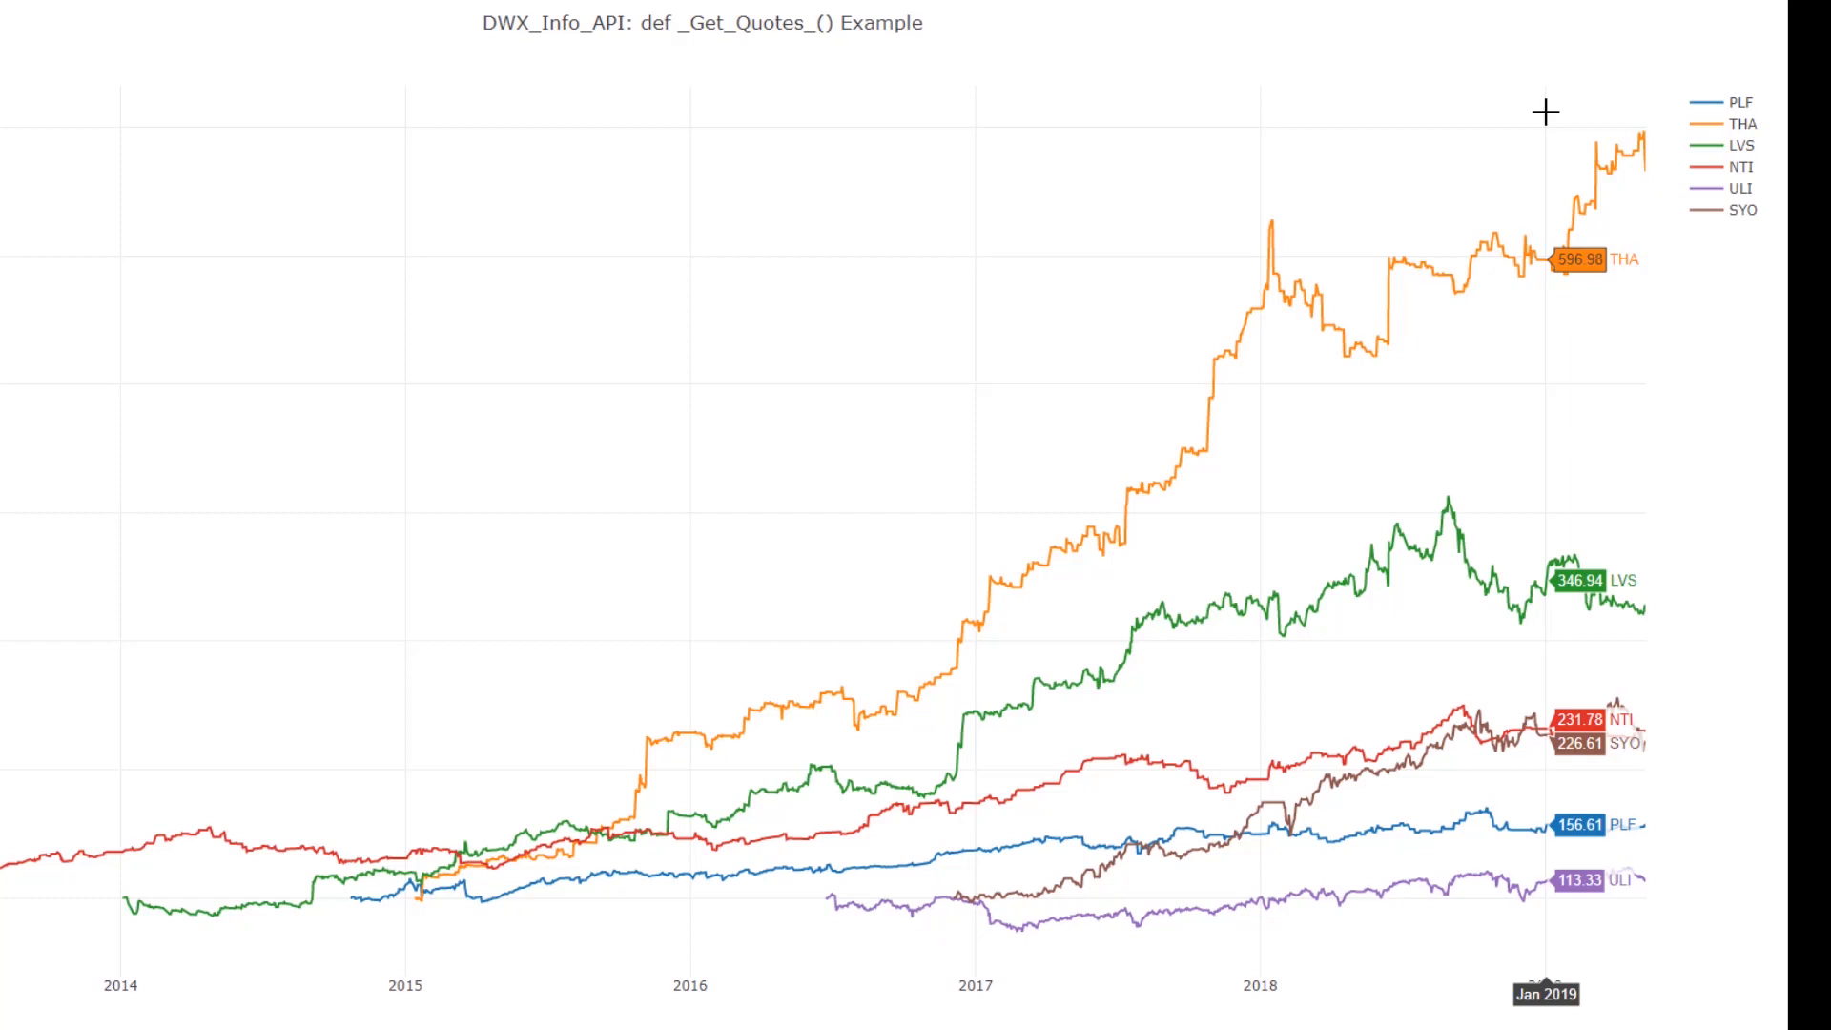
mouse_move(1117, 129)
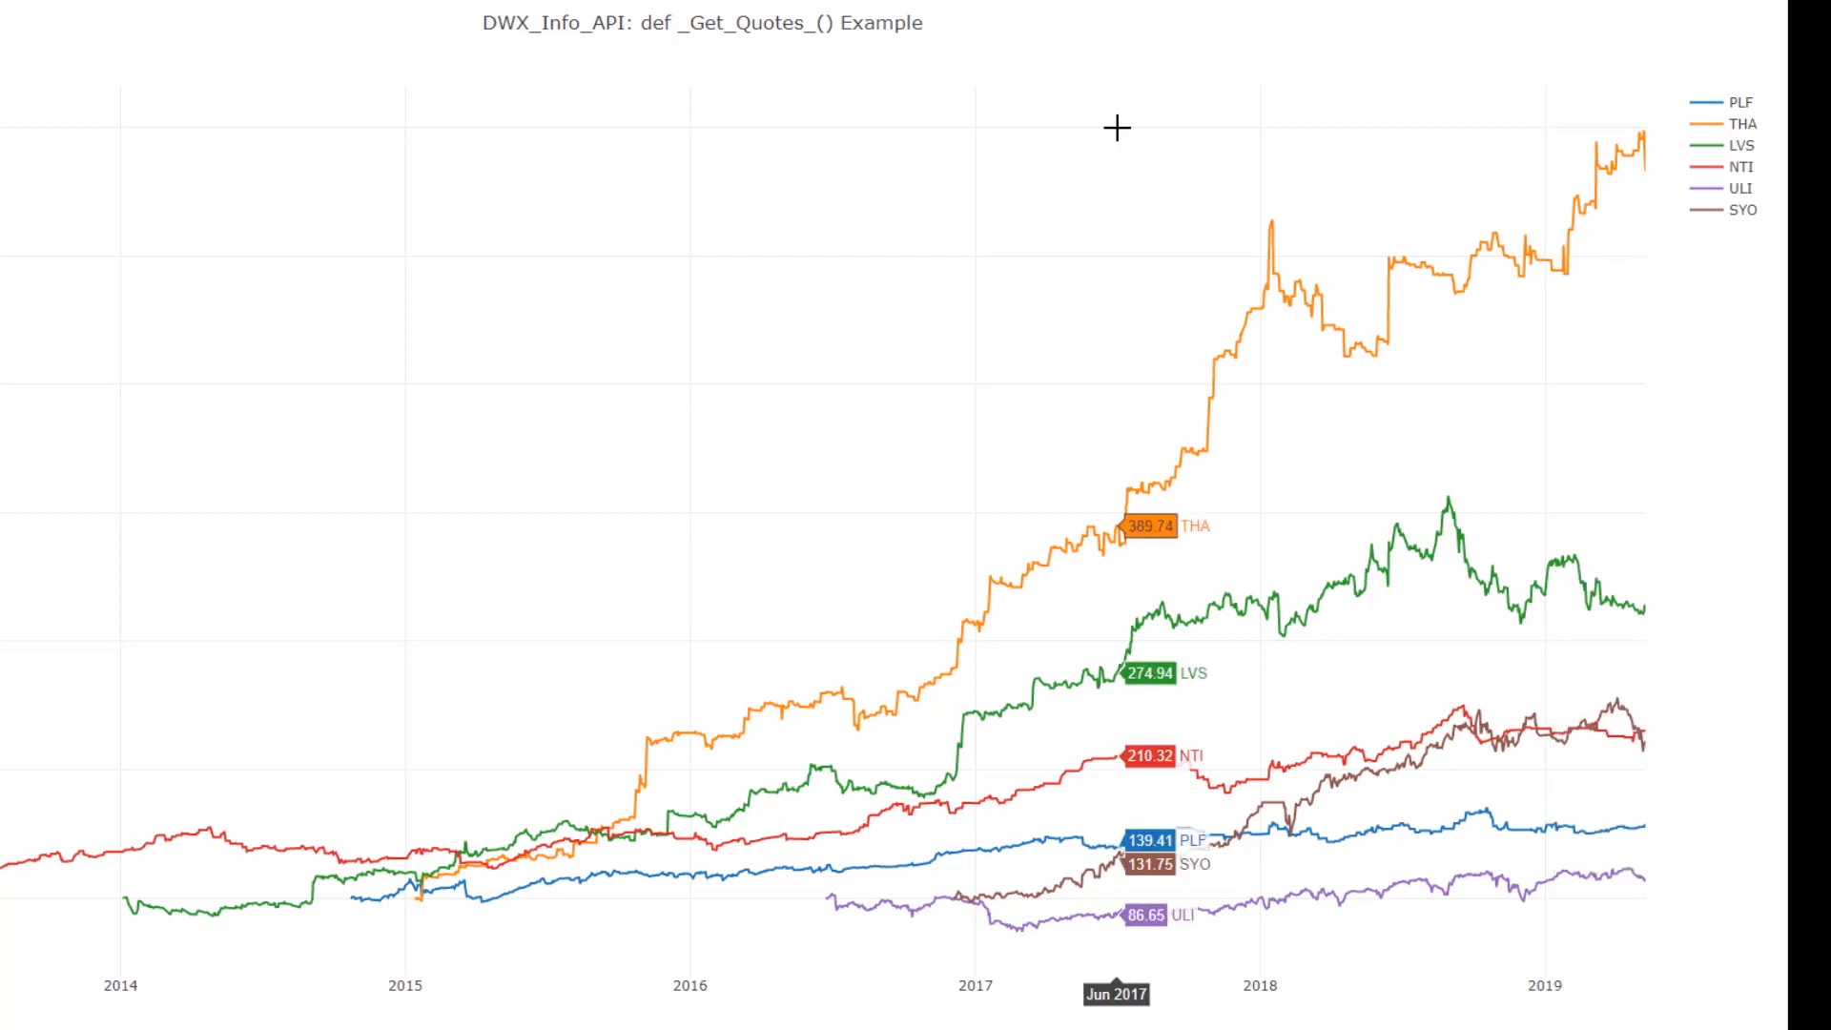
mouse_move(998, 956)
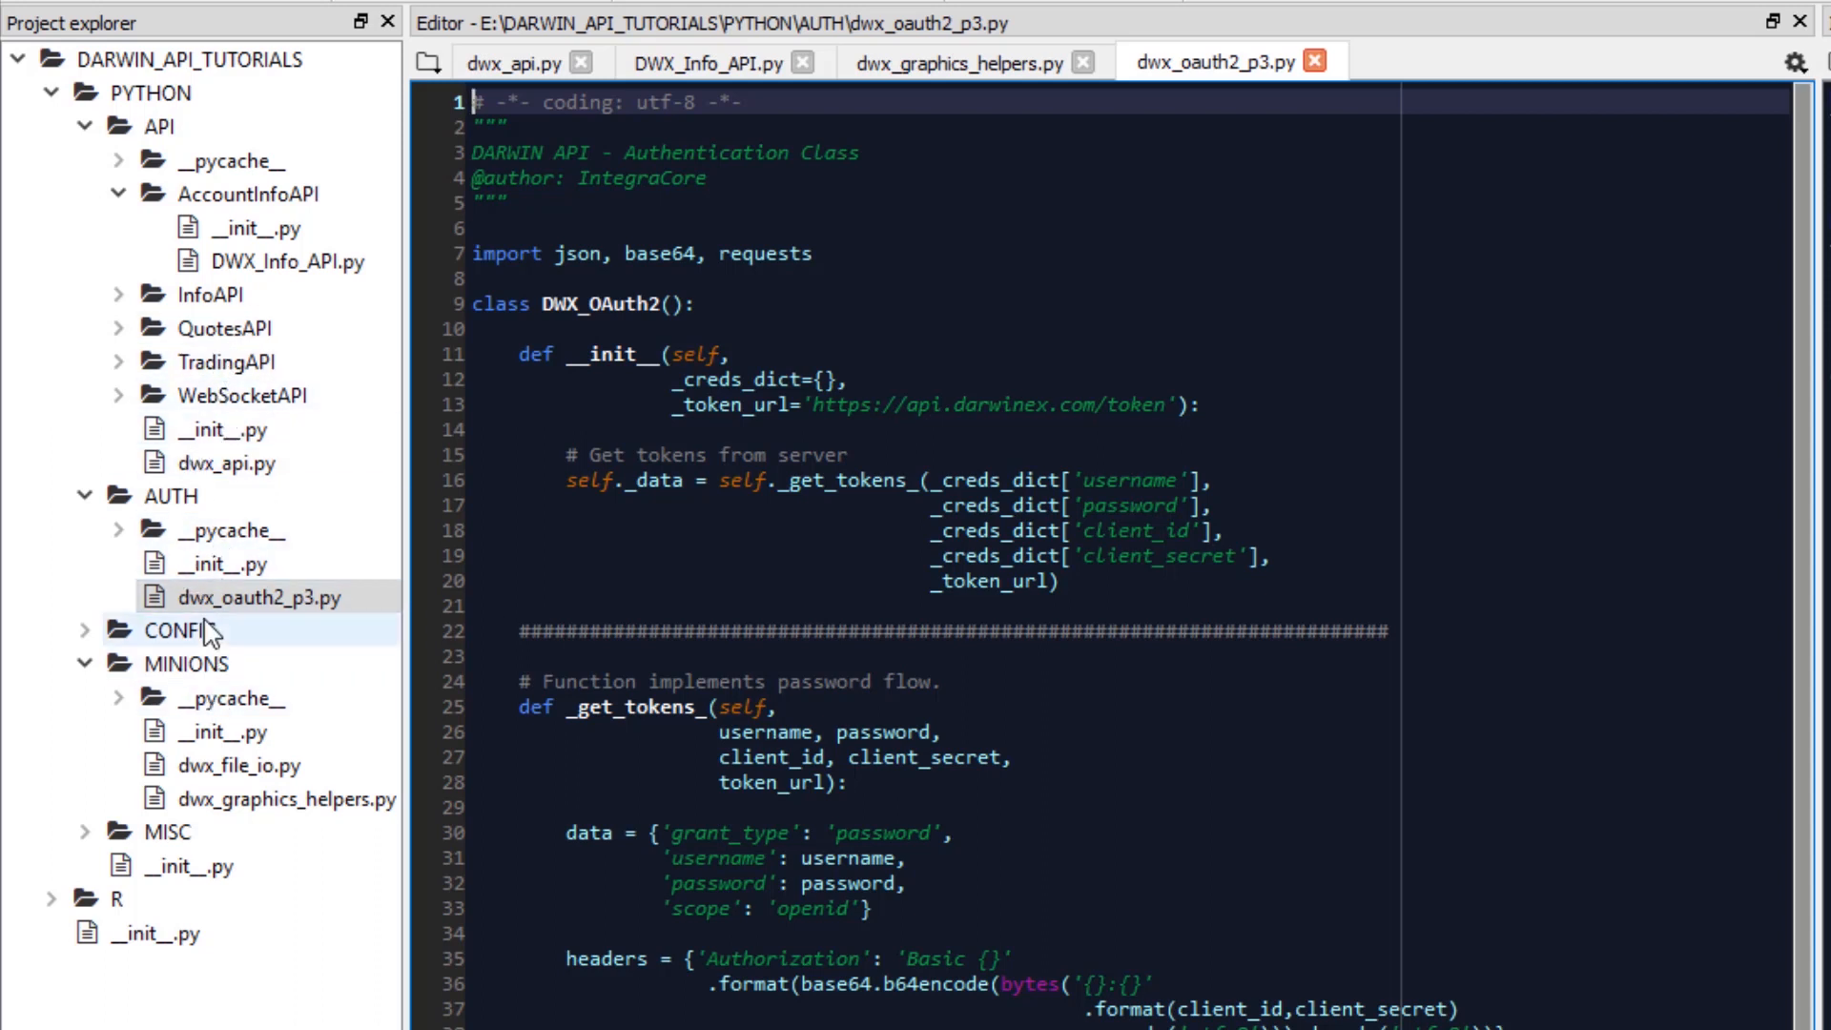
Step: Open creds_sample.cfg under CONFIG, then view dwx_oauth2_p3.py and dwx_api.py
click(178, 629)
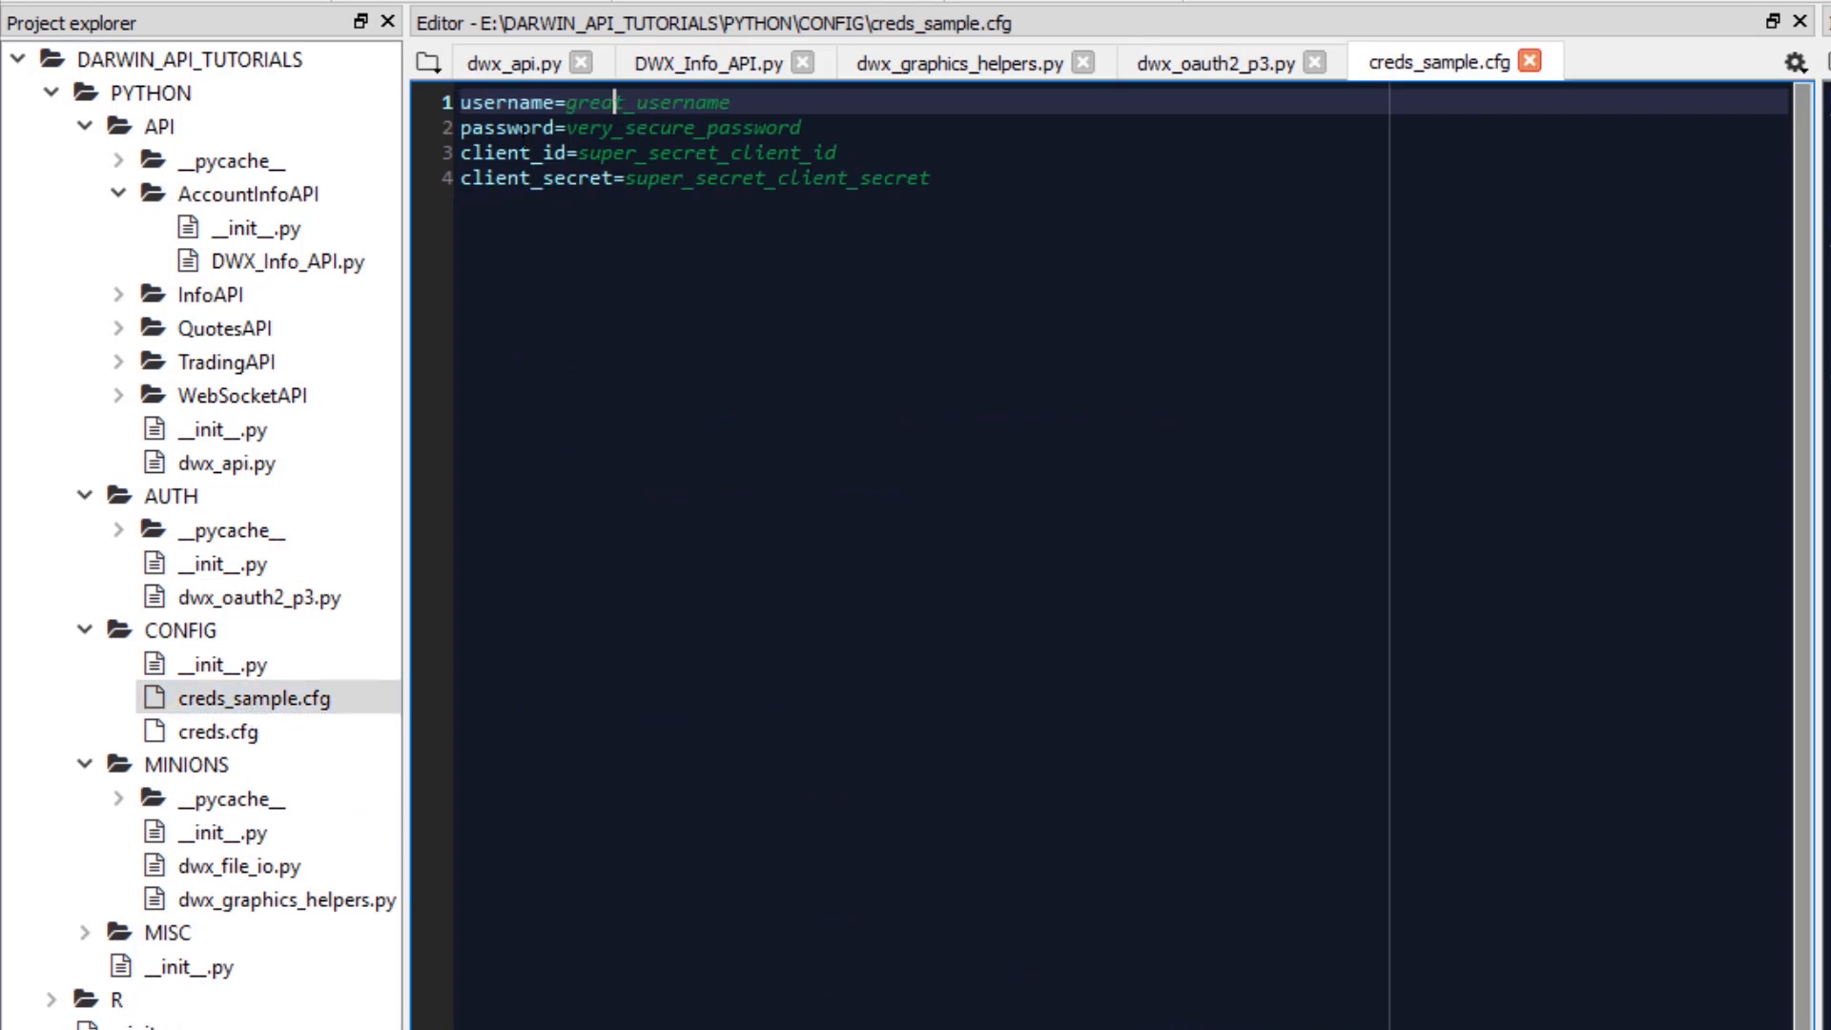
mouse_move(1122, 94)
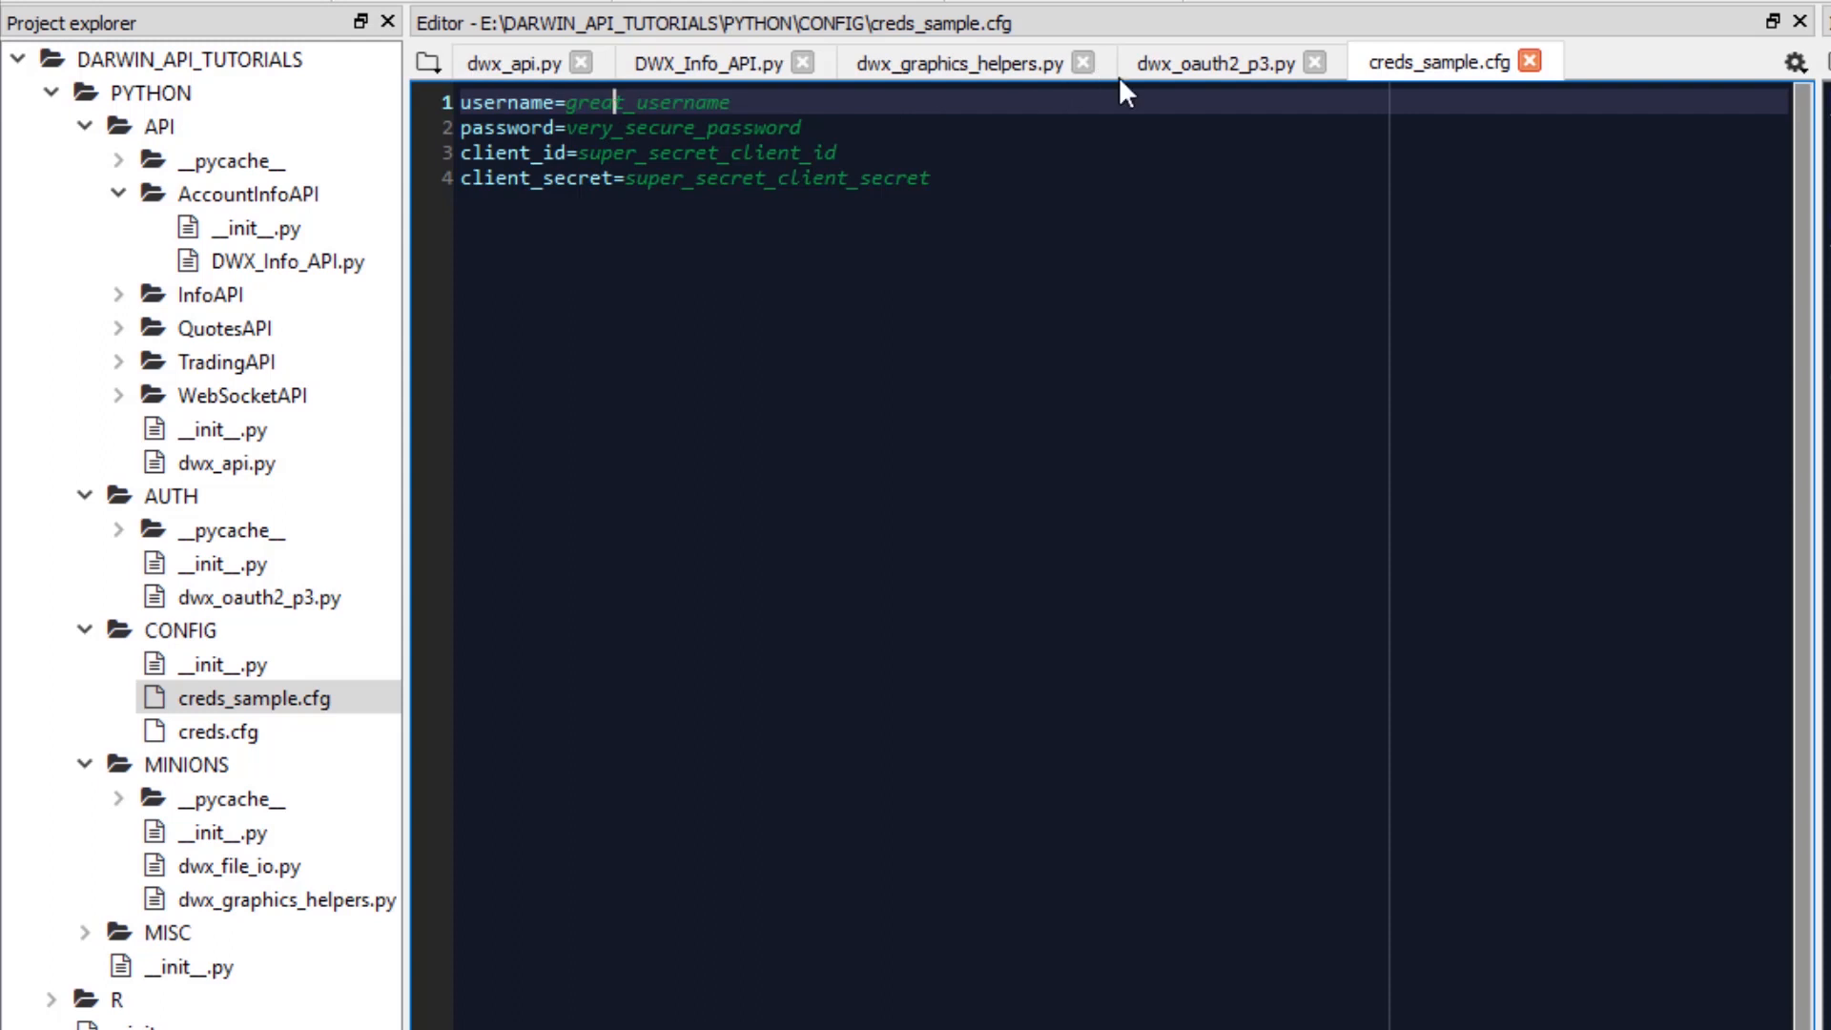
click(1212, 62)
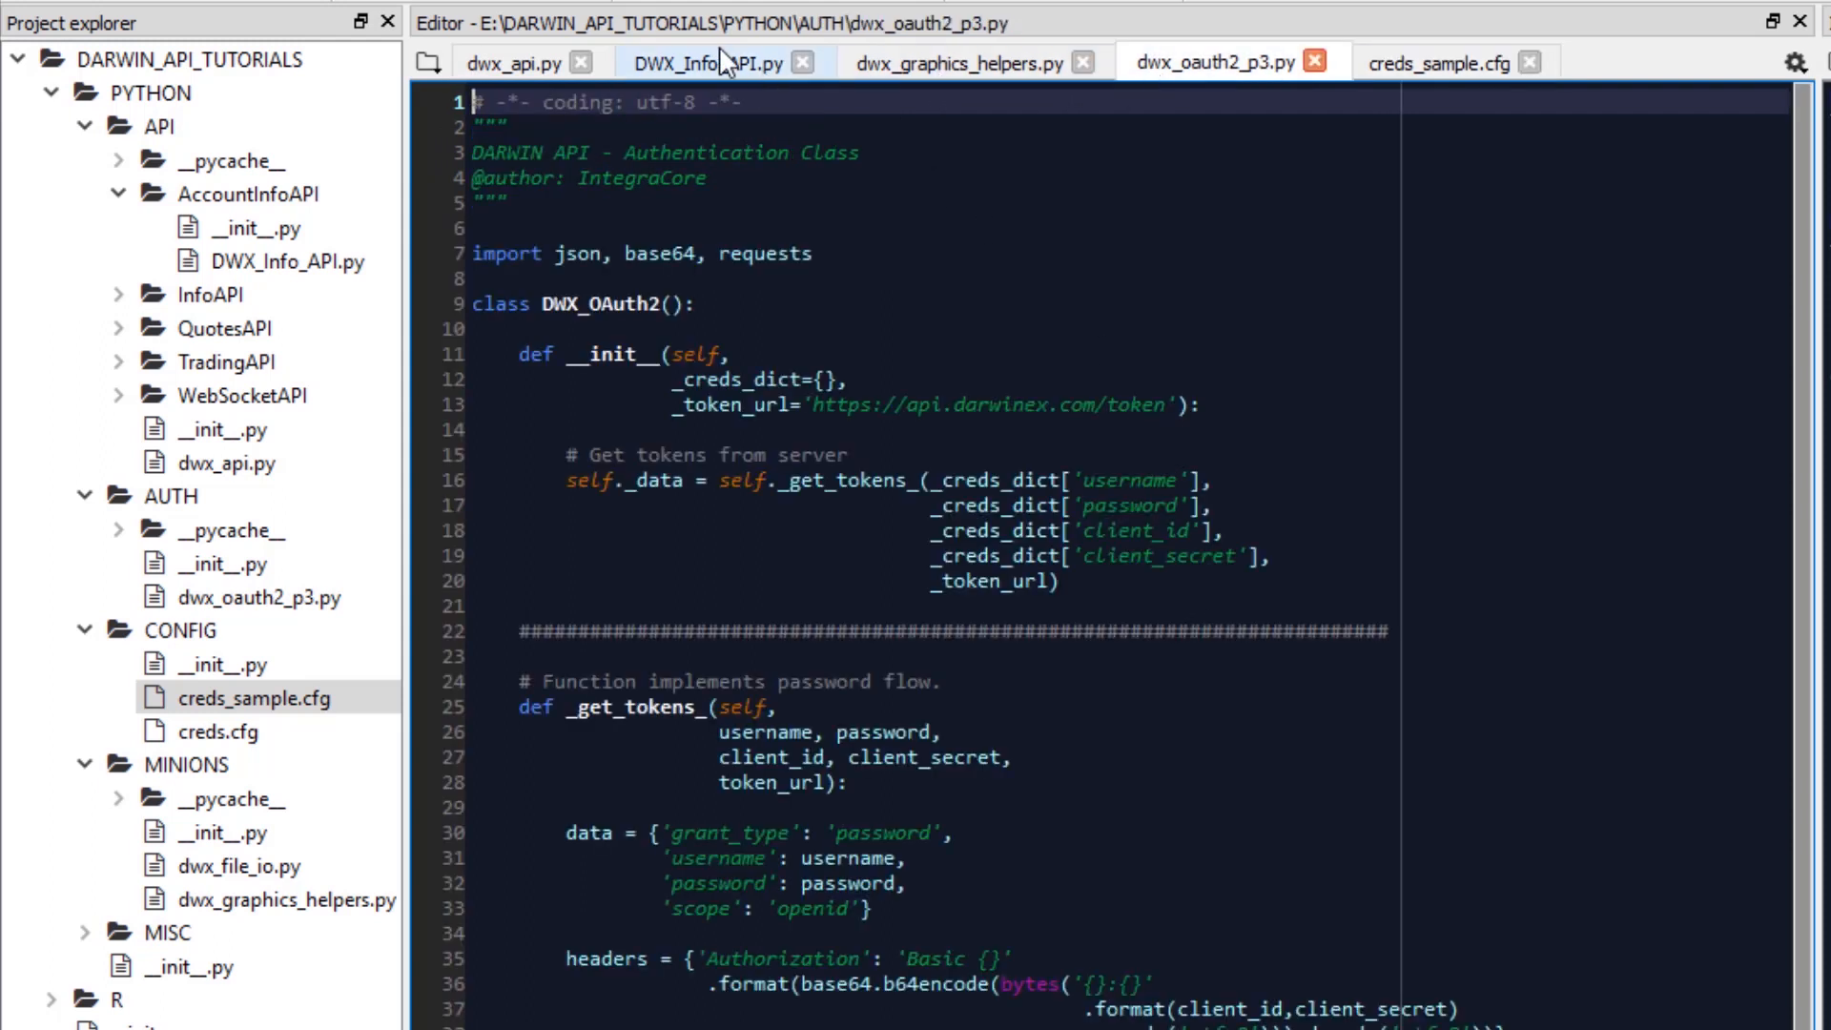
click(514, 62)
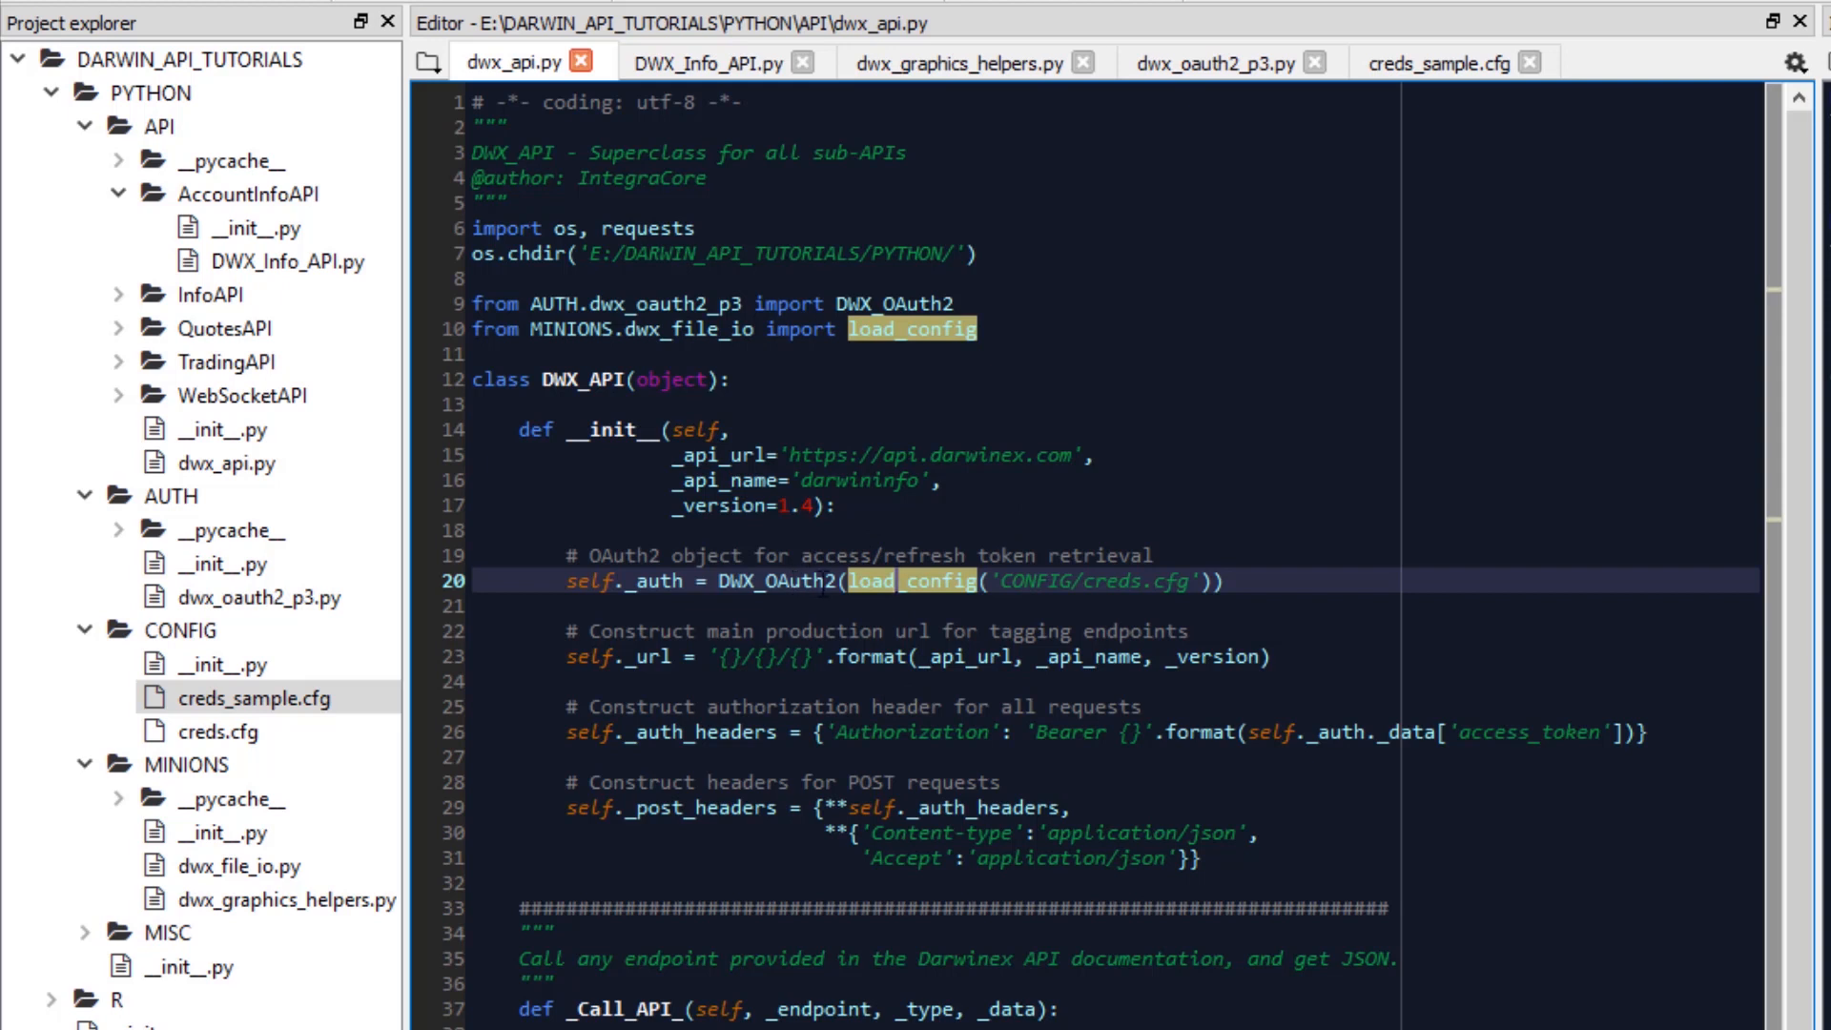
Step: Return to the Darwinex API Store listing showing DarwinInfoAPI, DarwinQuotesAPI and other API cards
scroll(down, 3)
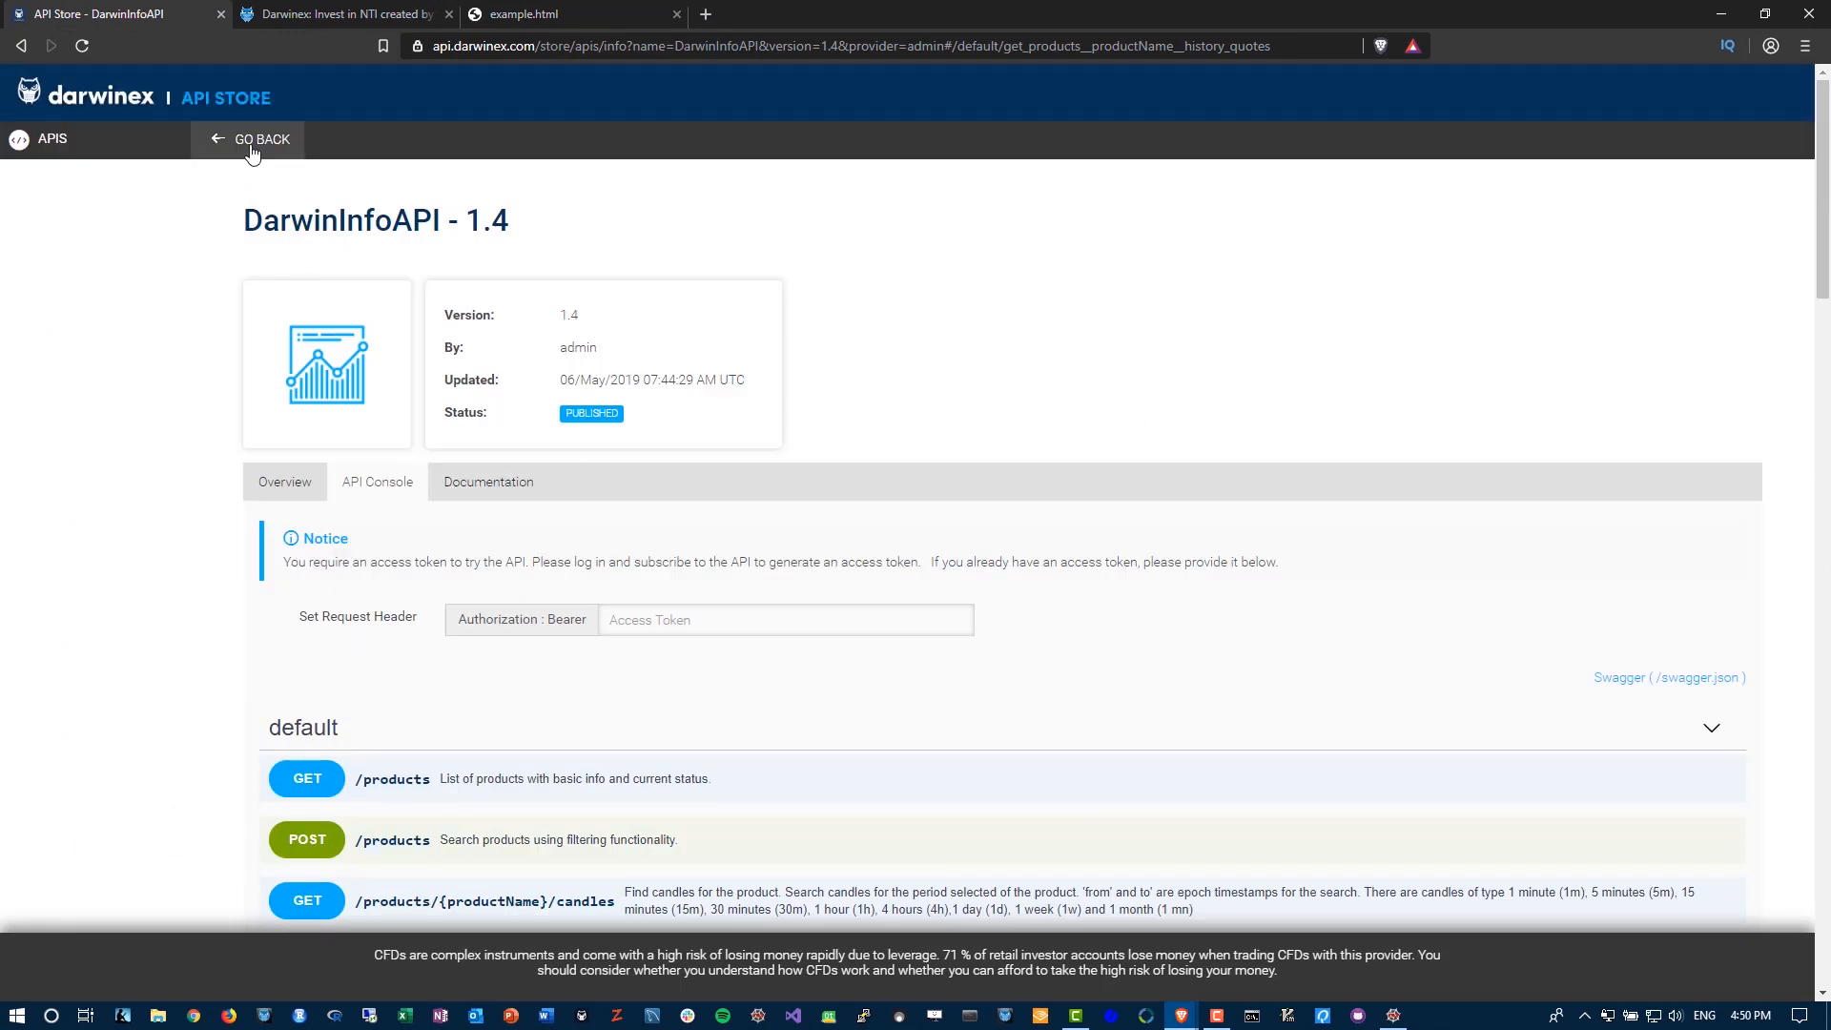
click(259, 139)
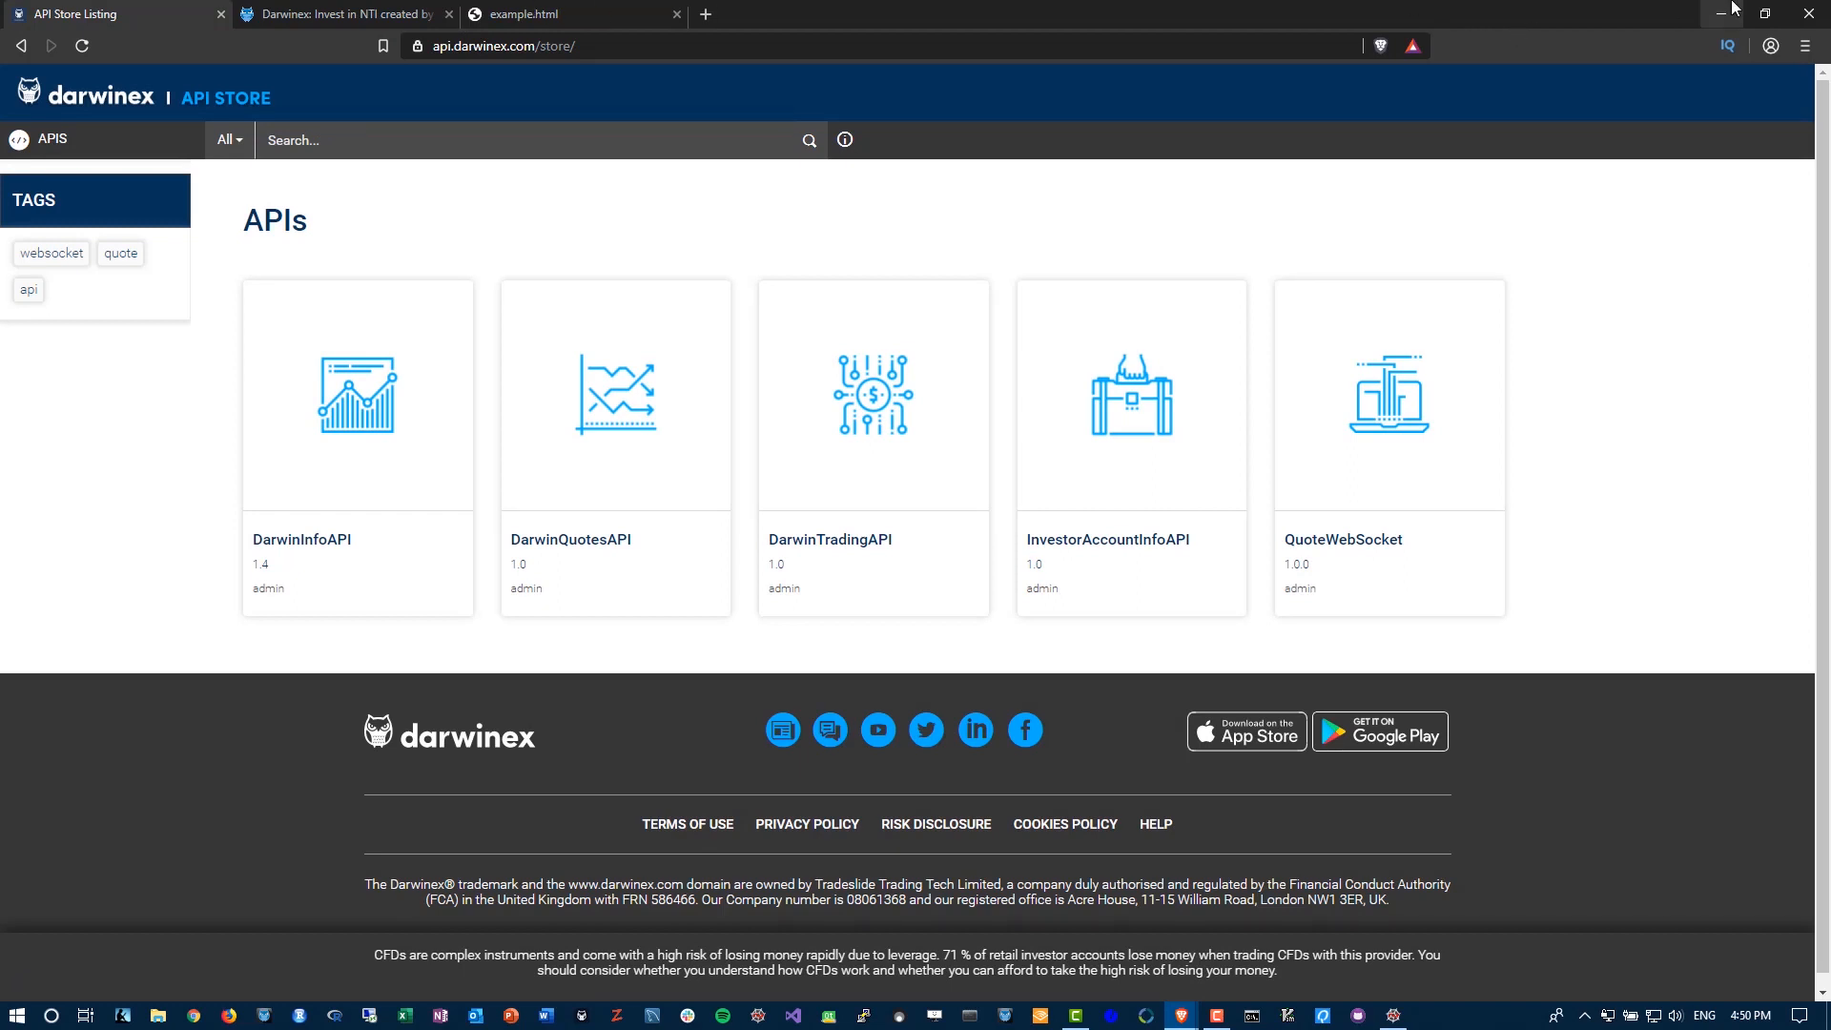
mouse_move(1632, 400)
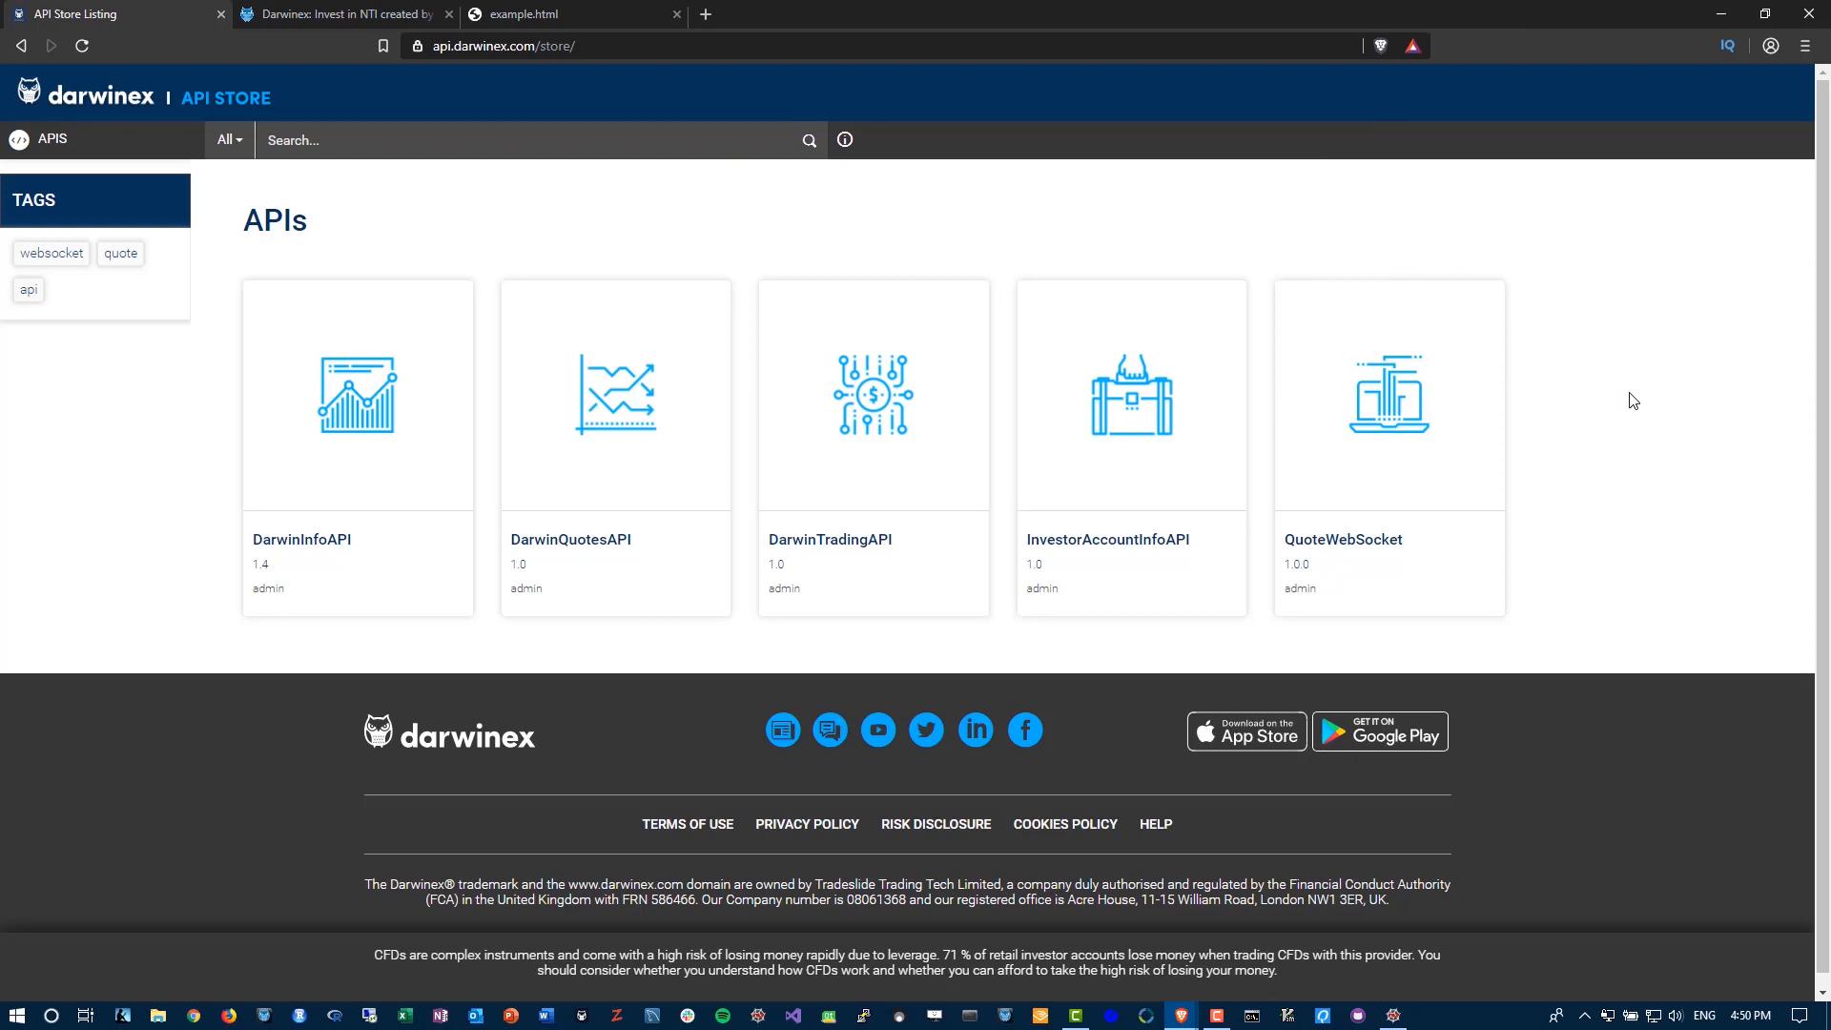
click(1396, 1015)
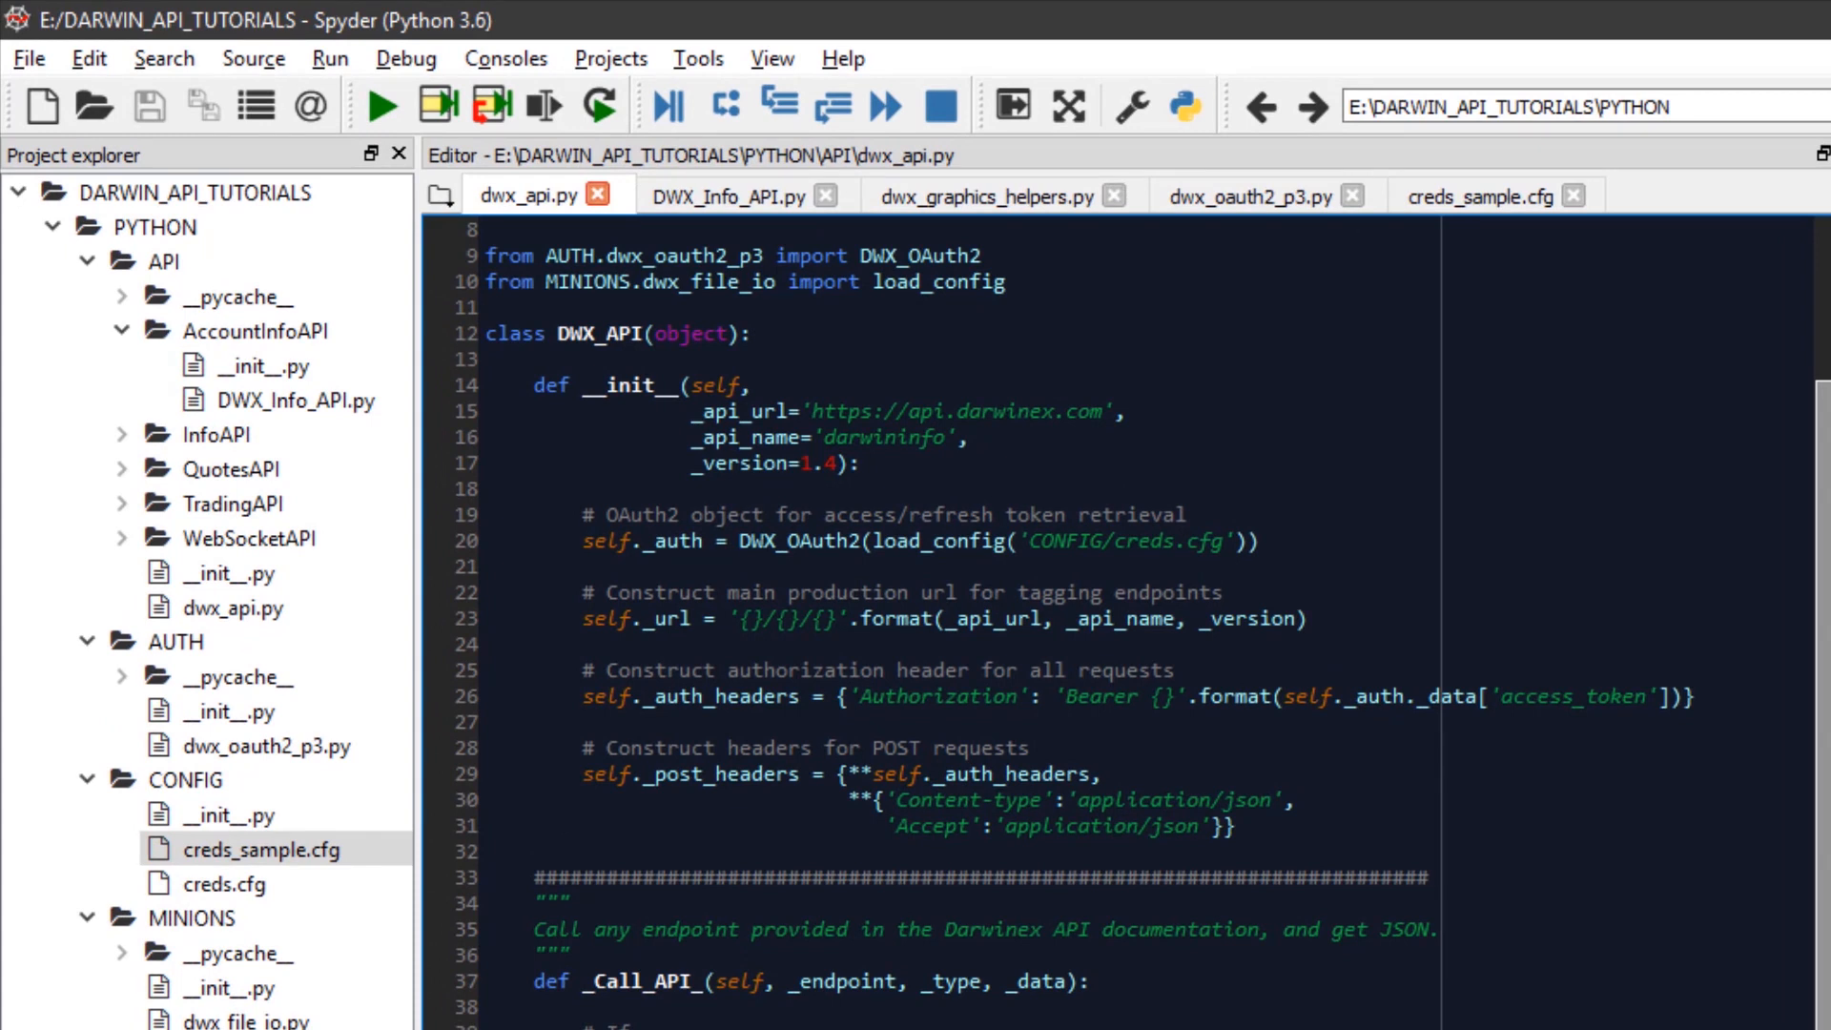
mouse_move(536, 199)
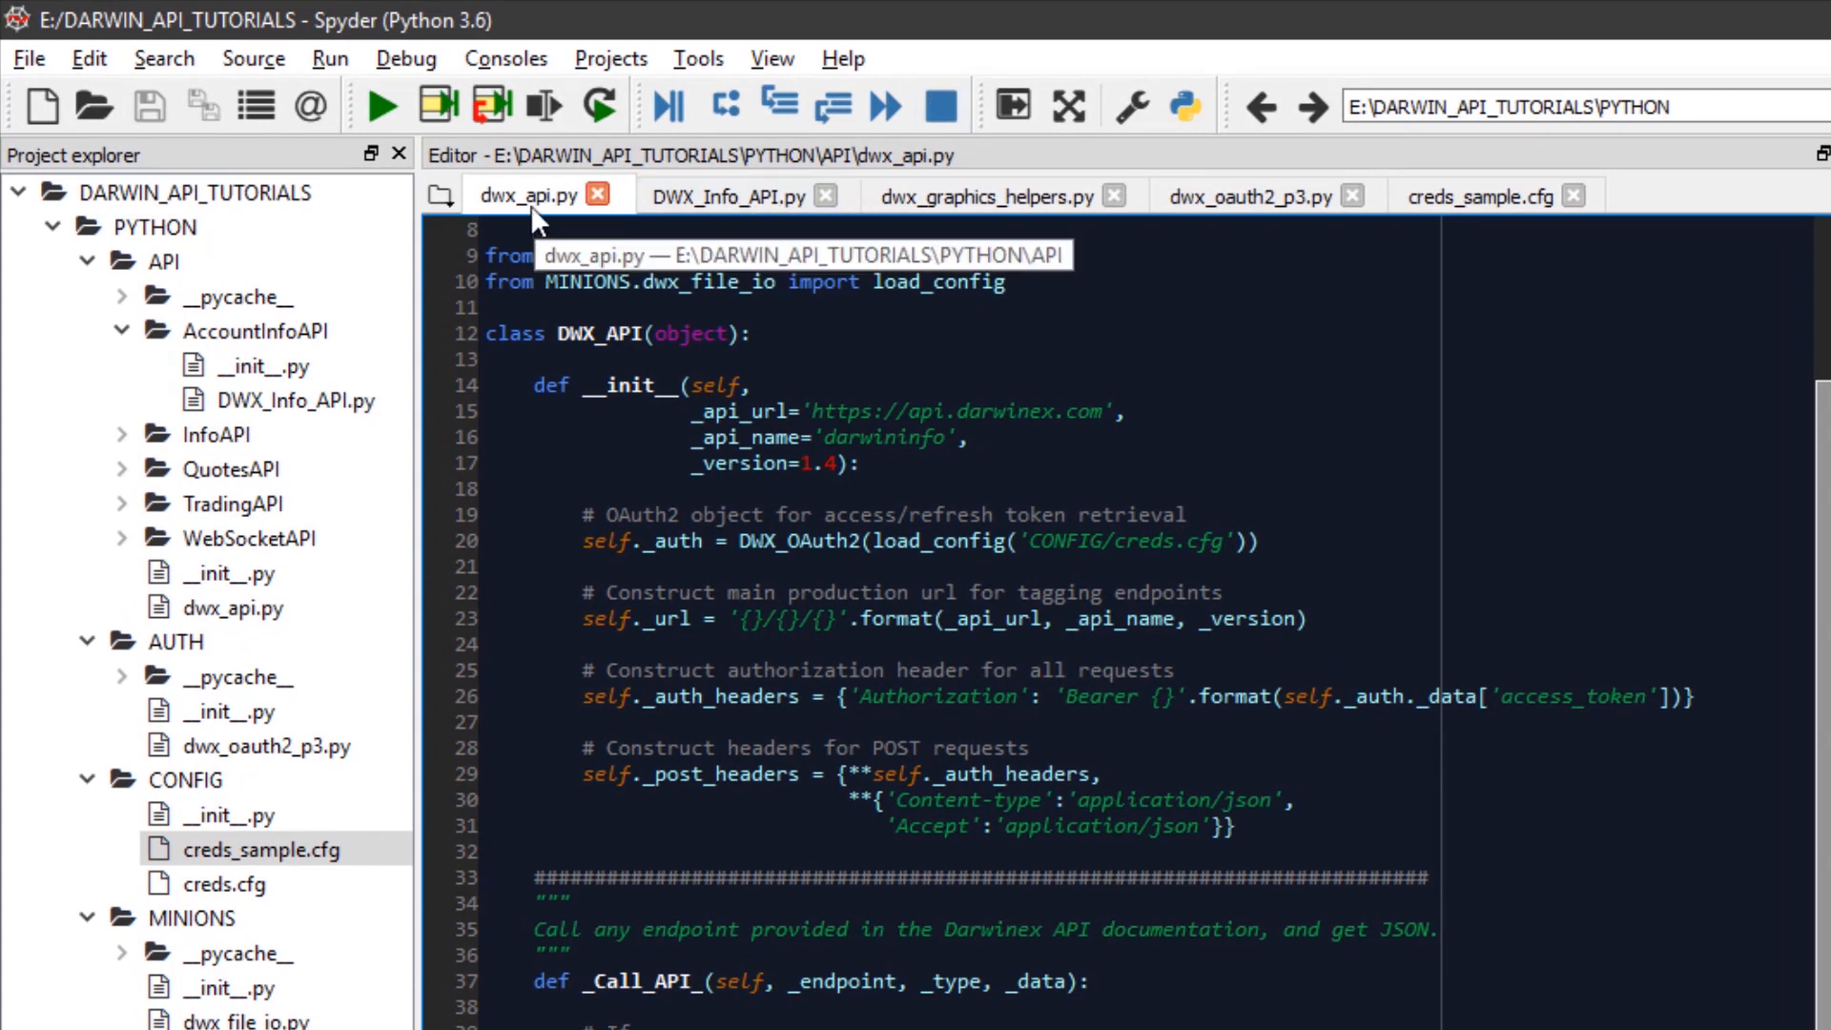
Step: Bring up the DWX_Info_API.py source with the _Get_Quotes_ definition in Spyder's editor
click(723, 195)
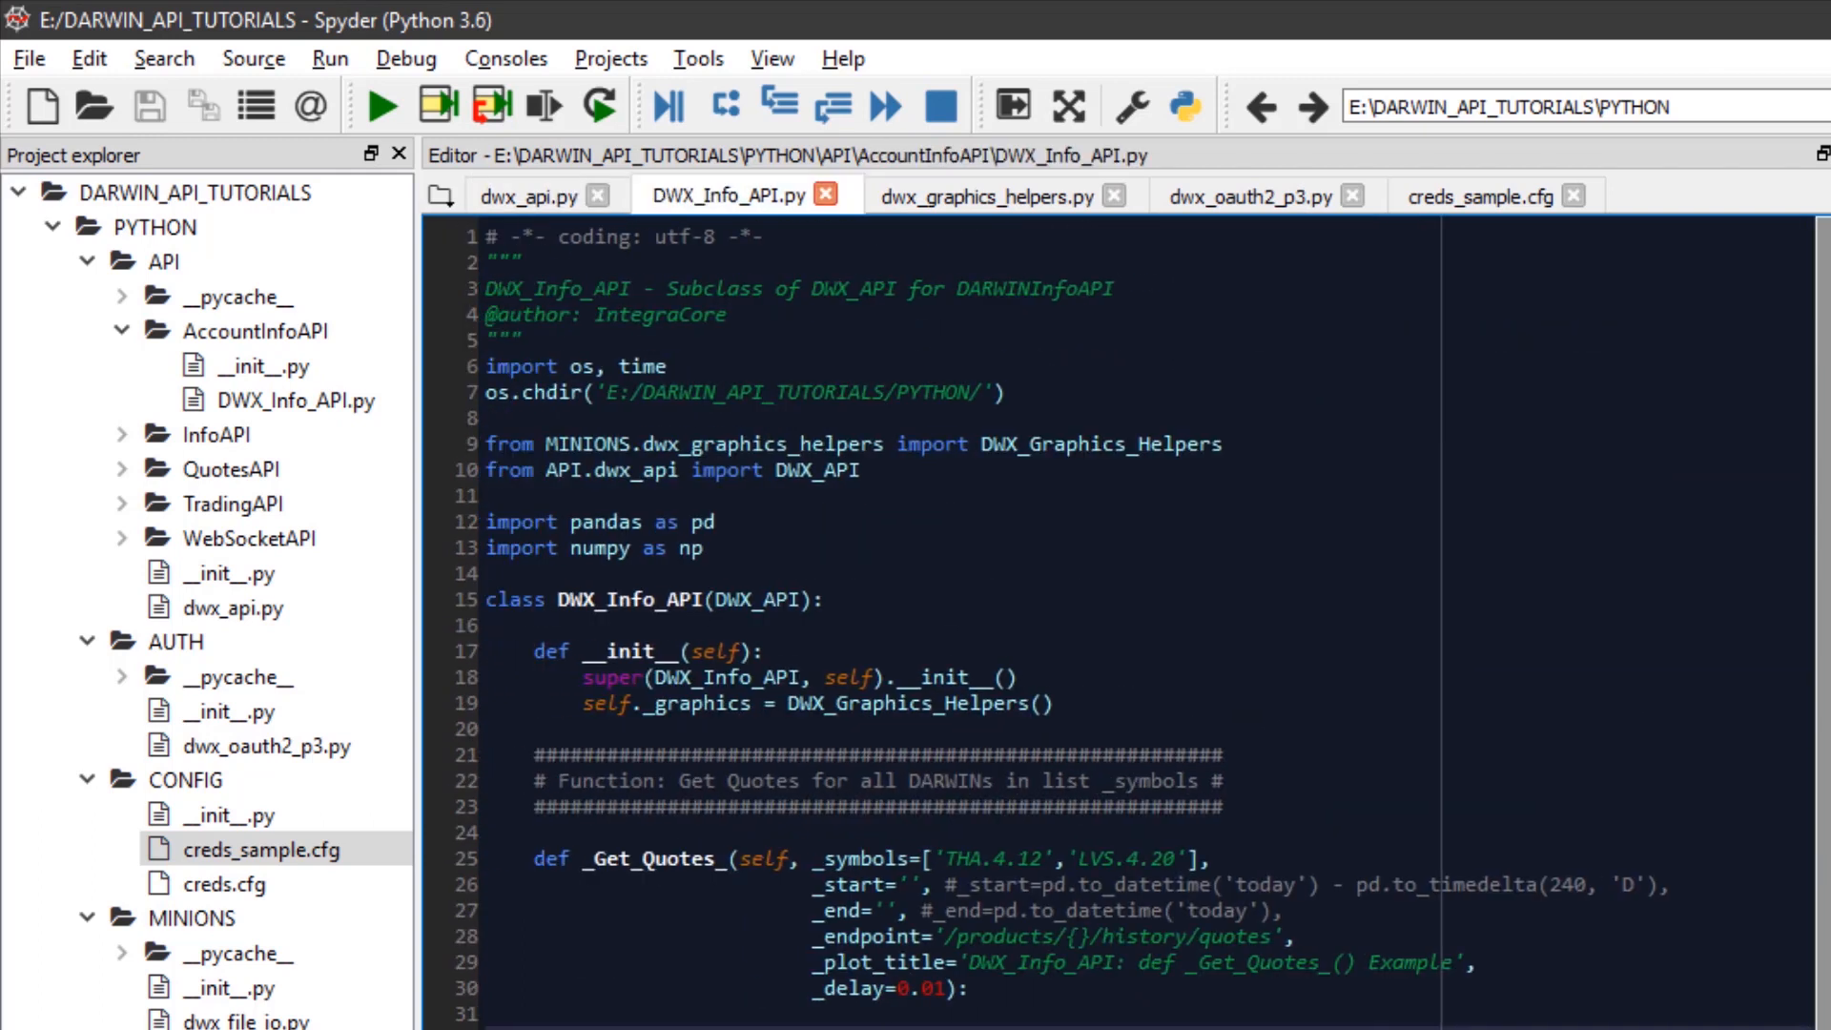
click(634, 599)
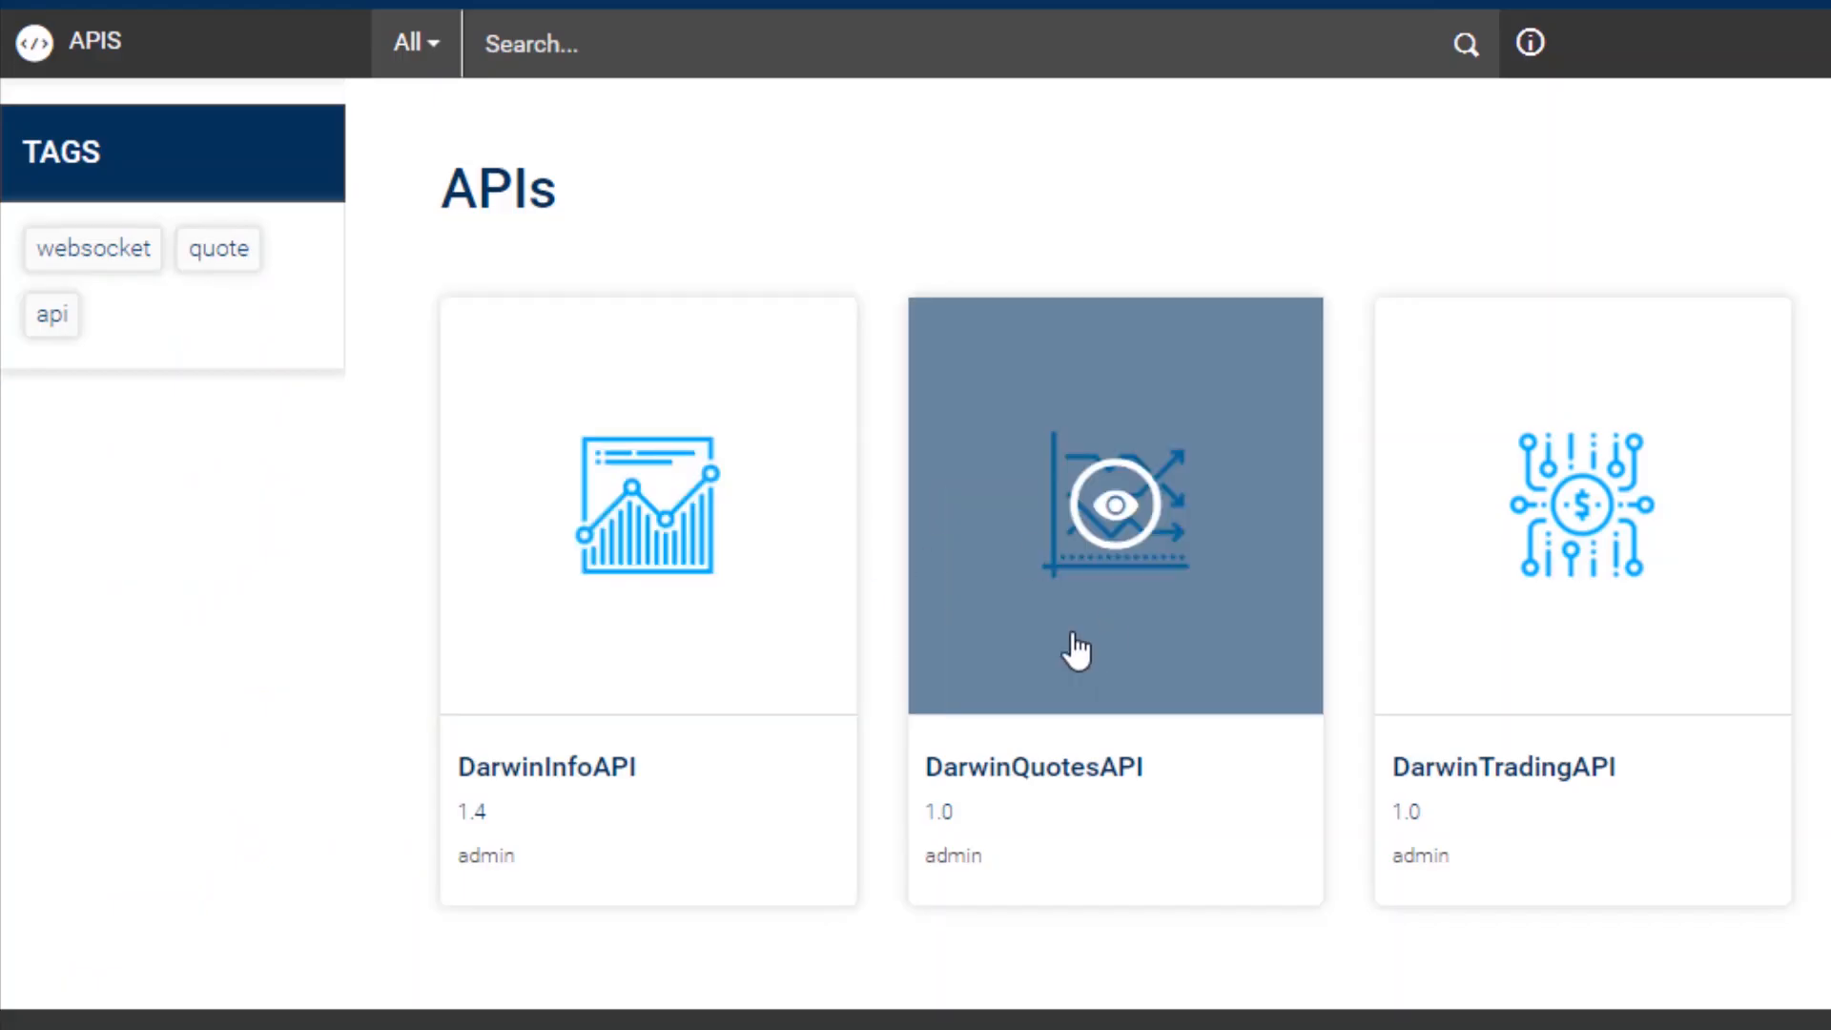
Step: Open DarwinInfoAPI 1.4 documentation and scroll its GET endpoints down to status and scores
click(647, 505)
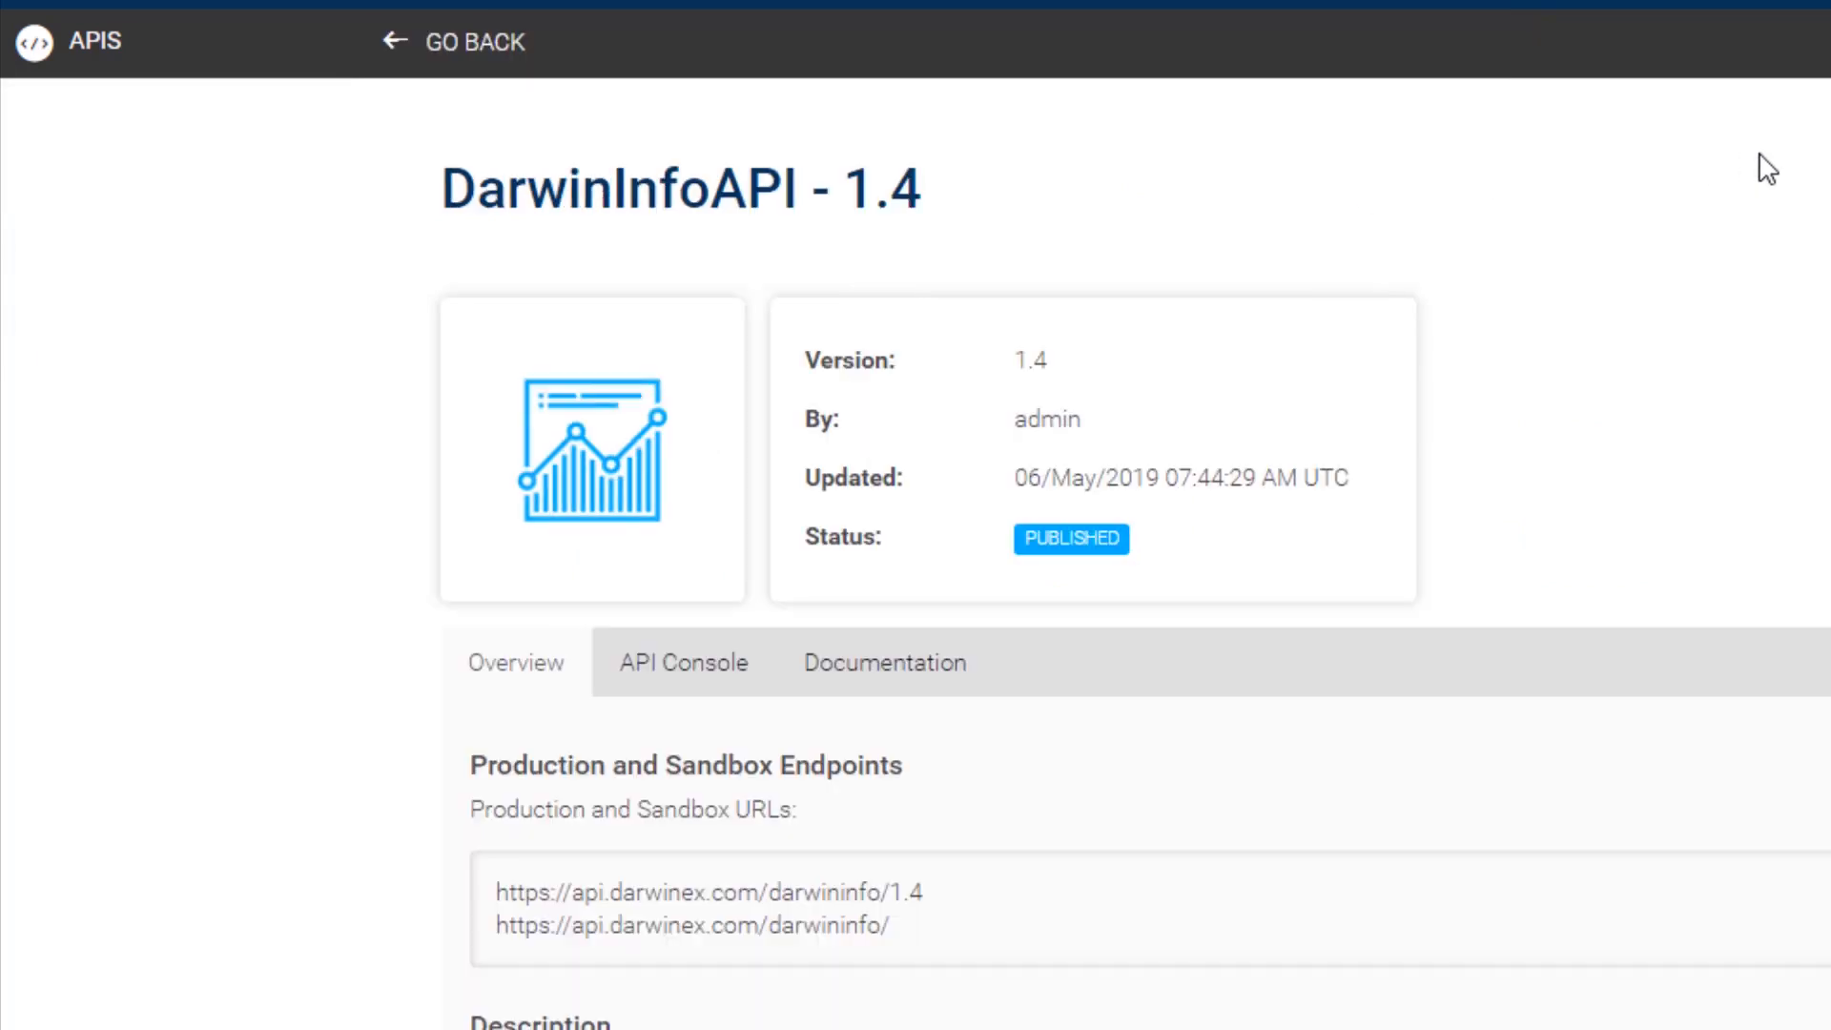
click(682, 662)
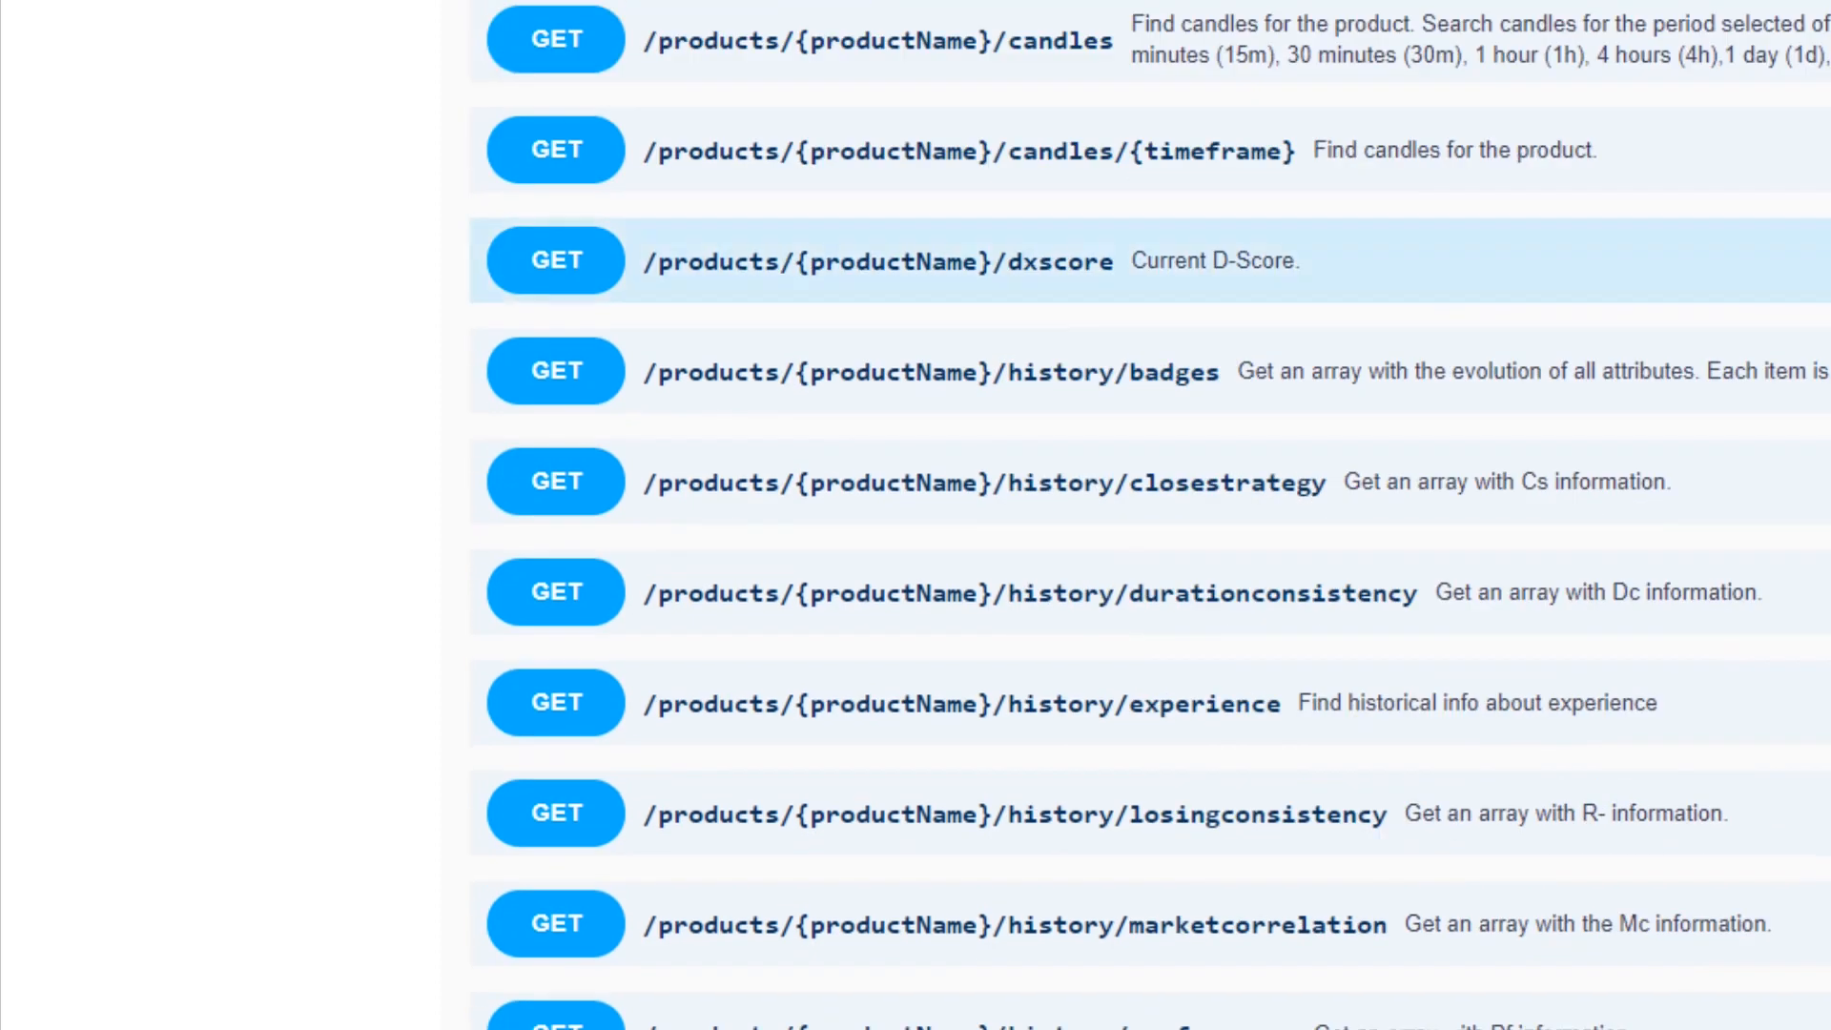
scroll(down, 3)
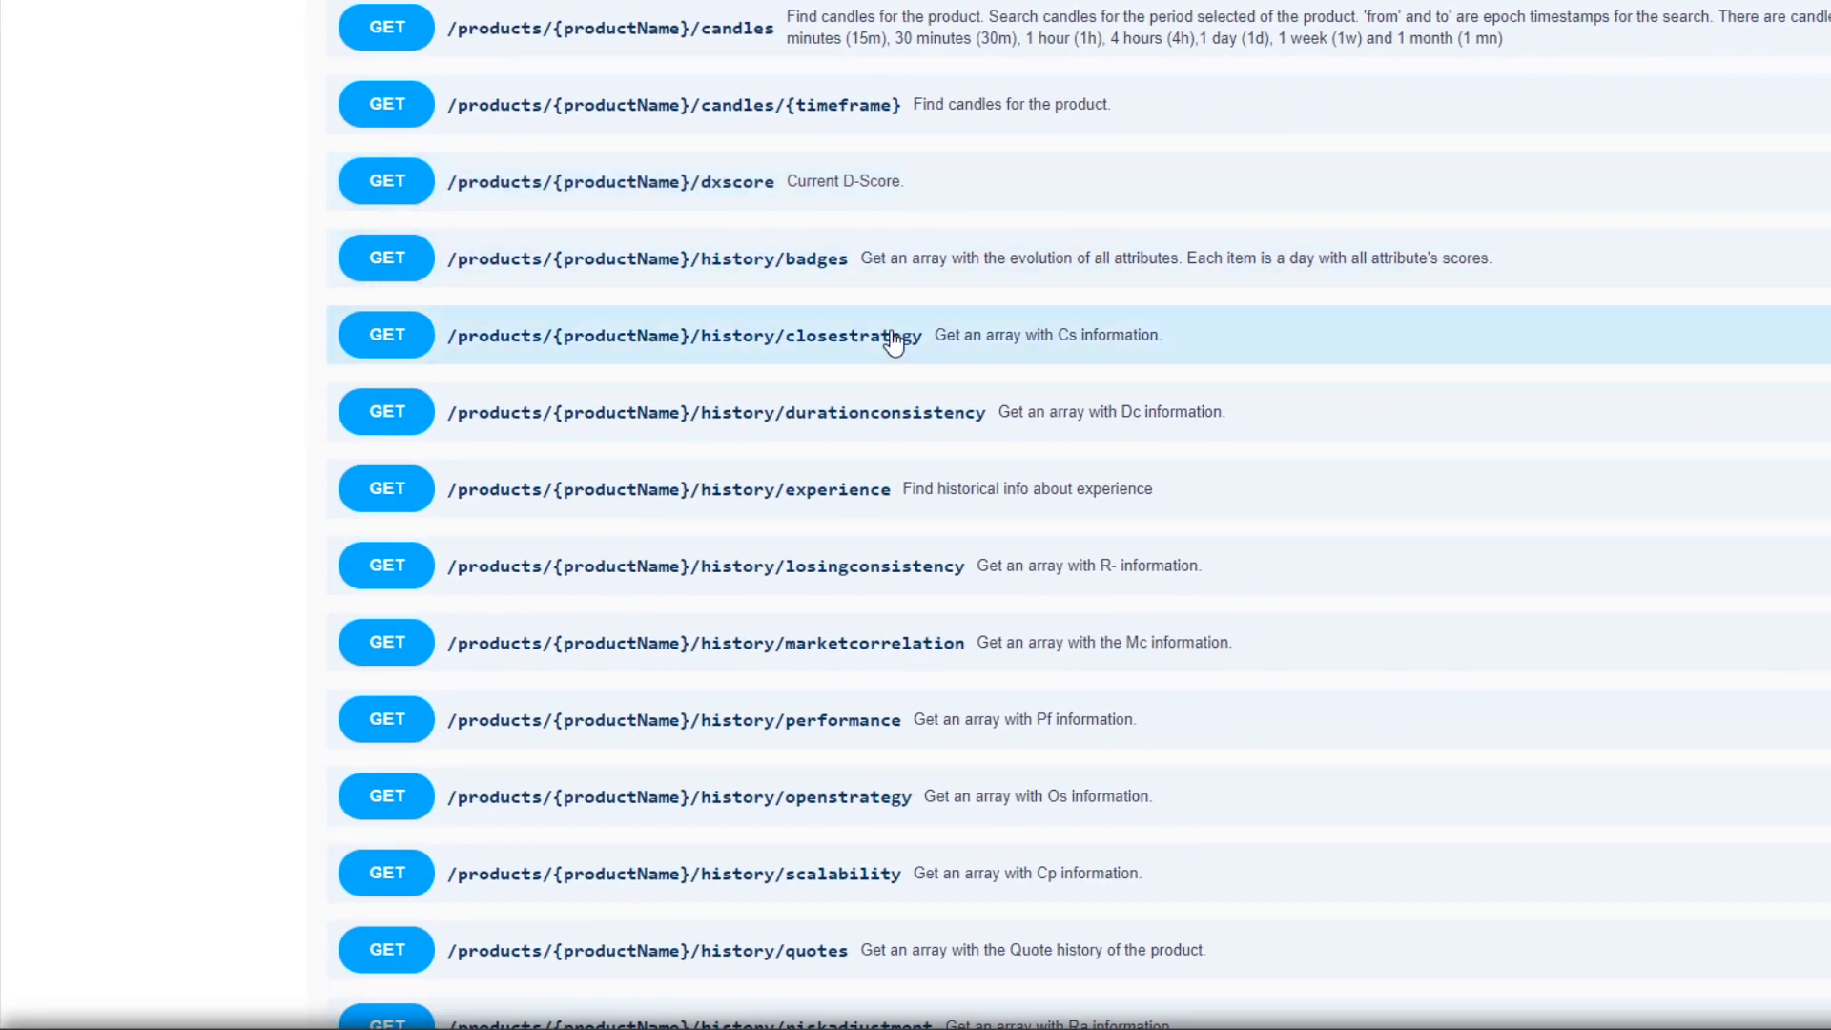
mouse_move(1249, 386)
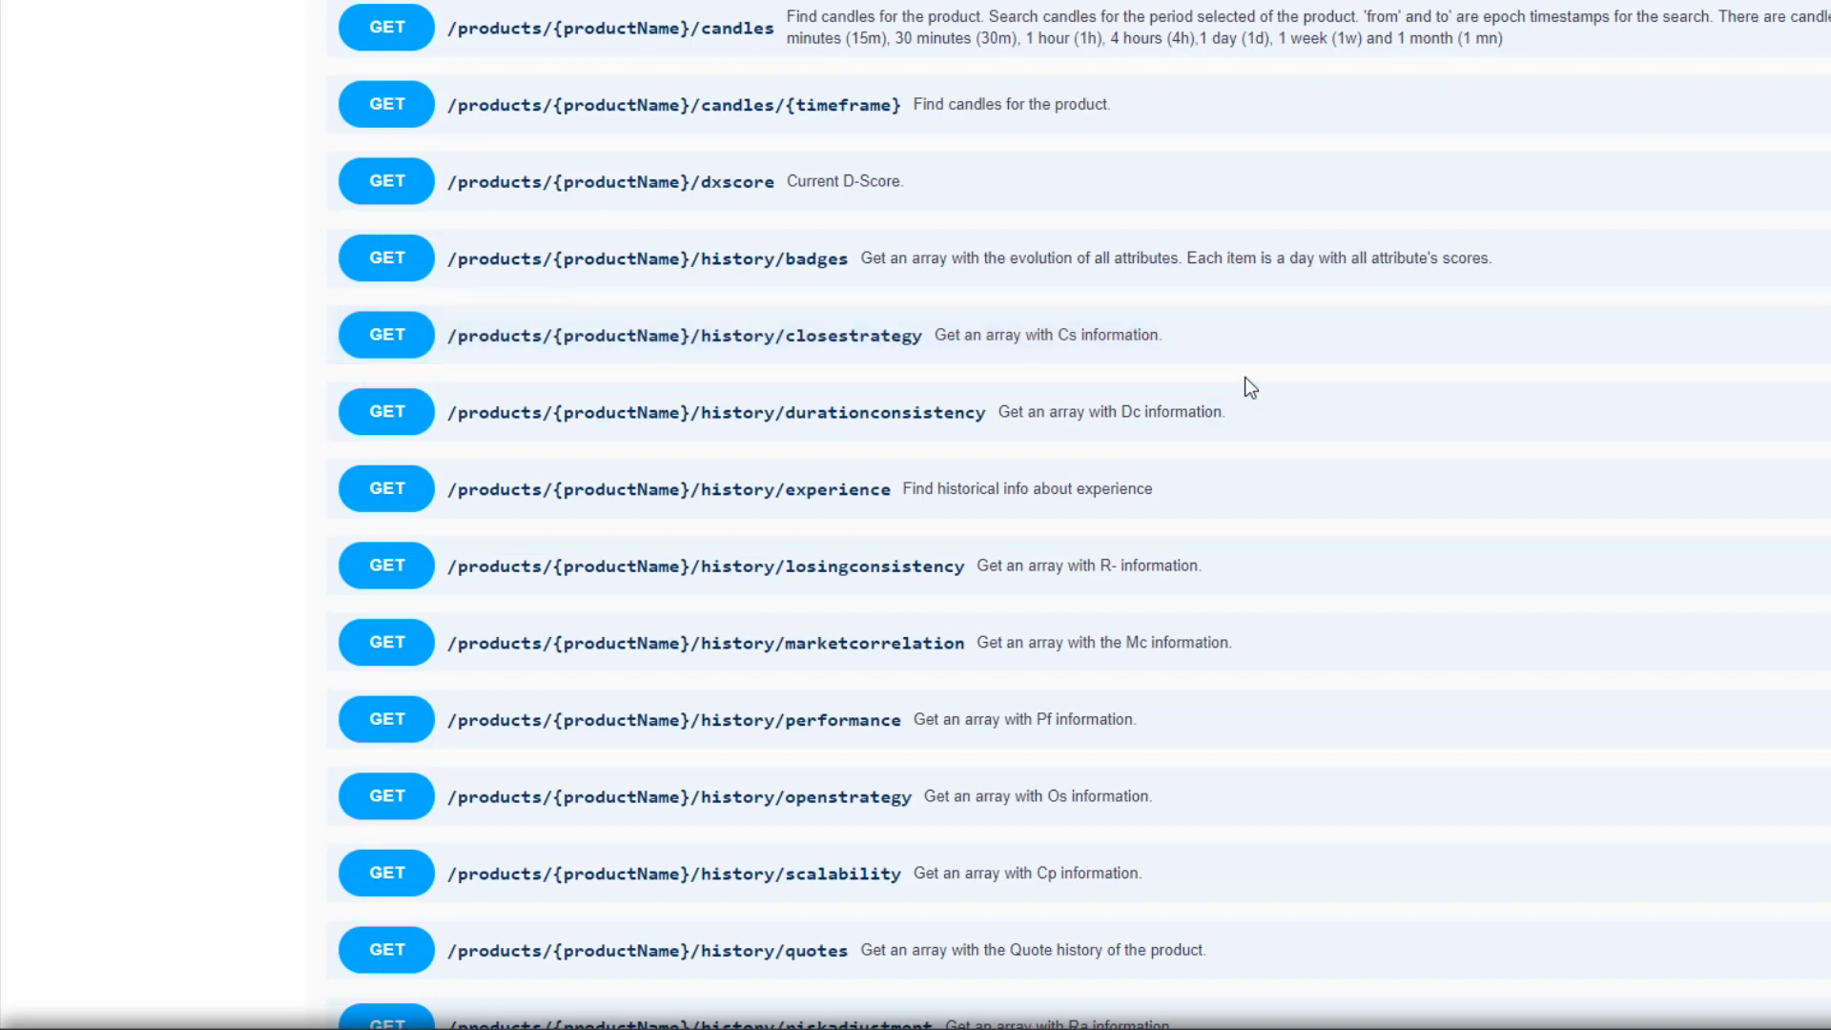
scroll(down, 3)
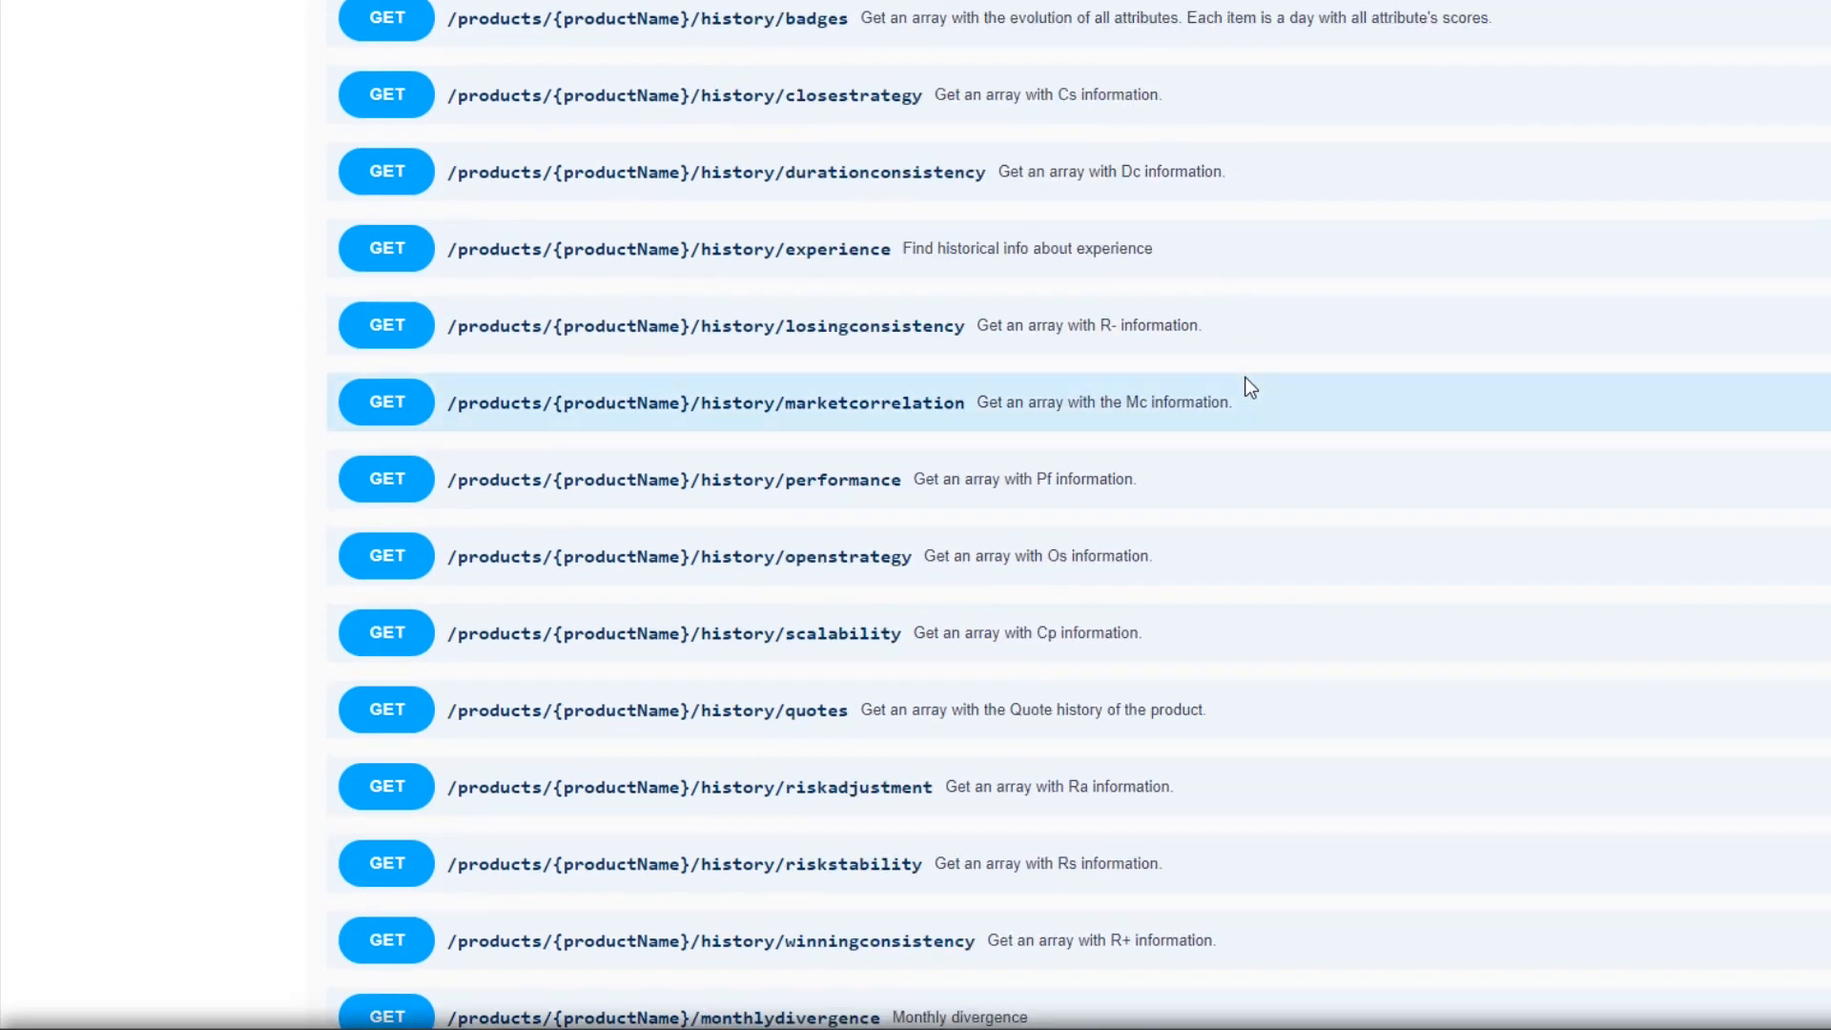
scroll(down, 3)
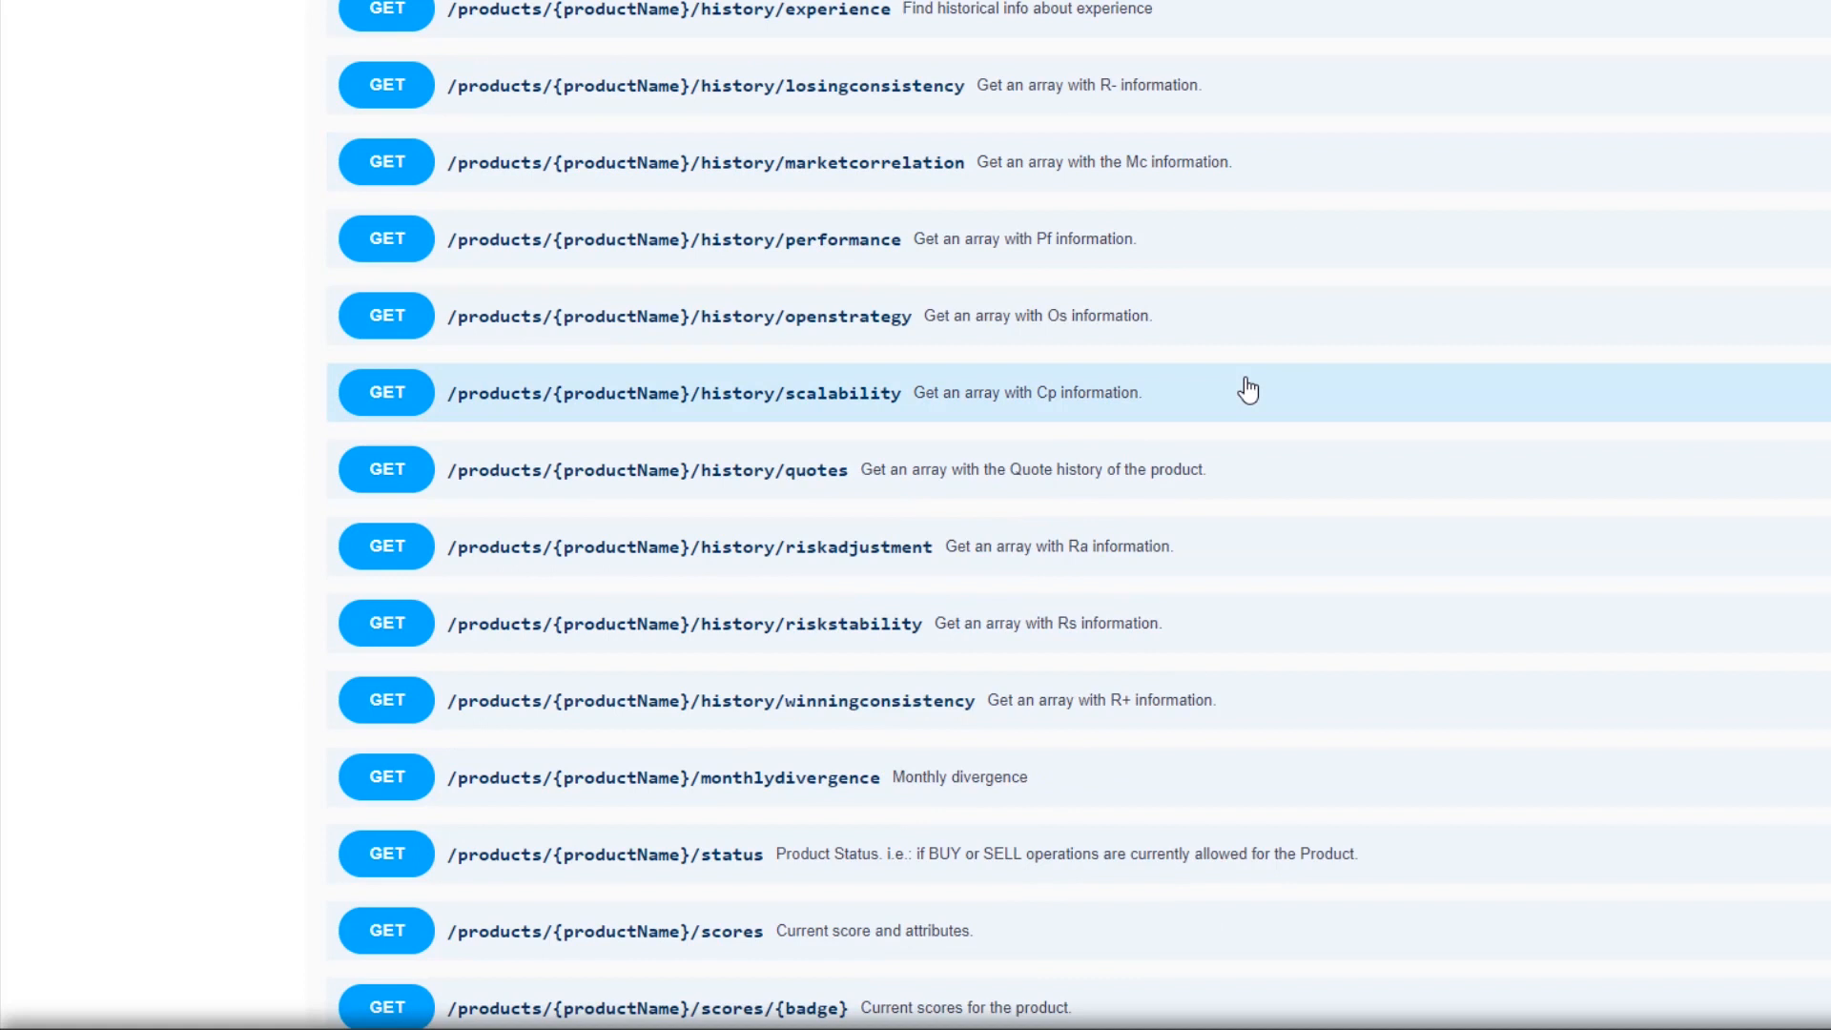
mouse_move(956, 787)
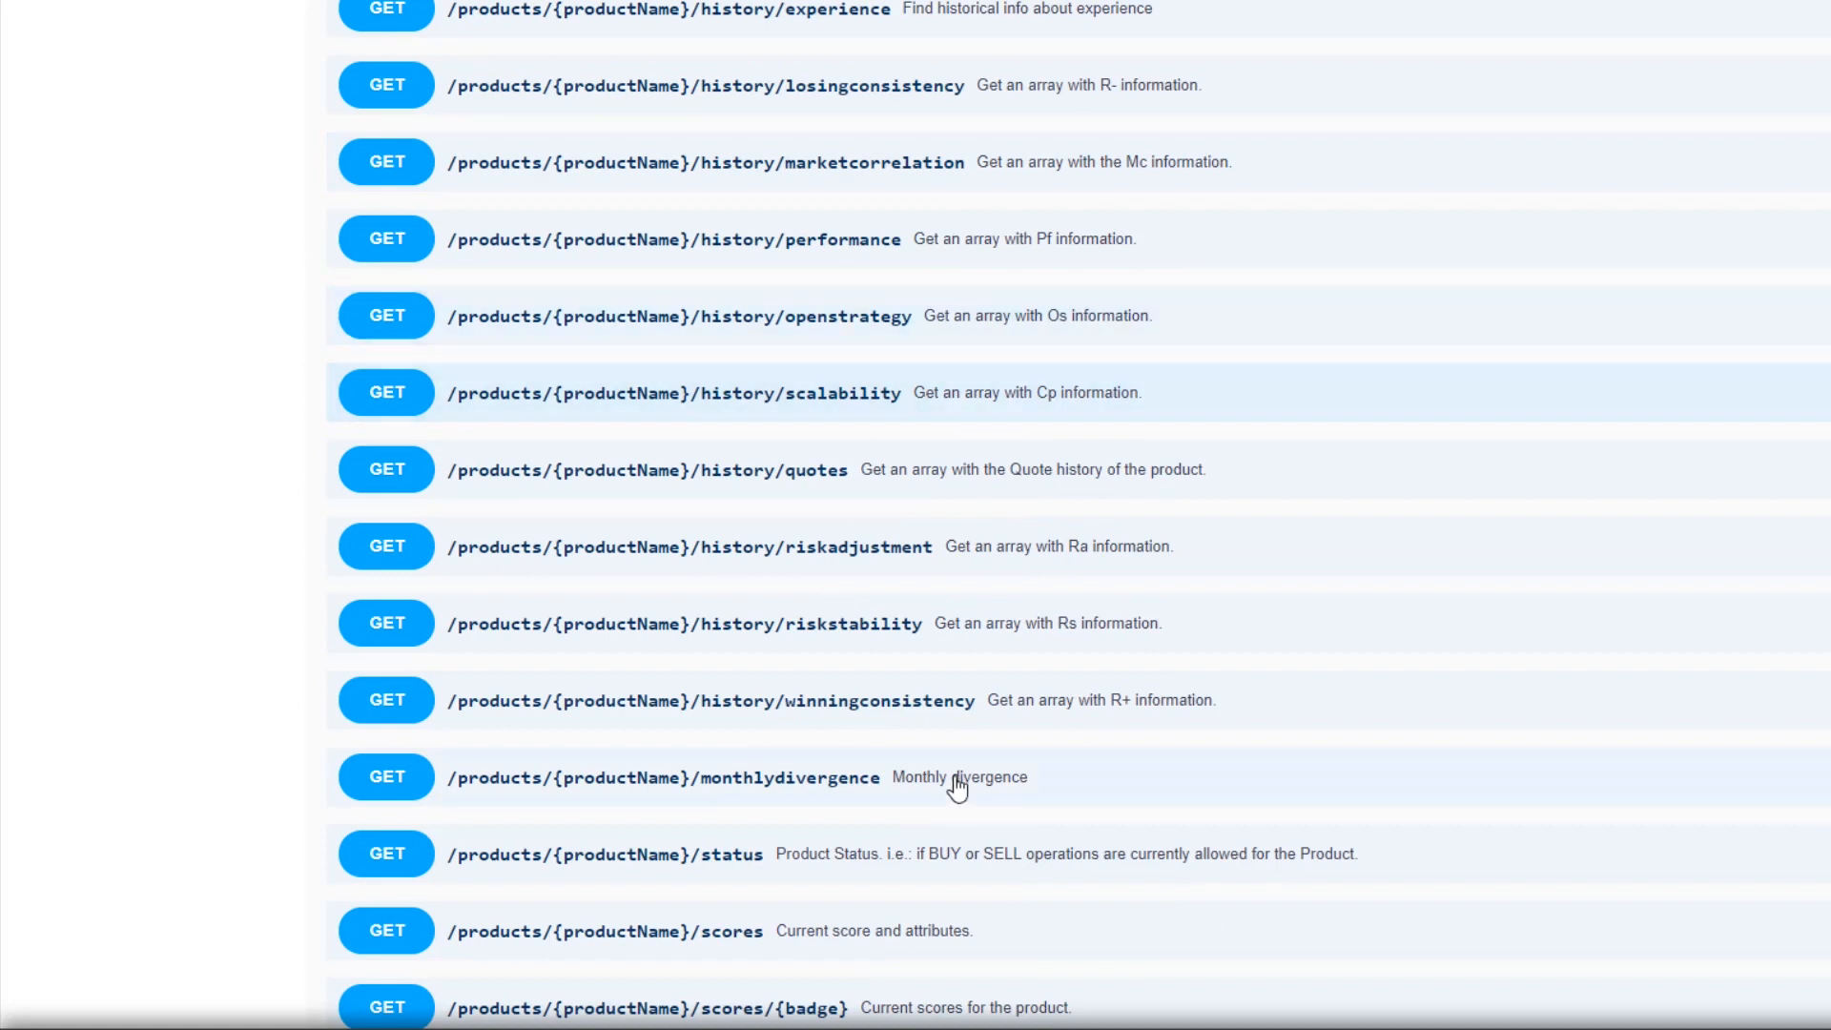
mouse_move(932, 392)
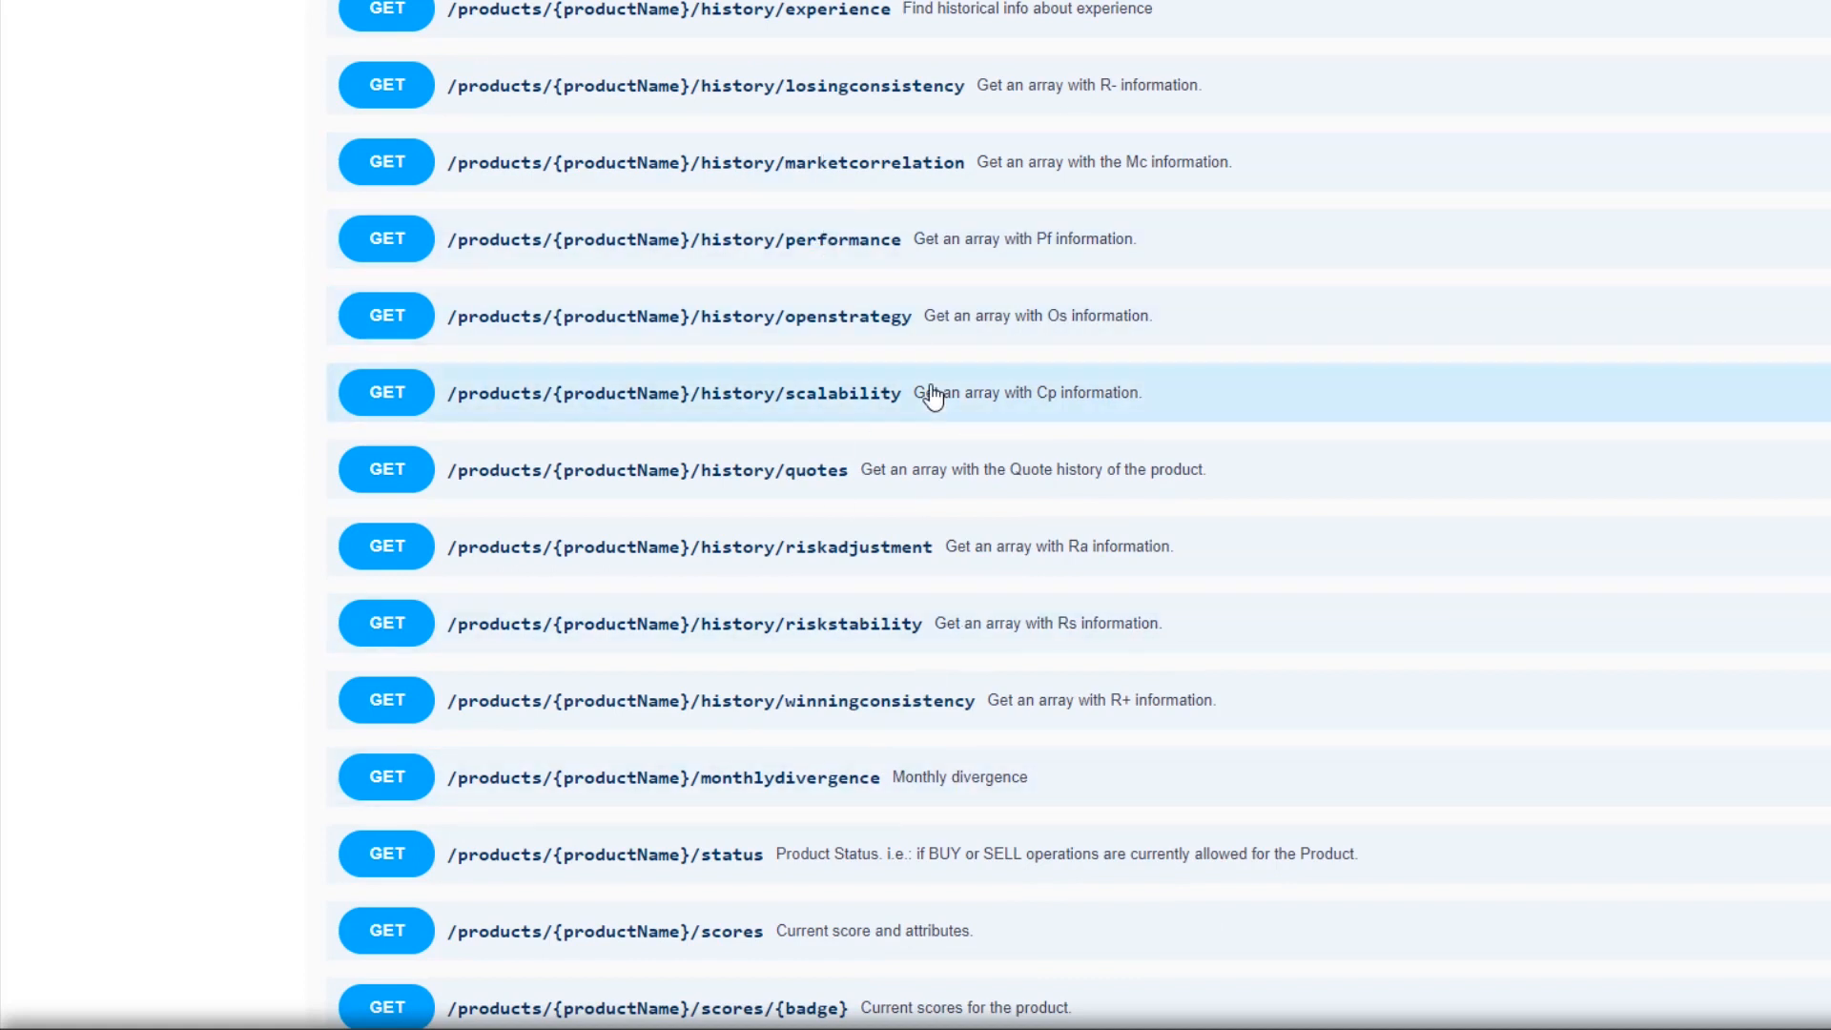
scroll(down, 3)
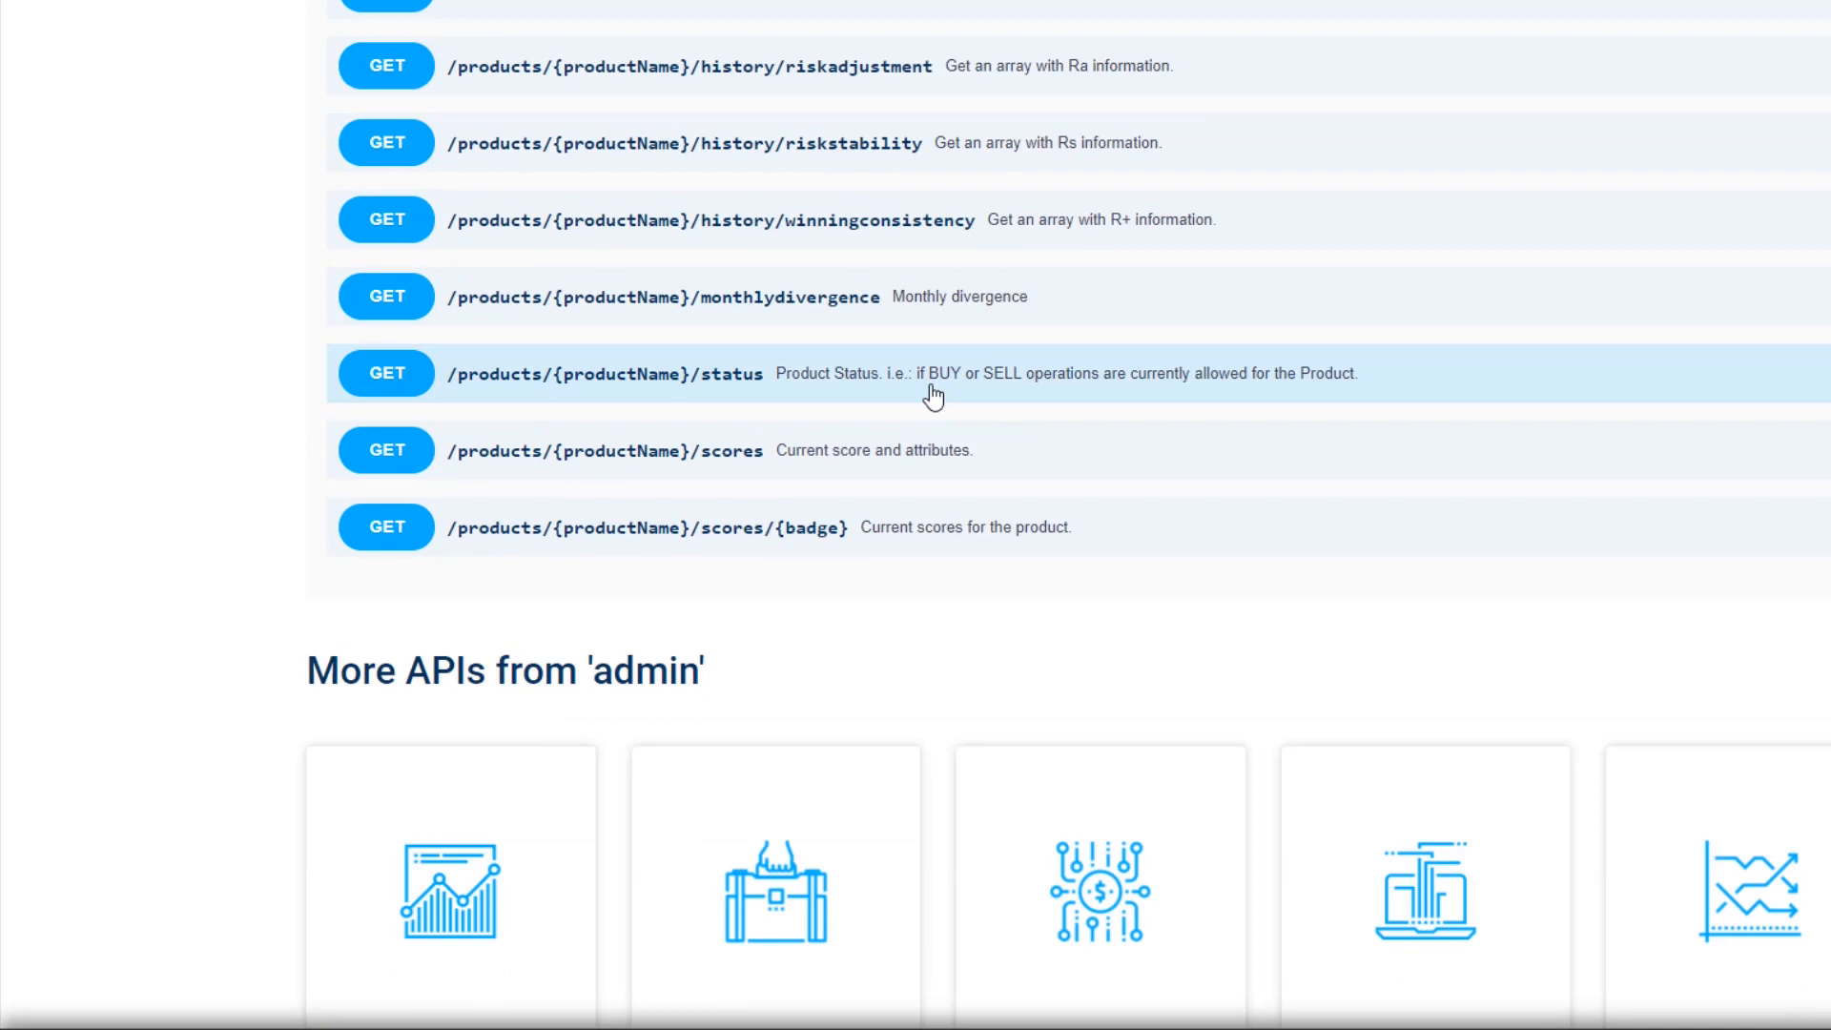
mouse_move(935, 391)
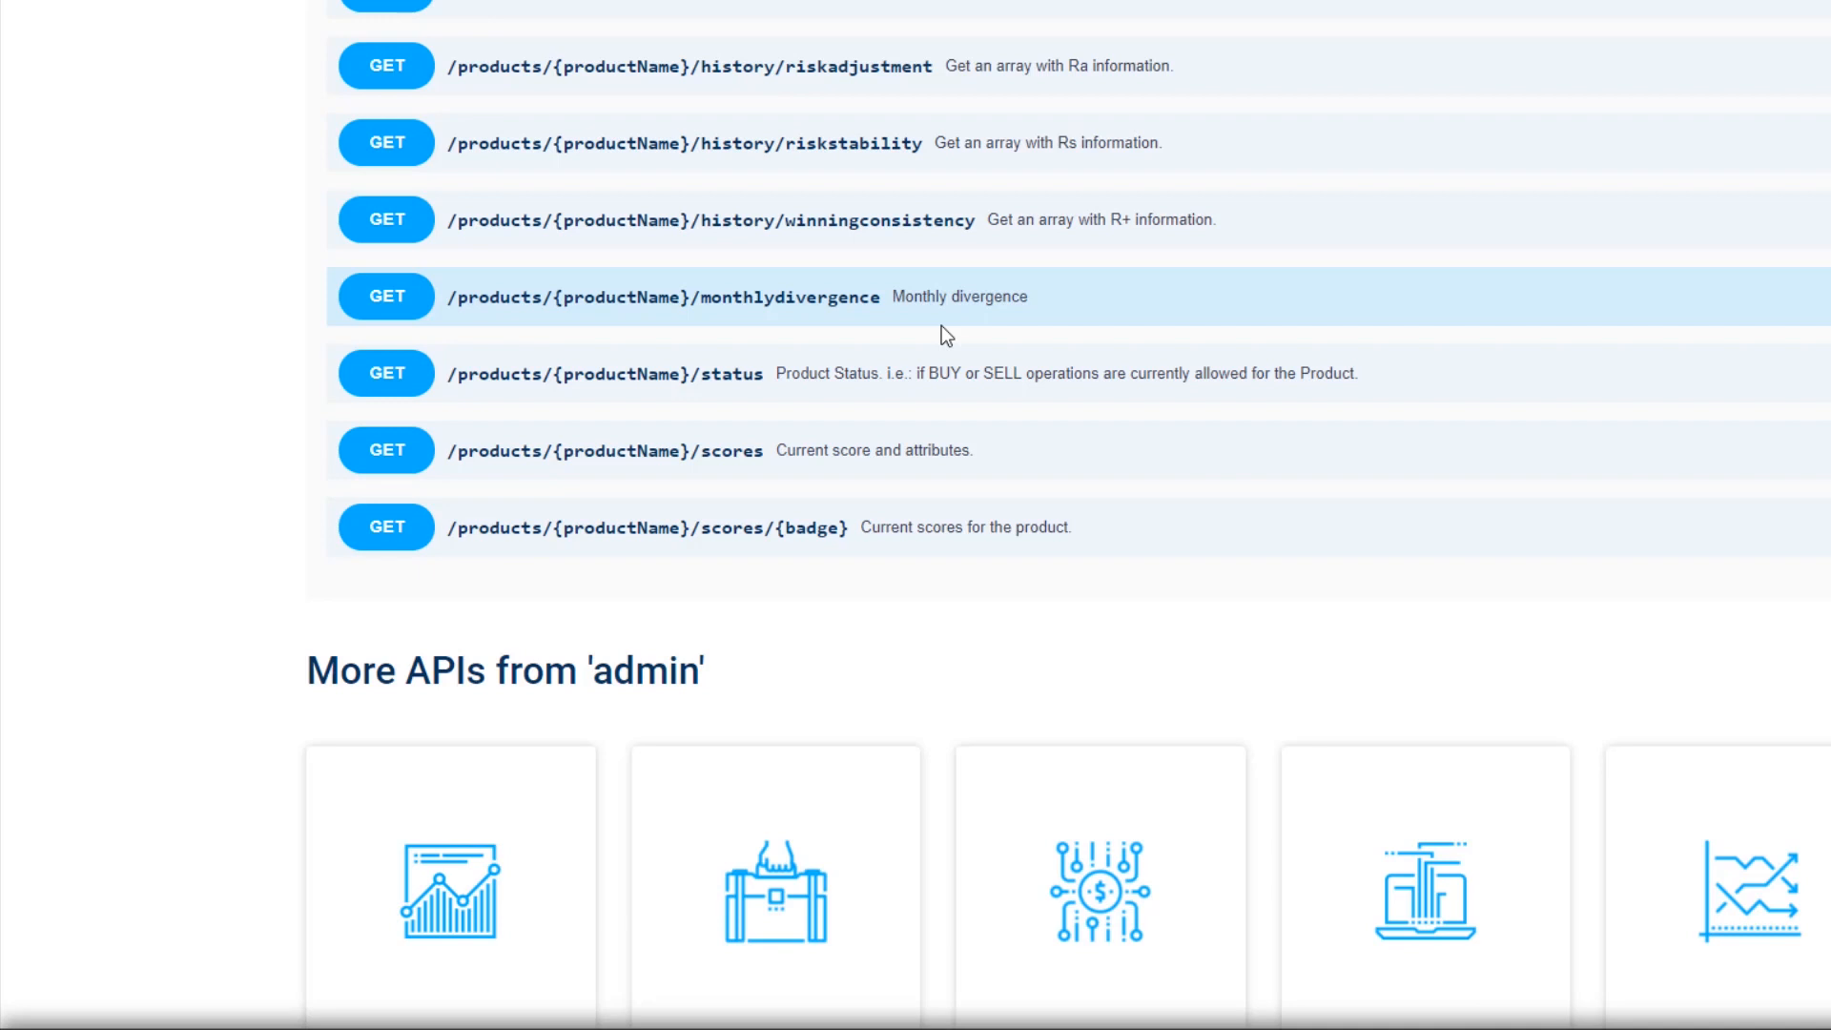
mouse_move(967, 363)
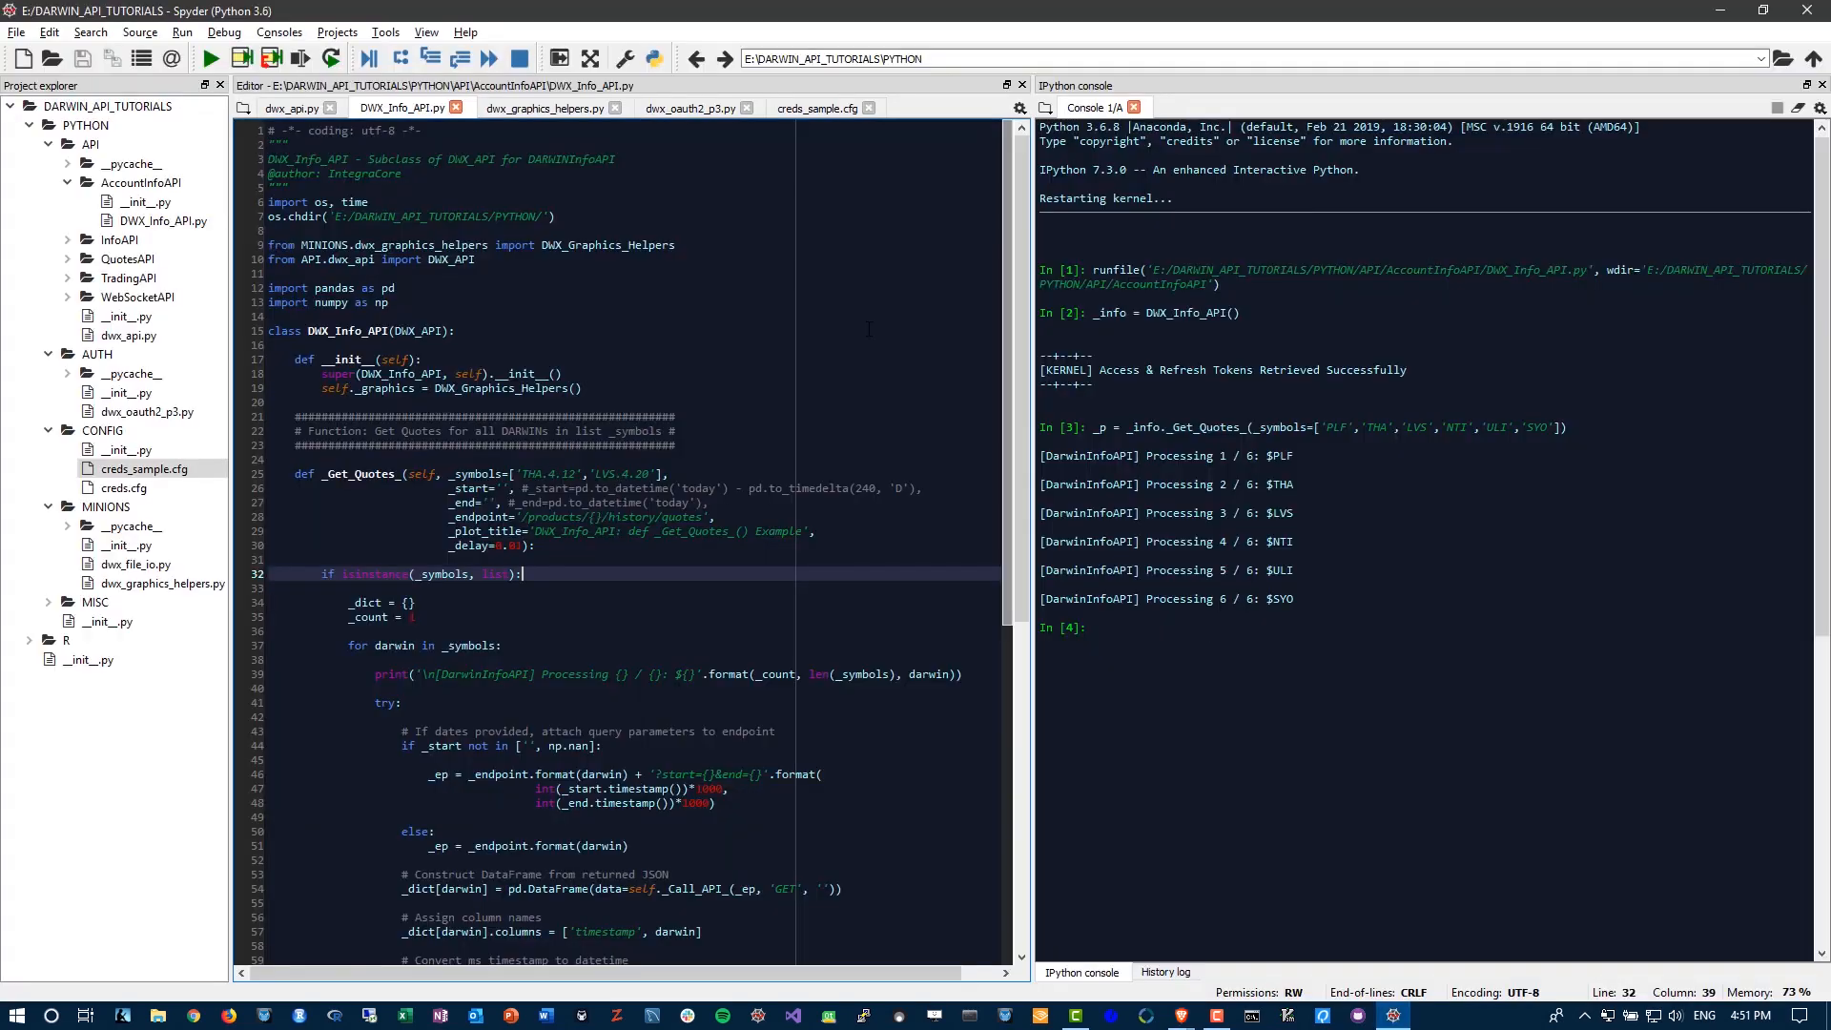
click(545, 108)
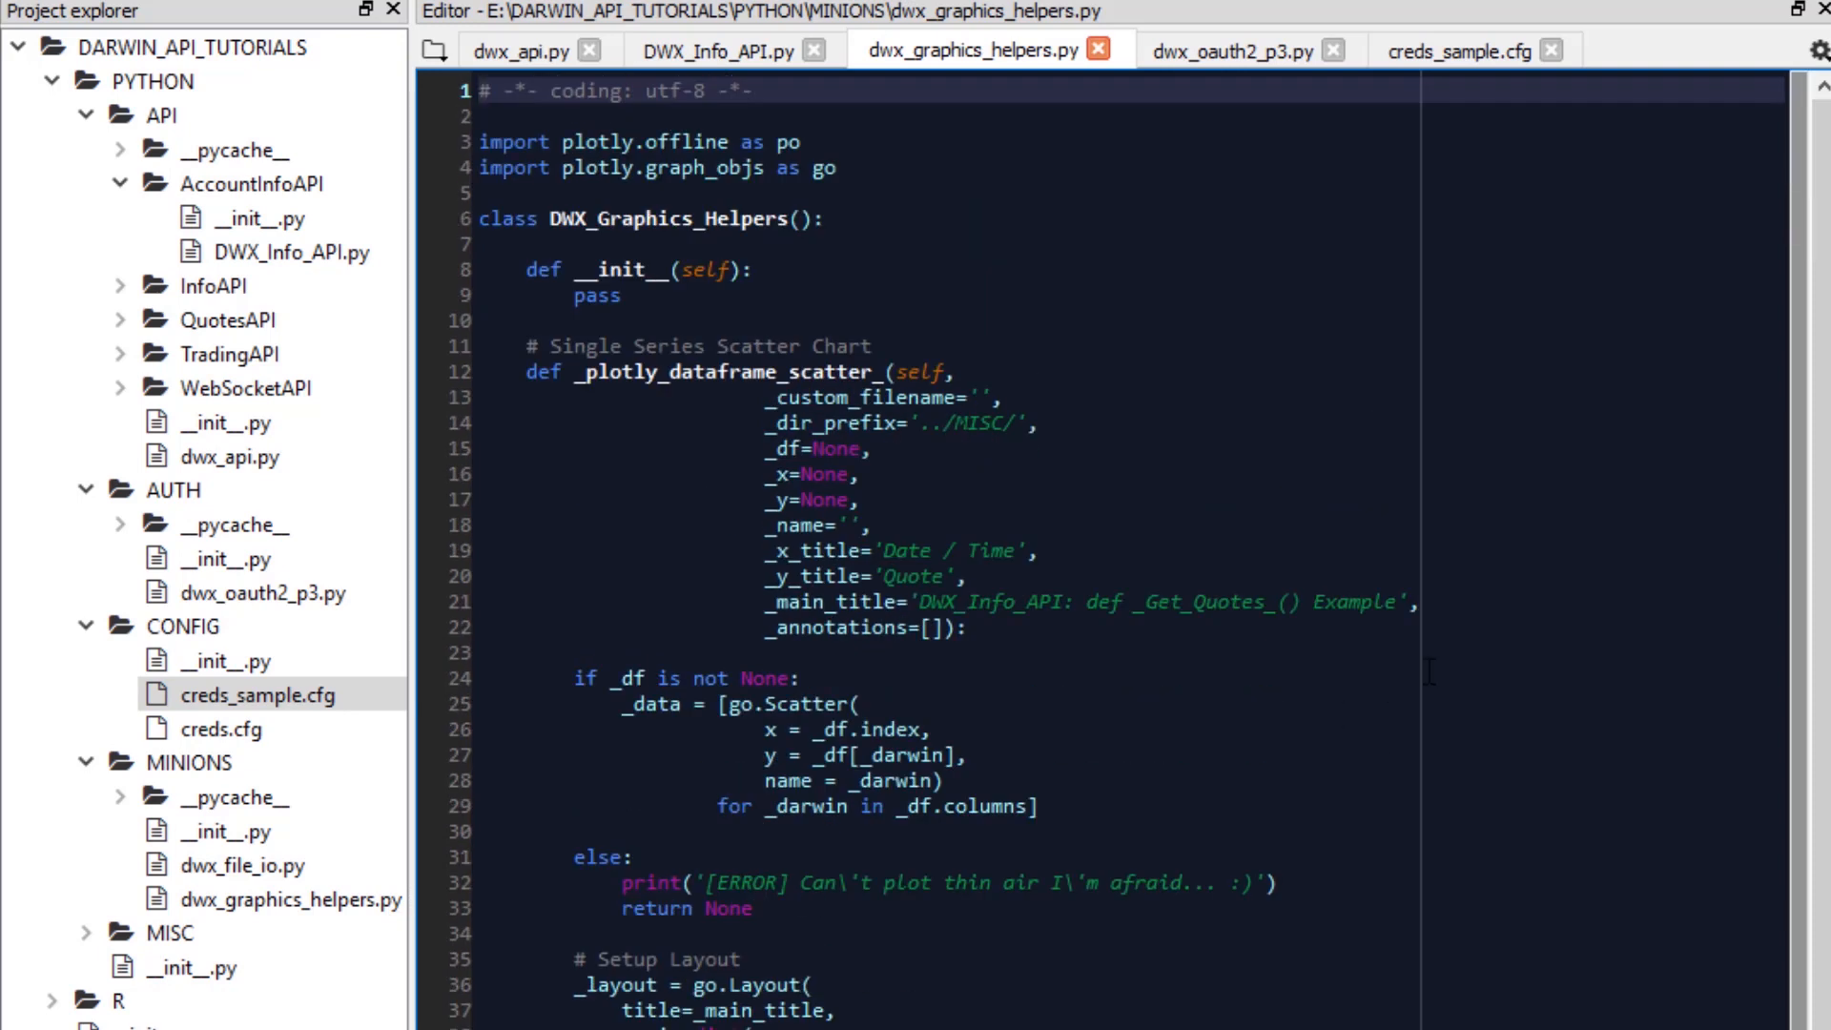
click(490, 90)
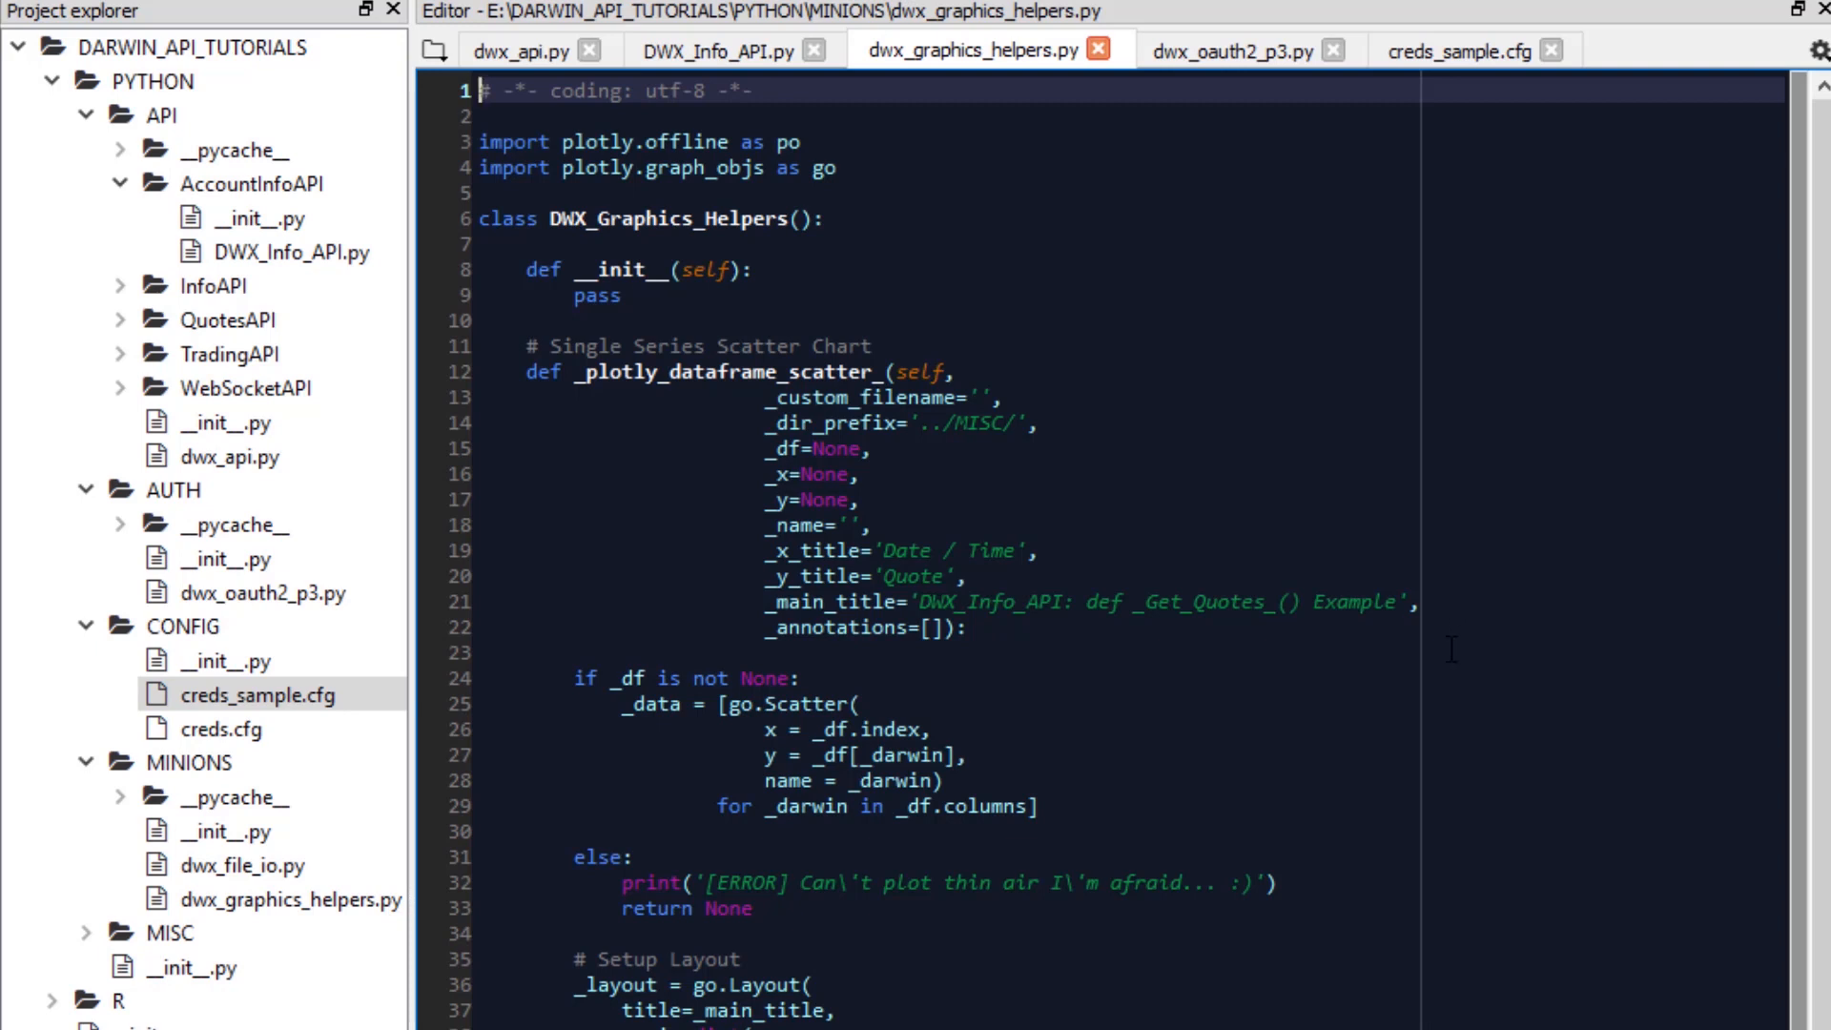
scroll(down, 3)
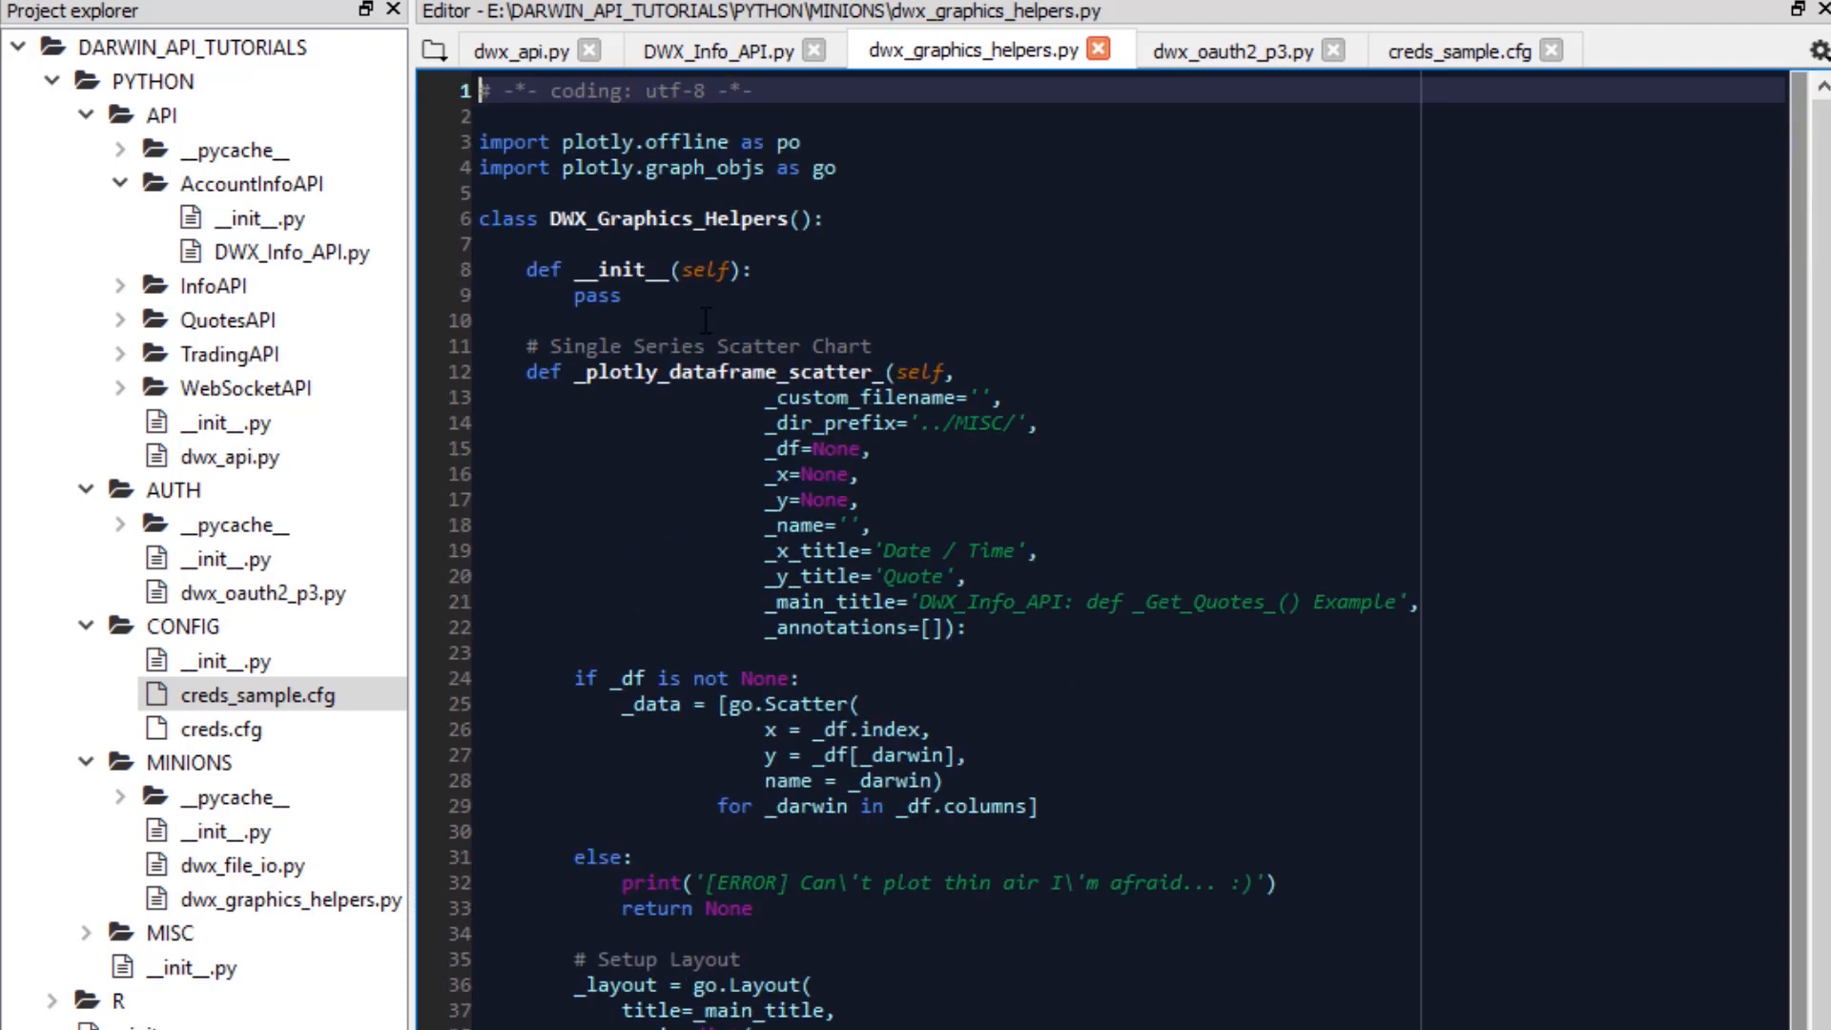
mouse_move(1317, 568)
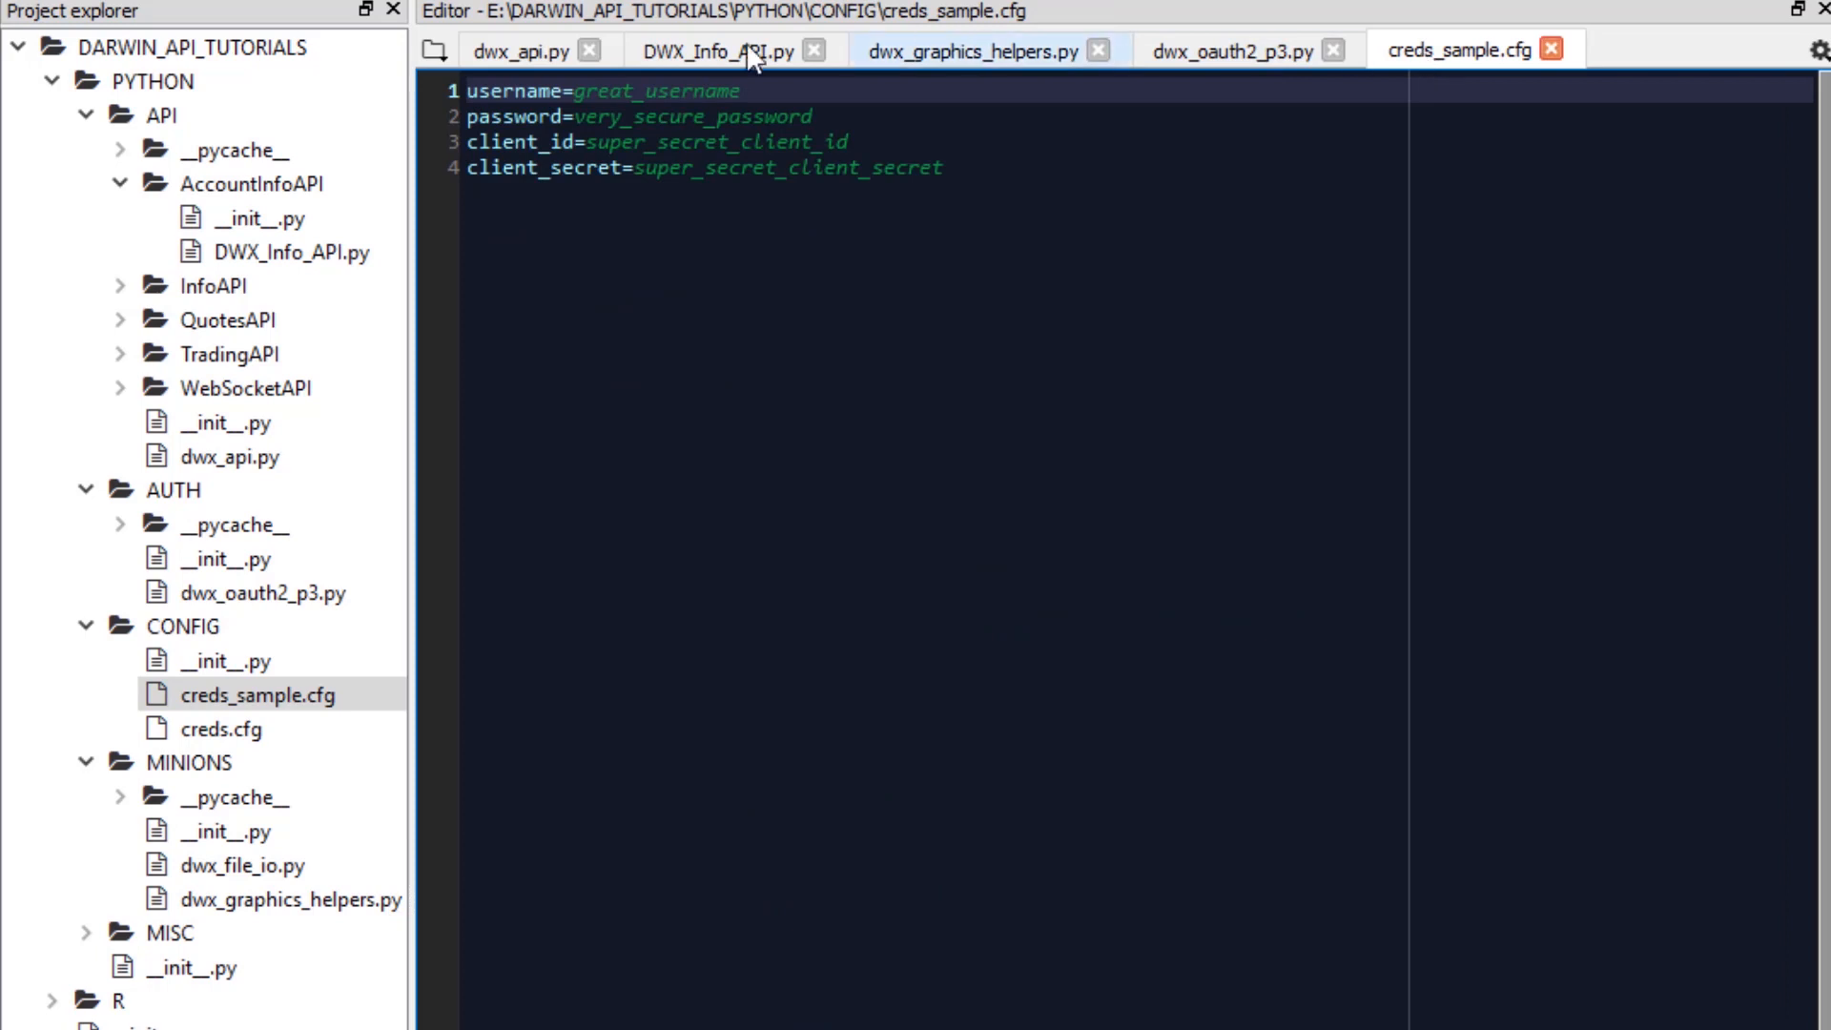
click(522, 51)
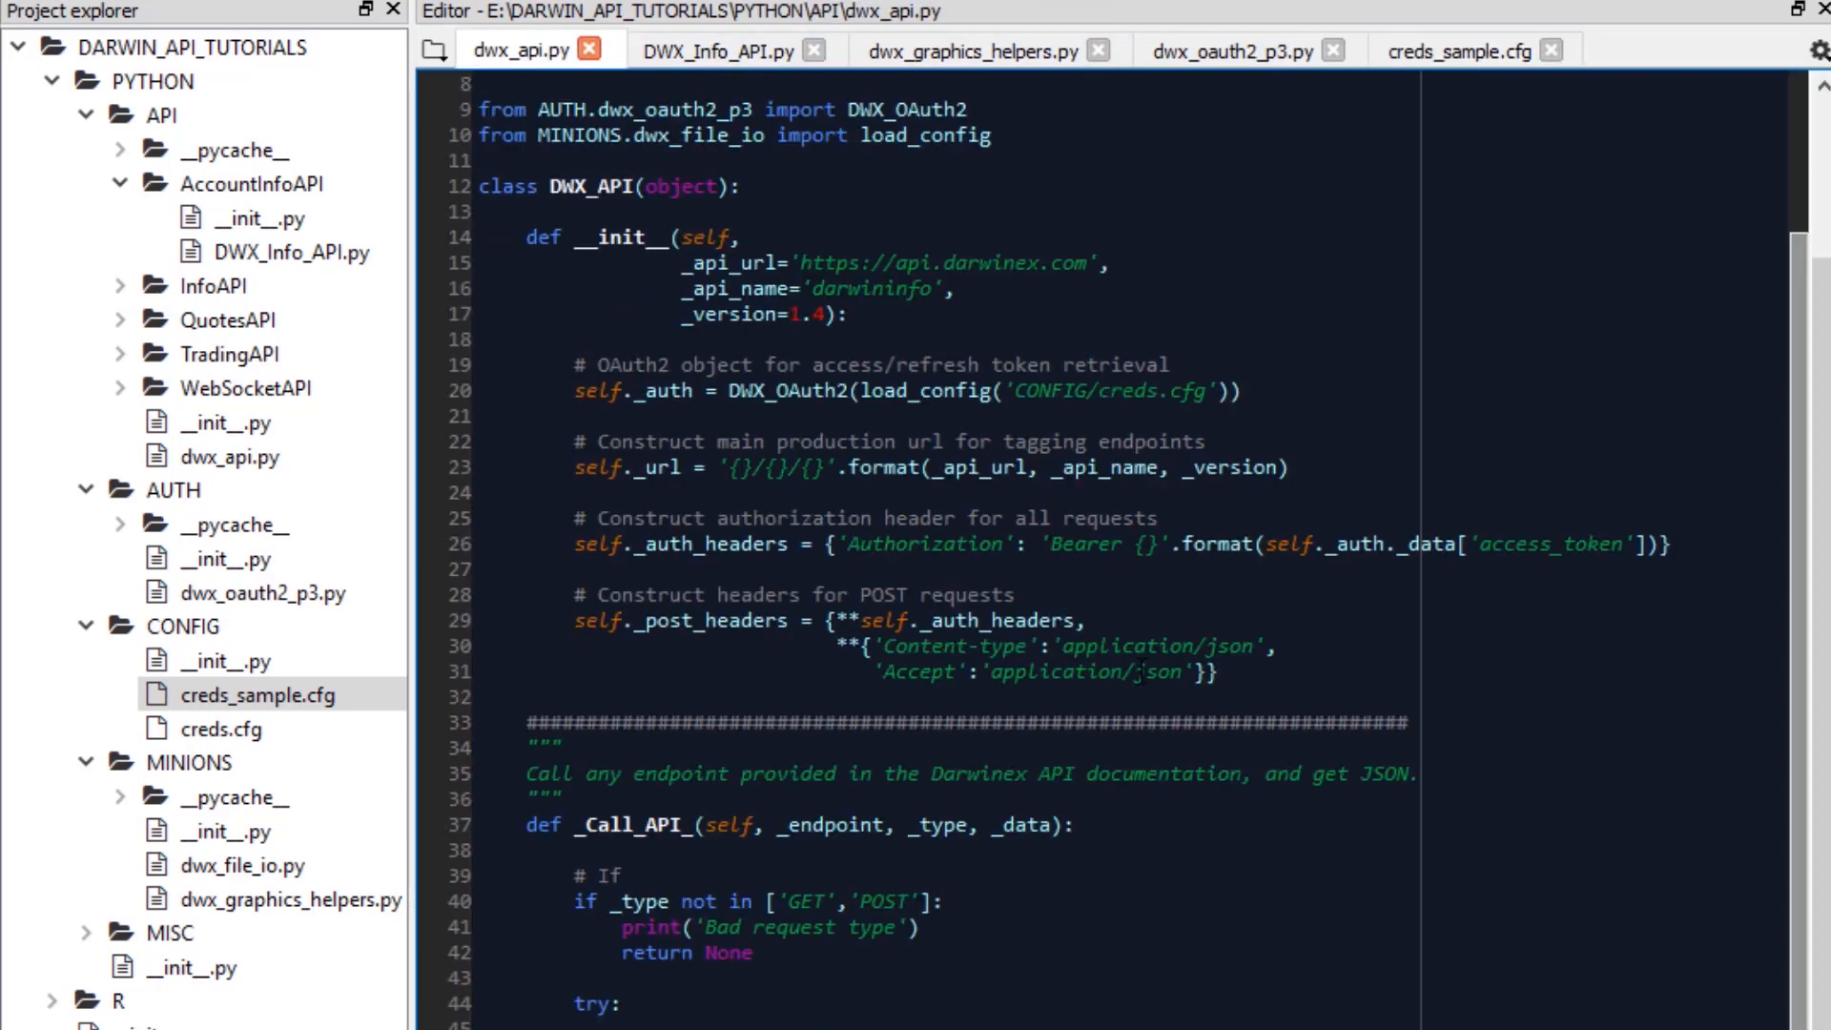
click(721, 50)
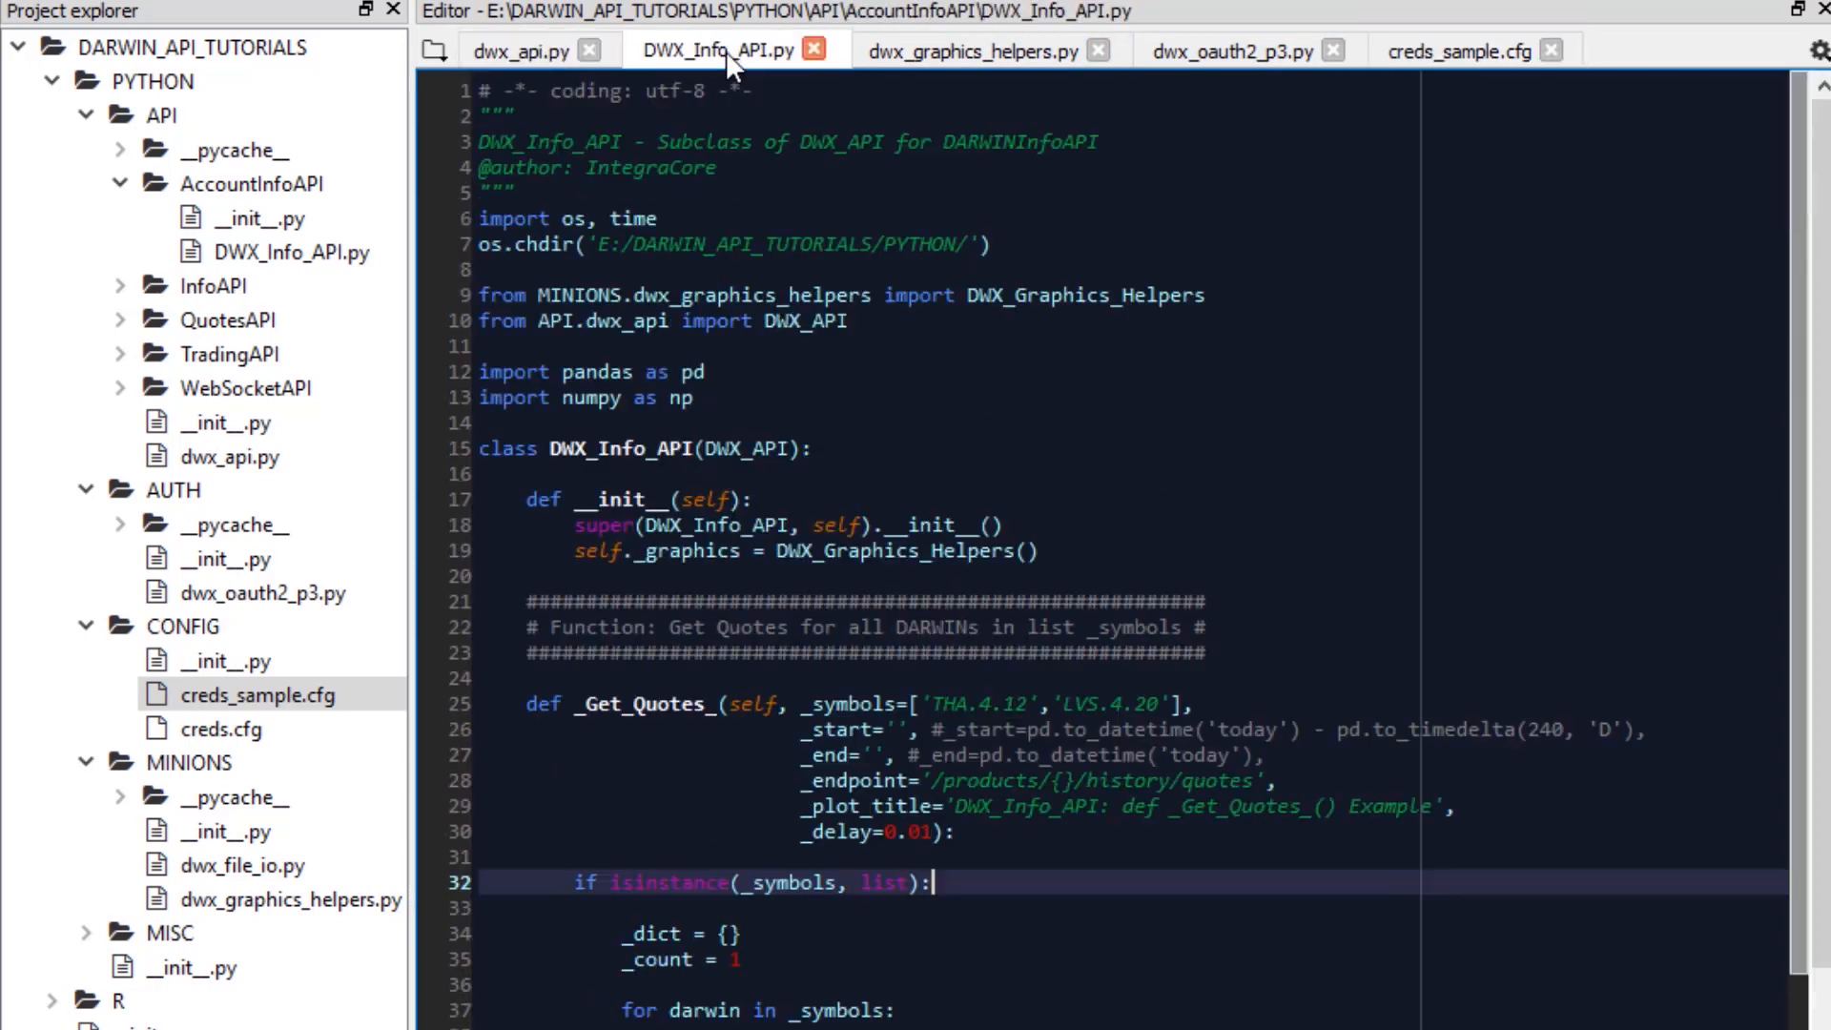
mouse_move(1285, 550)
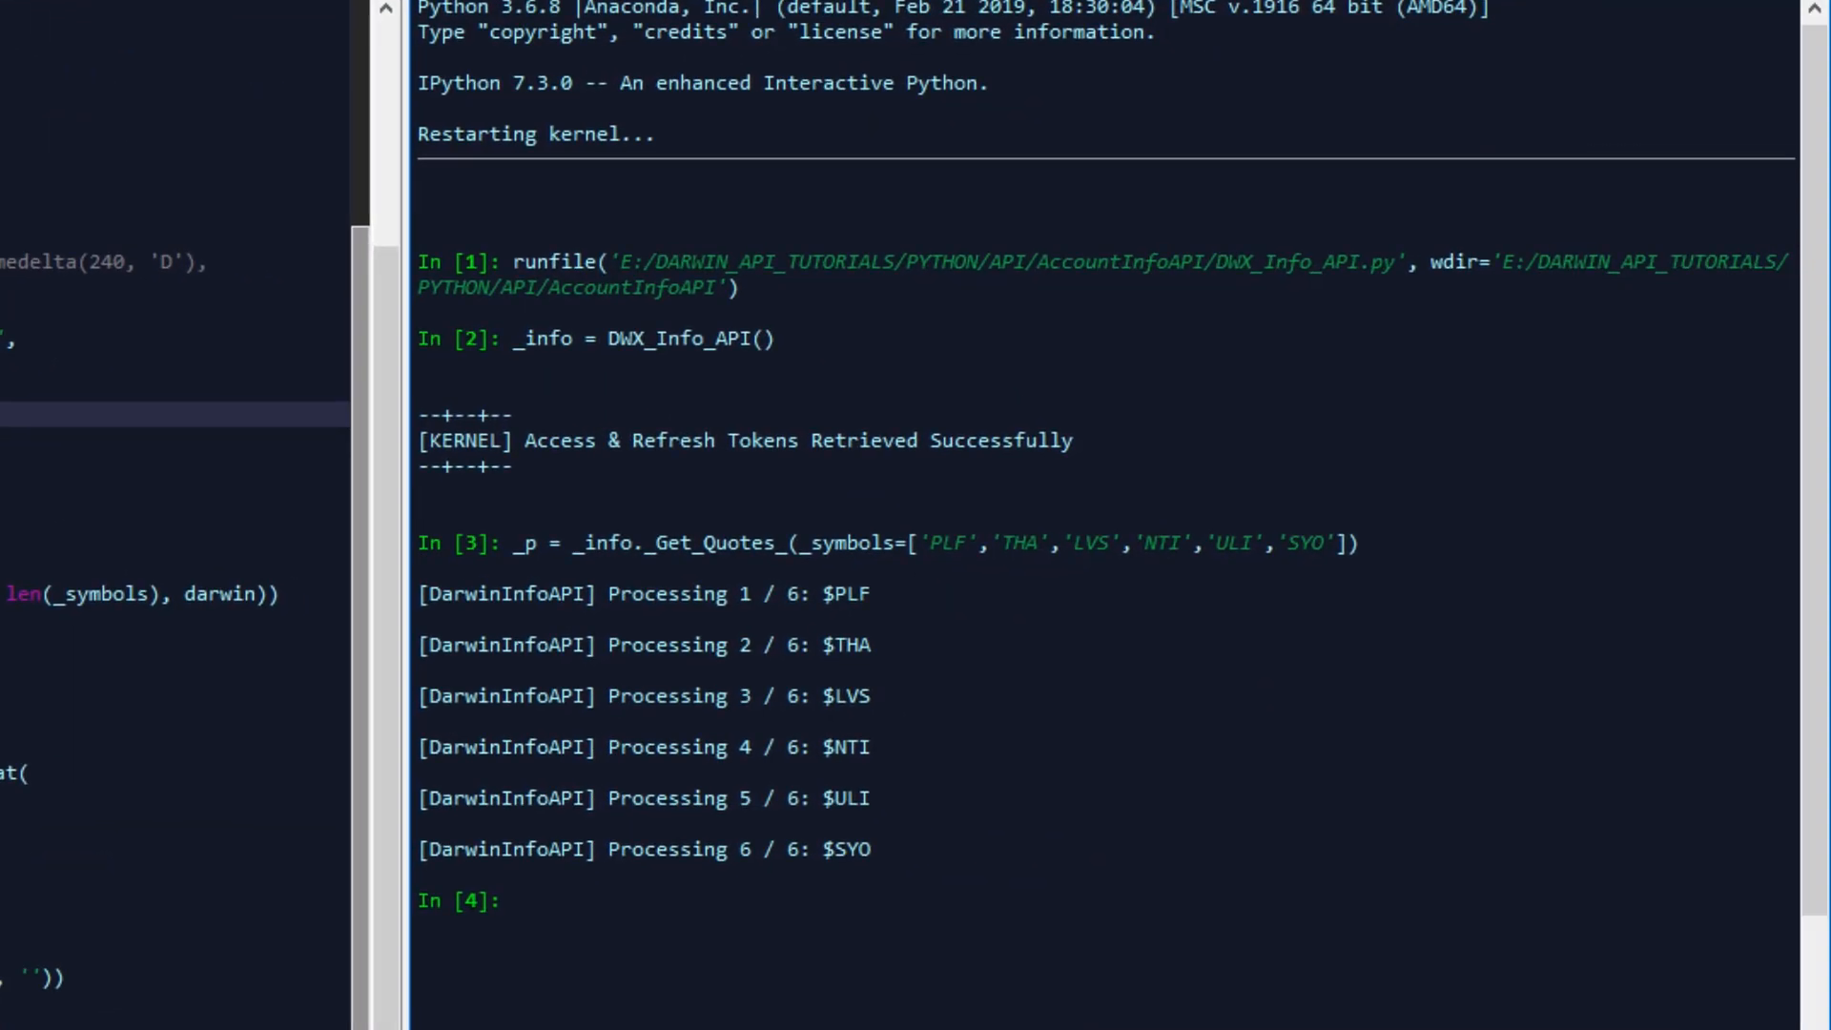
Step: Print _p in the console and scroll the 2012–2019 daily quotes for PLF, THA, LVS, NTI, ULI, SYO
text(_p)
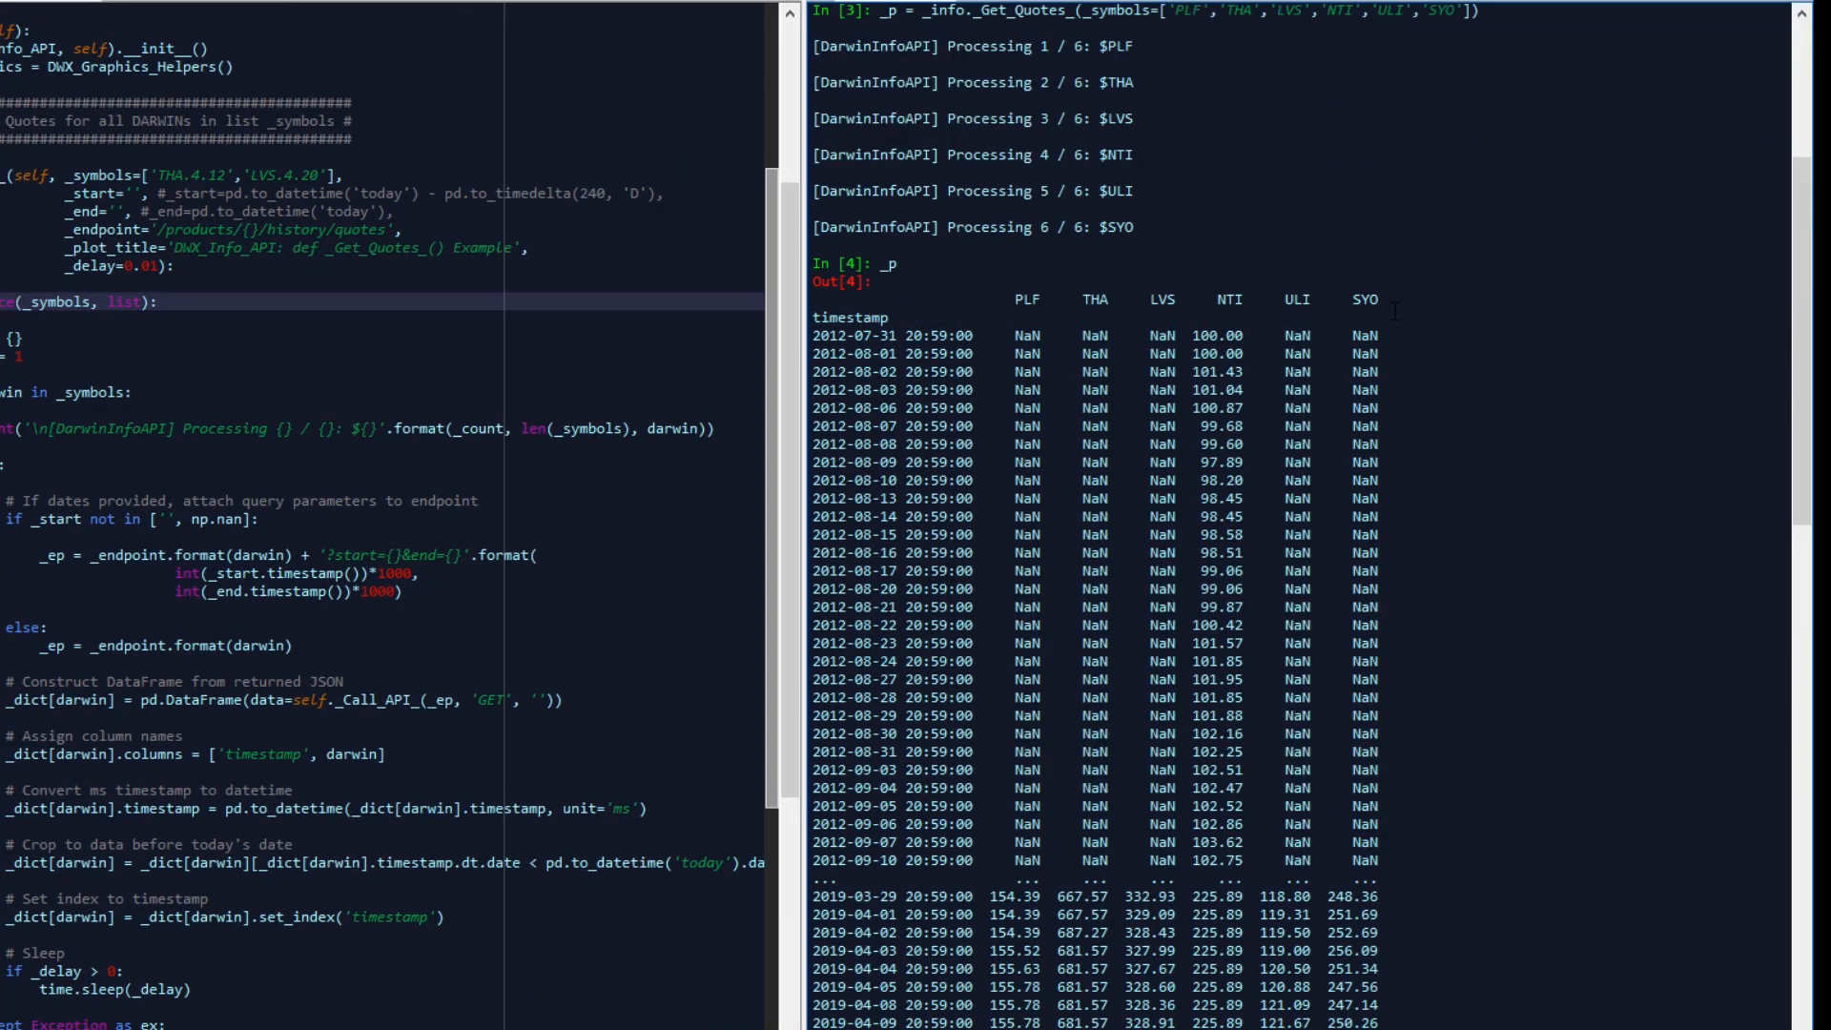
scroll(down, 3)
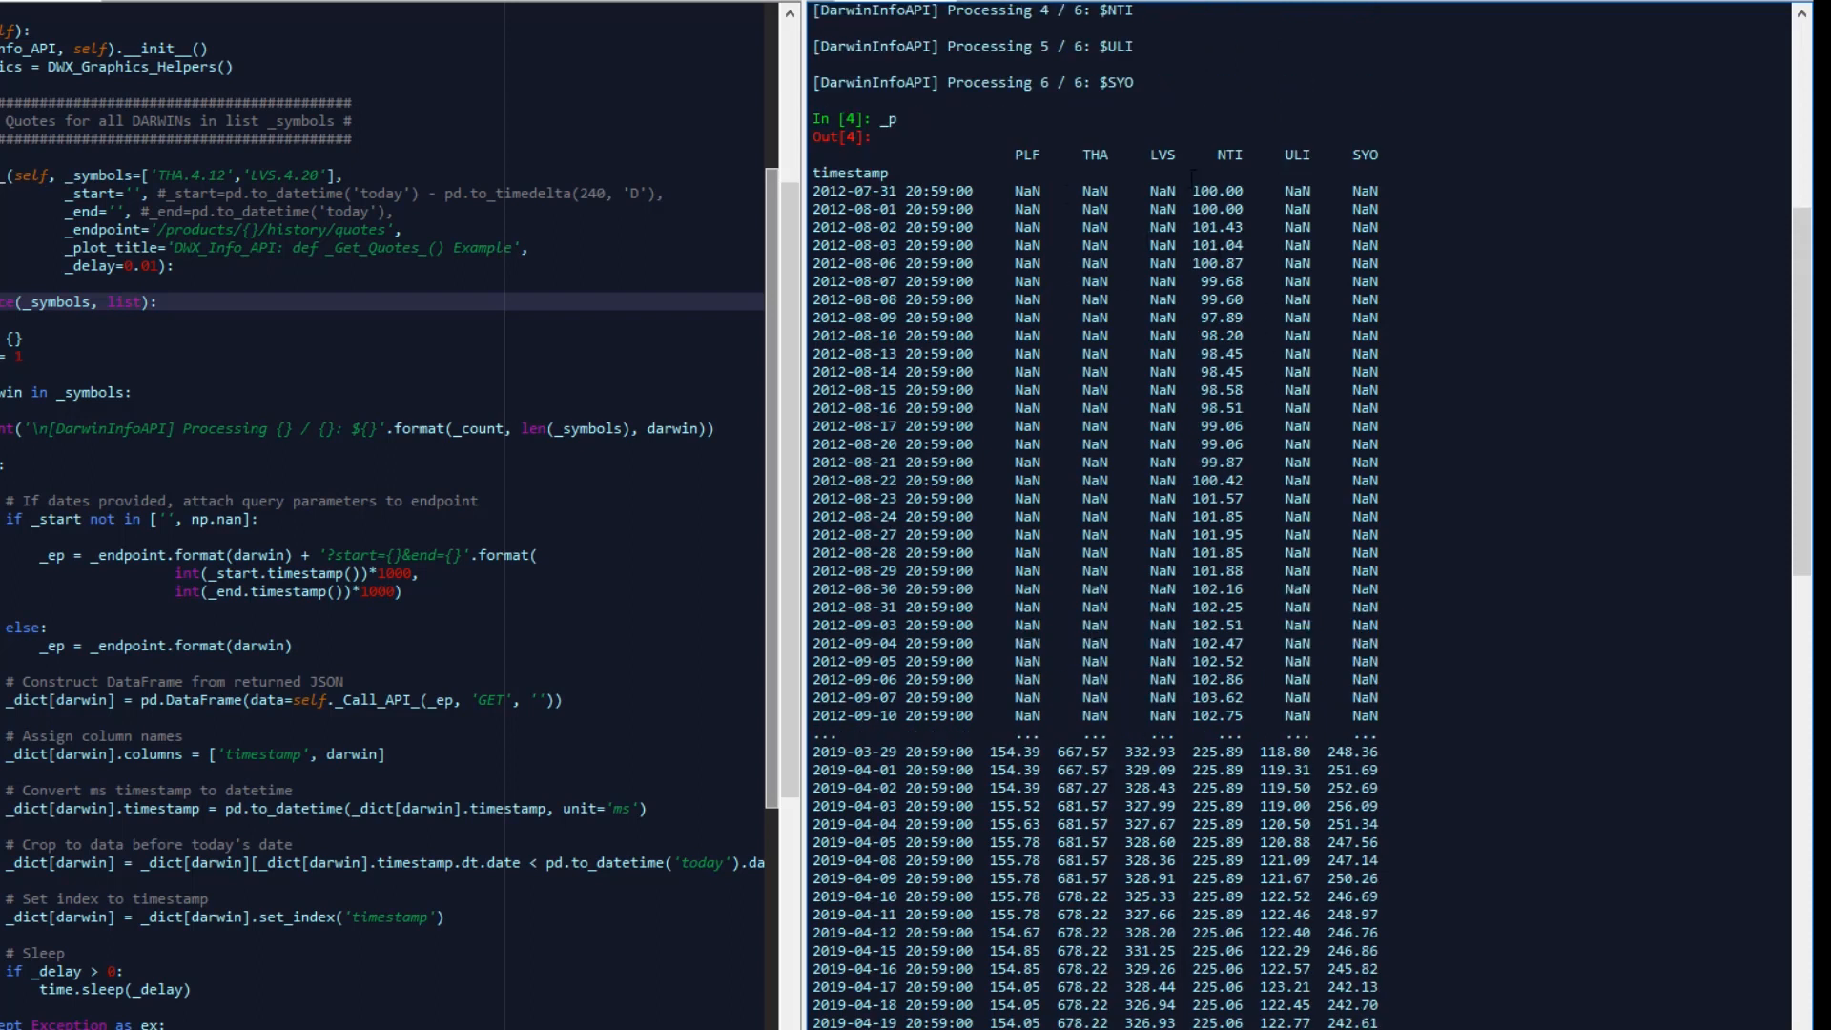
scroll(down, 3)
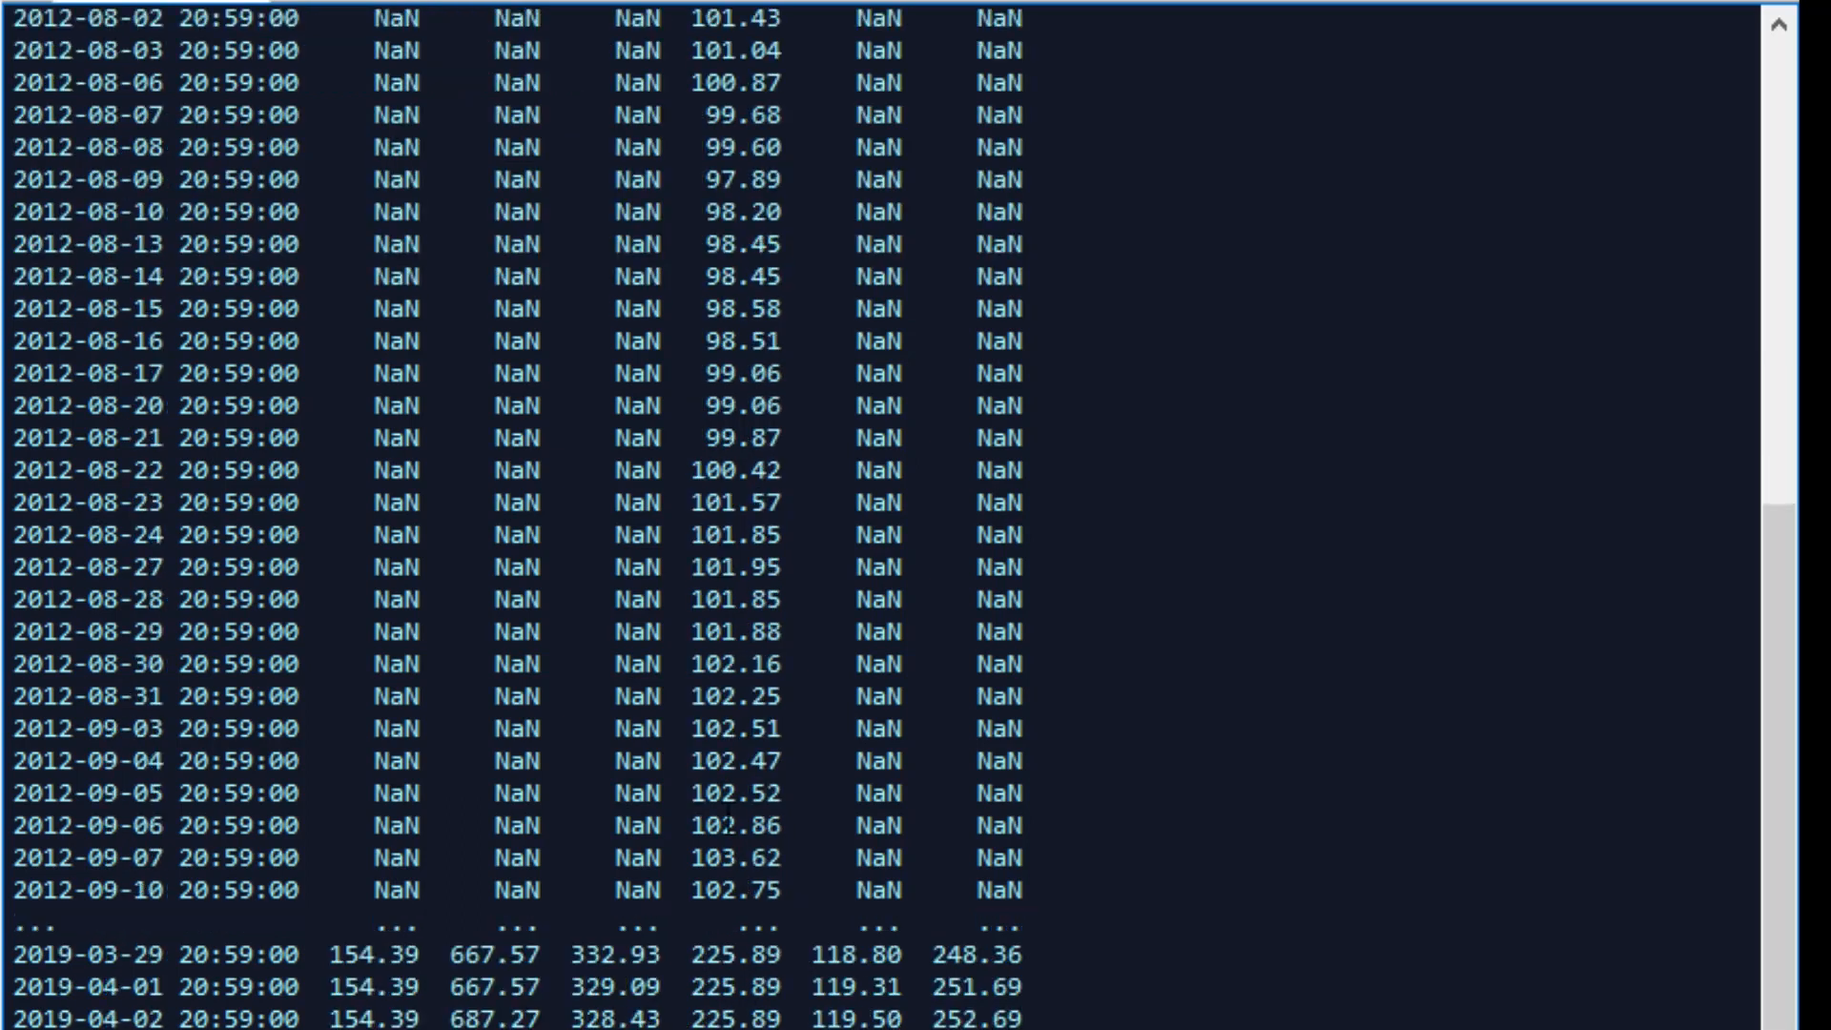
scroll(down, 3)
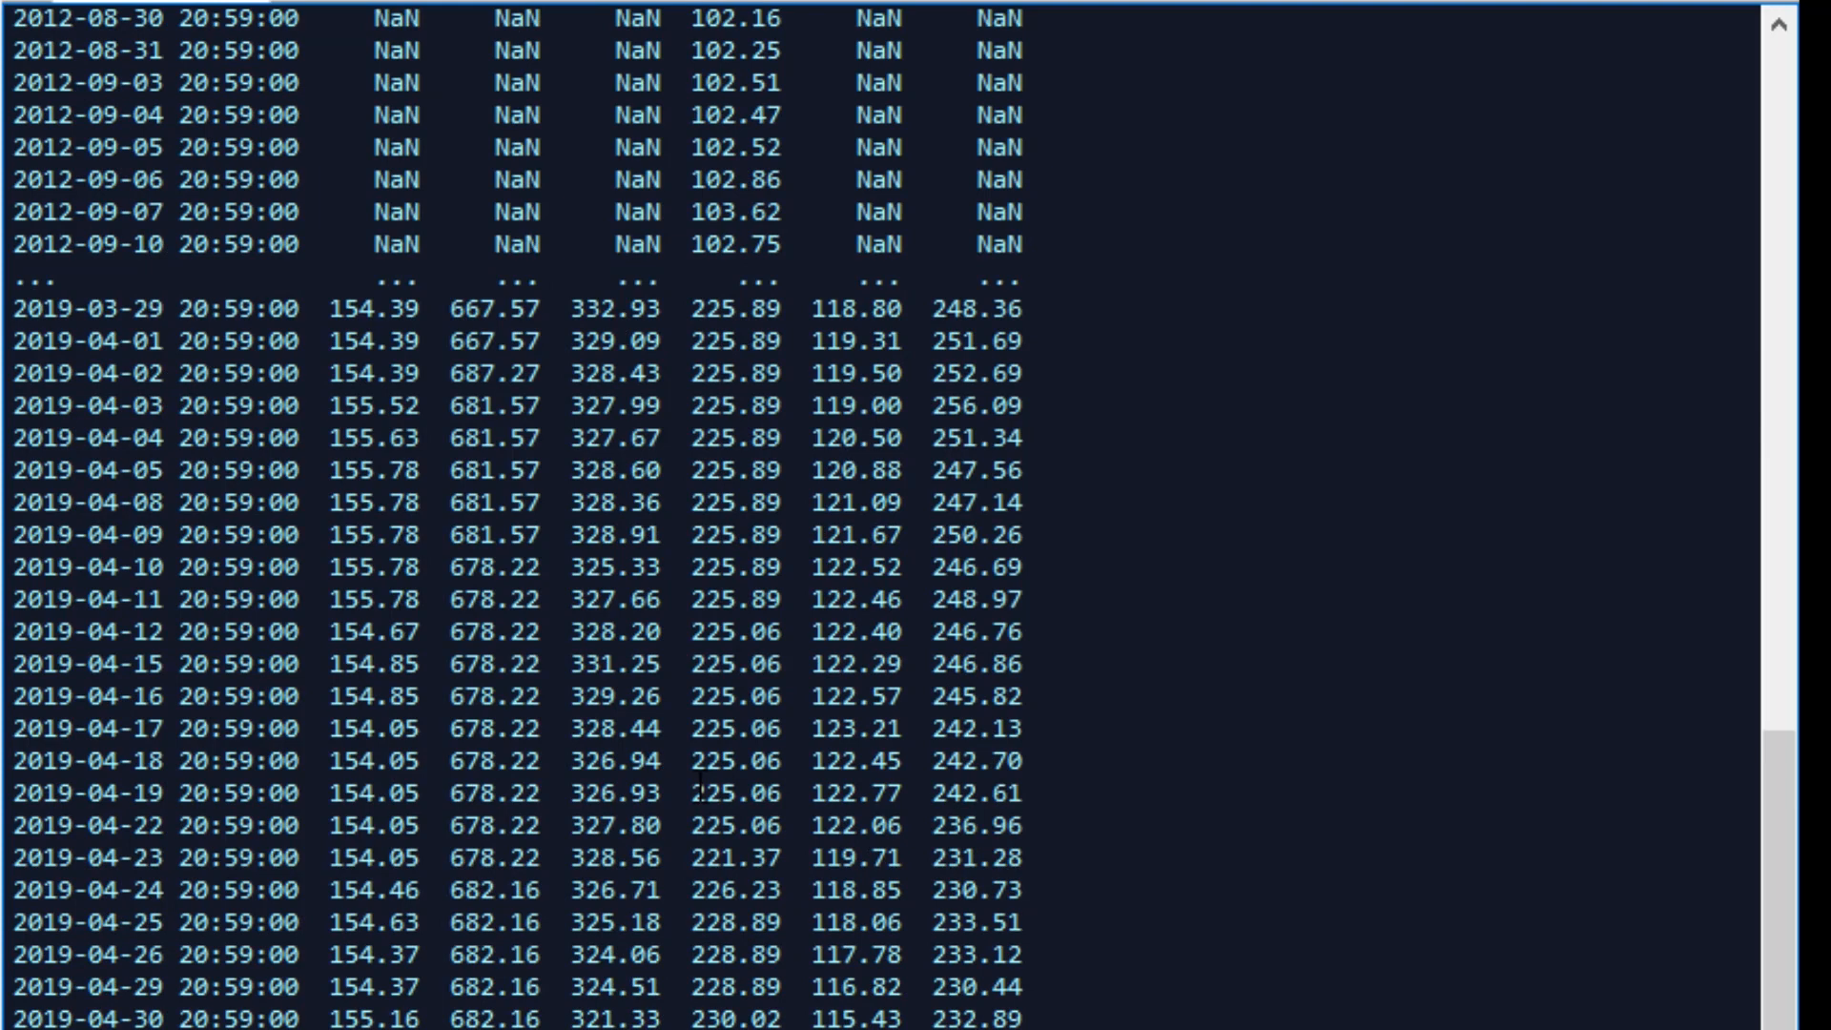